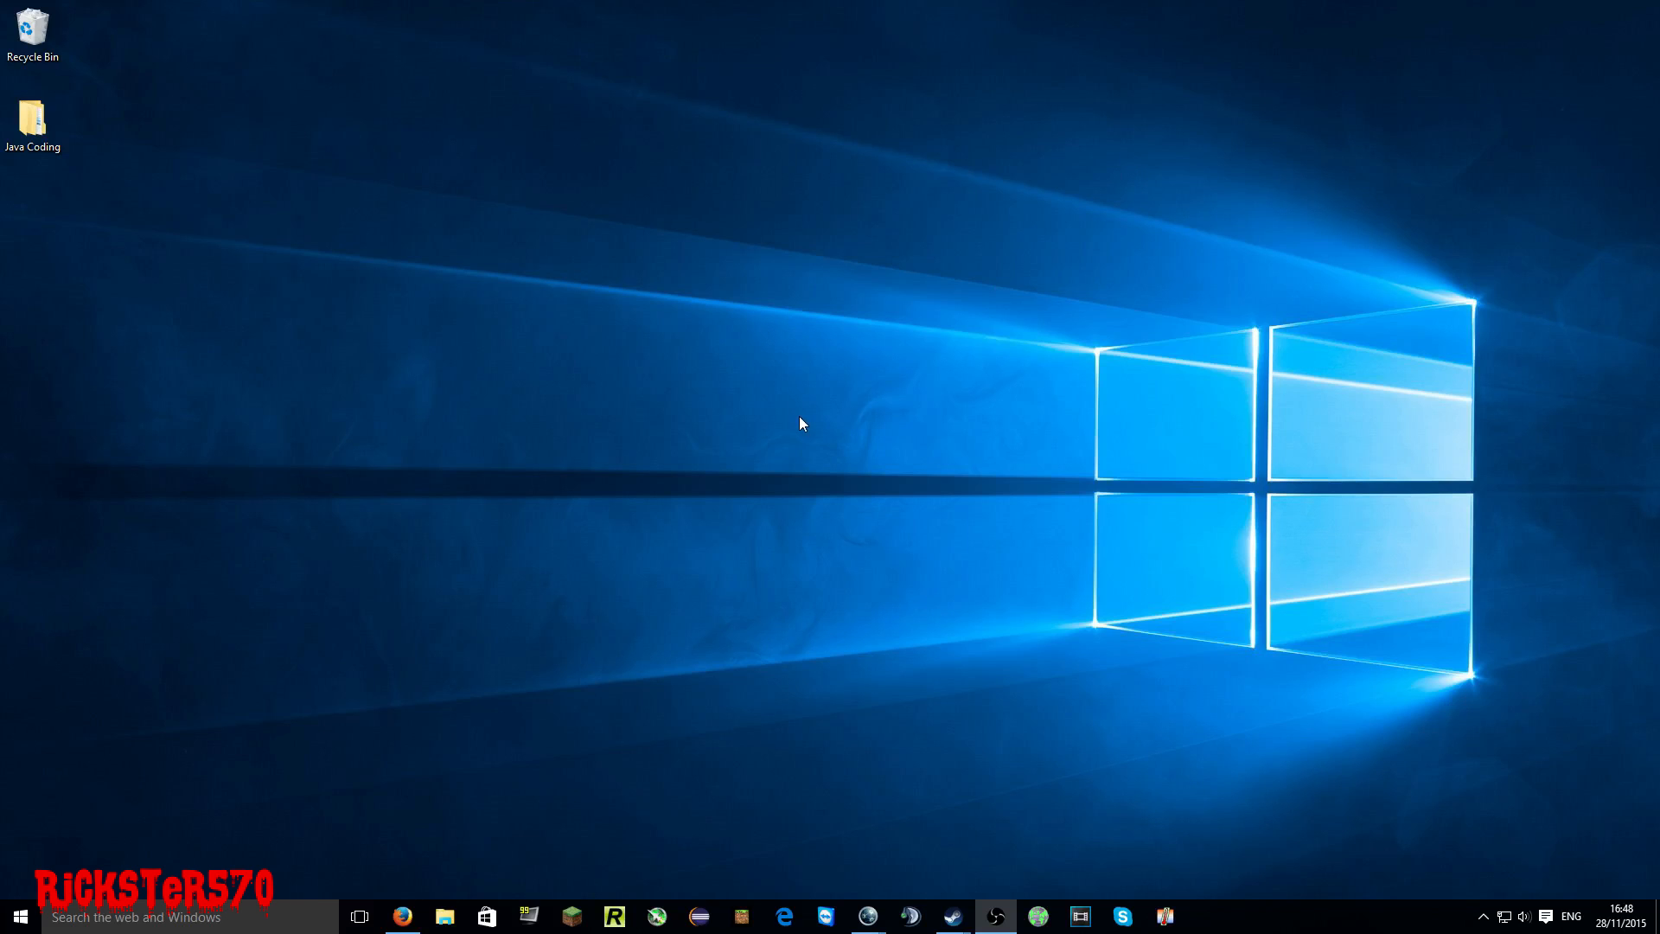
- In Firefox, open kodi.tv from the Google results and go to its download page
left_click(400, 916)
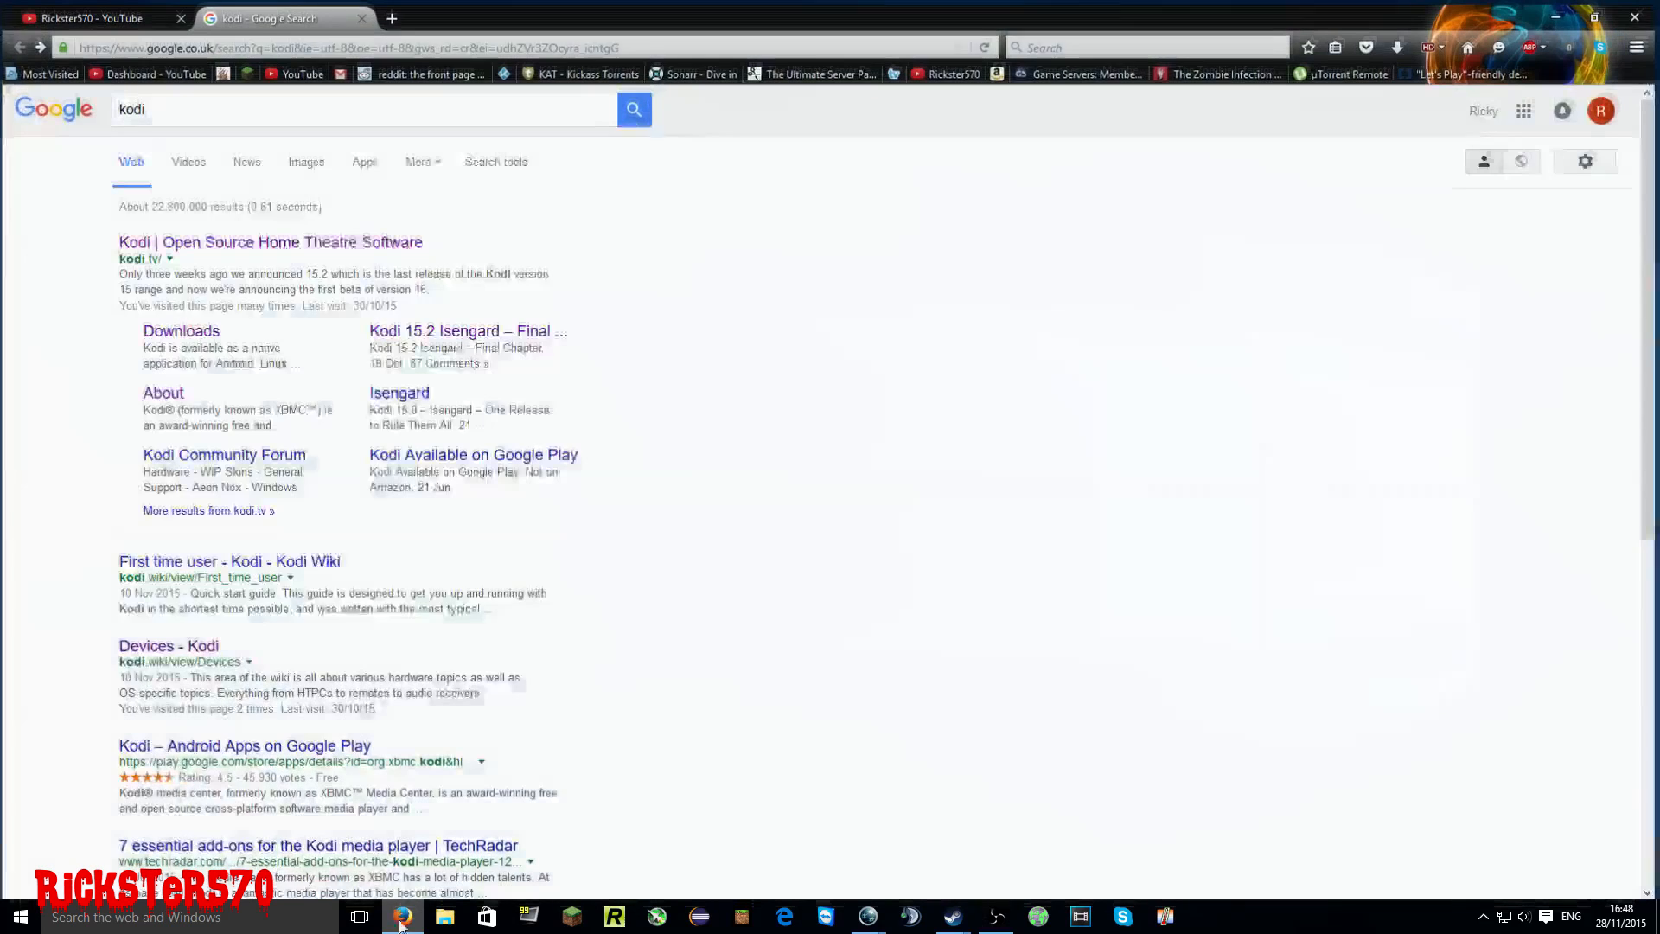
left_click(270, 238)
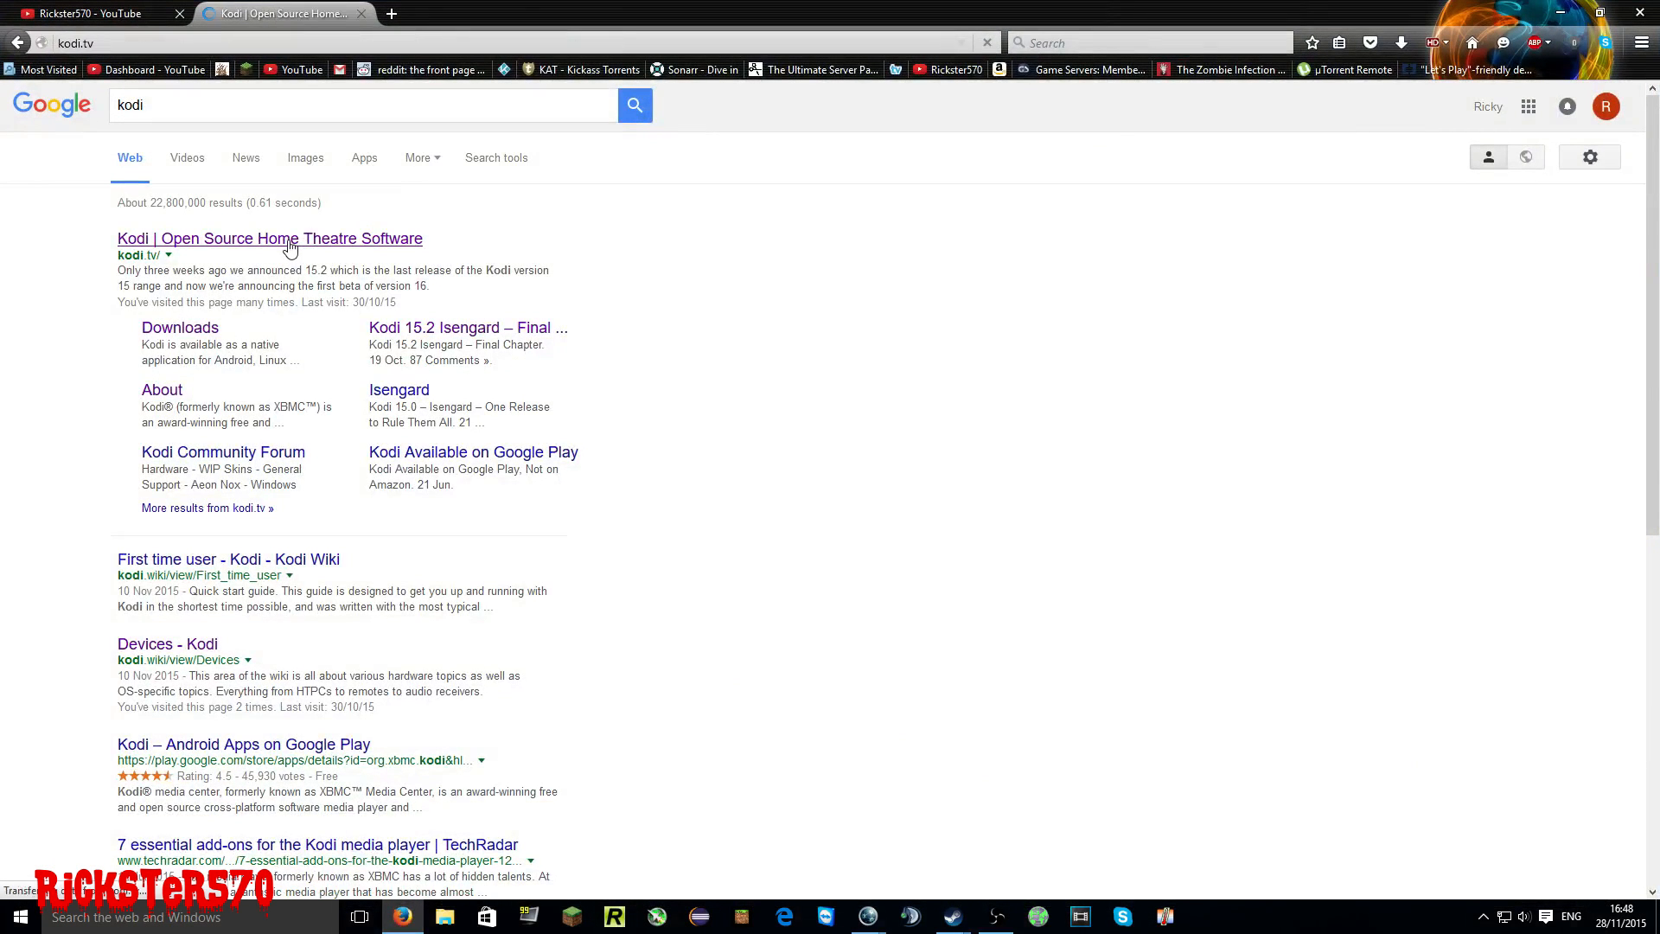
left_click(269, 239)
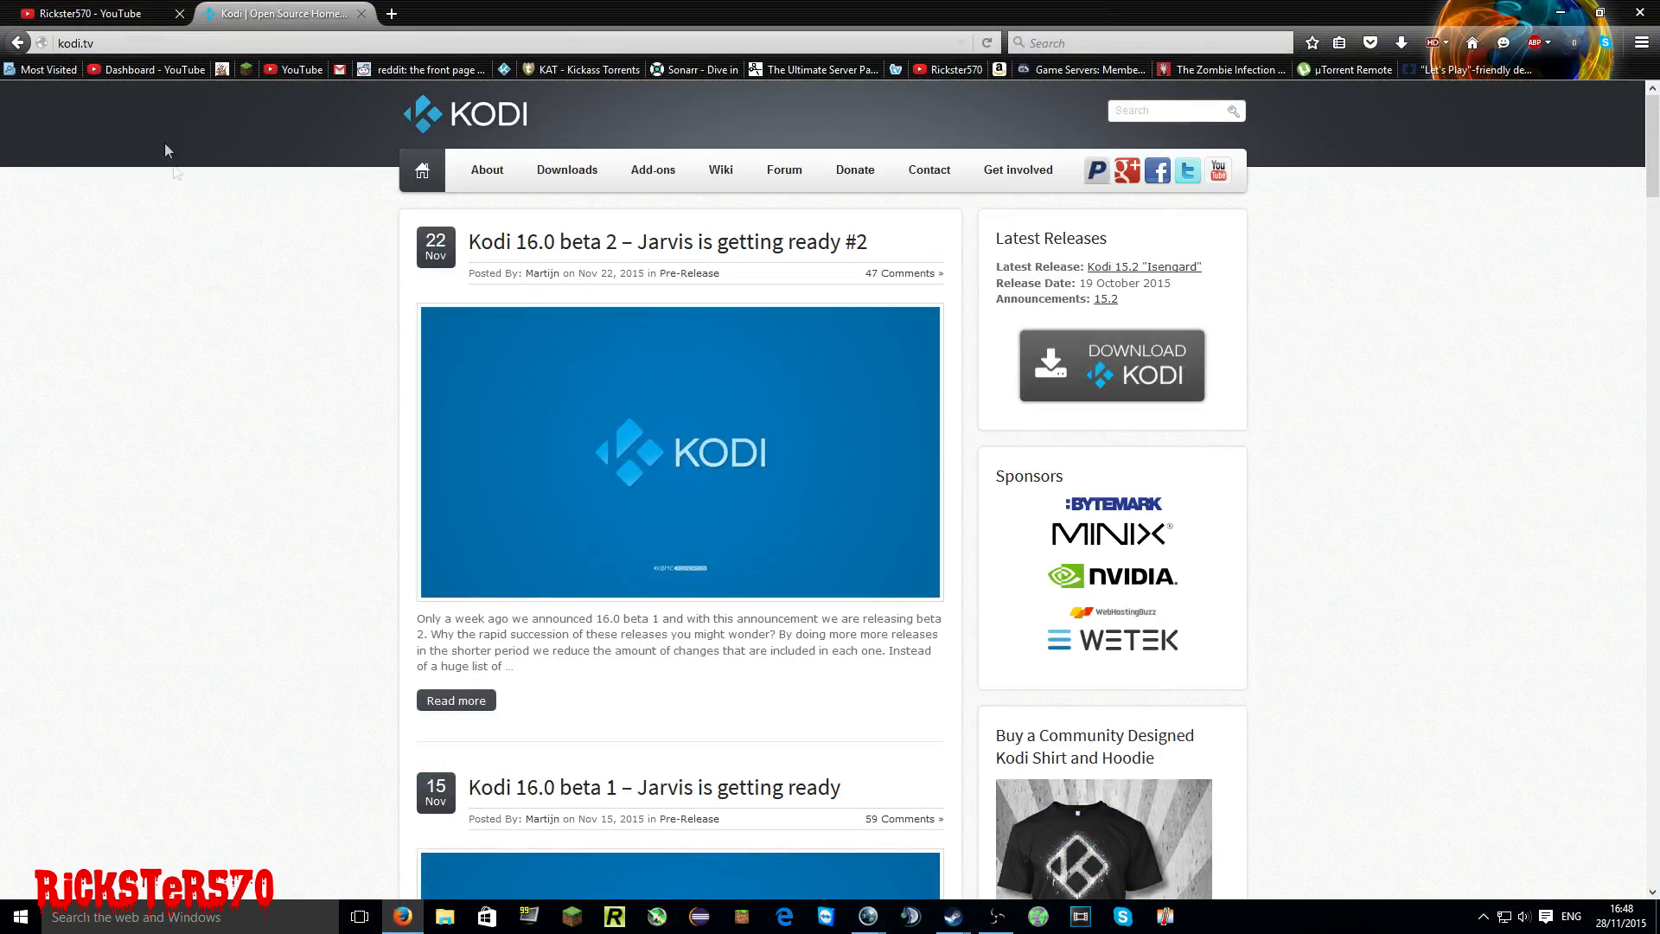
mouse_move(353, 256)
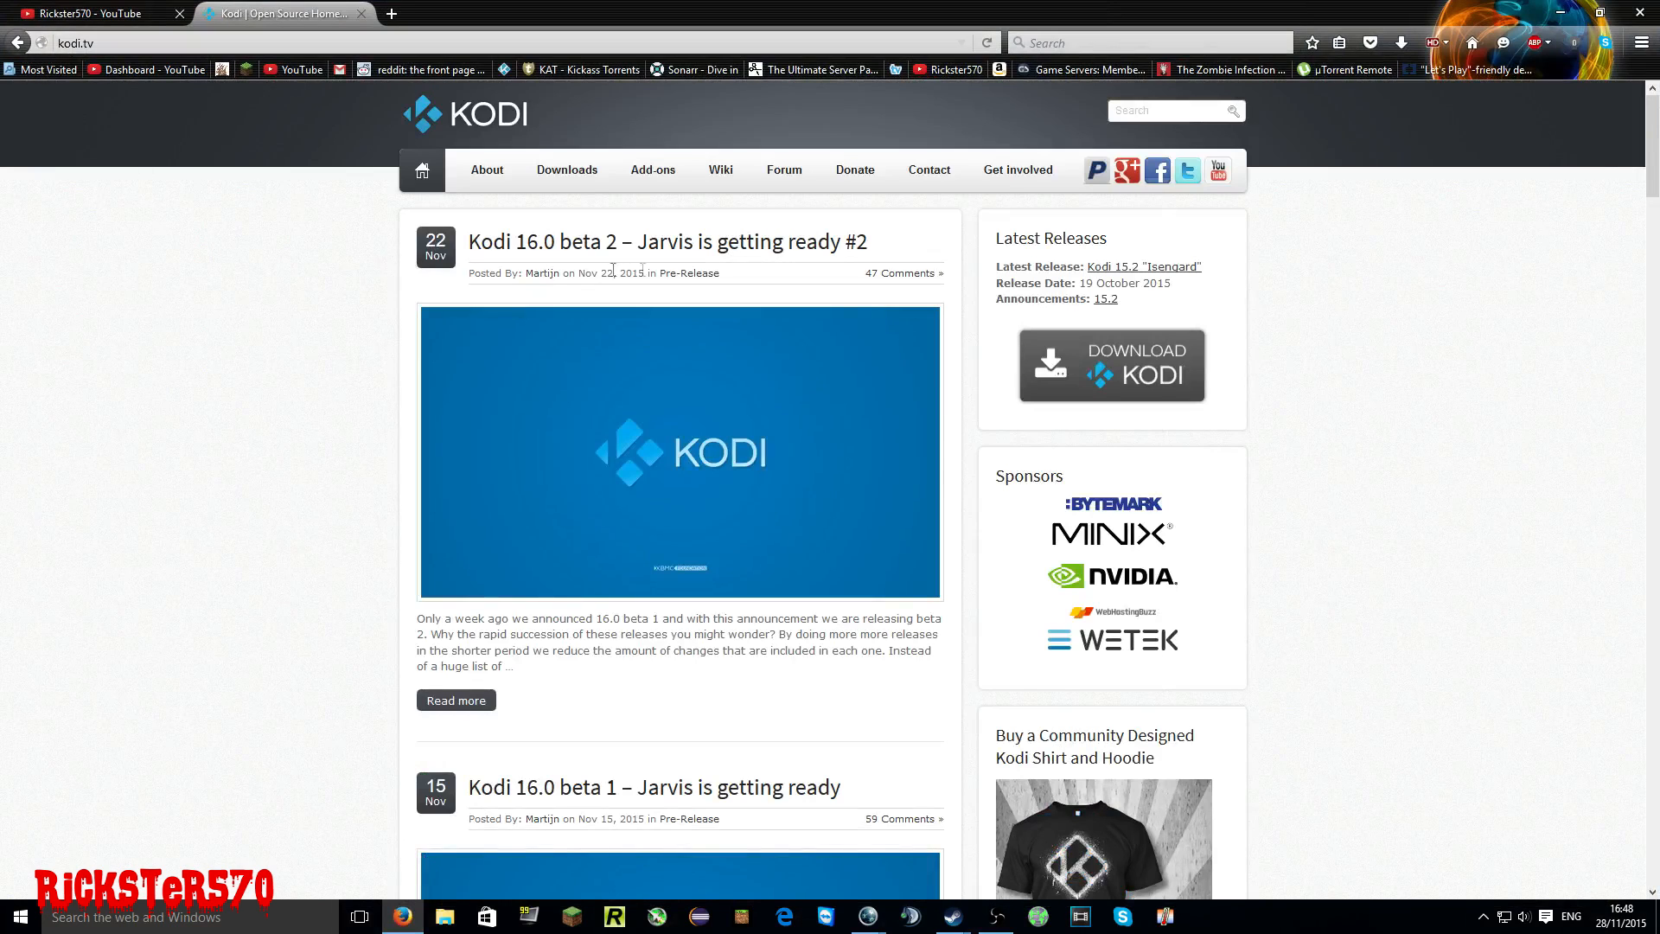
mouse_move(1112, 371)
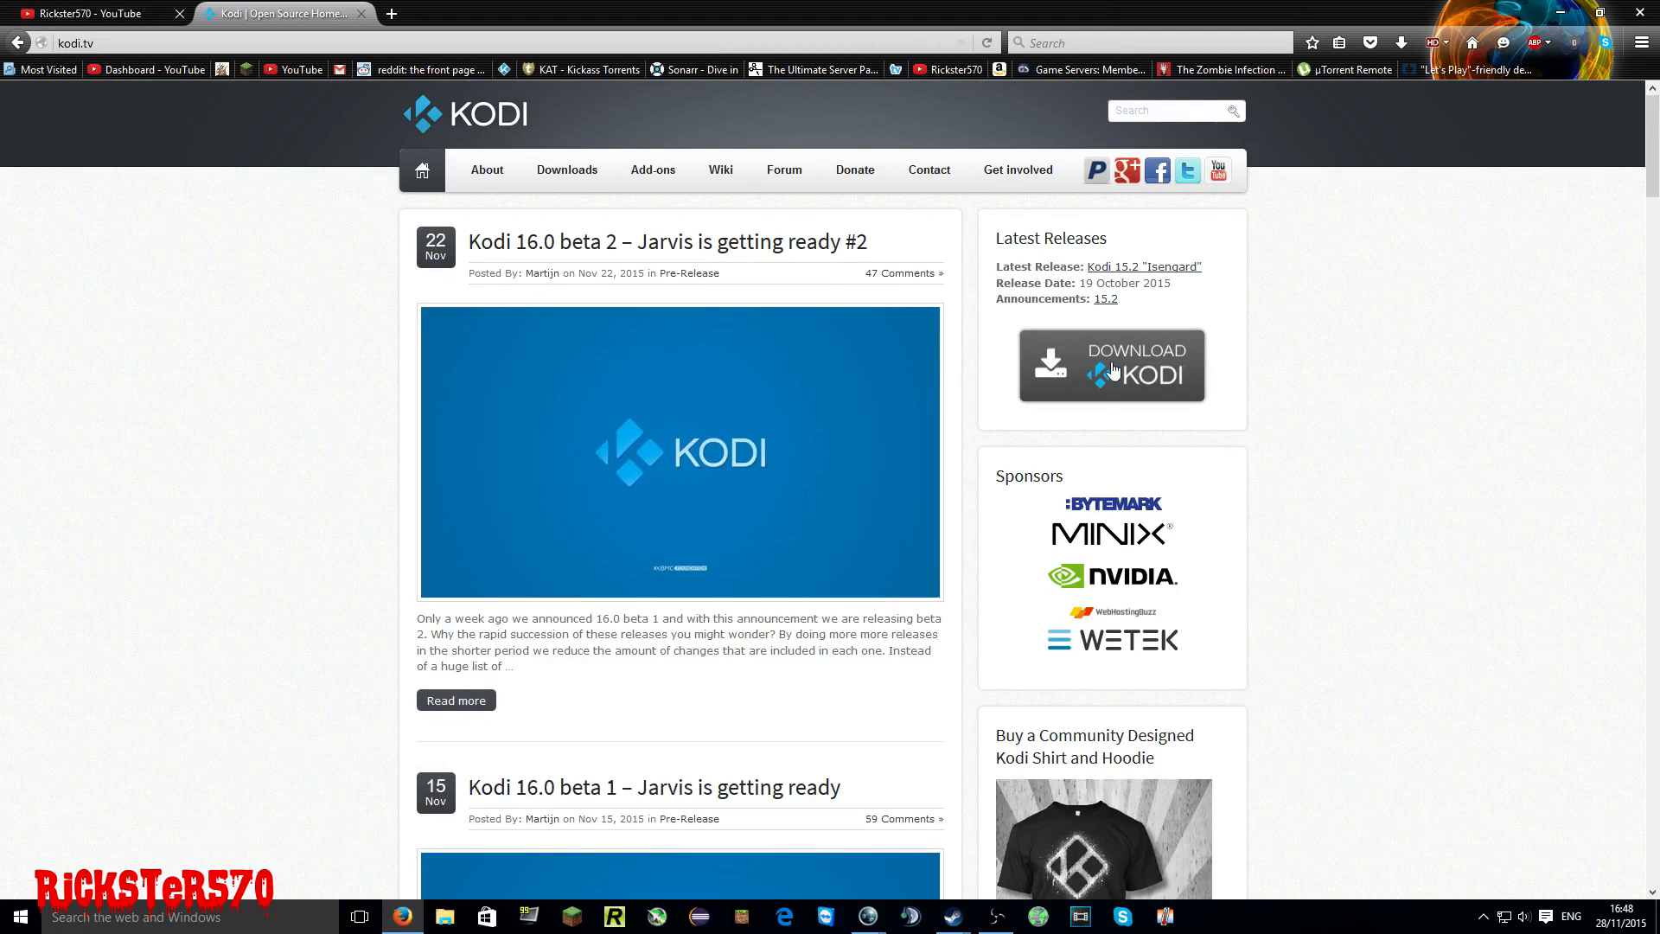
mouse_move(1155, 334)
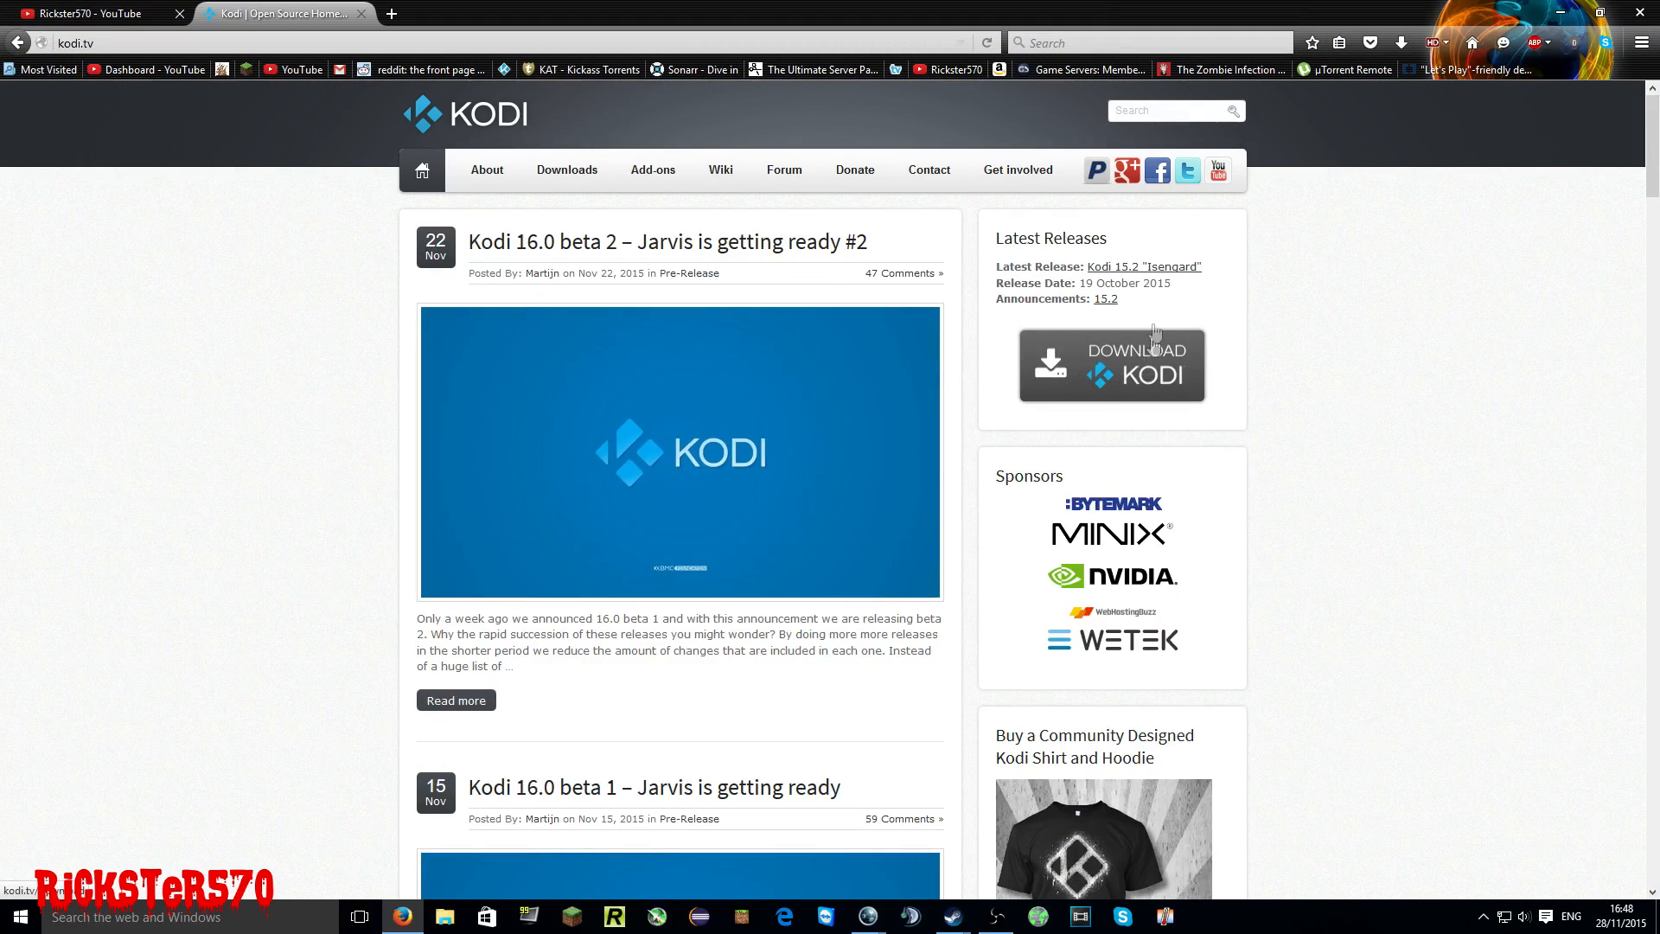
mouse_move(1090, 365)
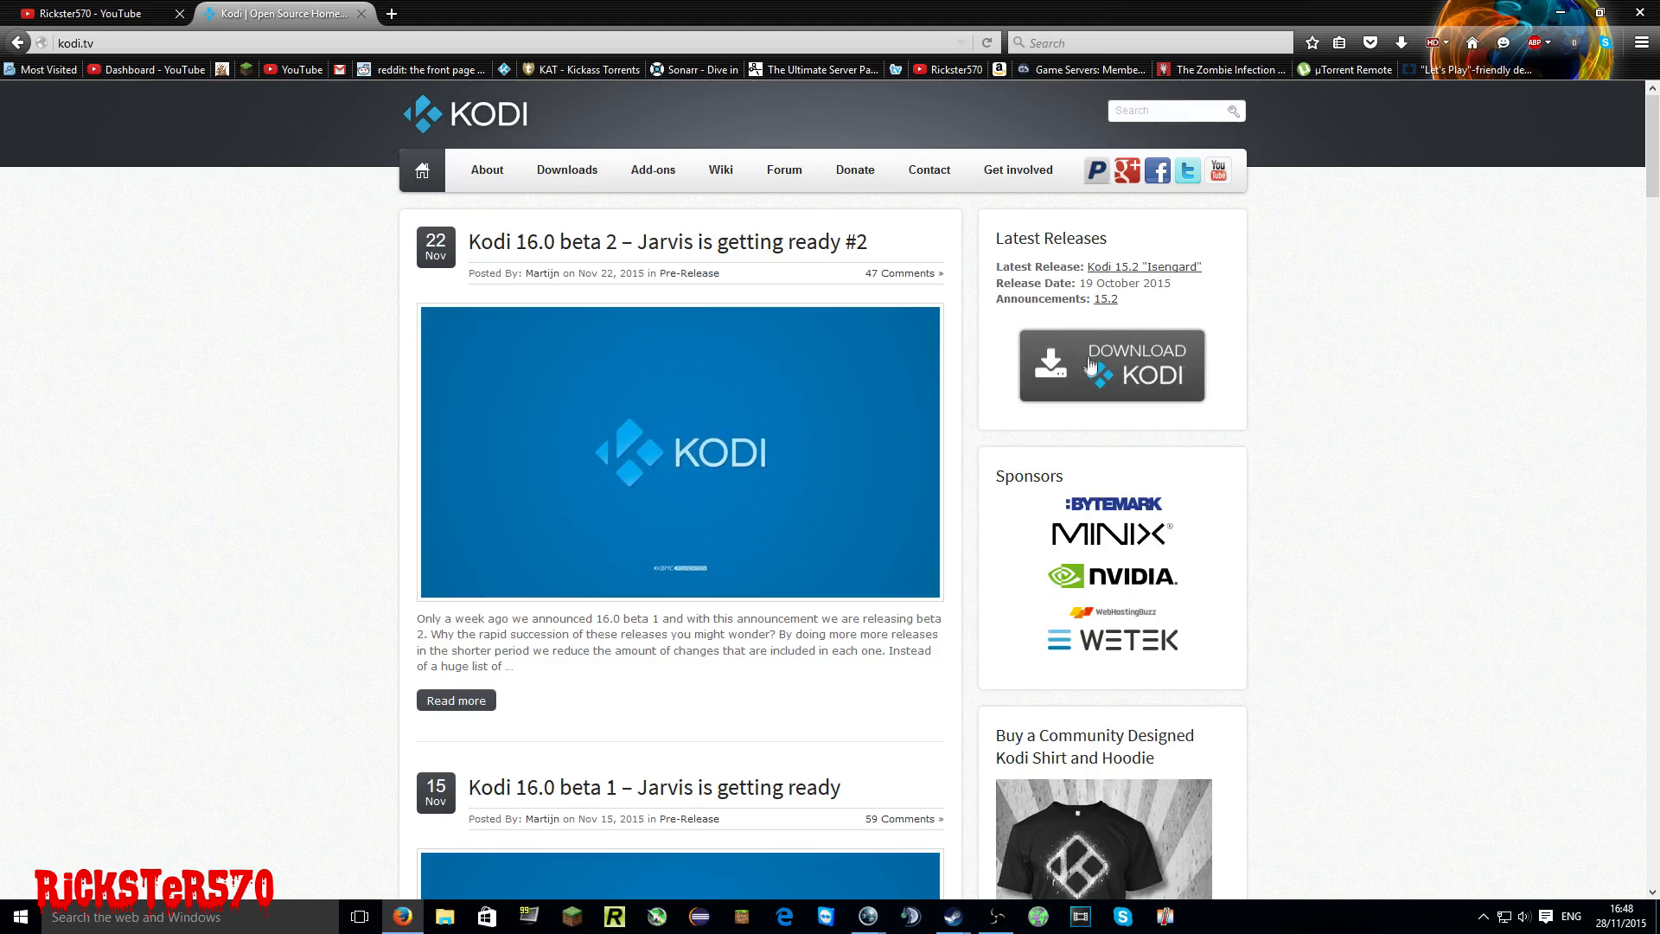
left_click(1109, 364)
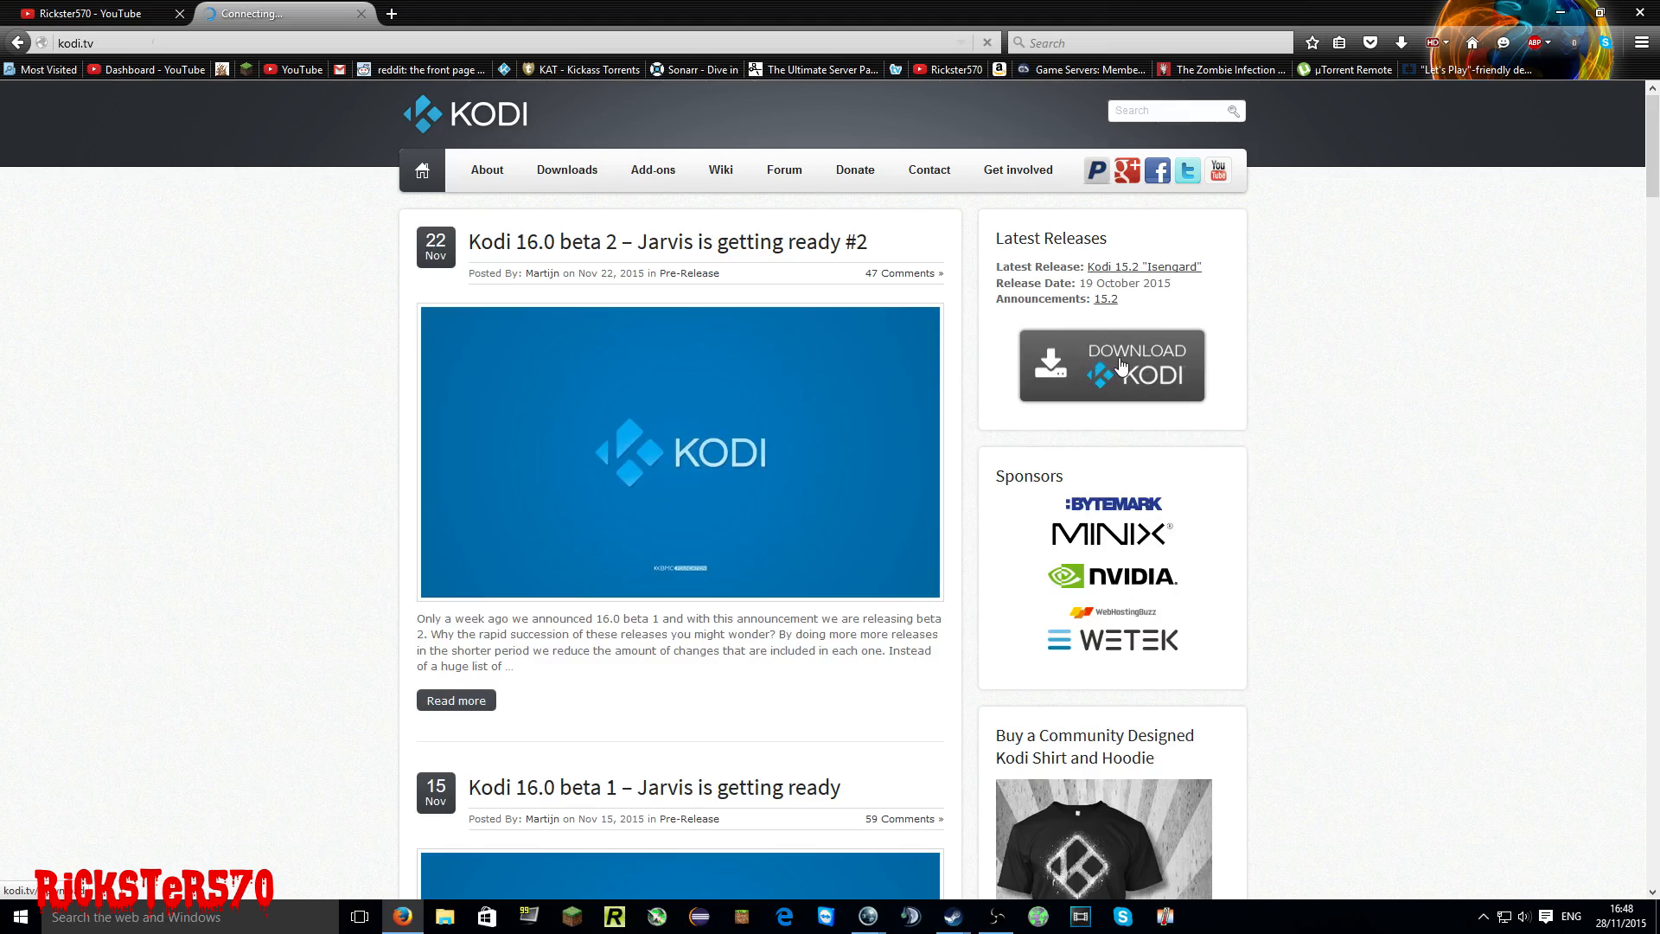
- Scroll the Kodi downloads page to the Kodi v15.2 Isengard stable release section
left_click(1110, 365)
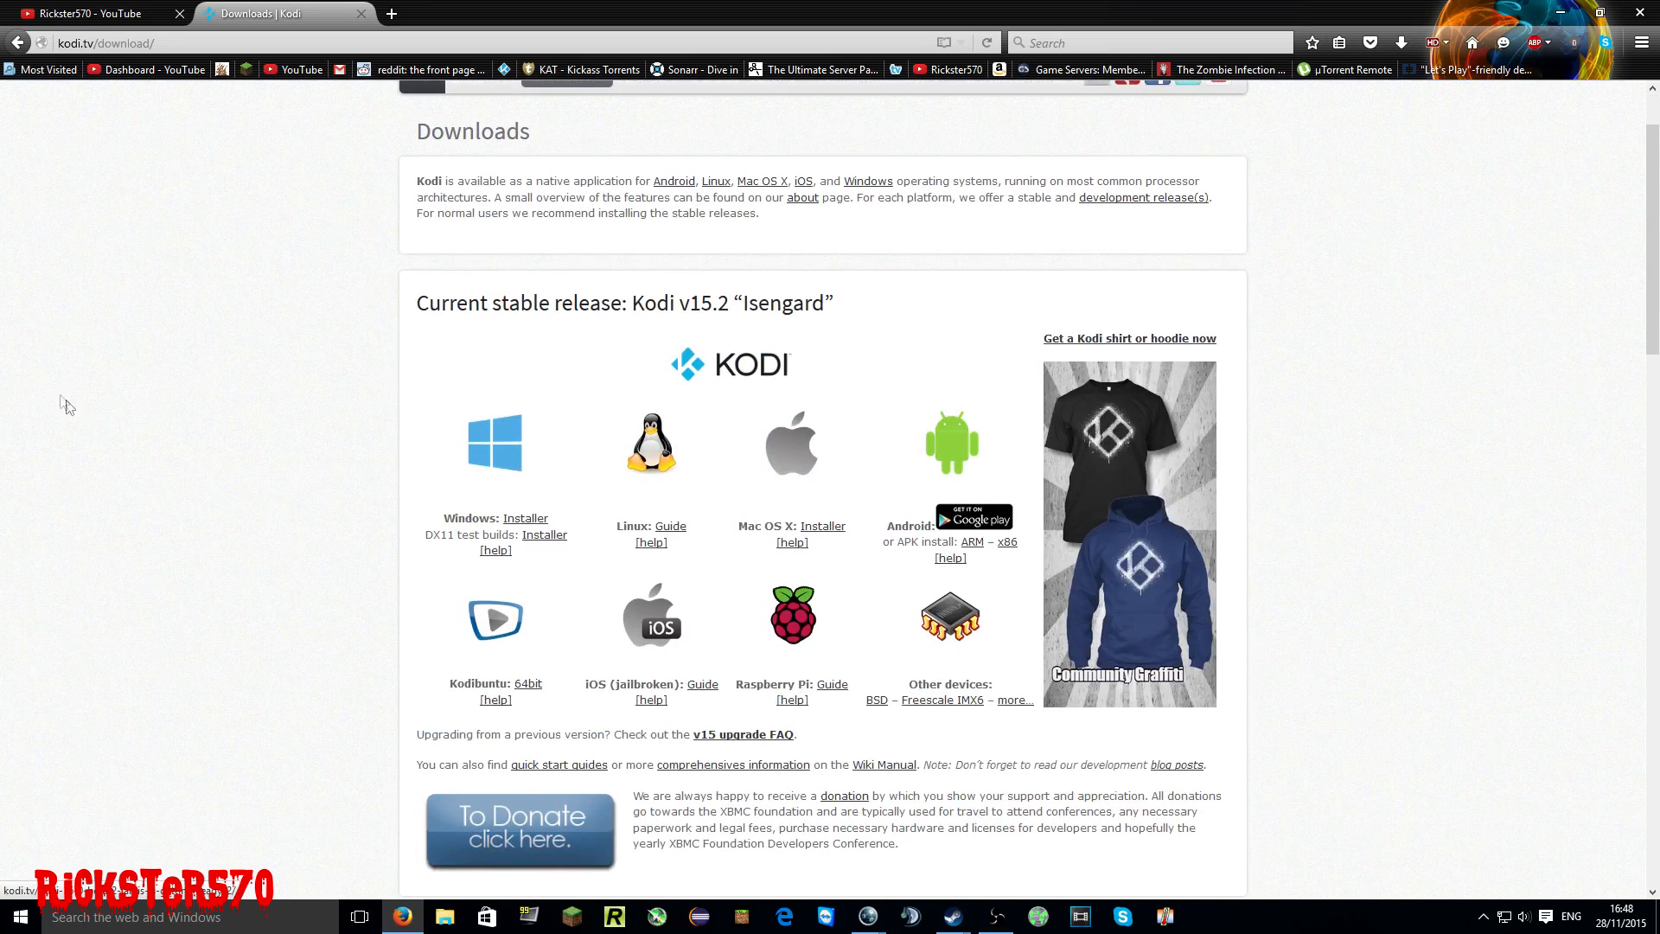
mouse_move(589, 542)
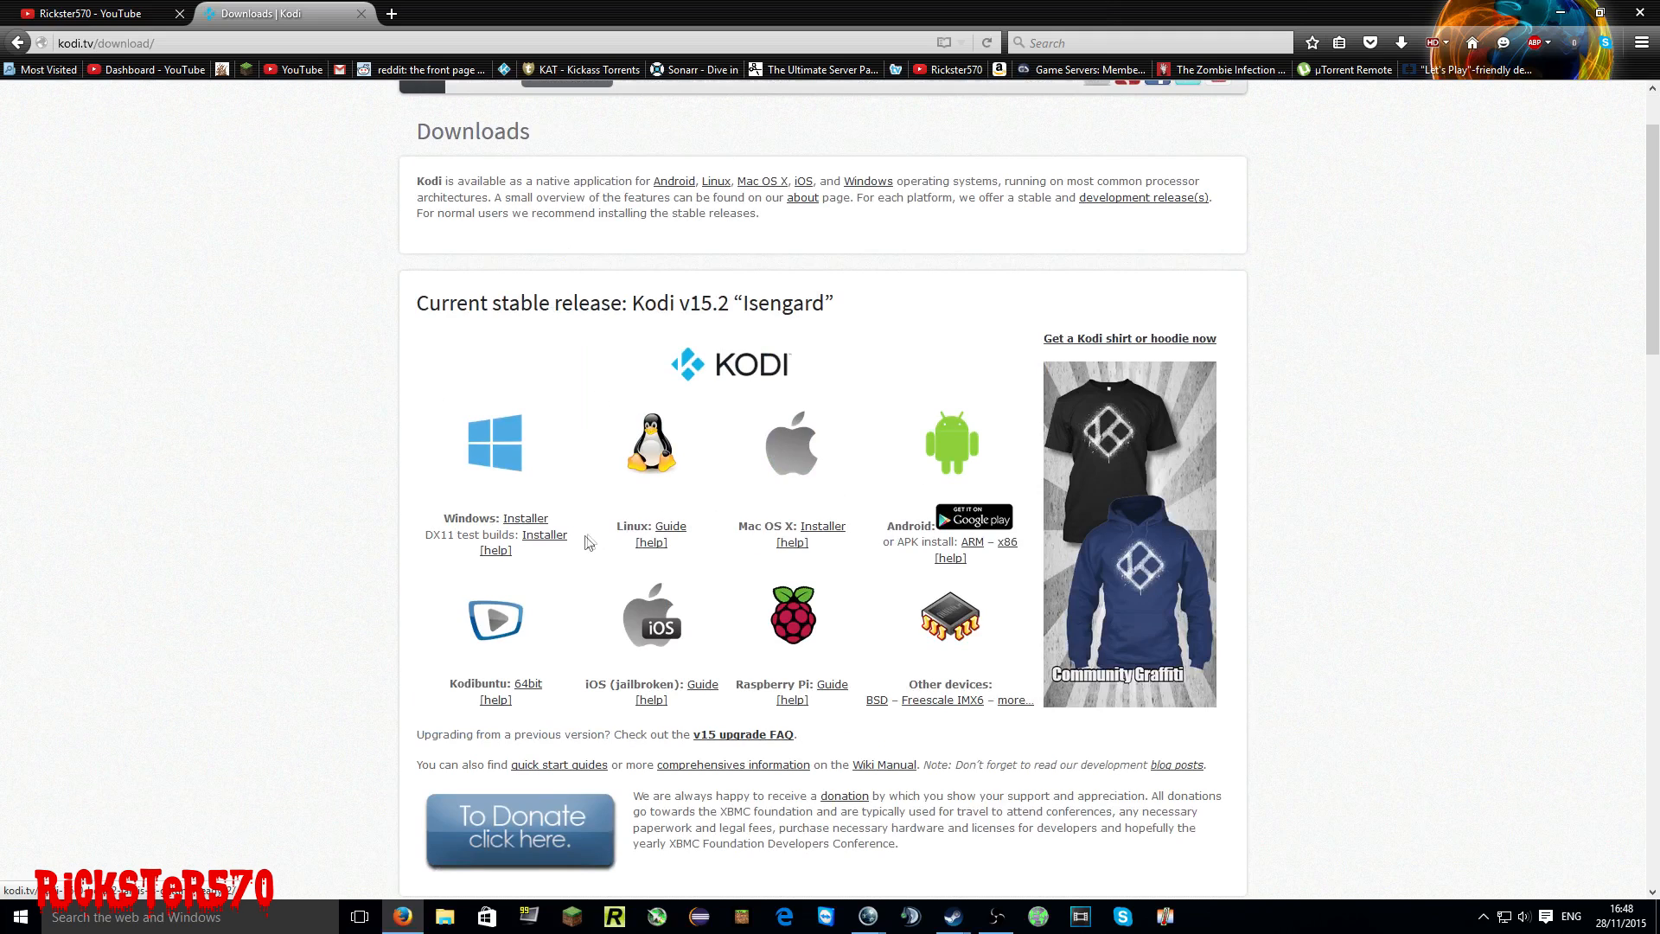
mouse_move(523, 518)
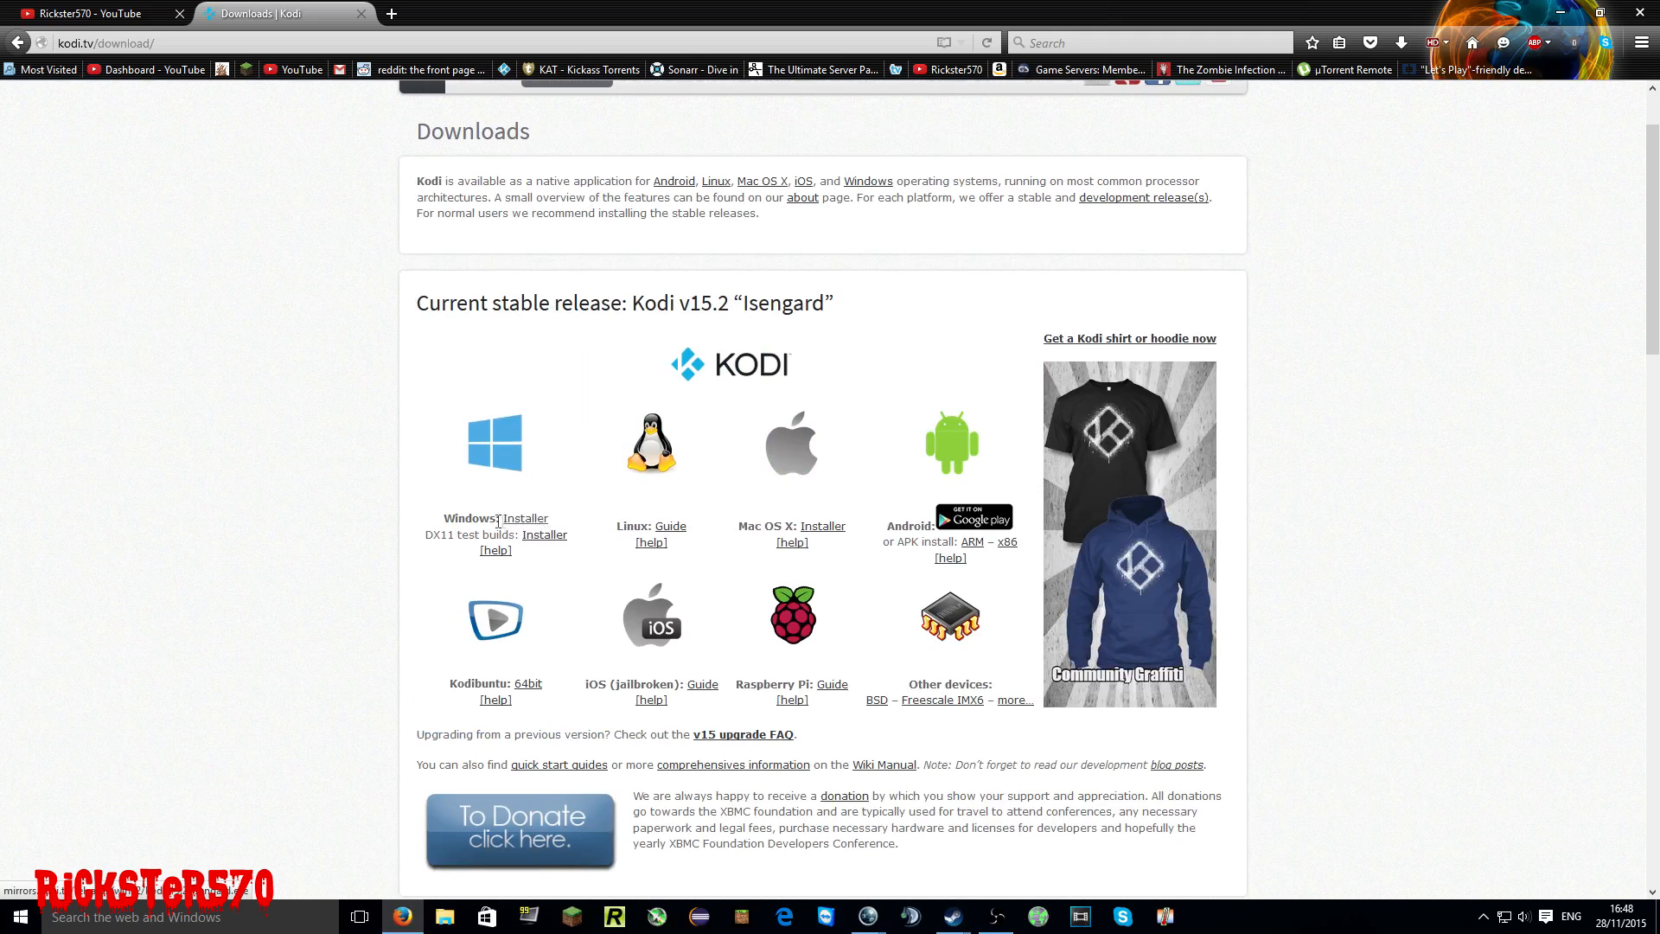
mouse_move(900, 483)
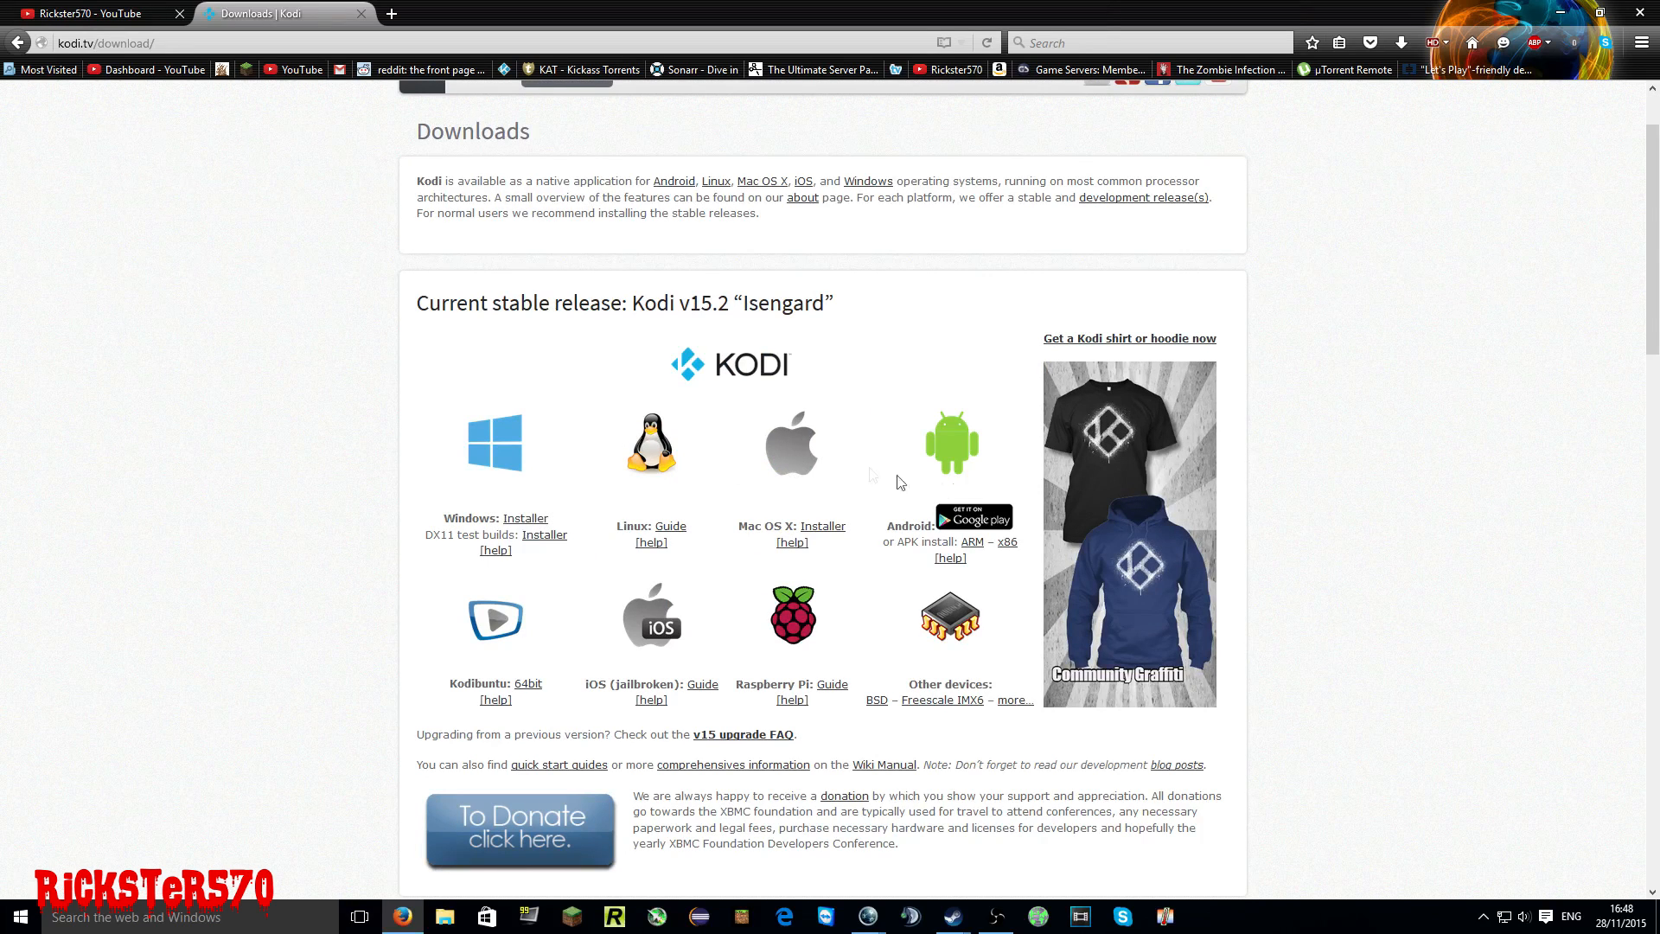
scroll("down", 3)
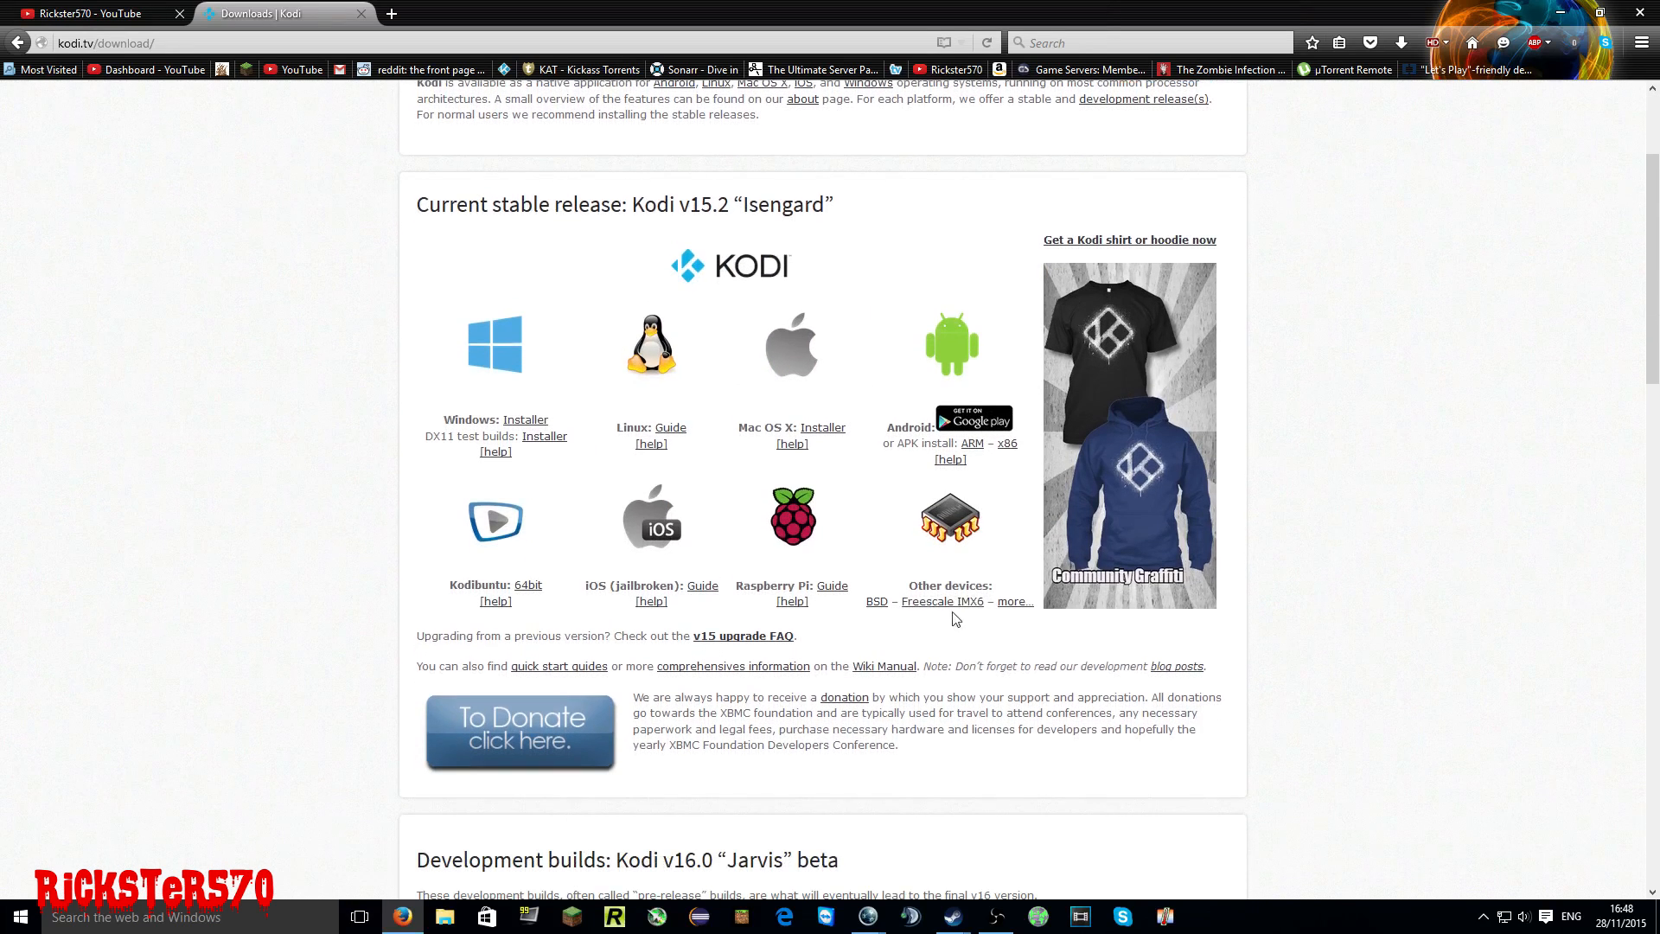
mouse_move(968, 438)
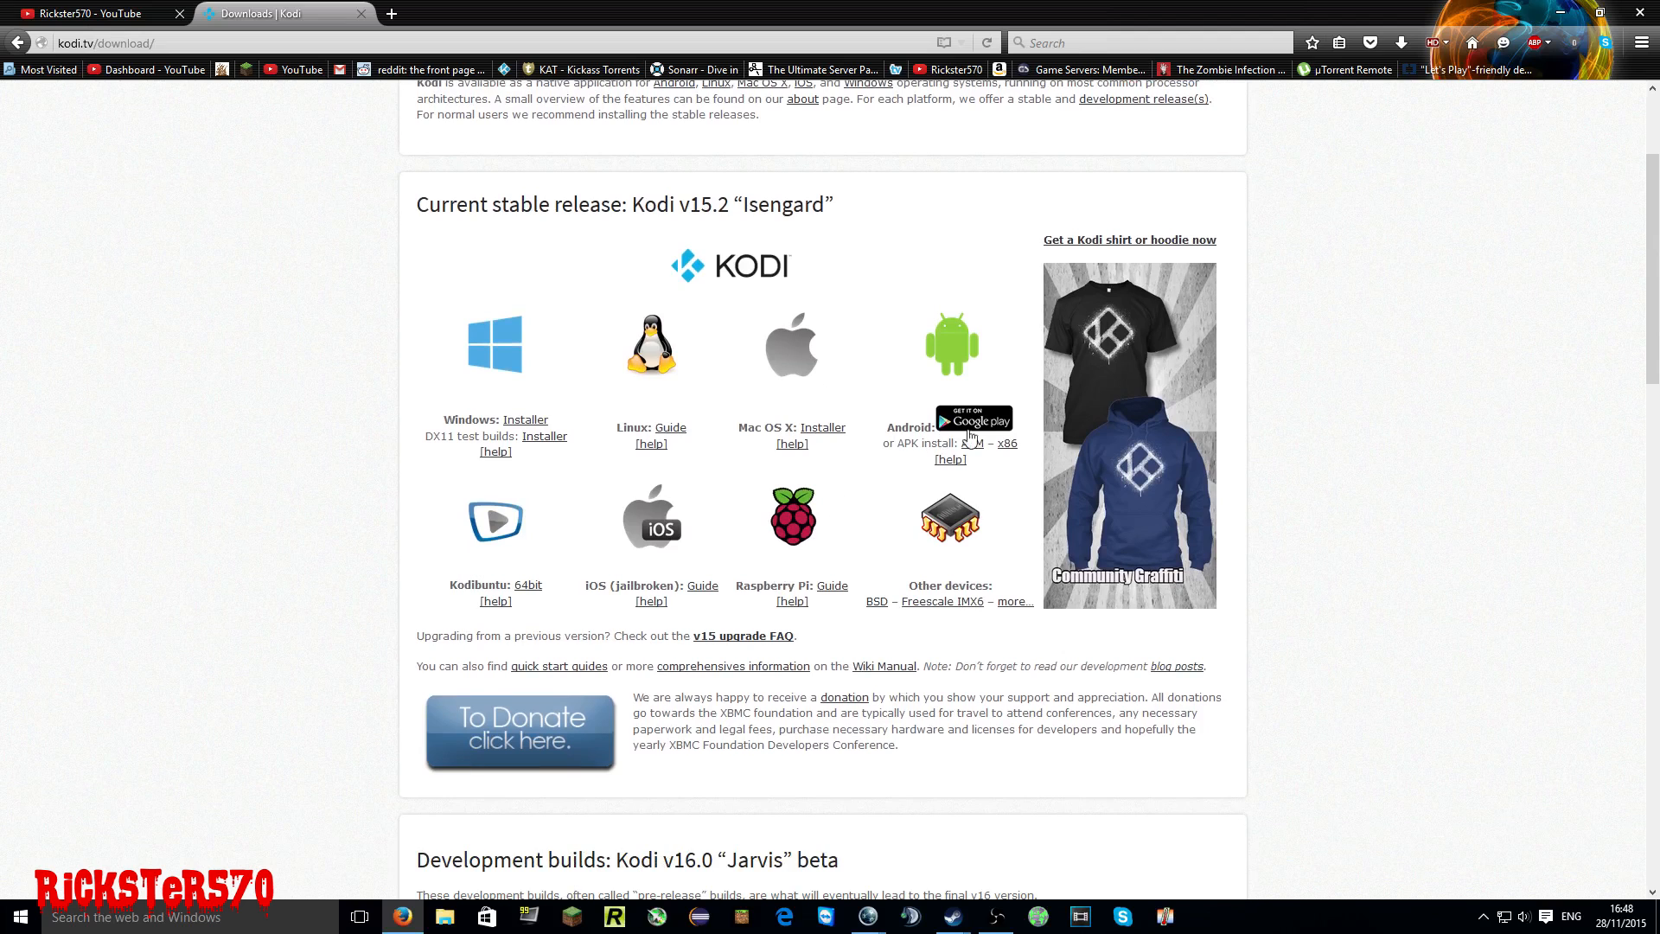
mouse_move(971, 443)
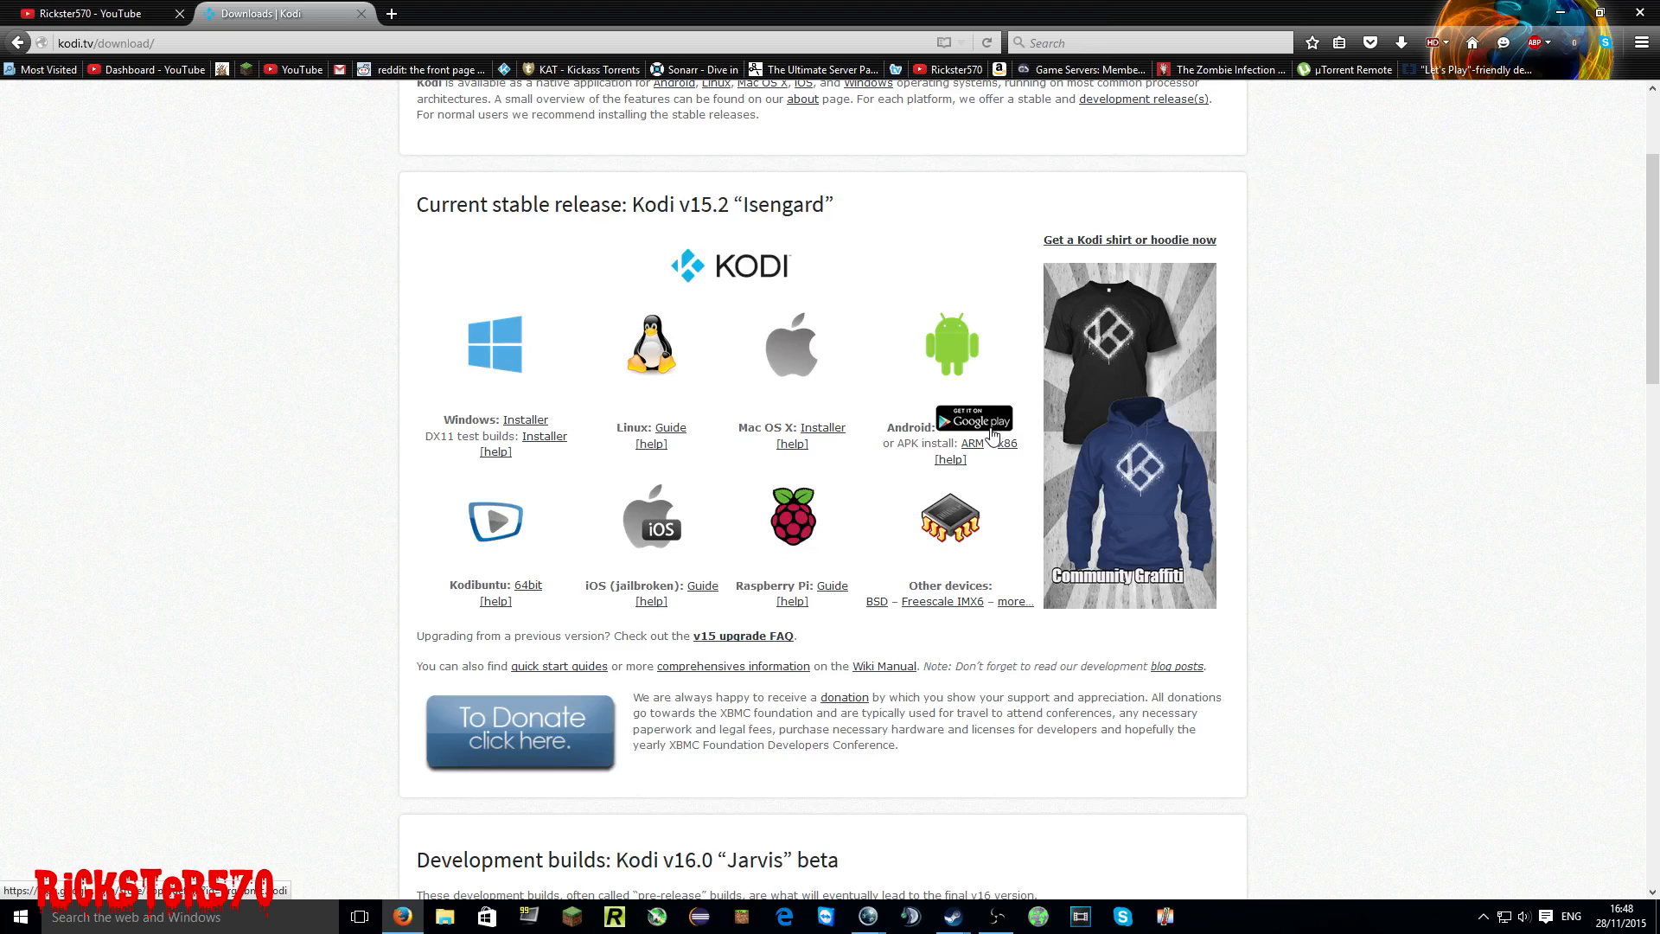
mouse_move(755, 538)
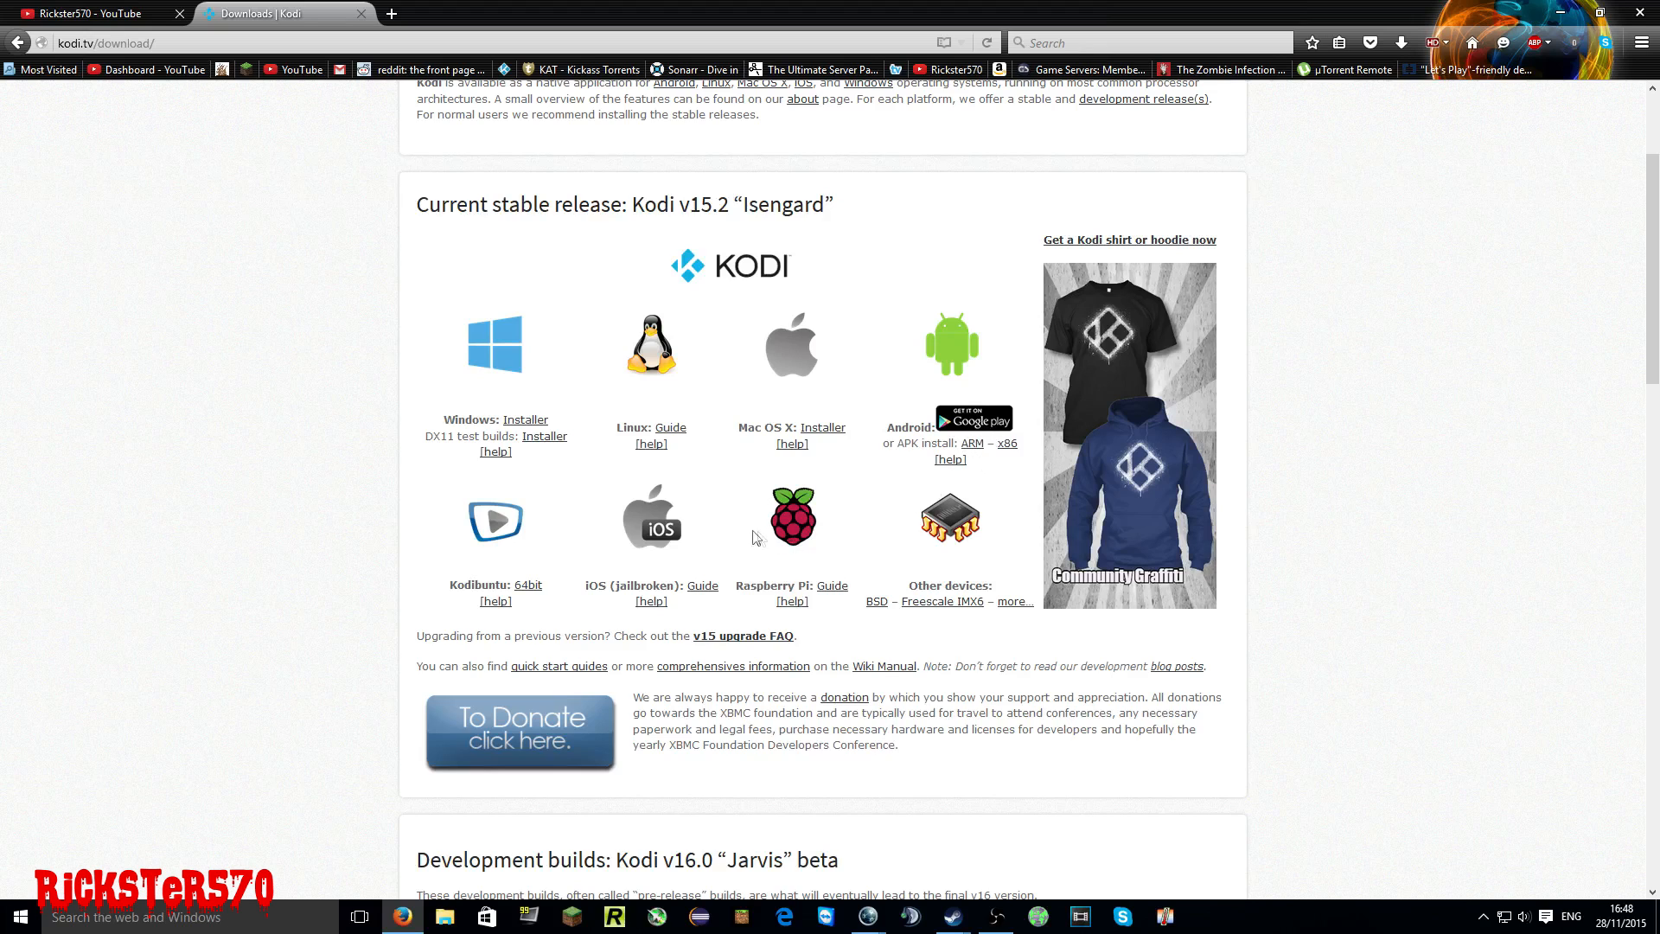
mouse_move(582, 483)
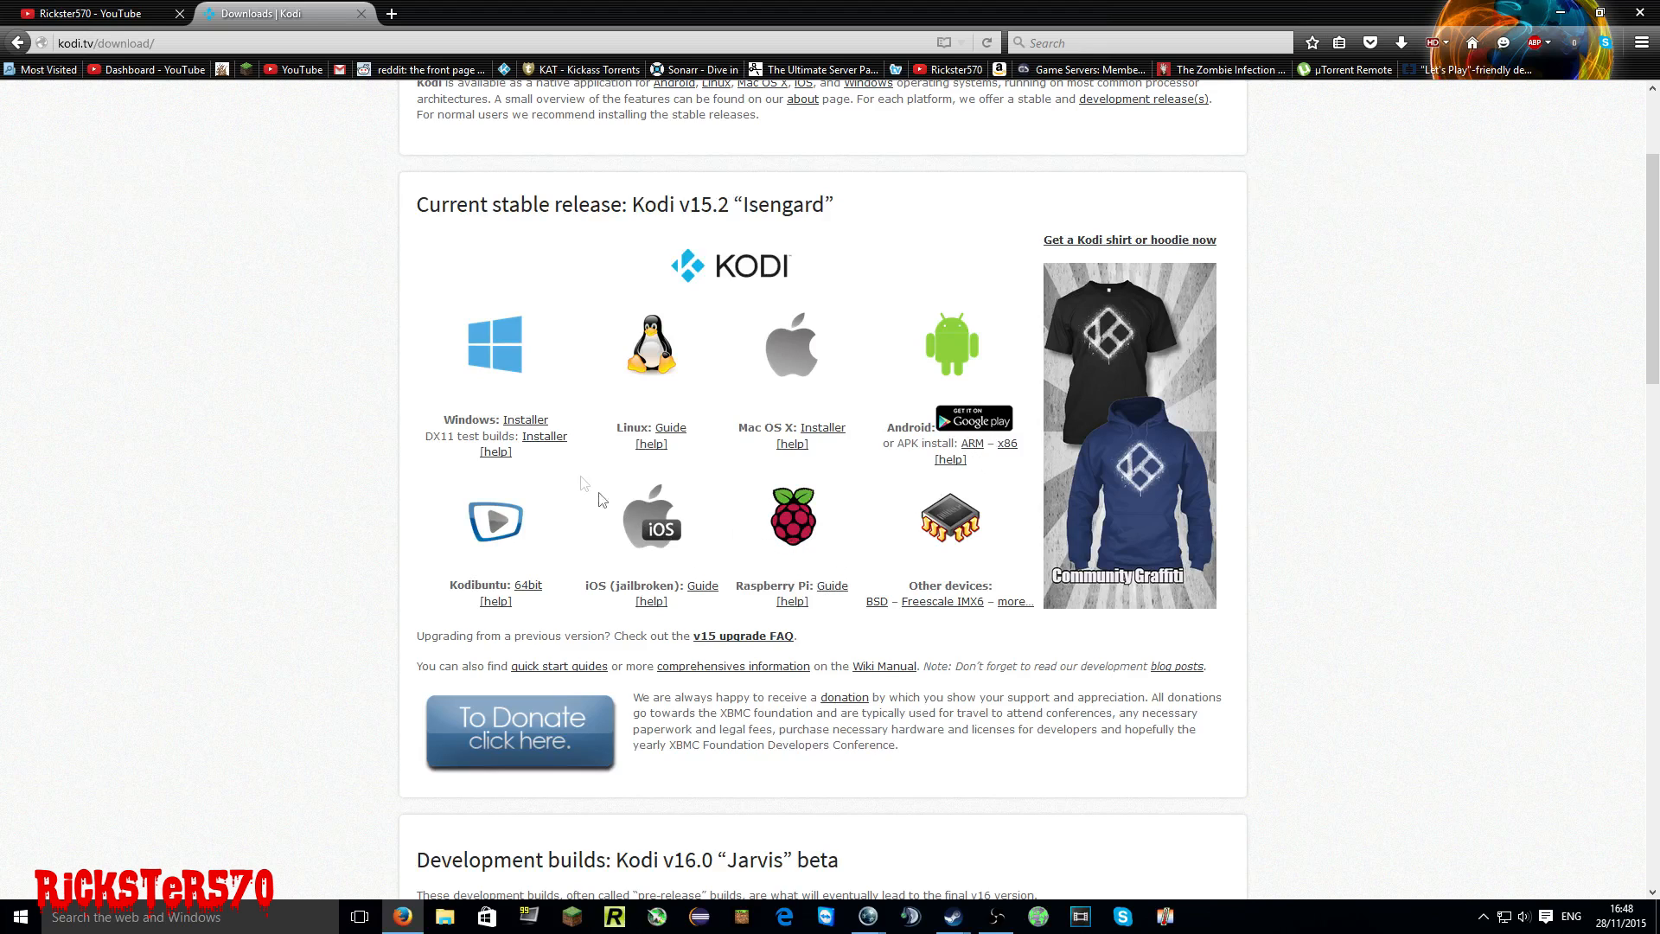
- Save the Kodi 15.2 Isengard Windows installer and show the Firefox Downloads panel
left_click(525, 420)
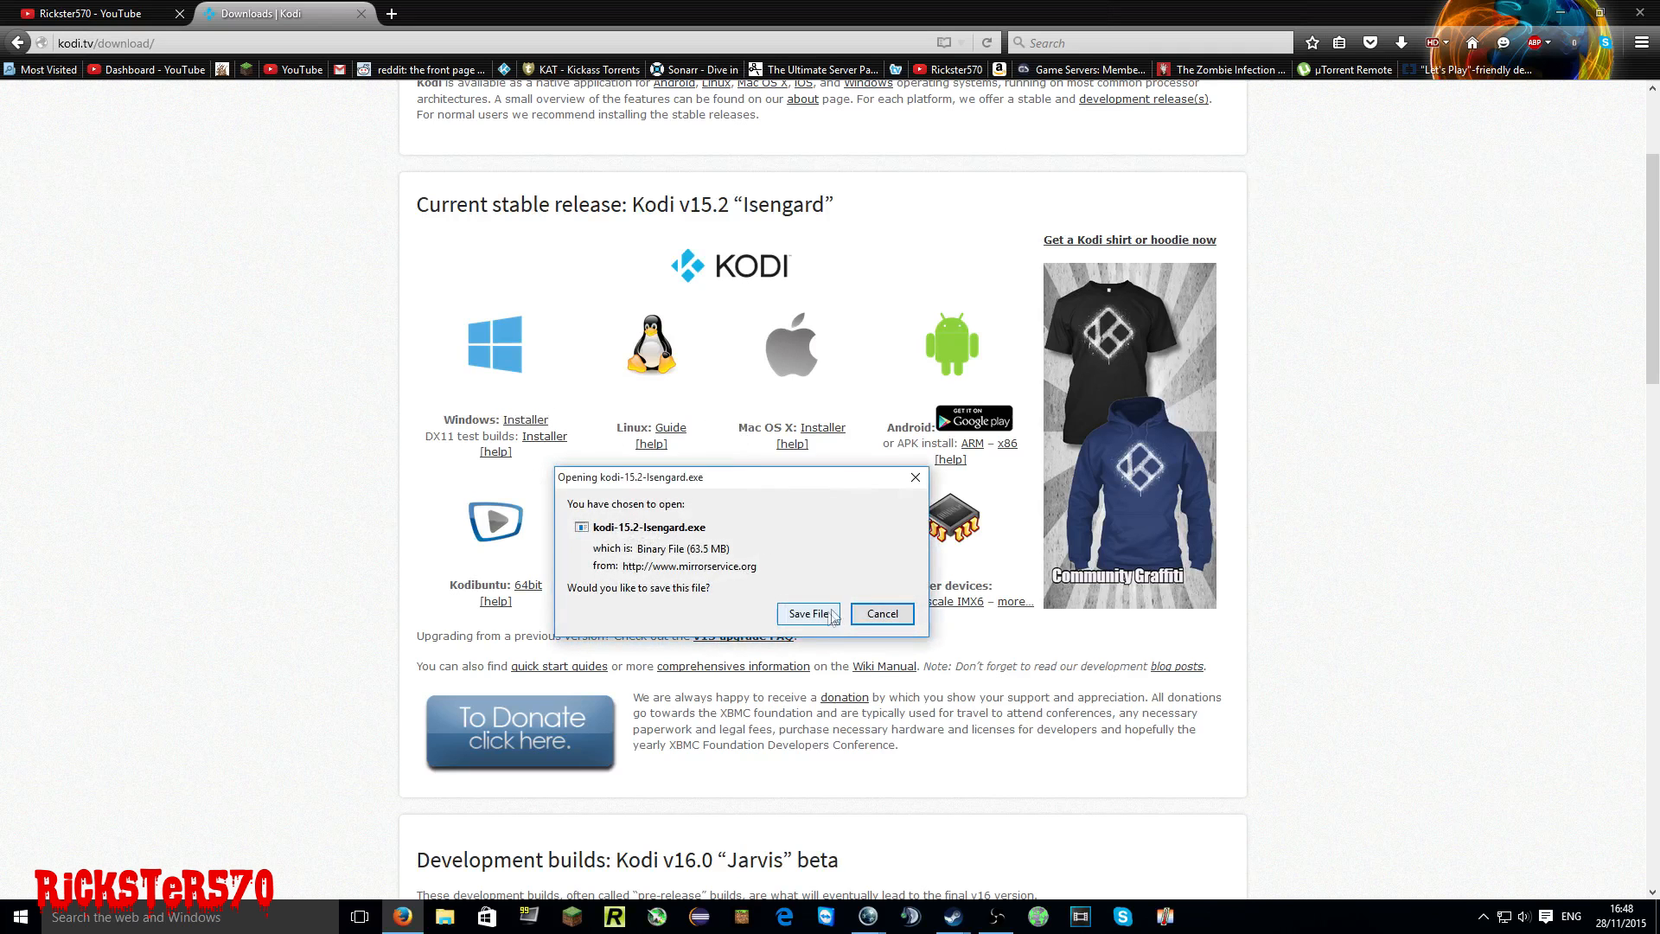
left_click(807, 614)
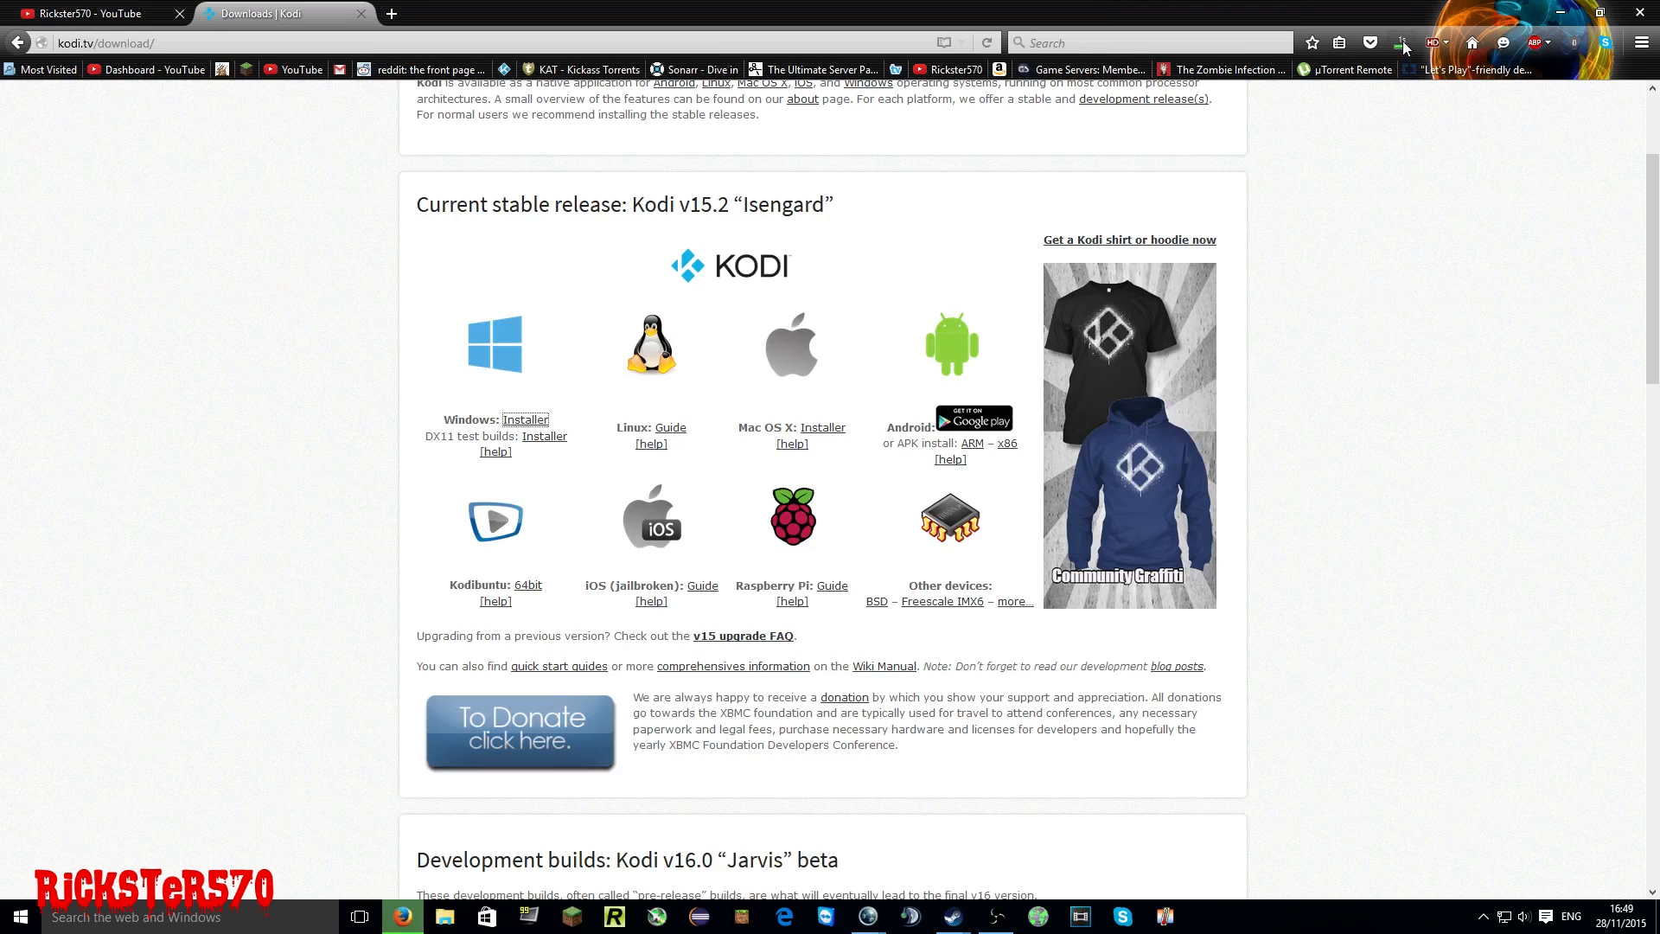
left_click(1402, 42)
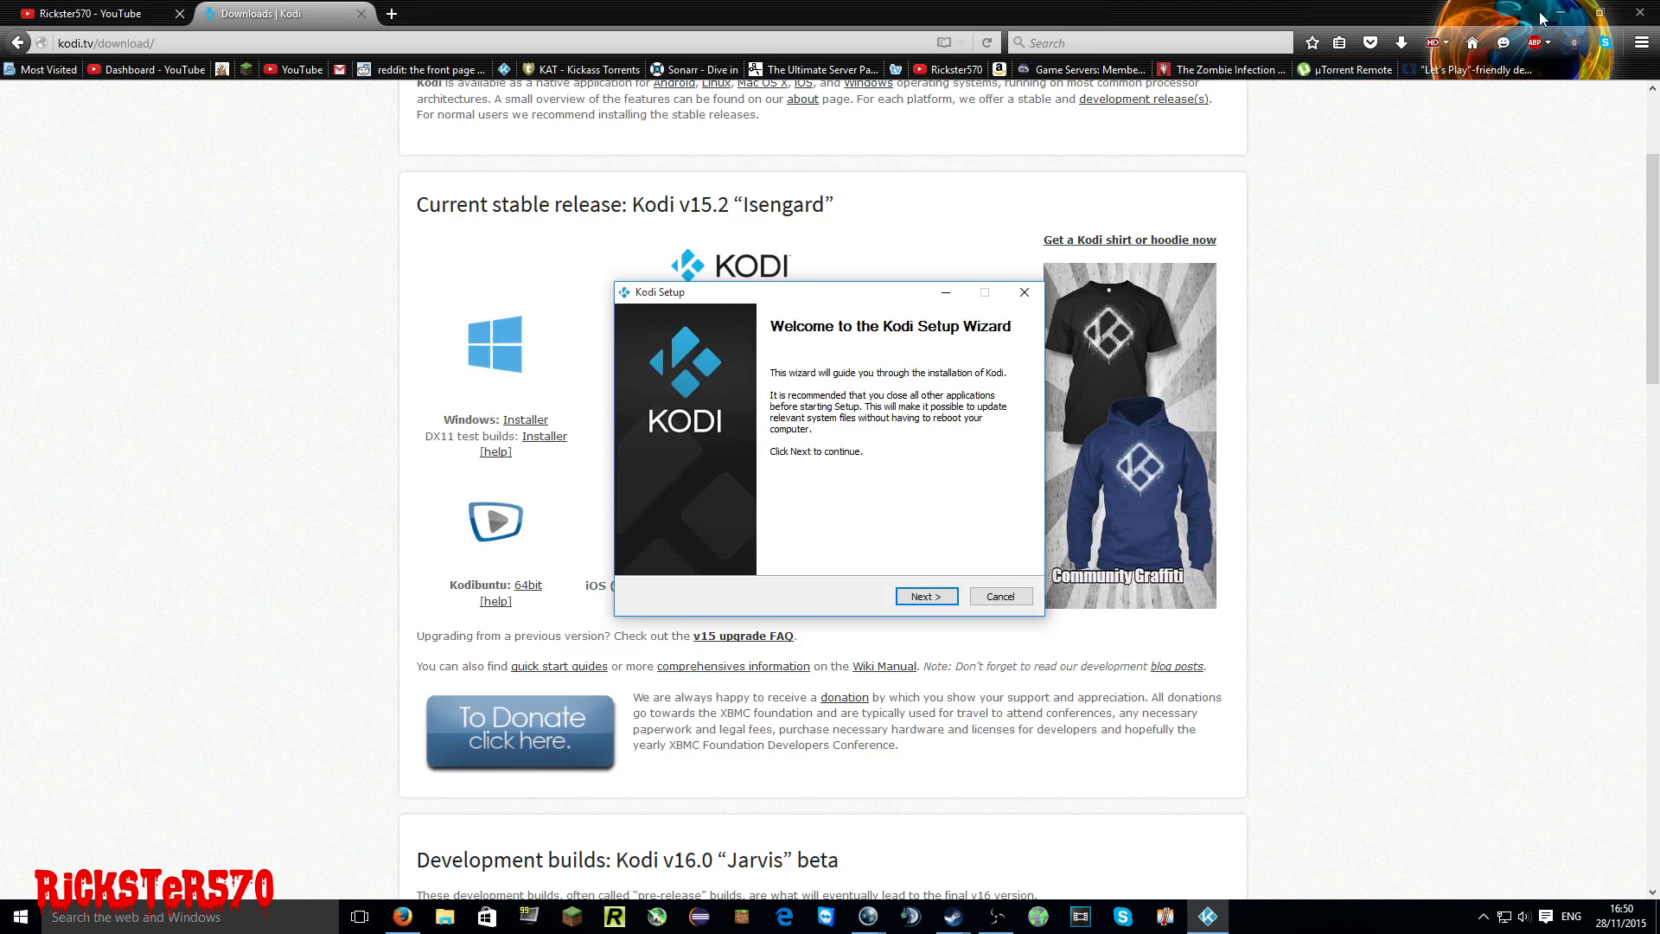
mouse_move(953, 350)
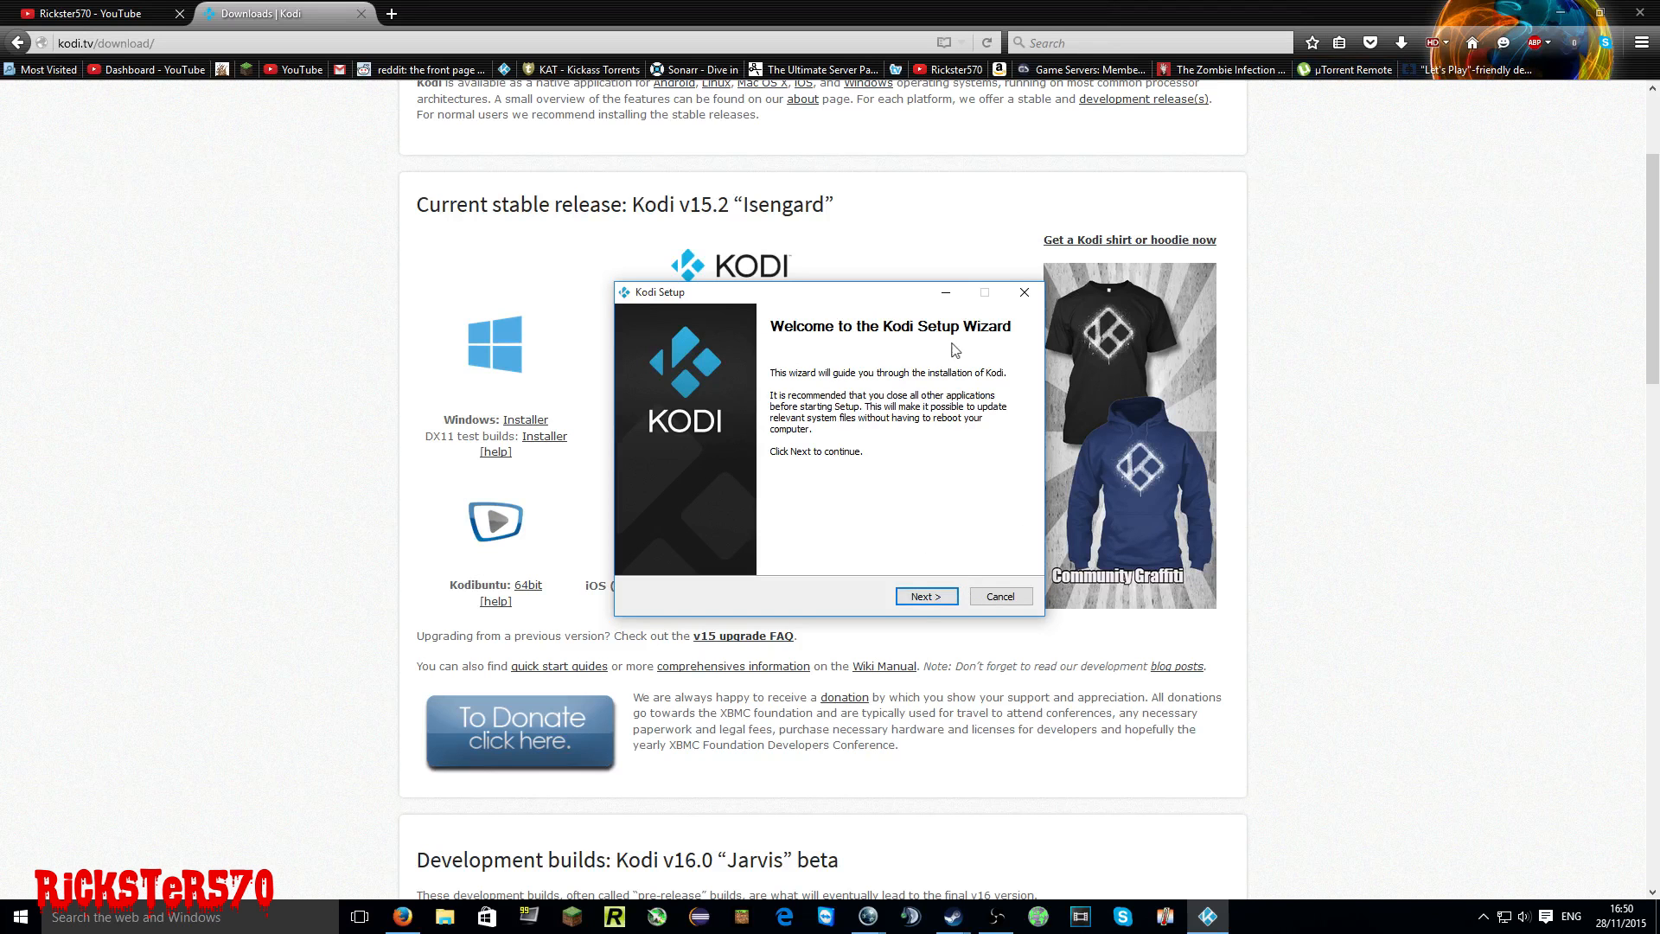
- Install Kodi 15.2 with default components and folder, with Run Kodi ticked at finish
left_click(924, 595)
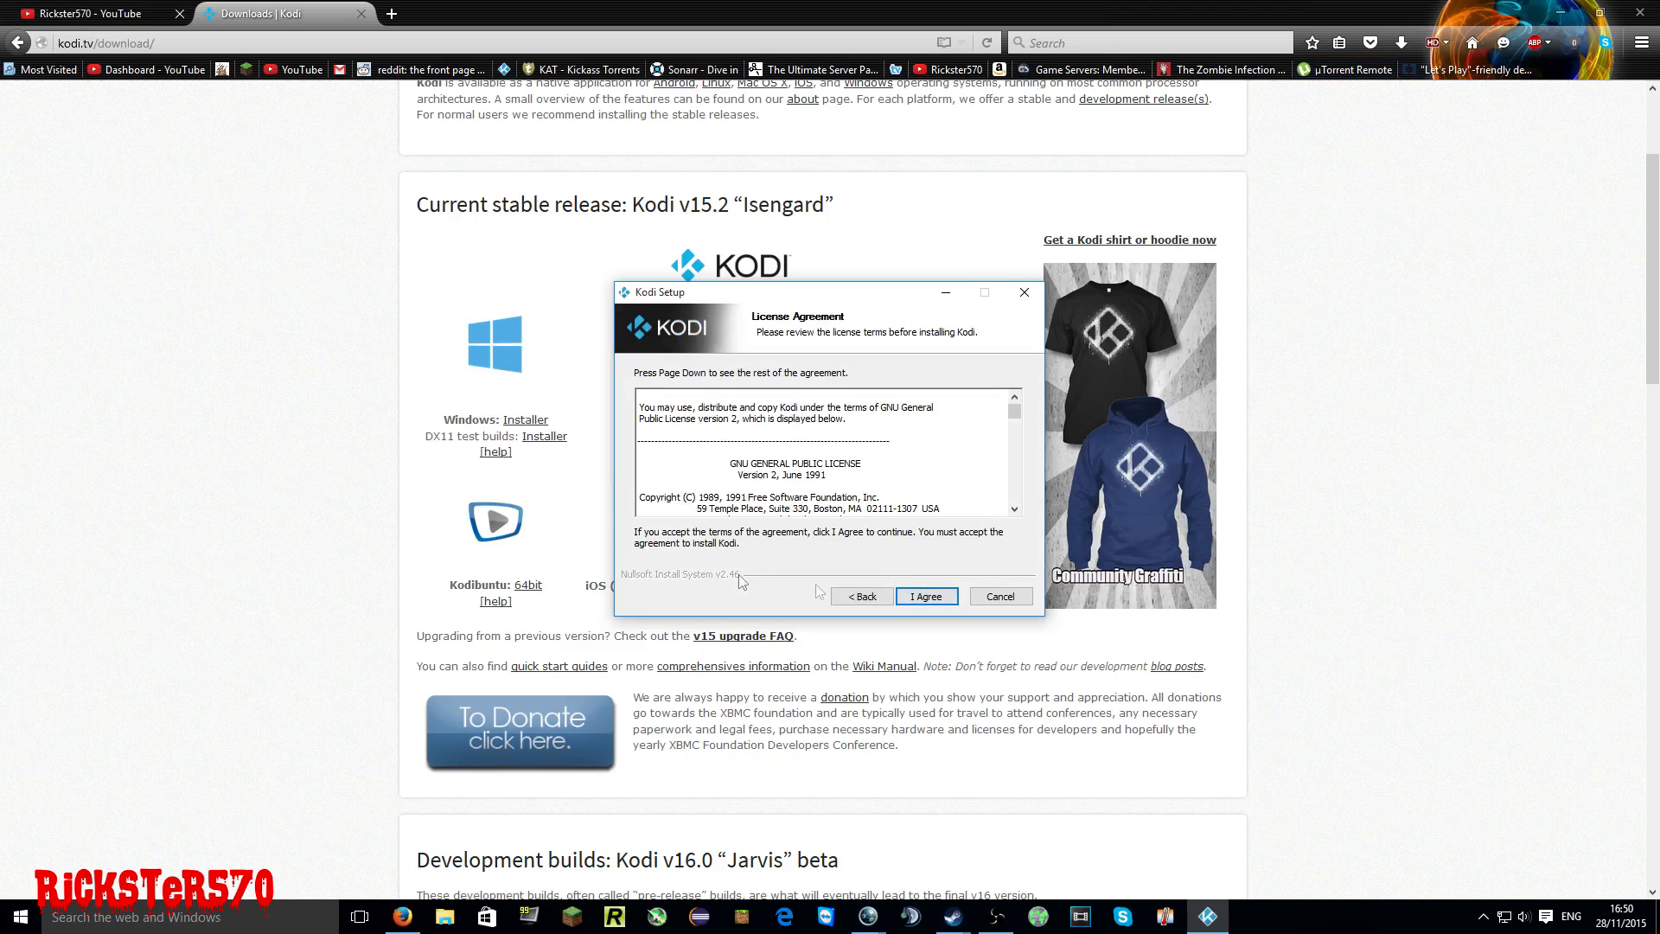
left_click(924, 596)
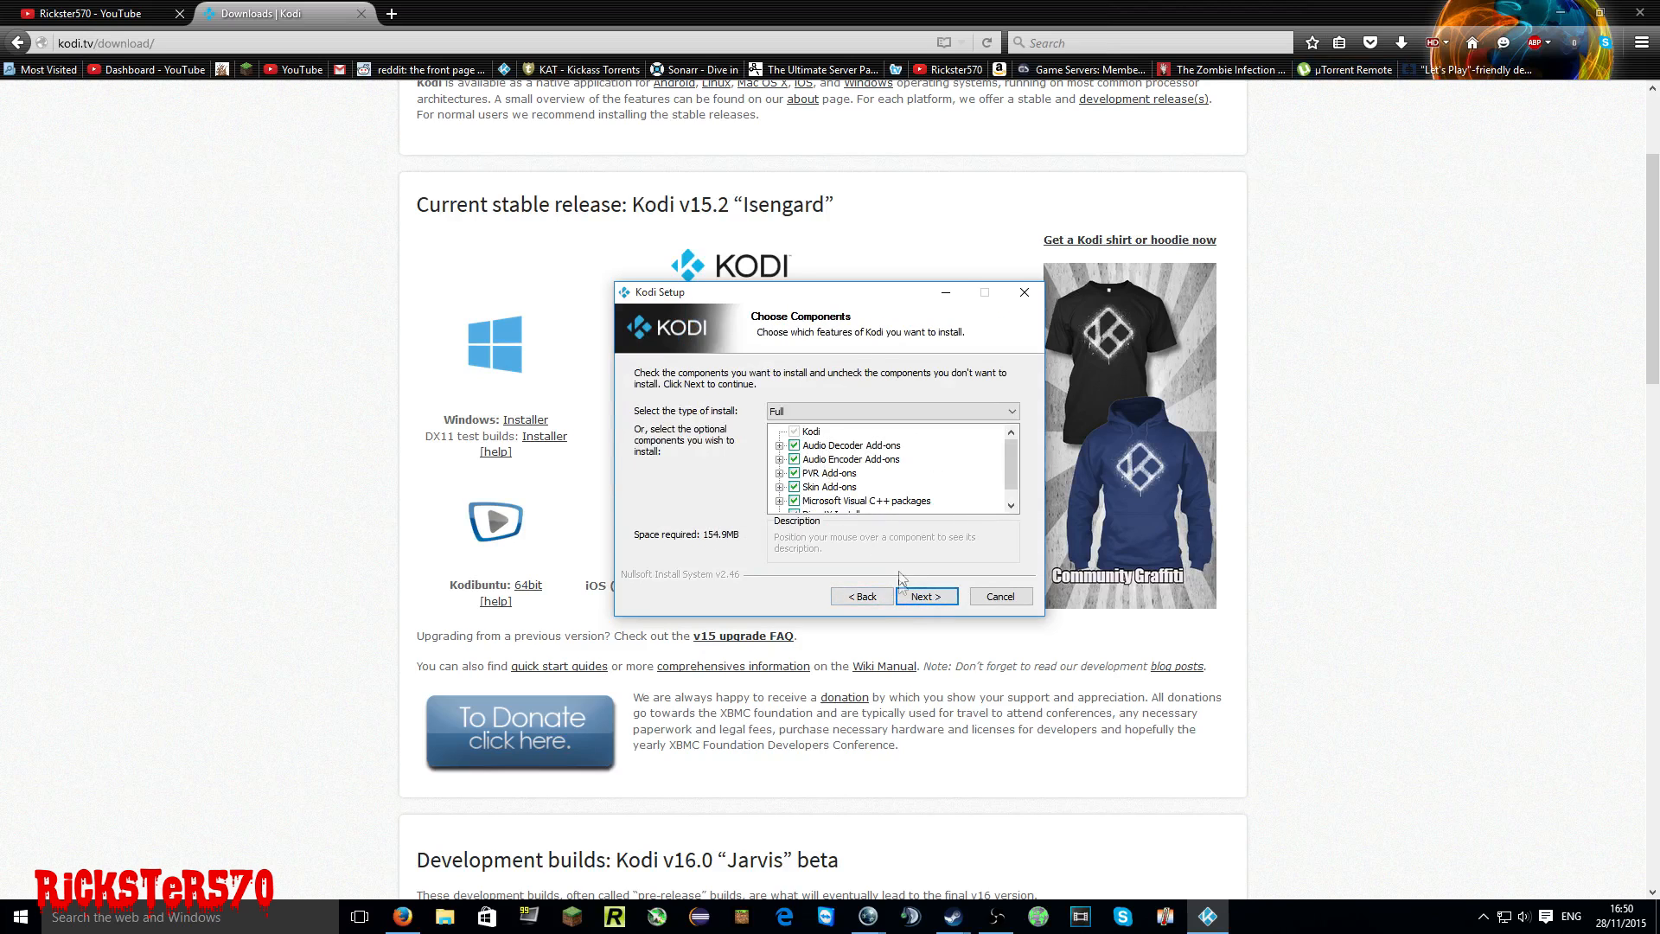
left_click(923, 595)
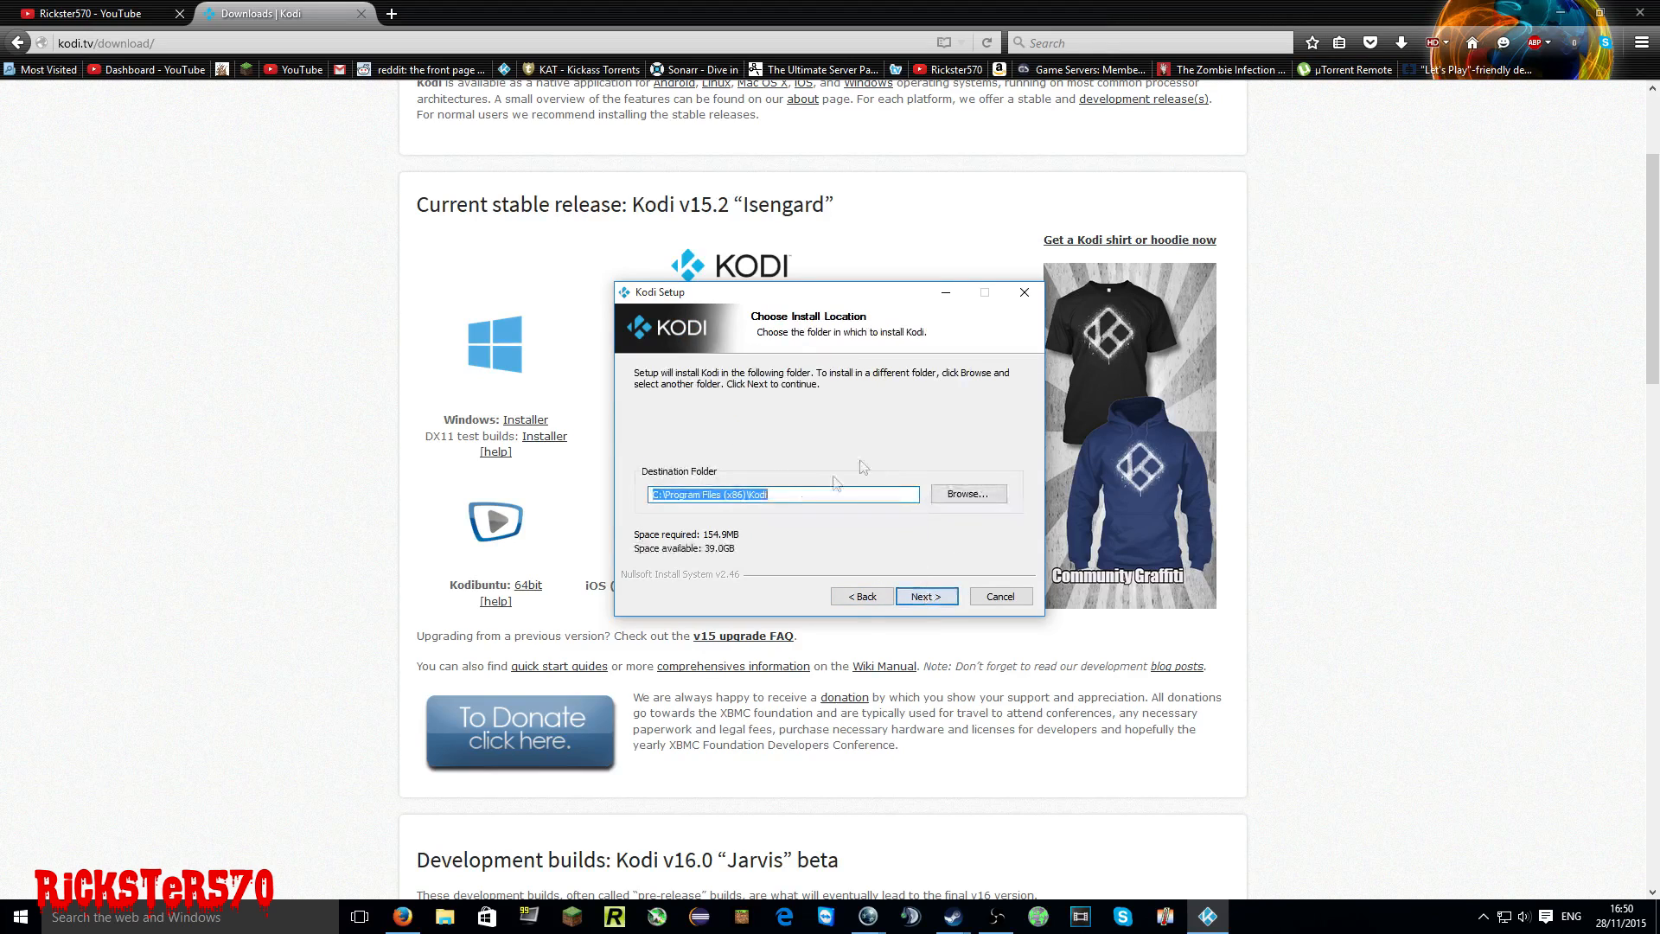
left_click(922, 596)
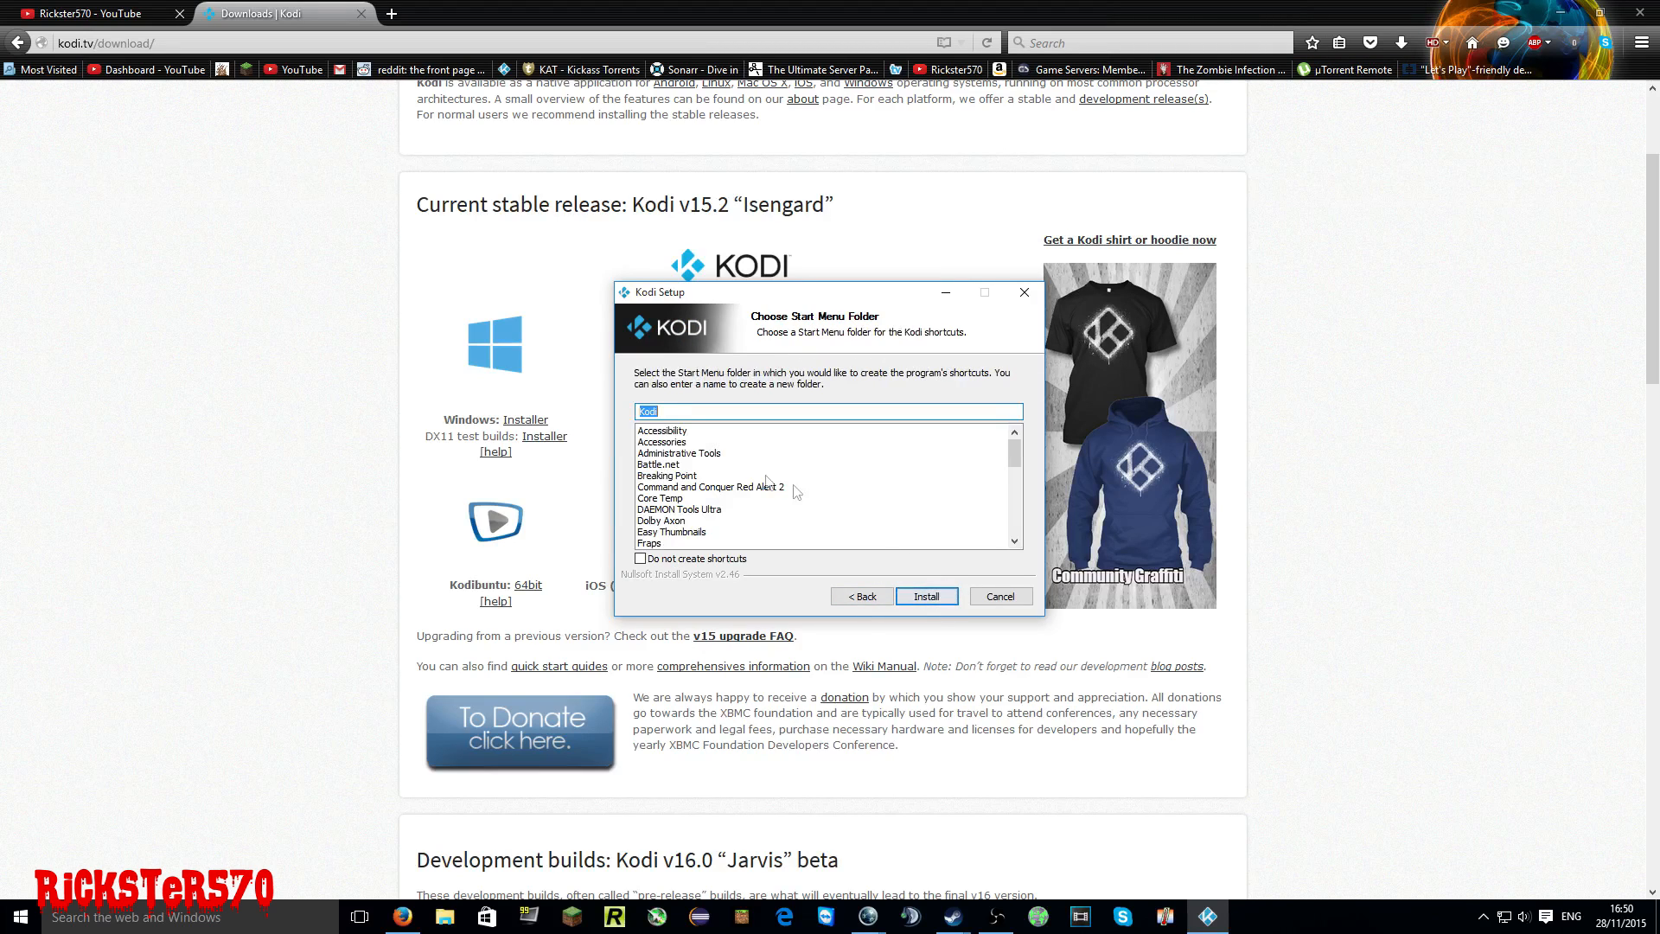
left_click(924, 595)
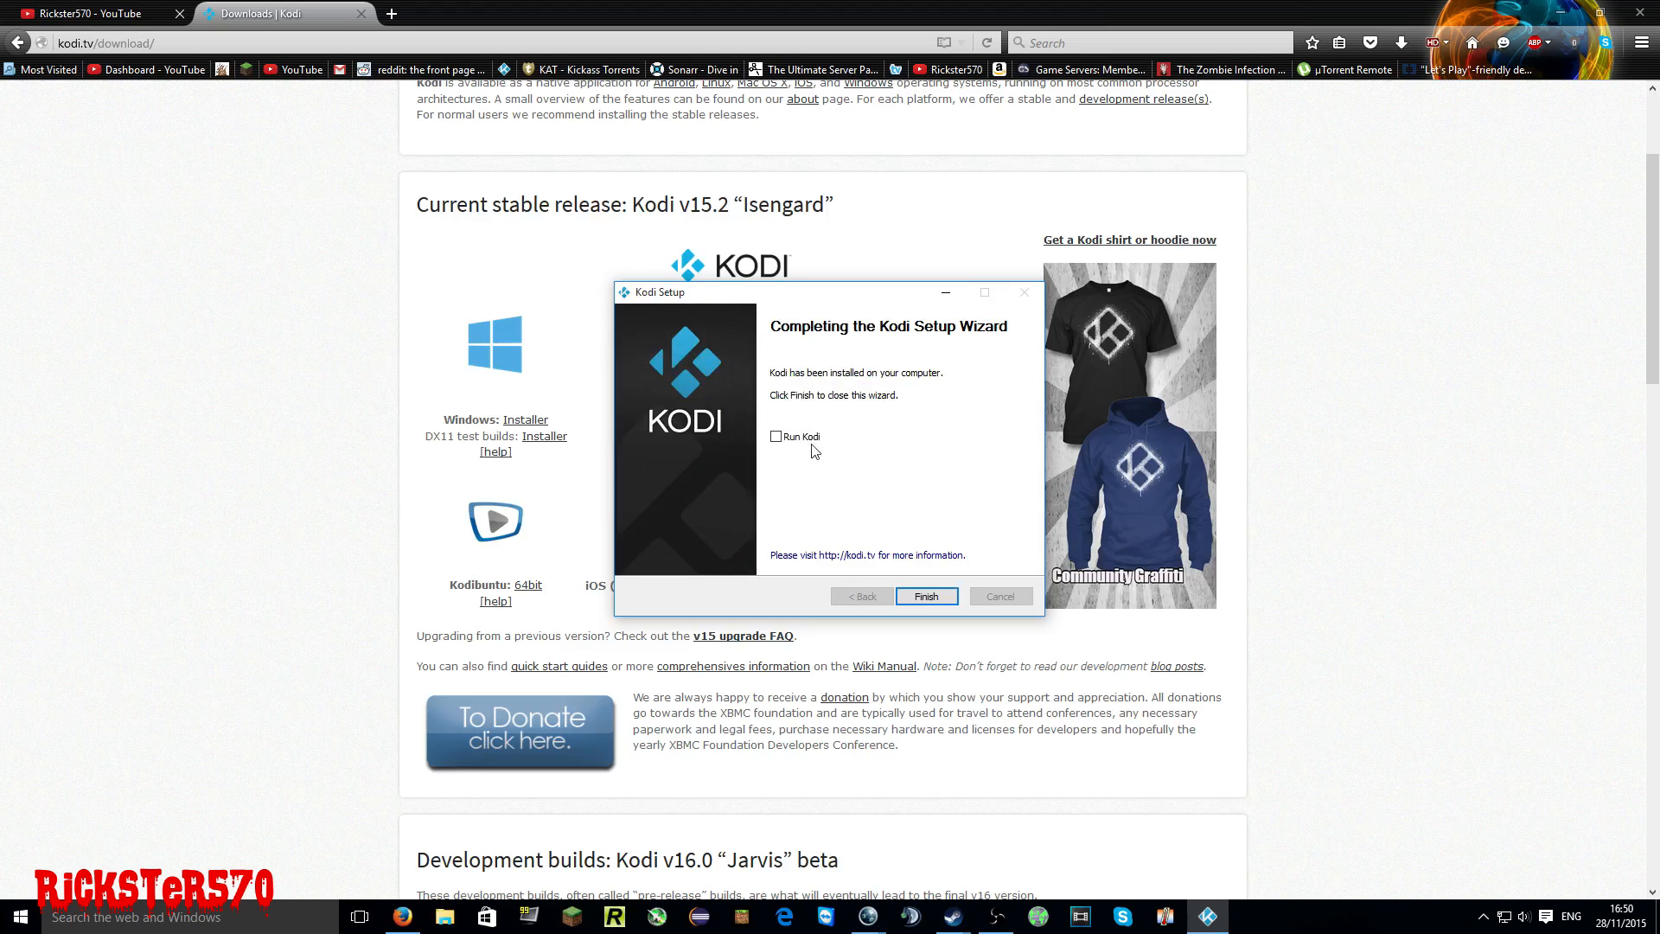
left_click(776, 435)
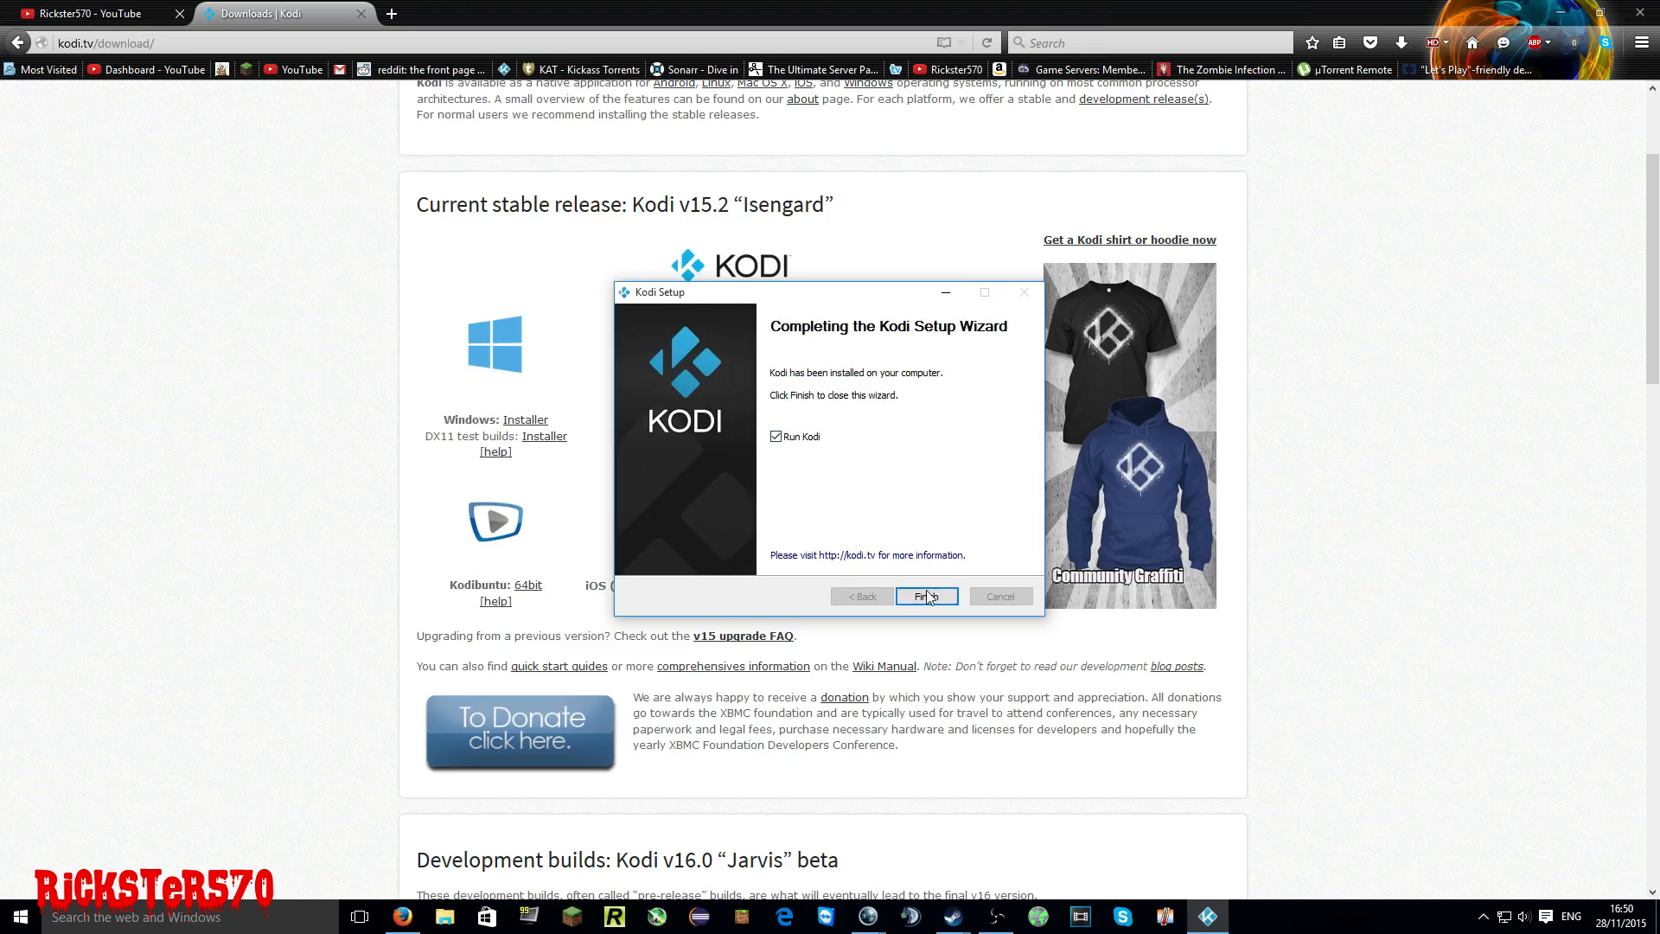
left_click(924, 595)
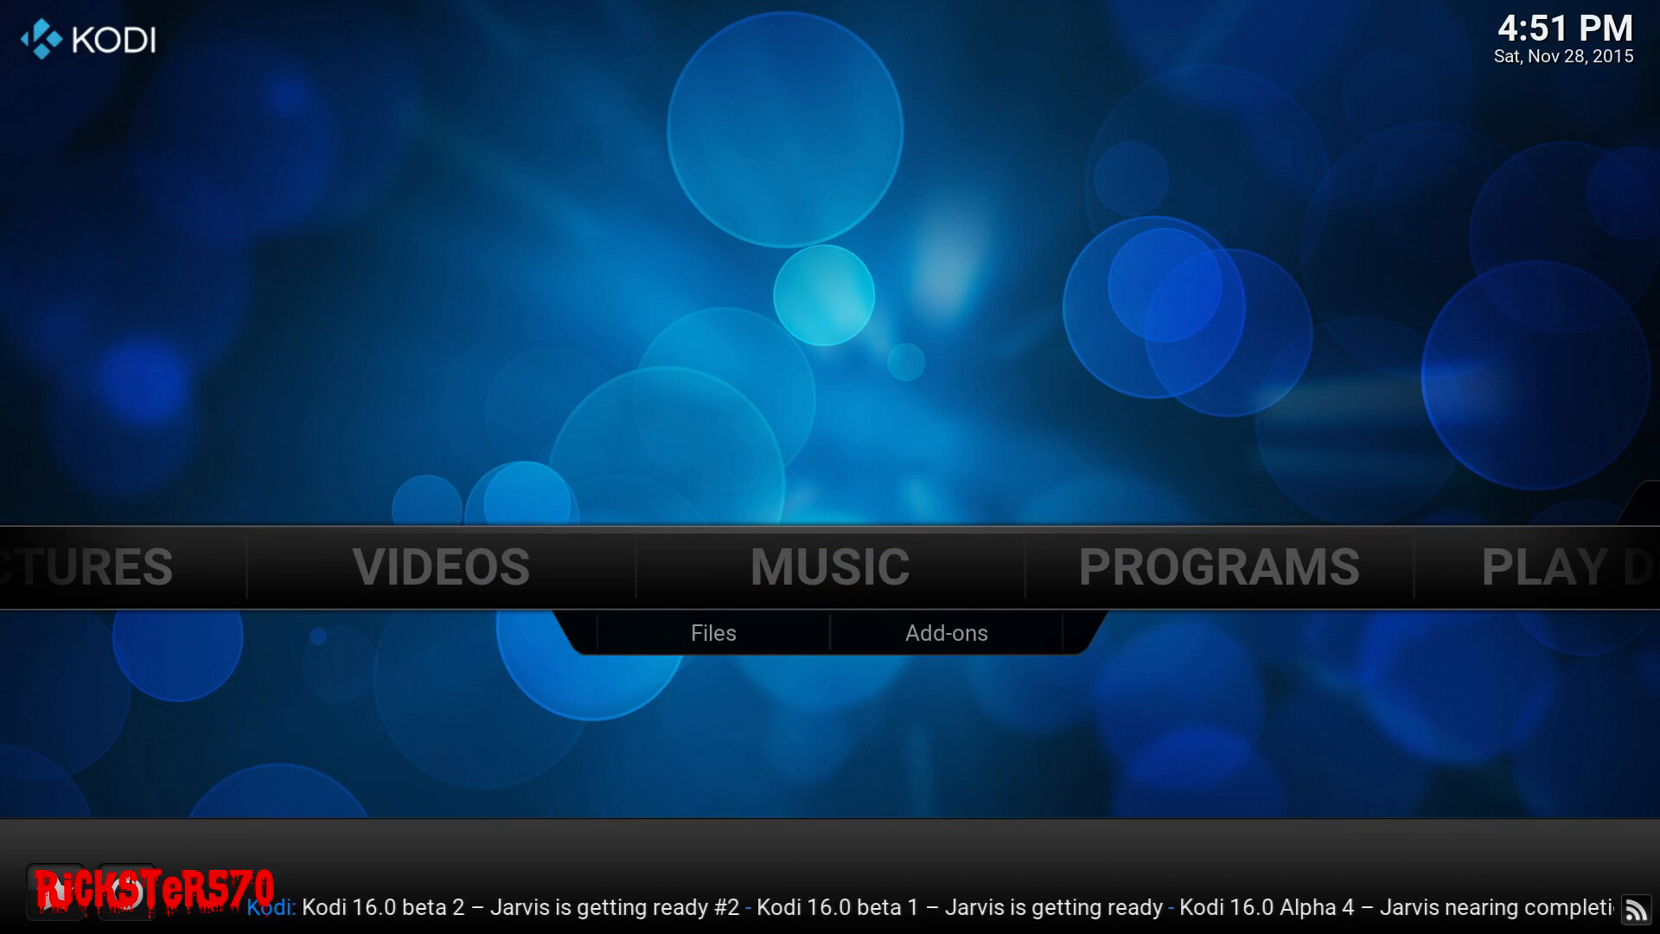
- Move the Kodi home menu focus from Music to Videos
left_click(829, 565)
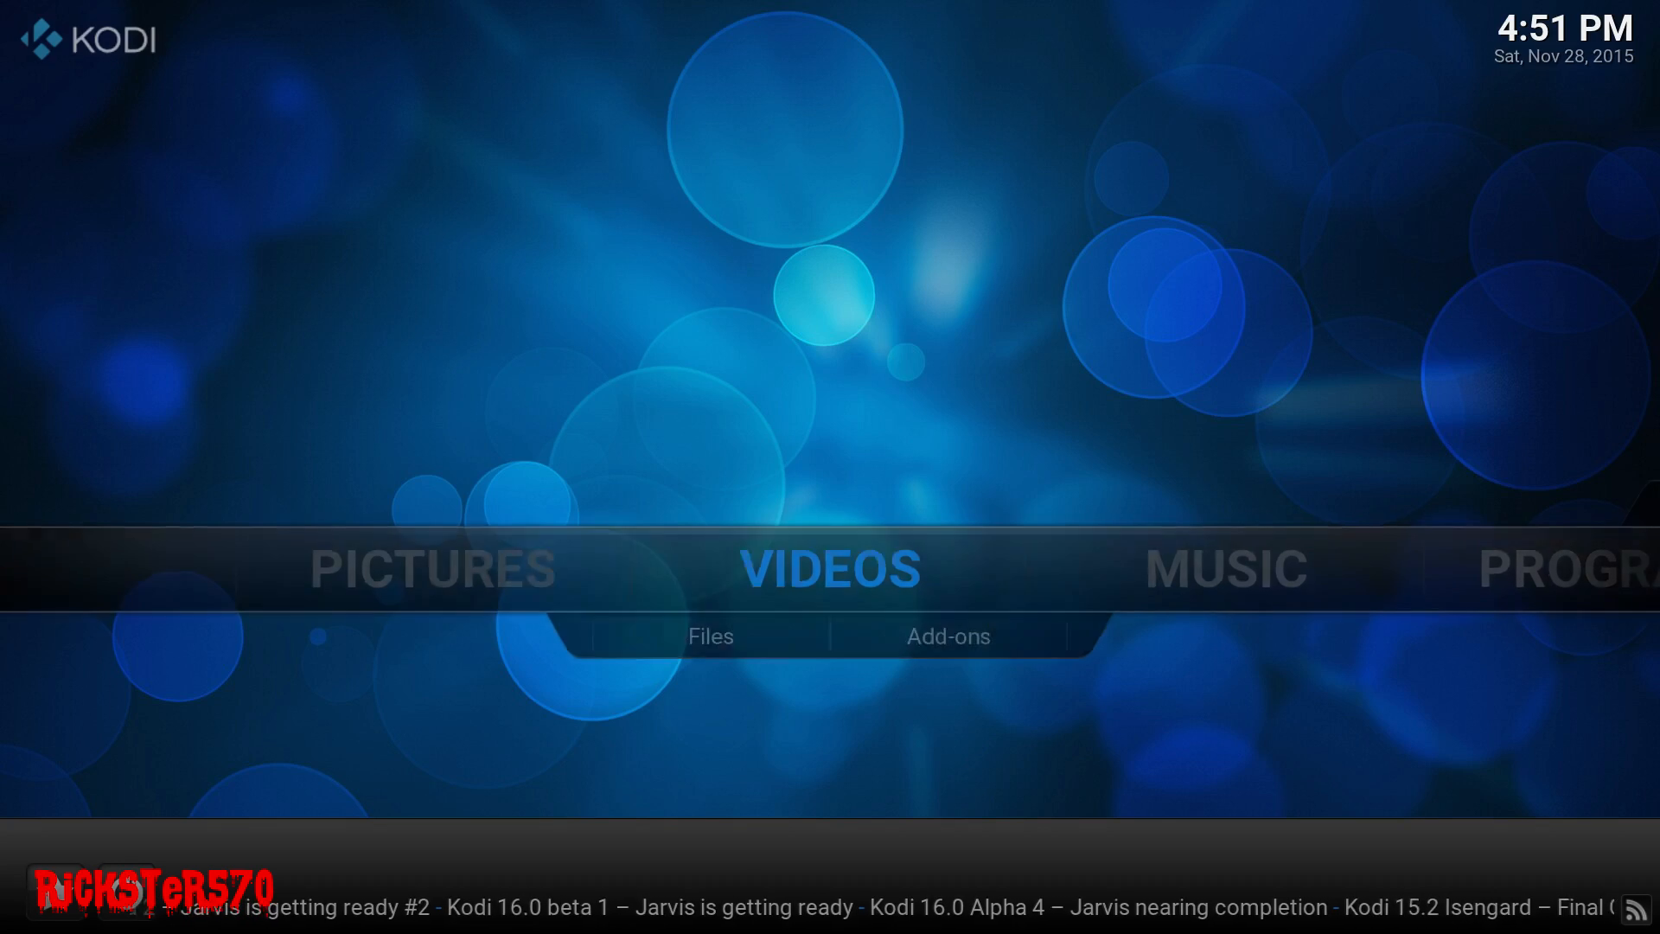
- Dismiss the first-run help, open Videos Files, and choose Add videos..
left_click(830, 567)
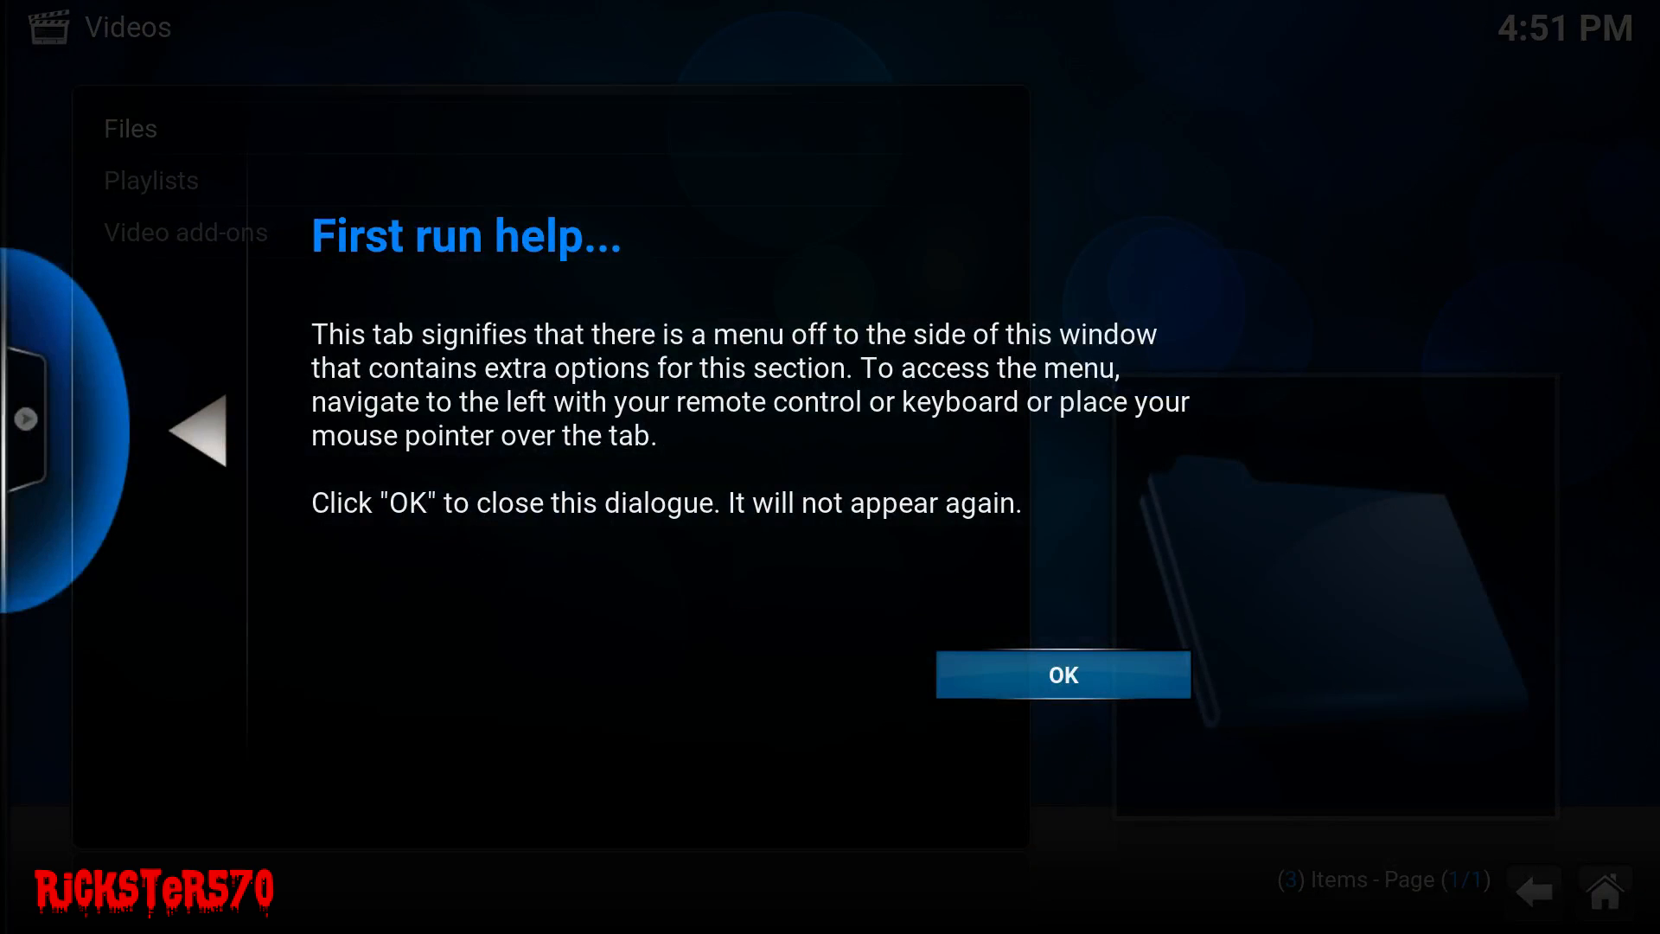
left_click(1062, 674)
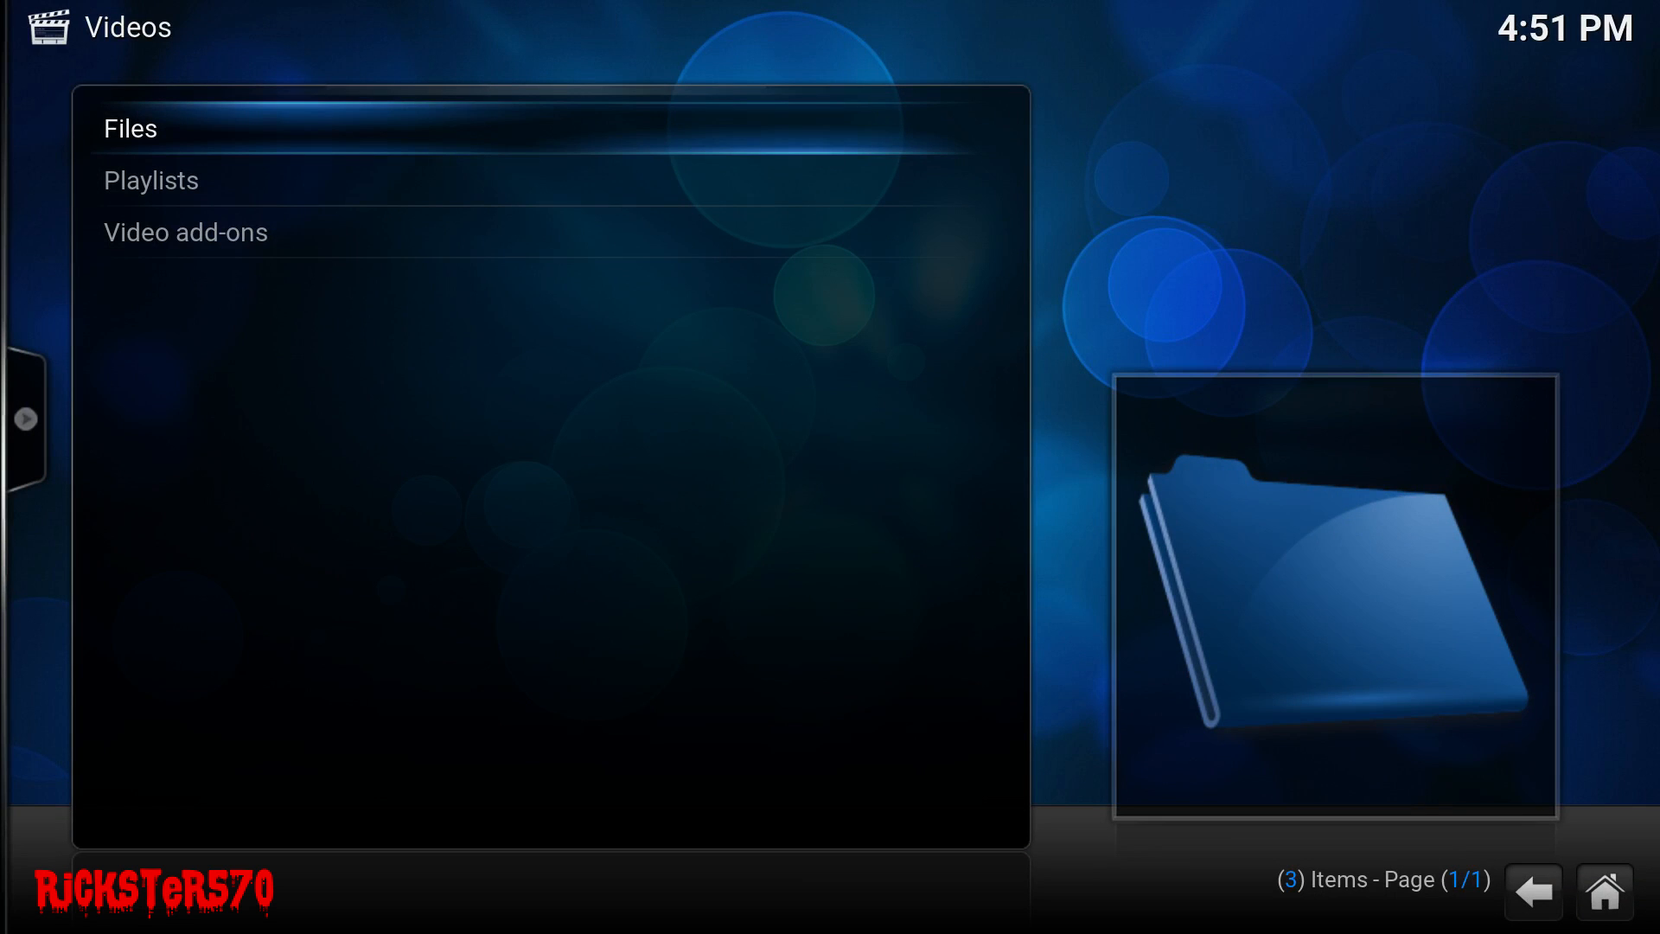
left_click(129, 128)
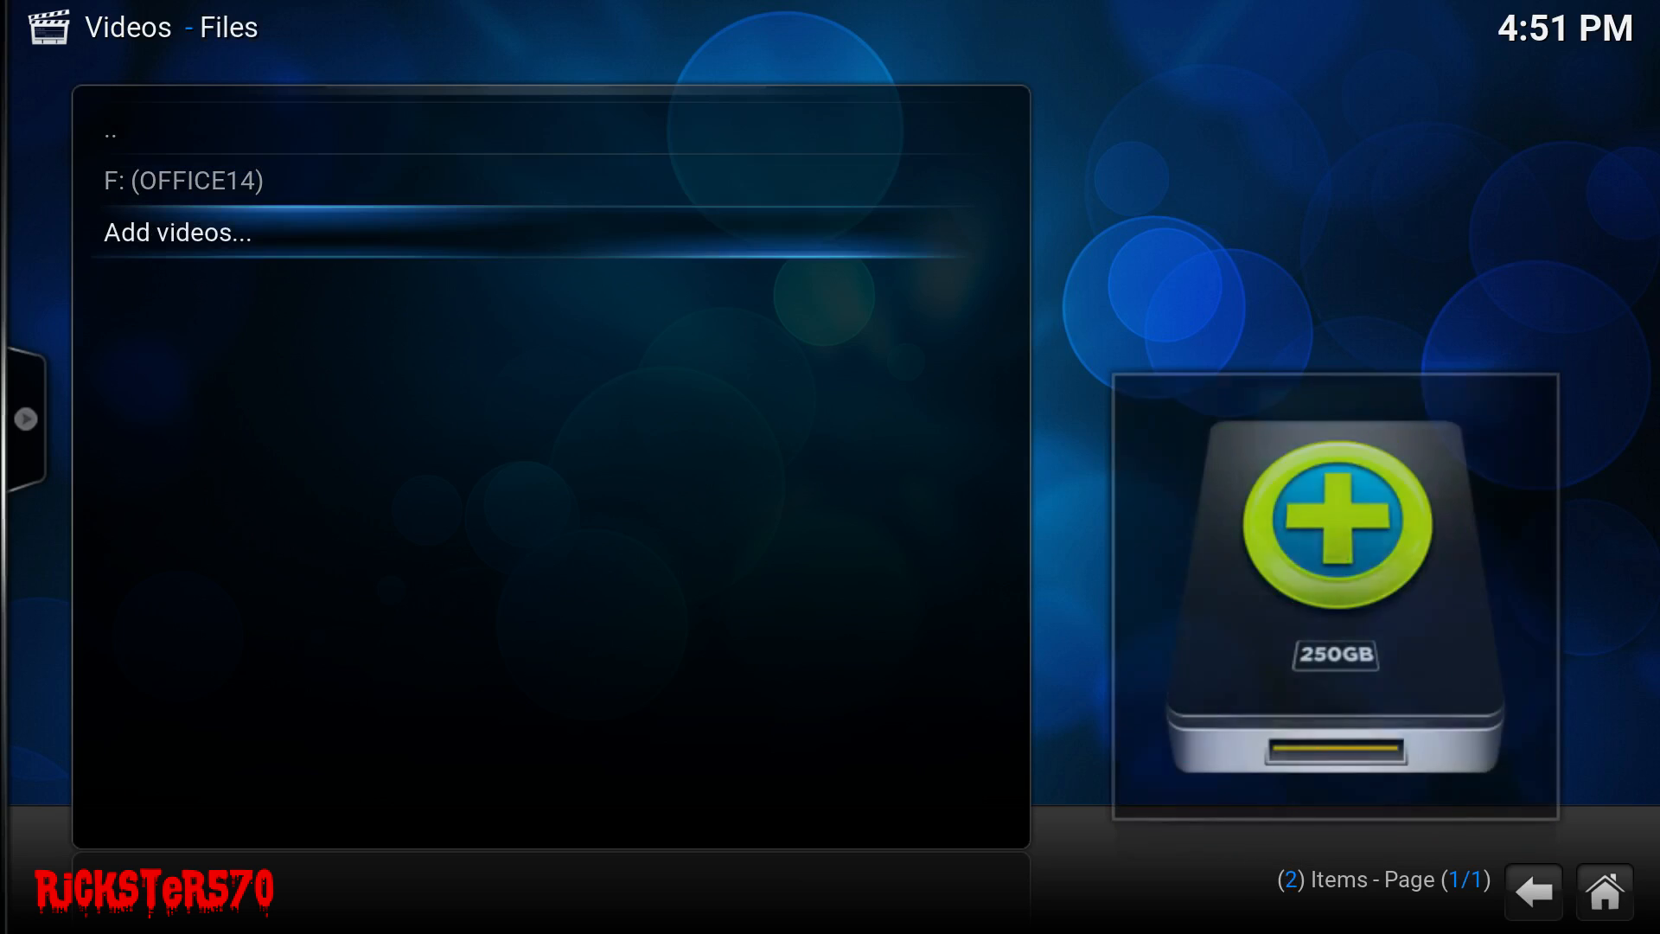
left_click(177, 231)
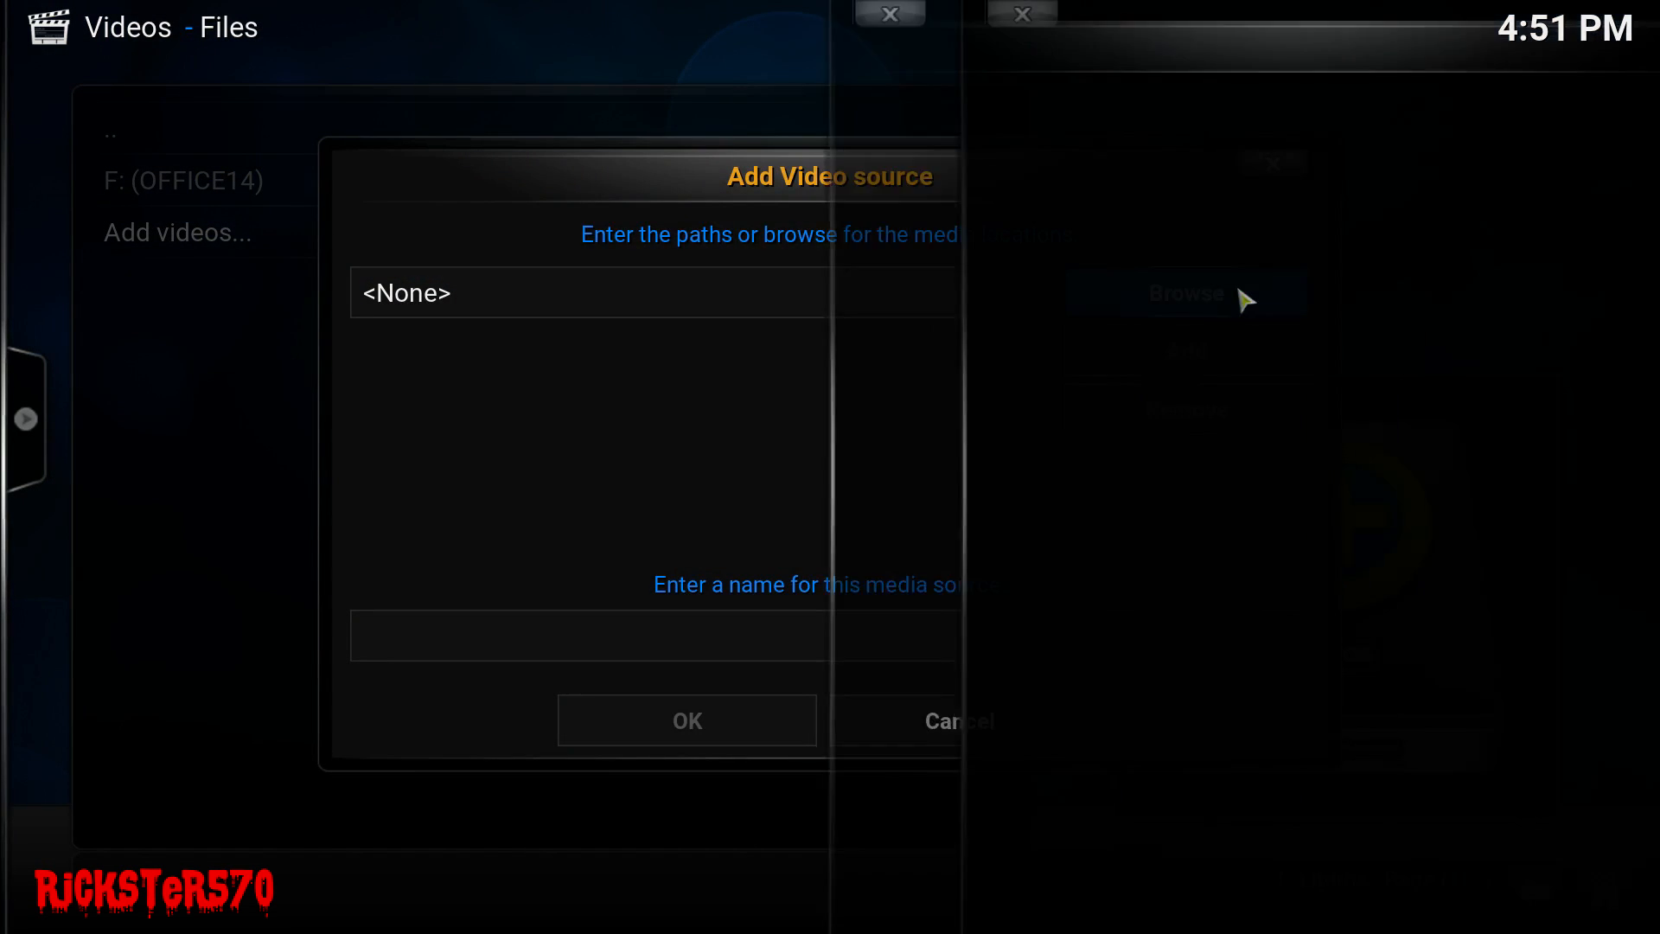
- Set smb://HTPC/tv as the source location, cancelling once and reselecting the folder
left_click(1185, 293)
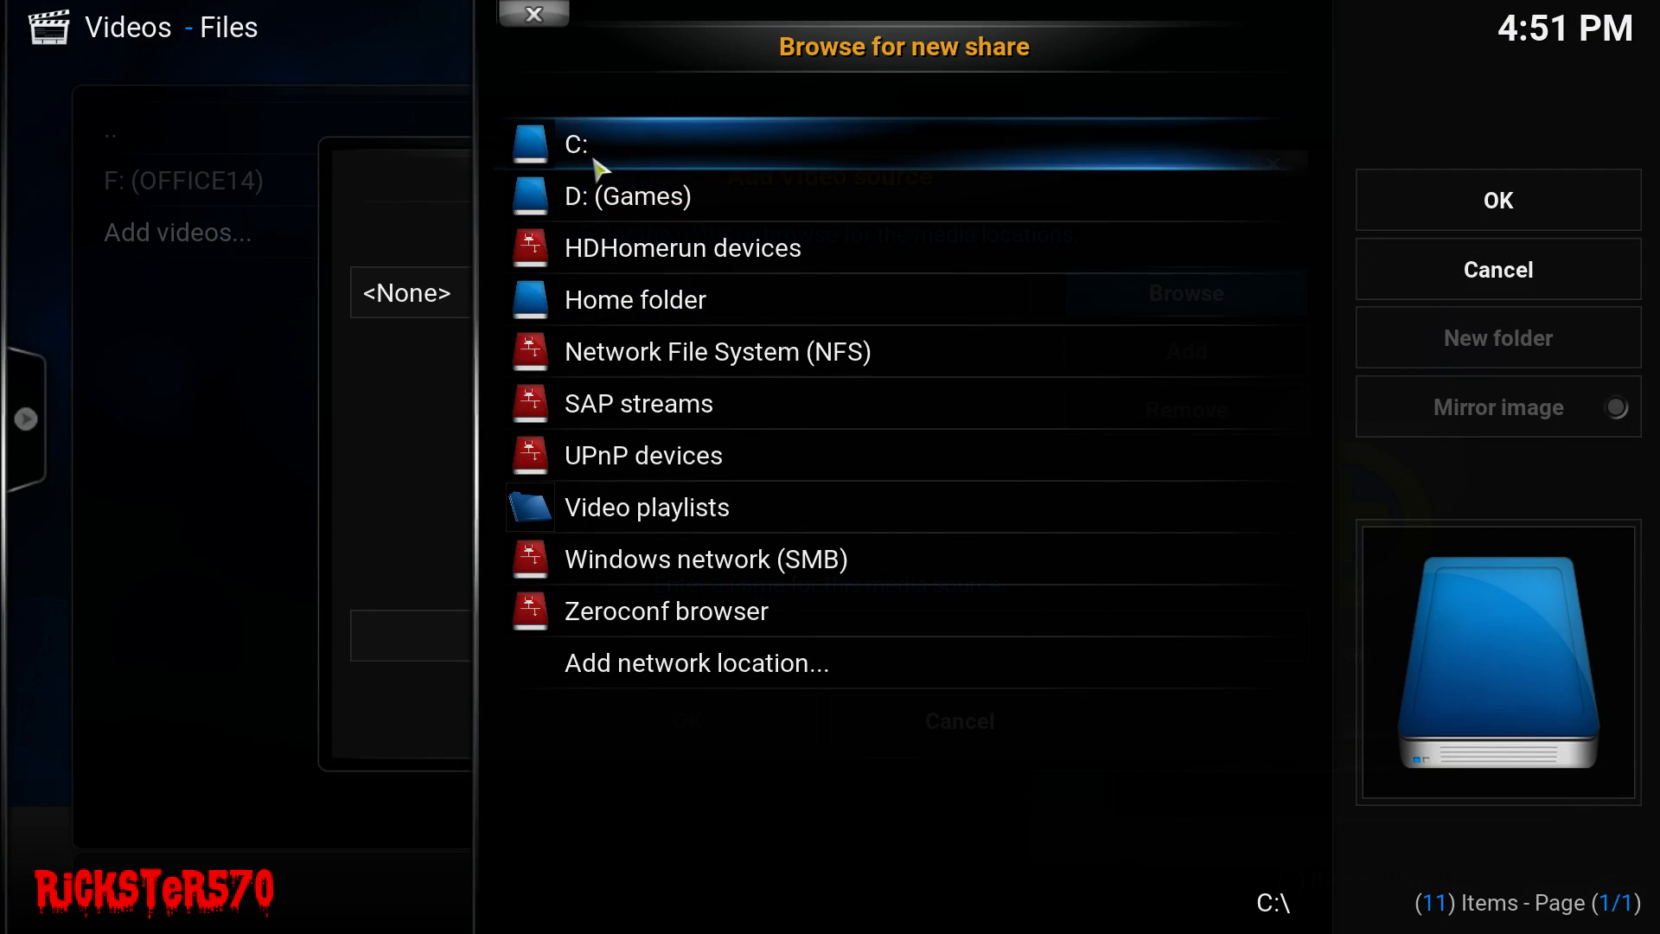
left_click(629, 197)
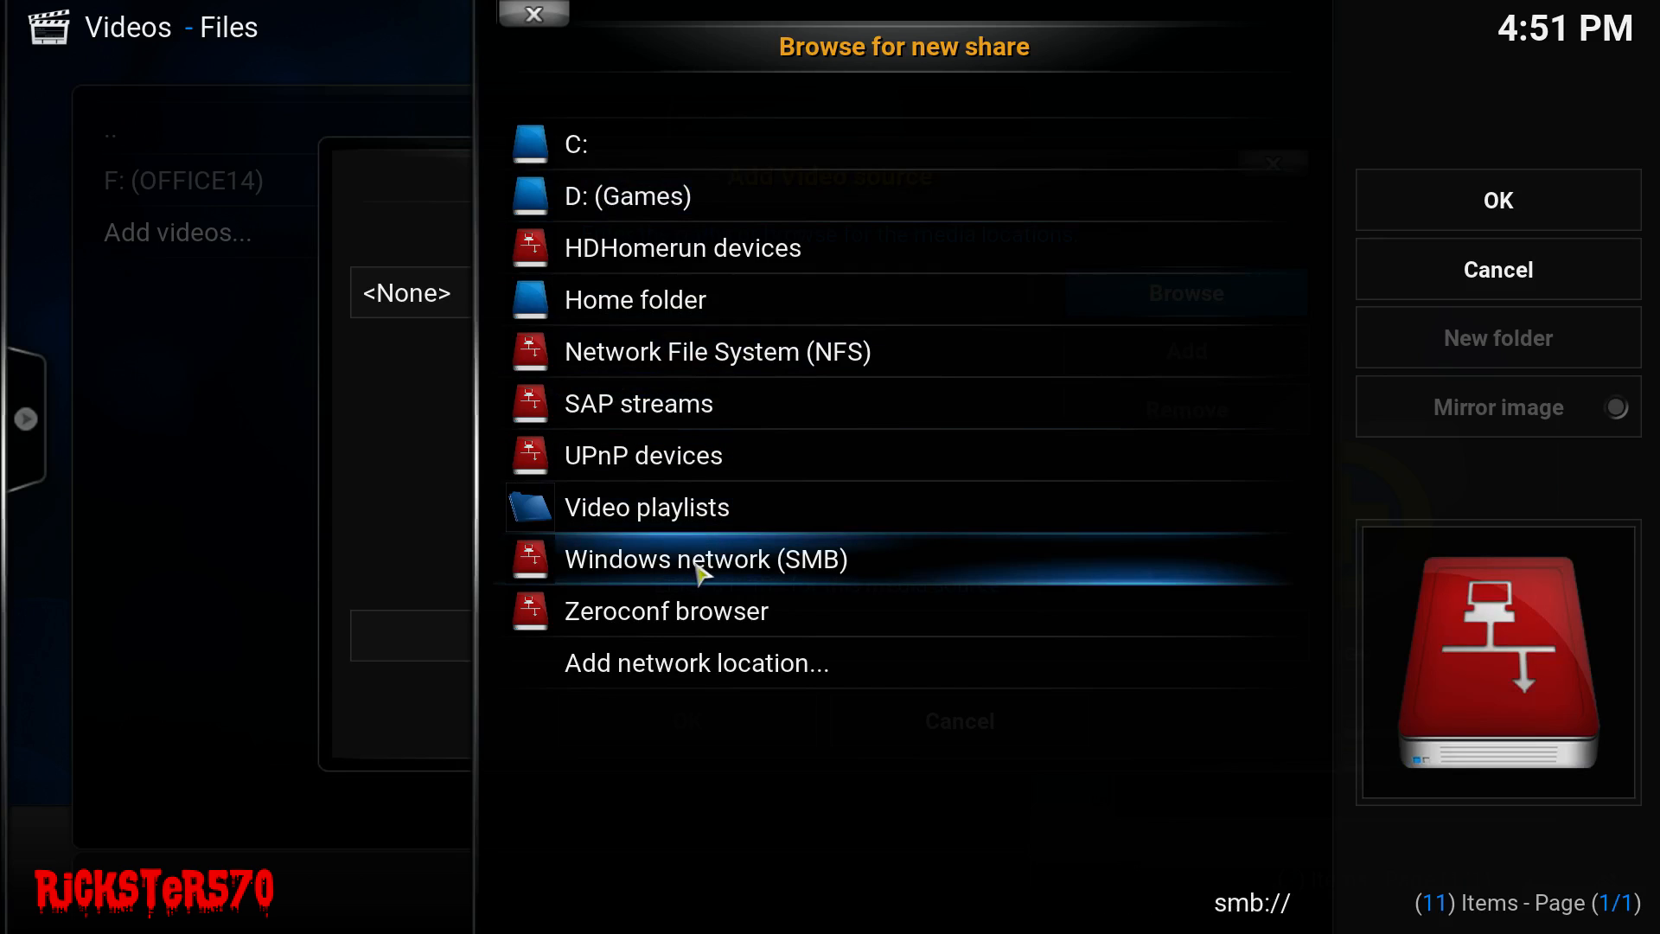
left_click(707, 559)
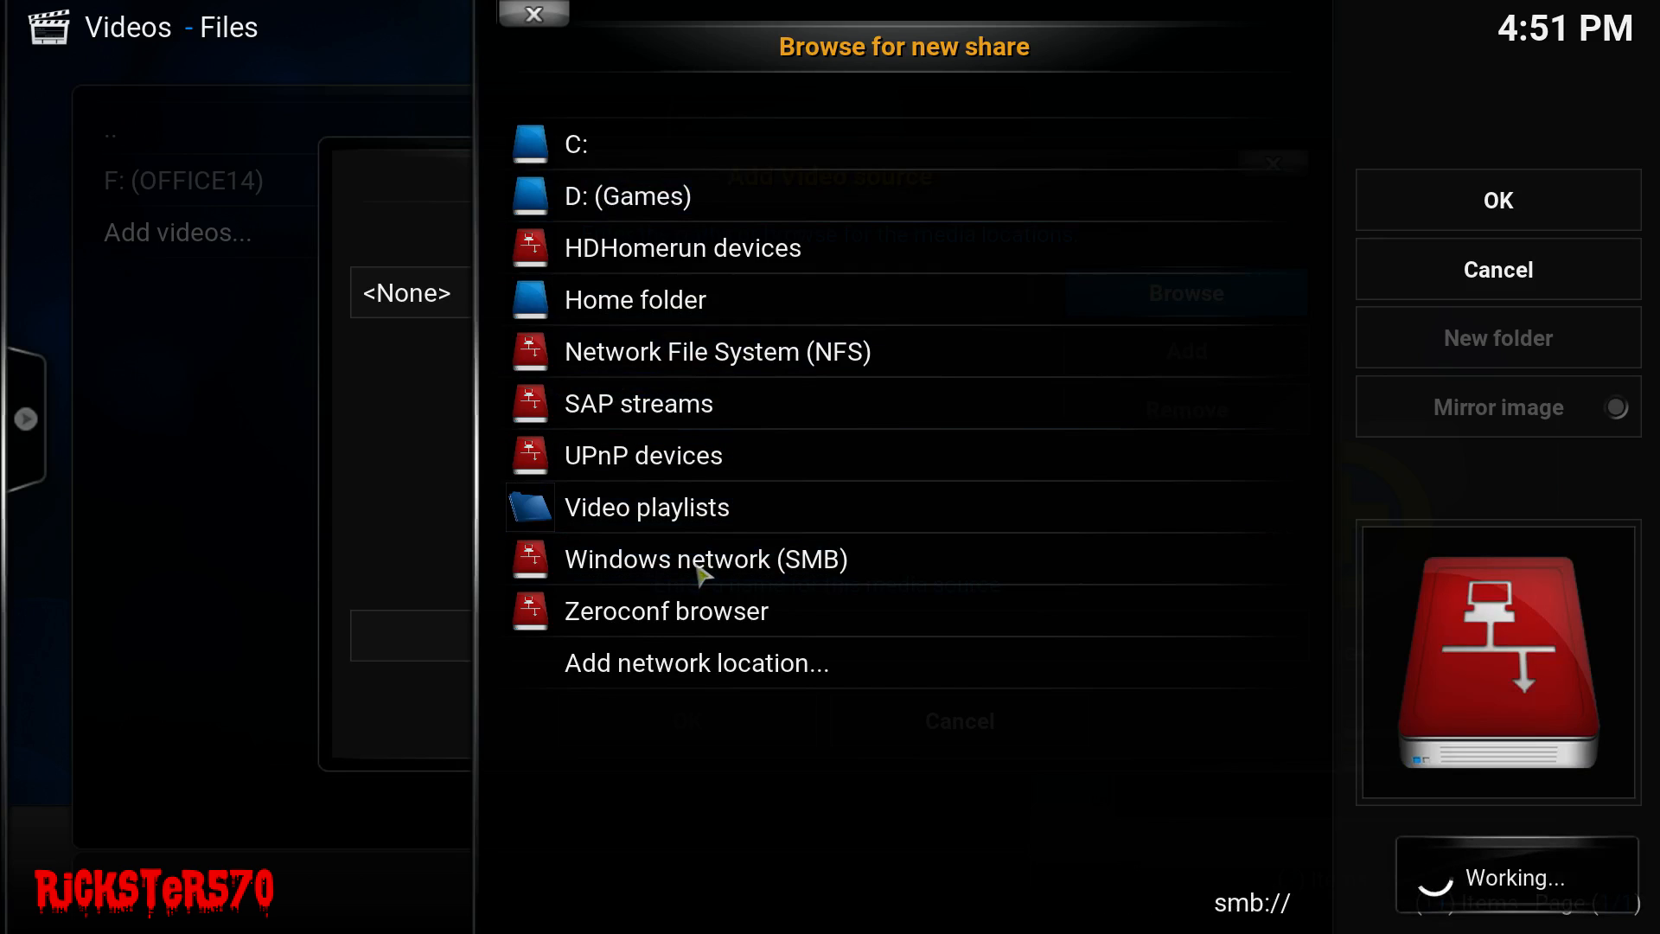
left_click(705, 560)
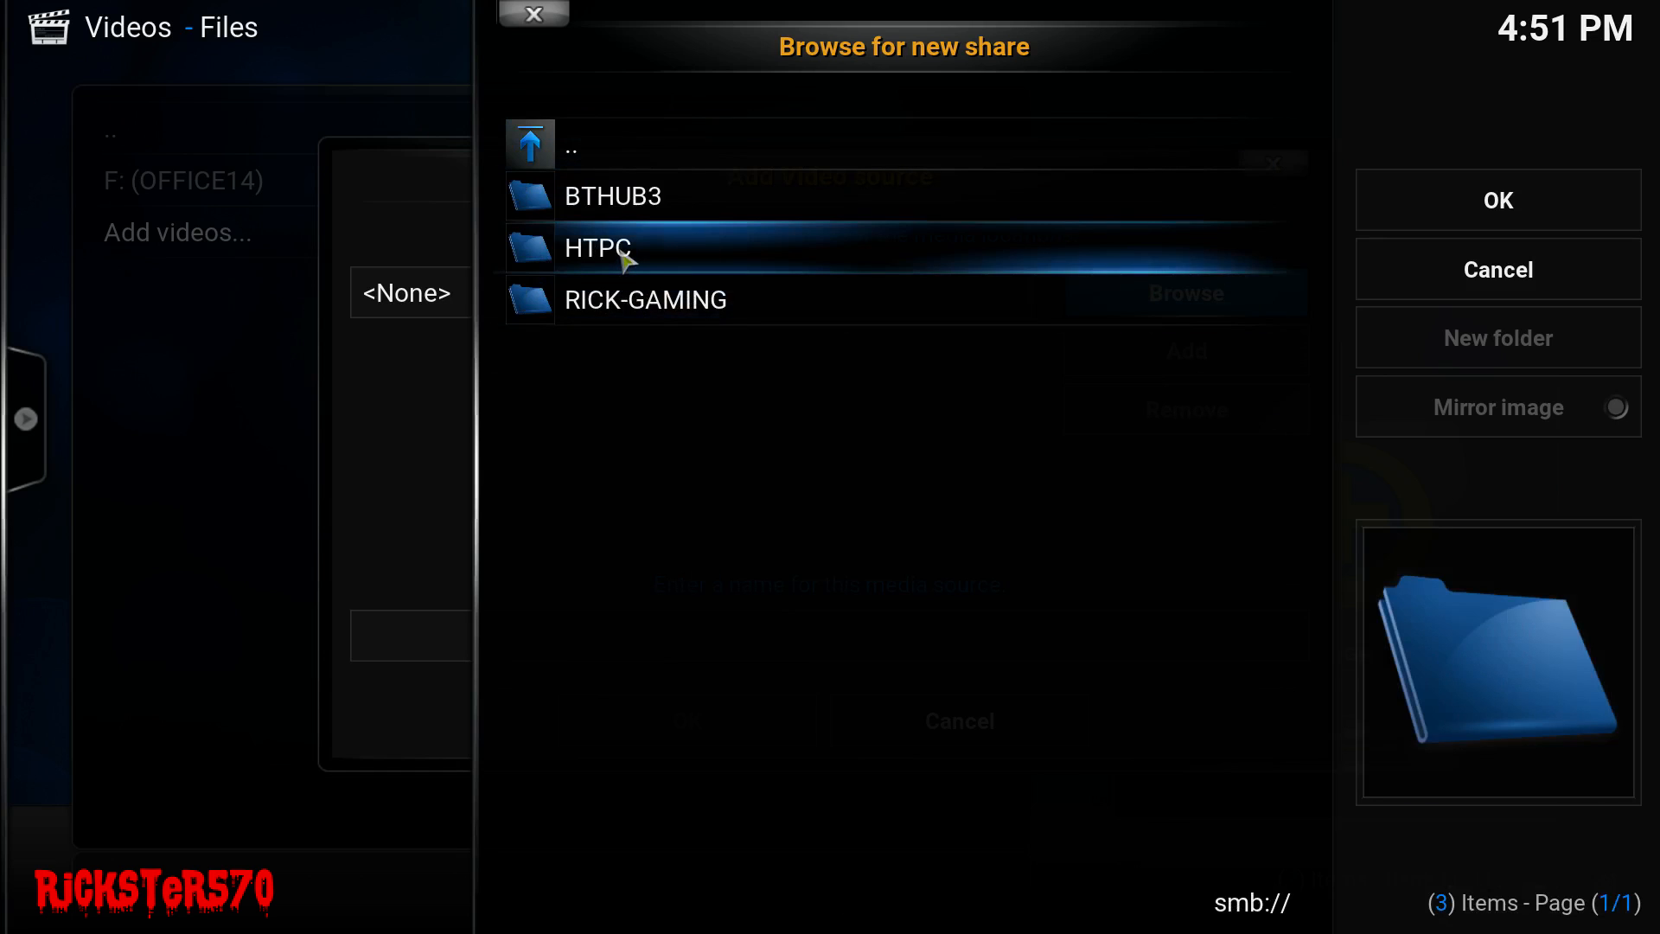
left_click(596, 249)
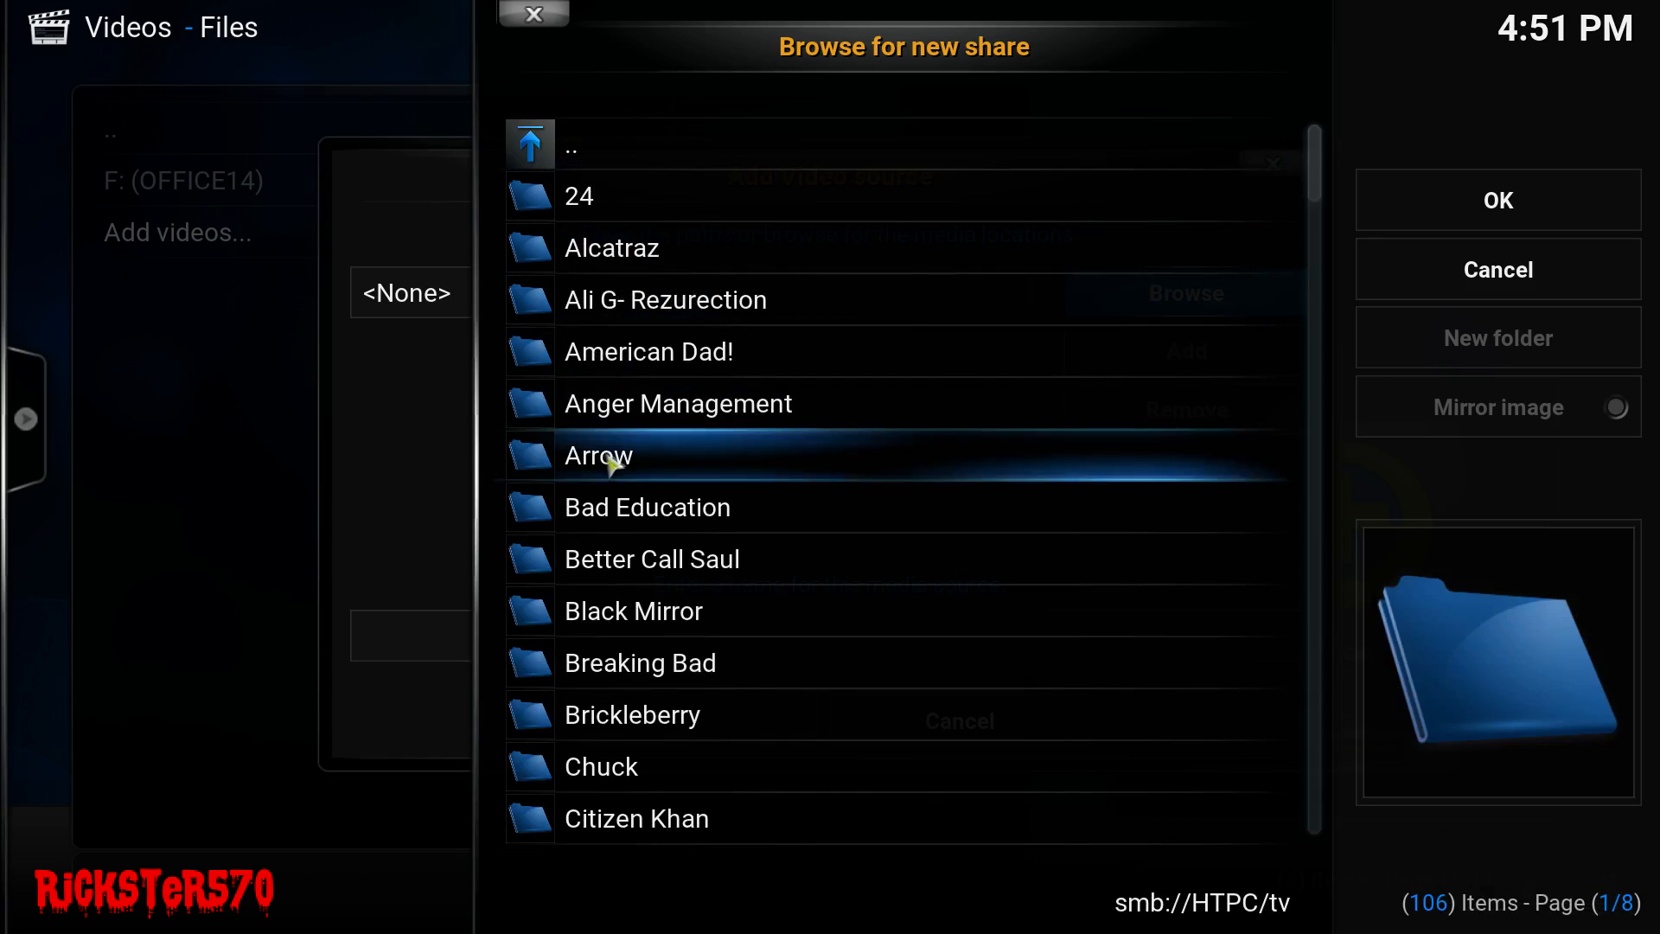
left_click(1497, 199)
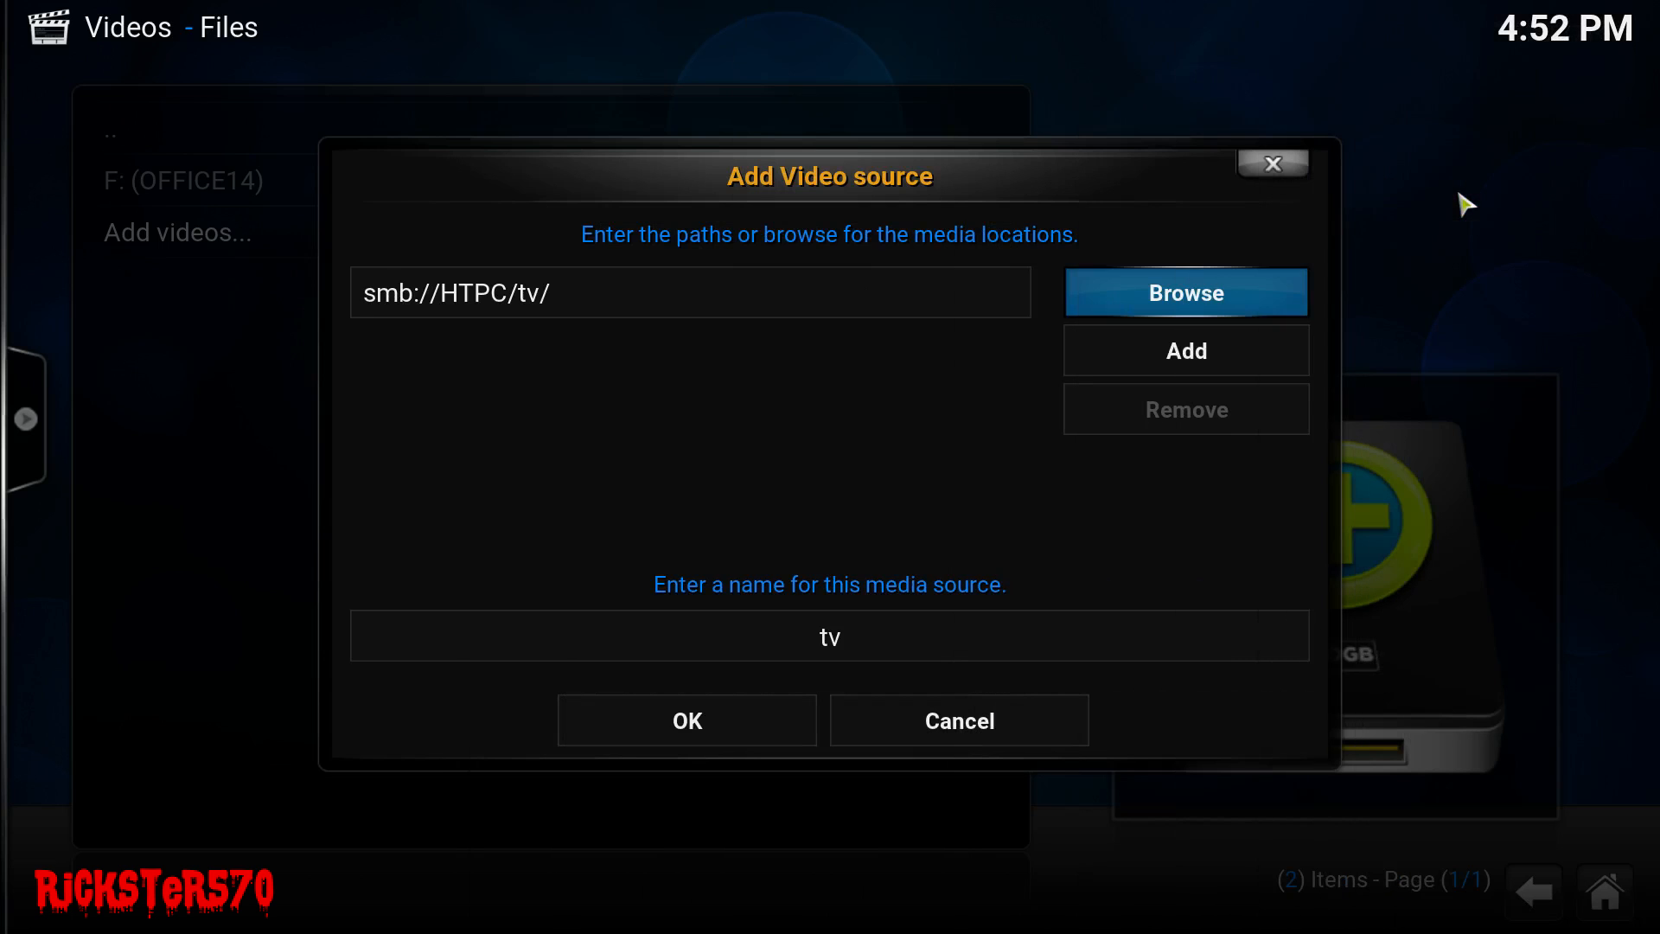
mouse_move(774, 683)
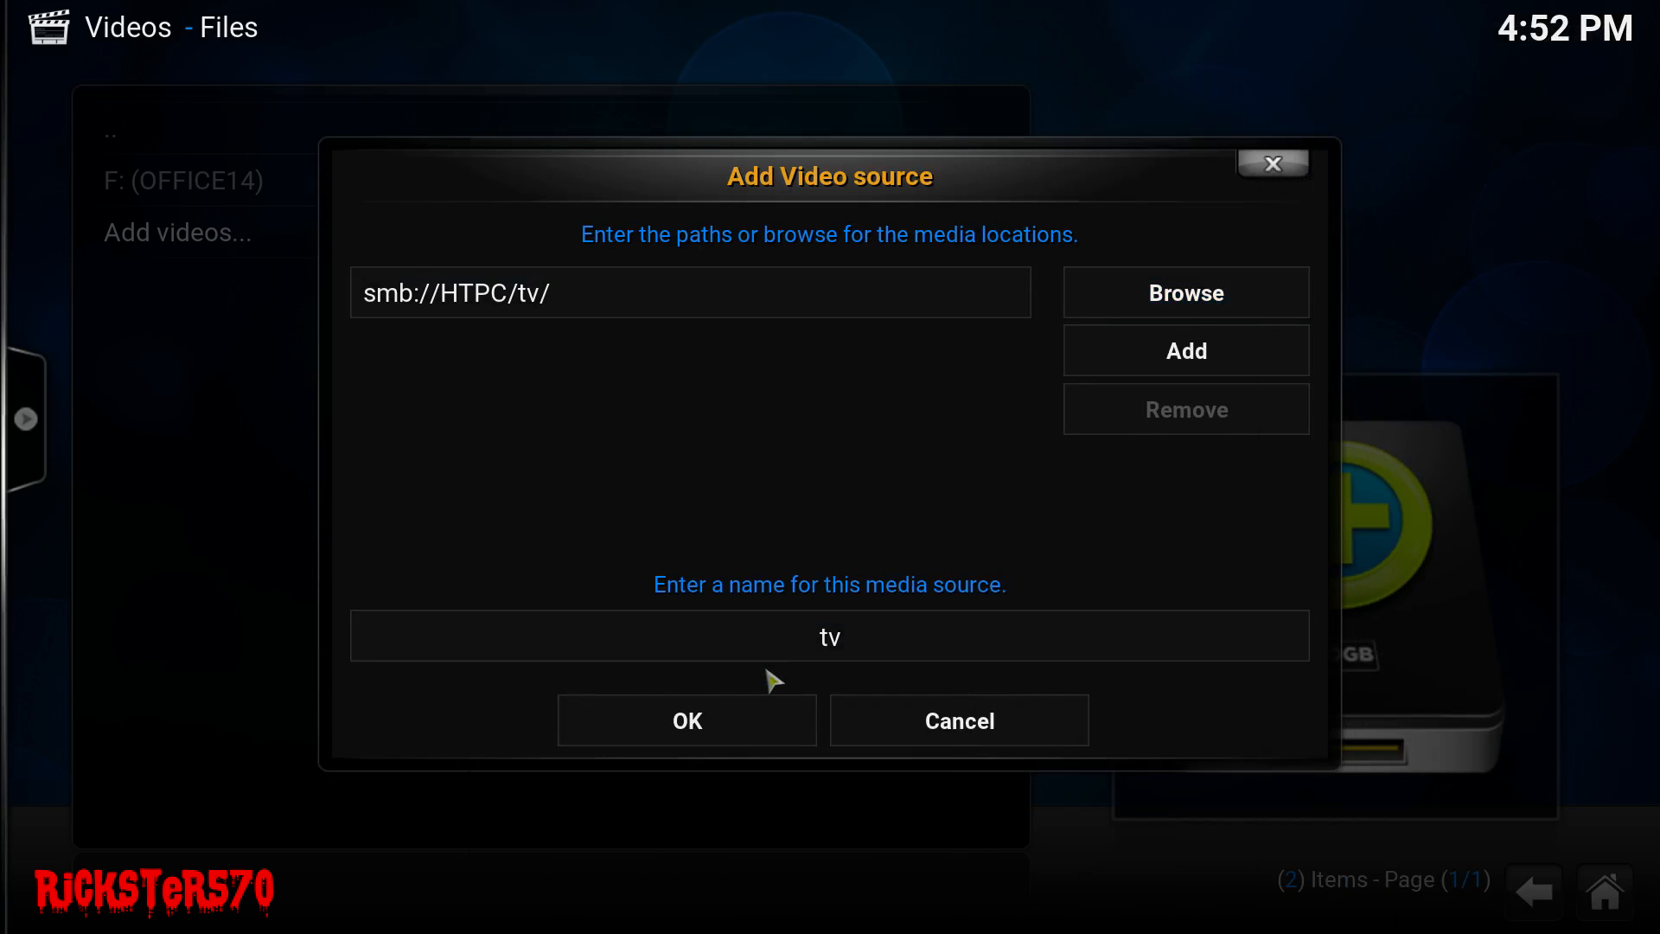
left_click(685, 720)
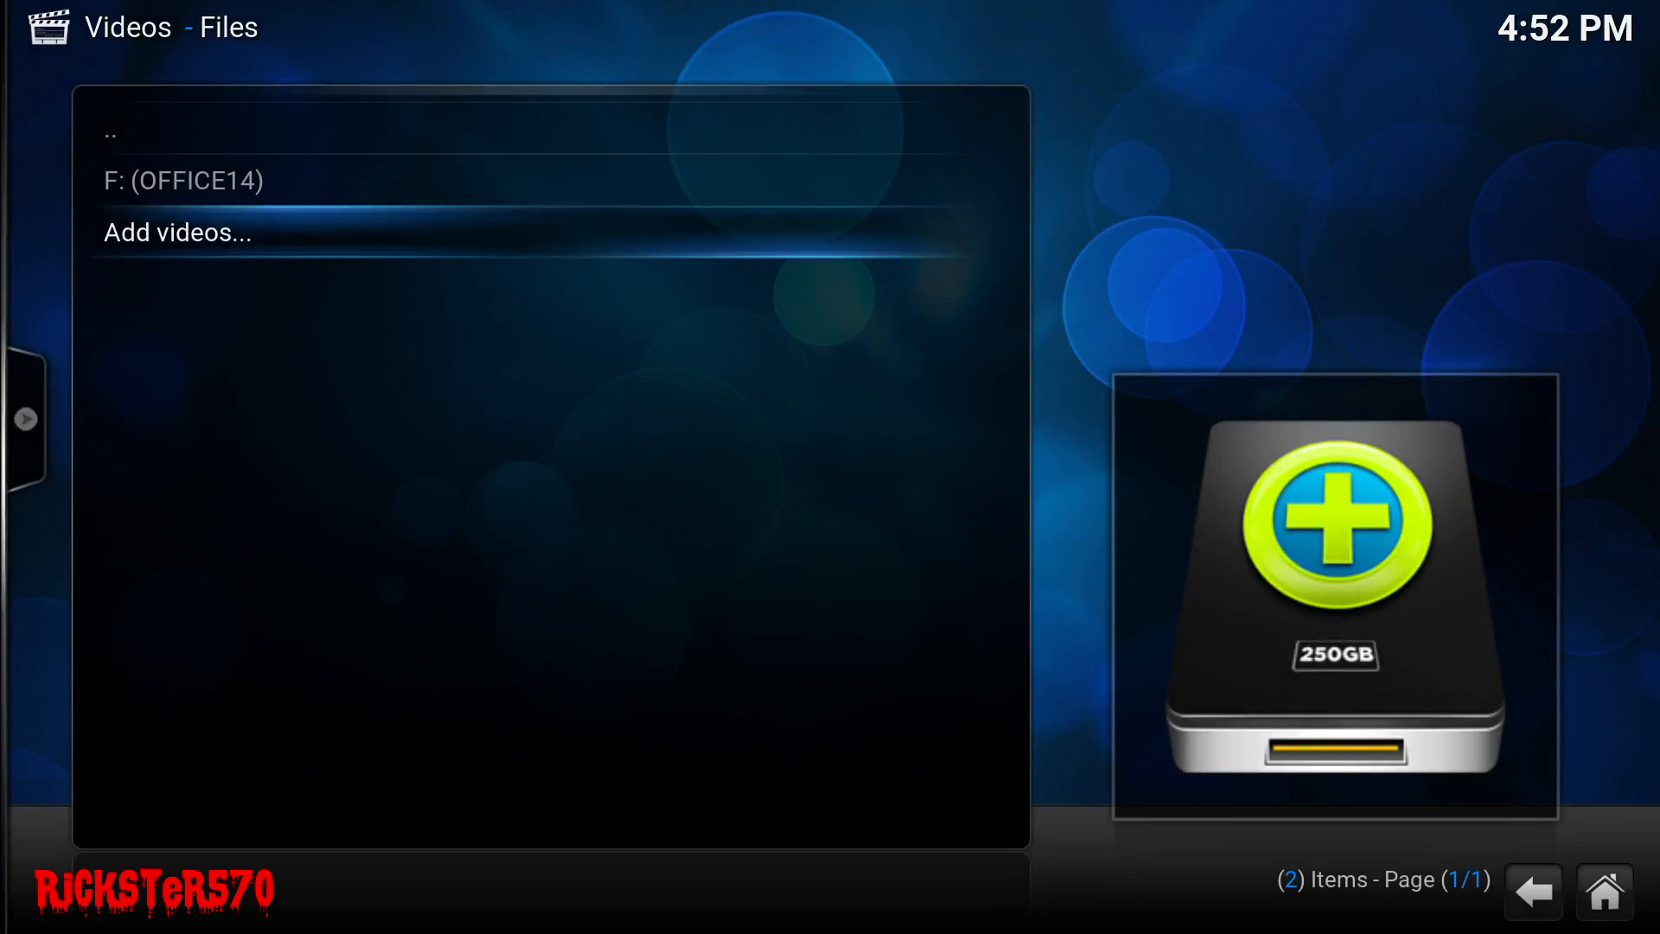
mouse_move(496, 241)
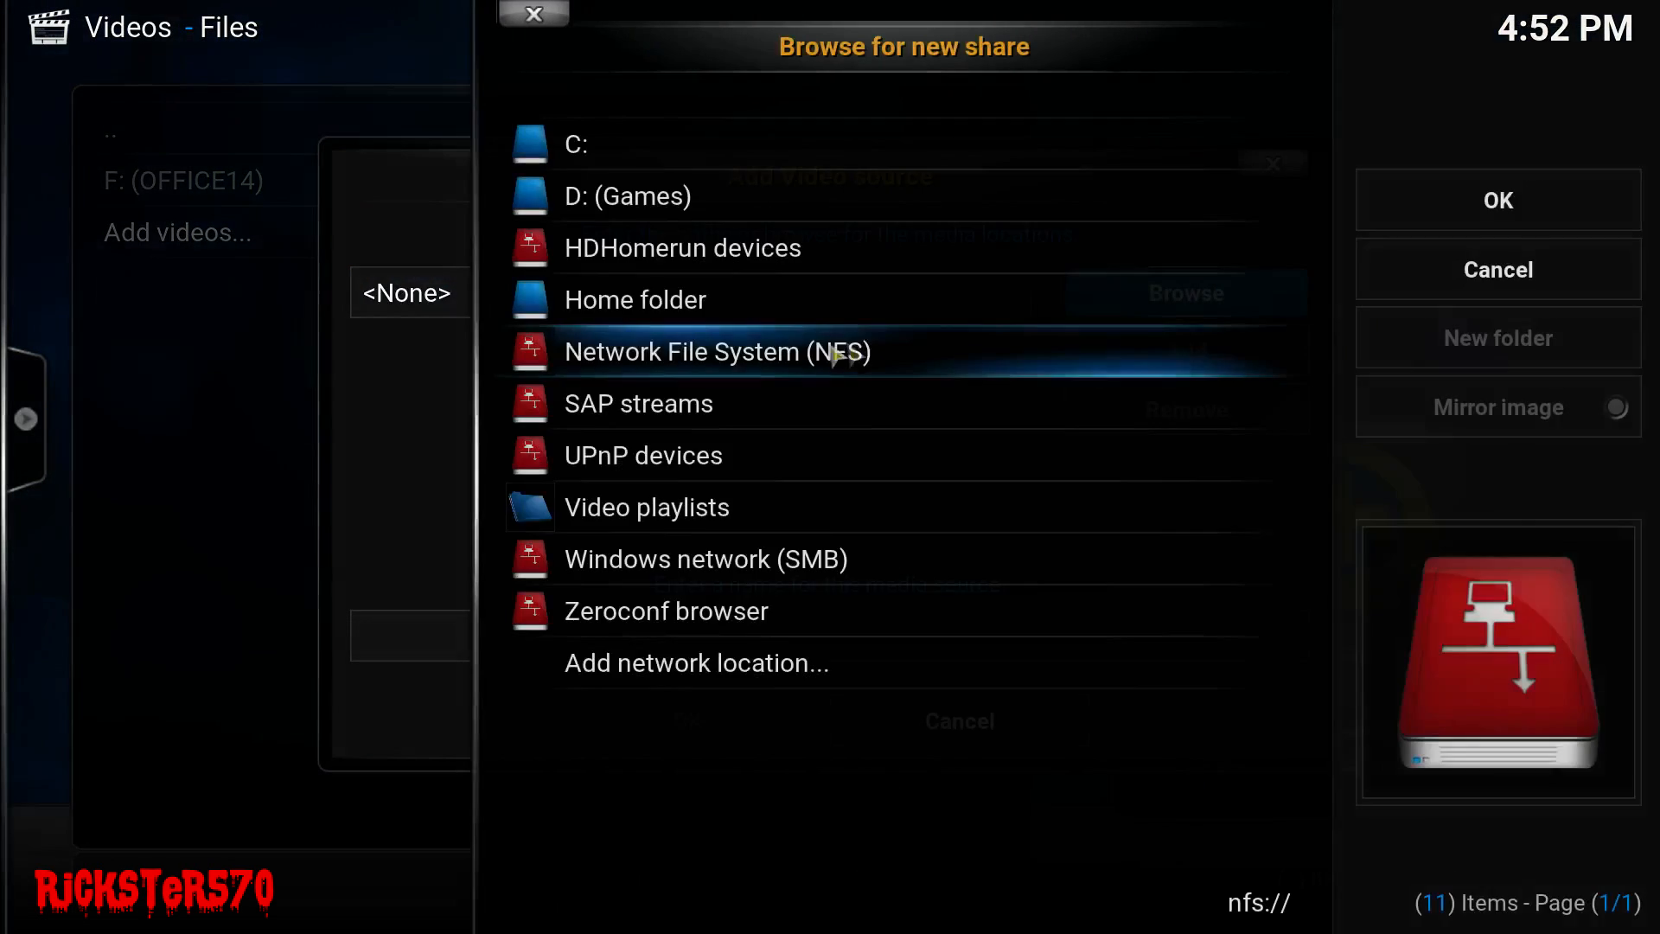
left_click(706, 559)
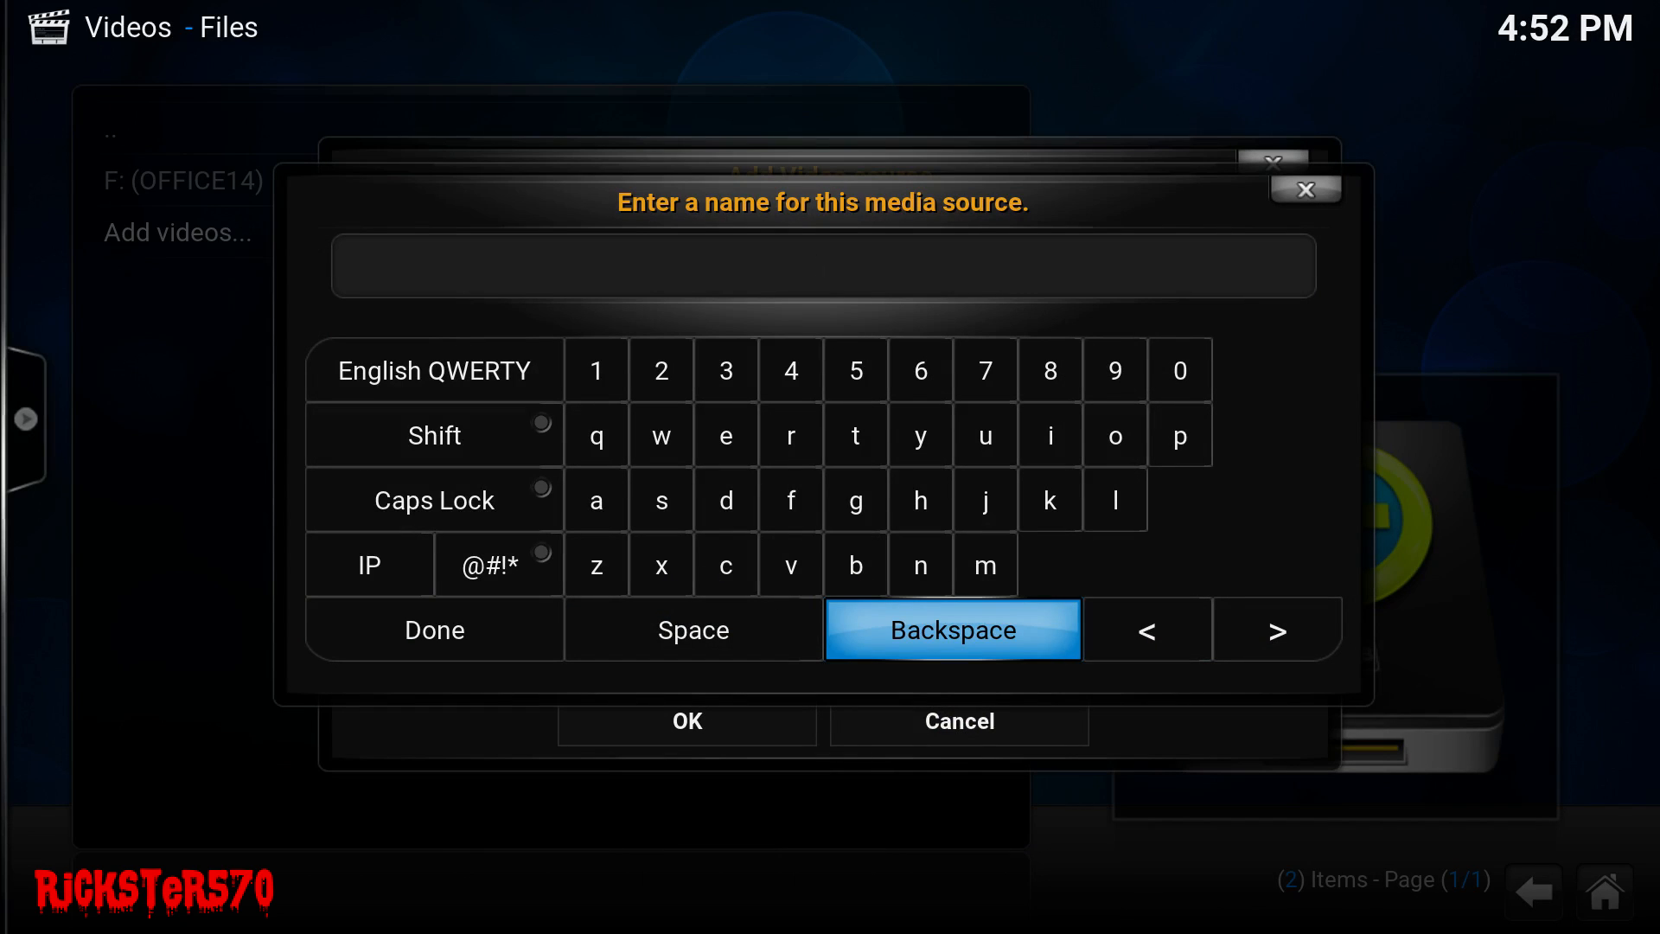
- Enter TV SHOWS as the source name, backspacing over the 'Shoqs' typo
type("TV")
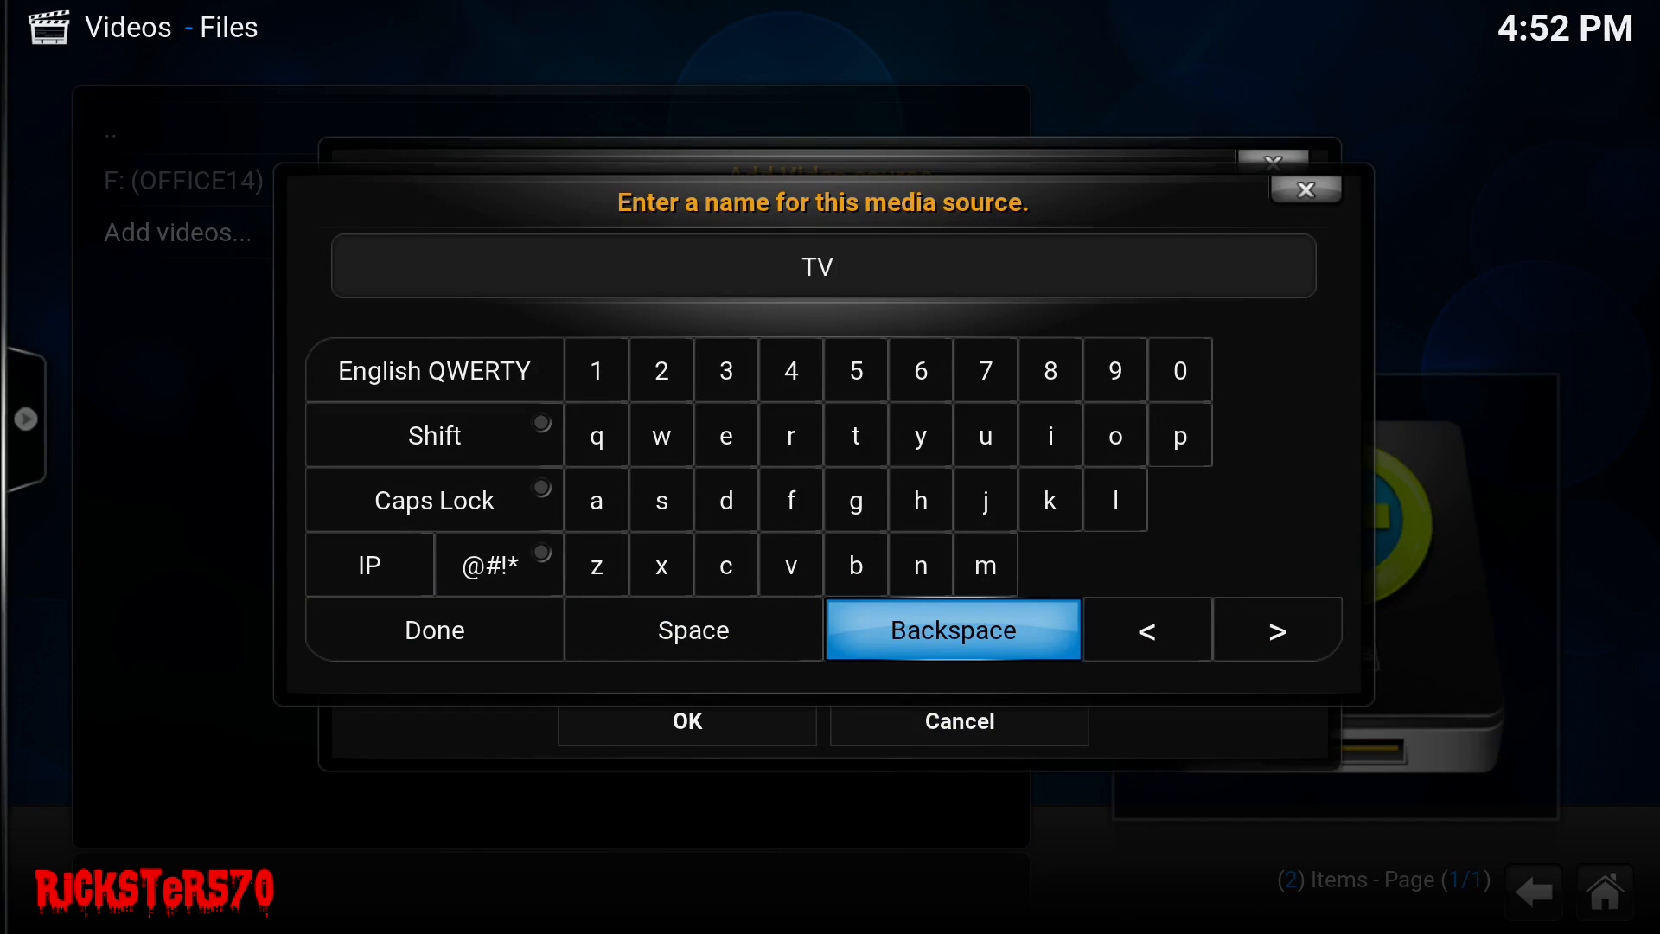
type("Shoqs")
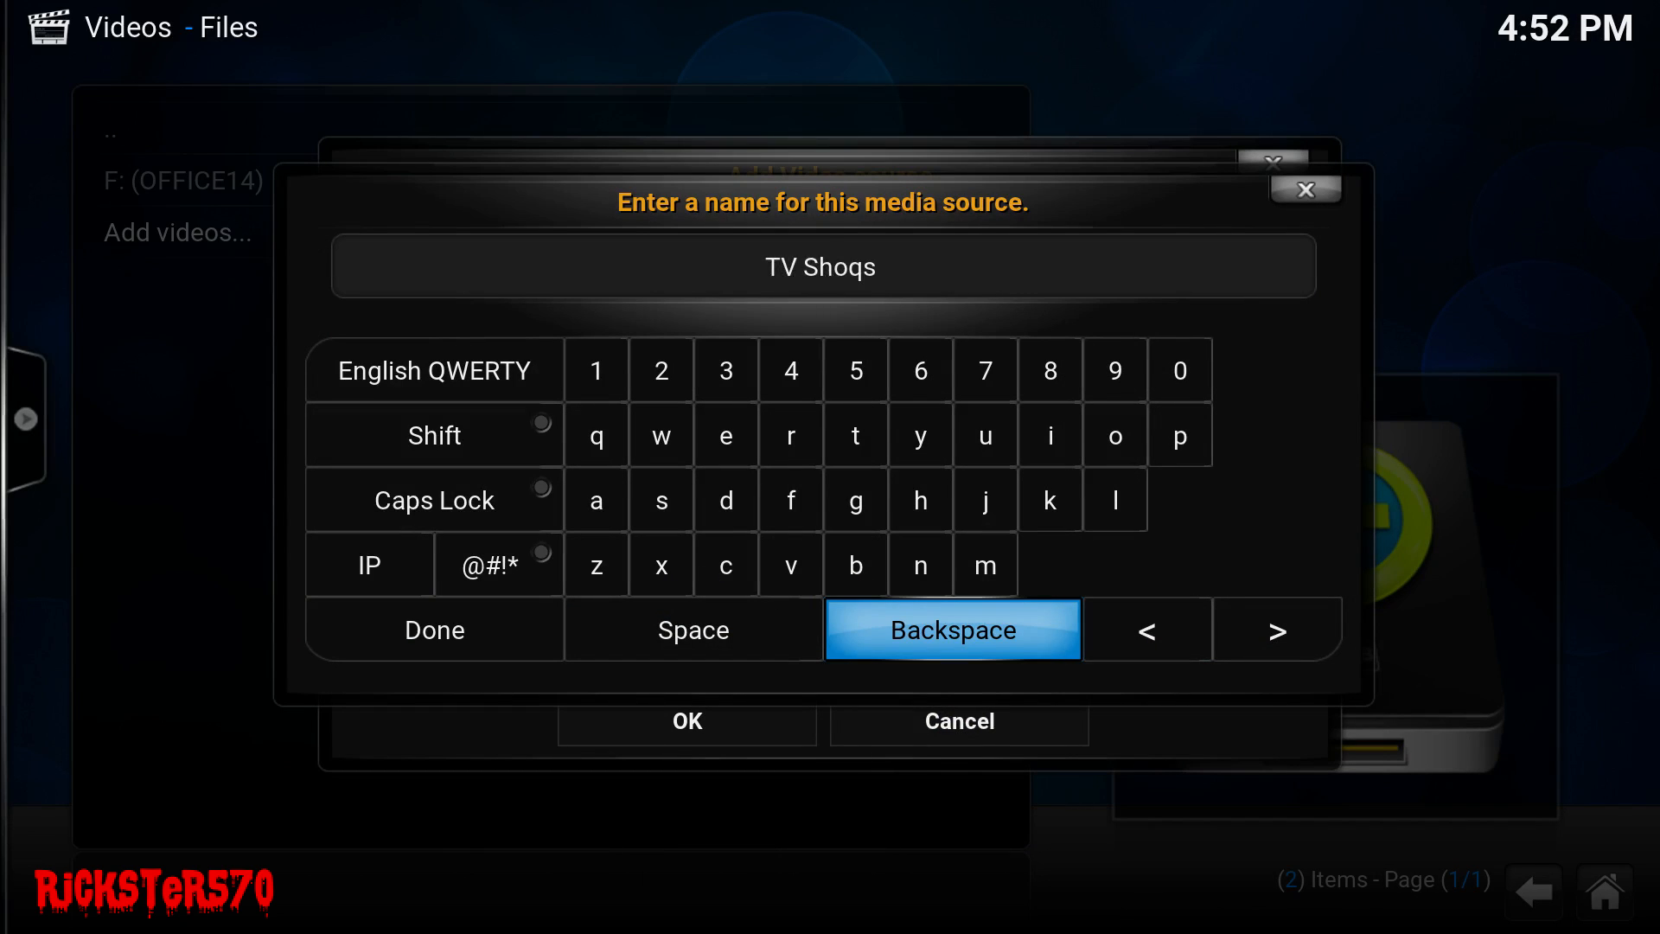
left_click(950, 629)
type("H")
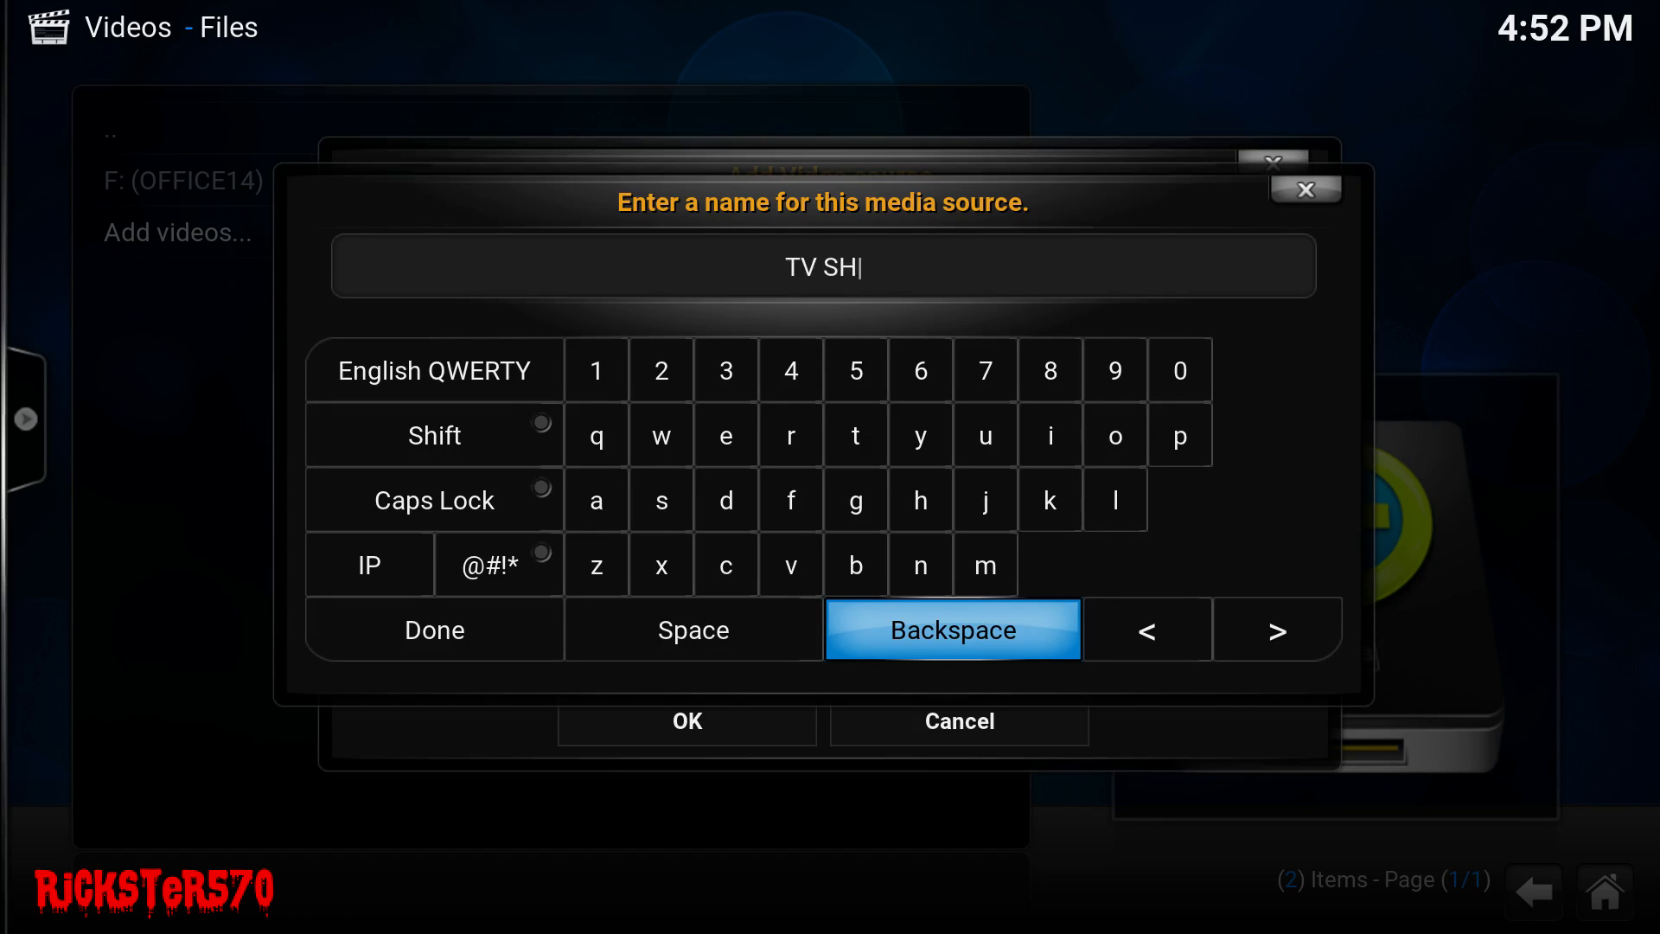
type("OWS")
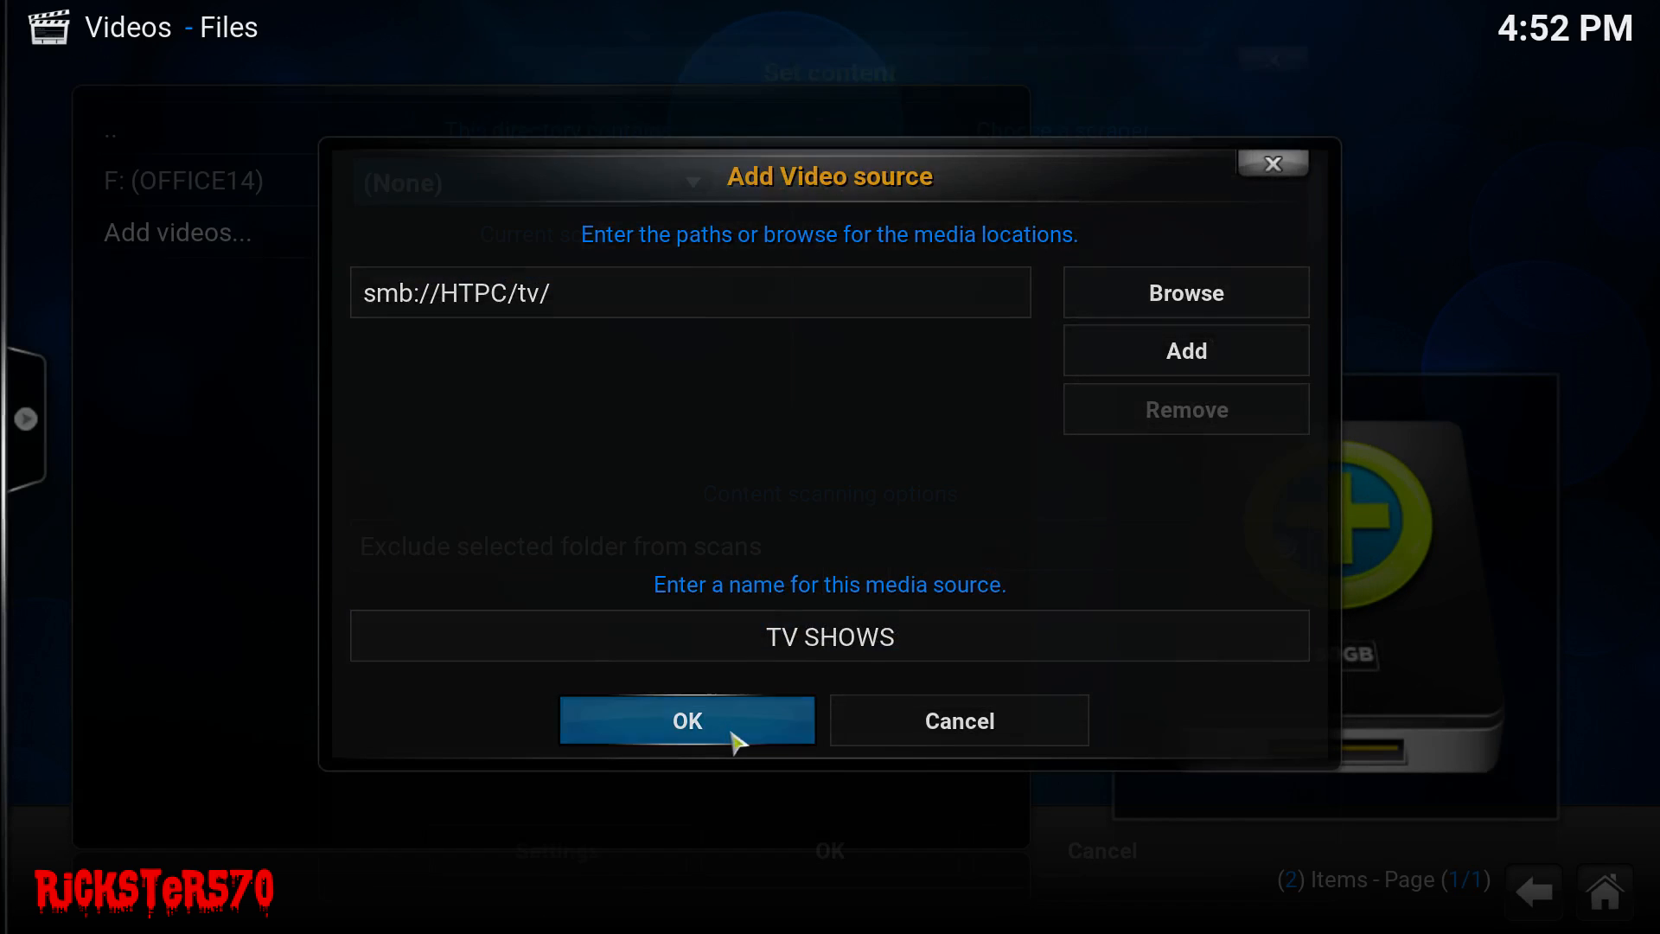
- Save TV SHOWS as TV shows content with The TVDB scraper and refresh all items
left_click(685, 721)
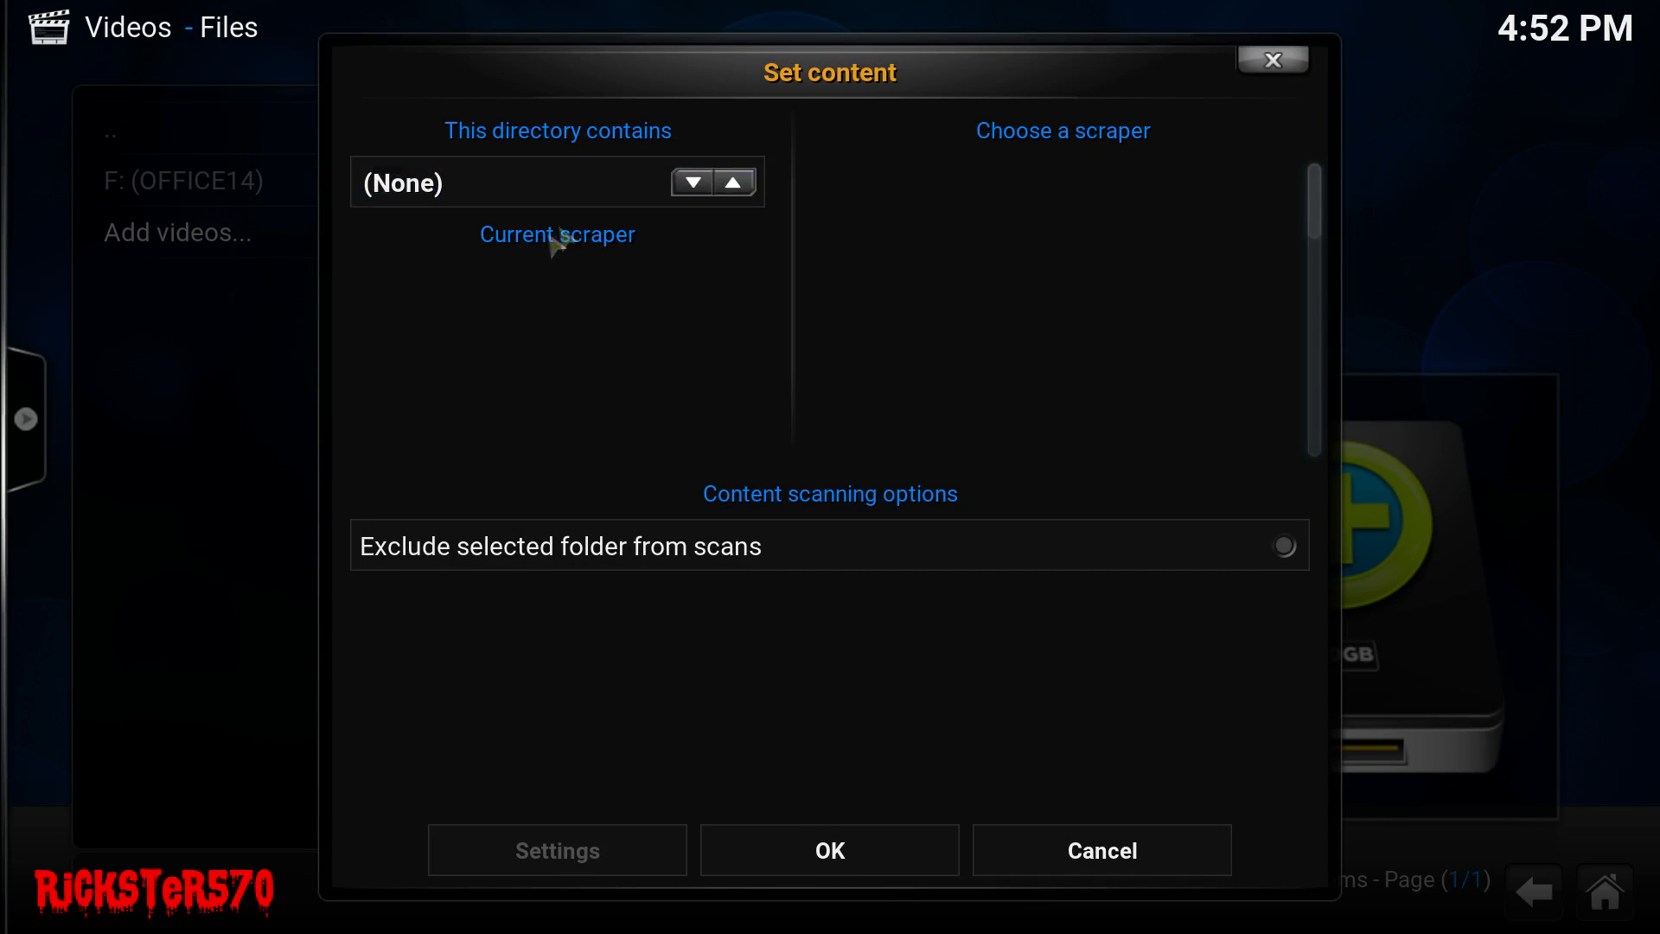
left_click(732, 182)
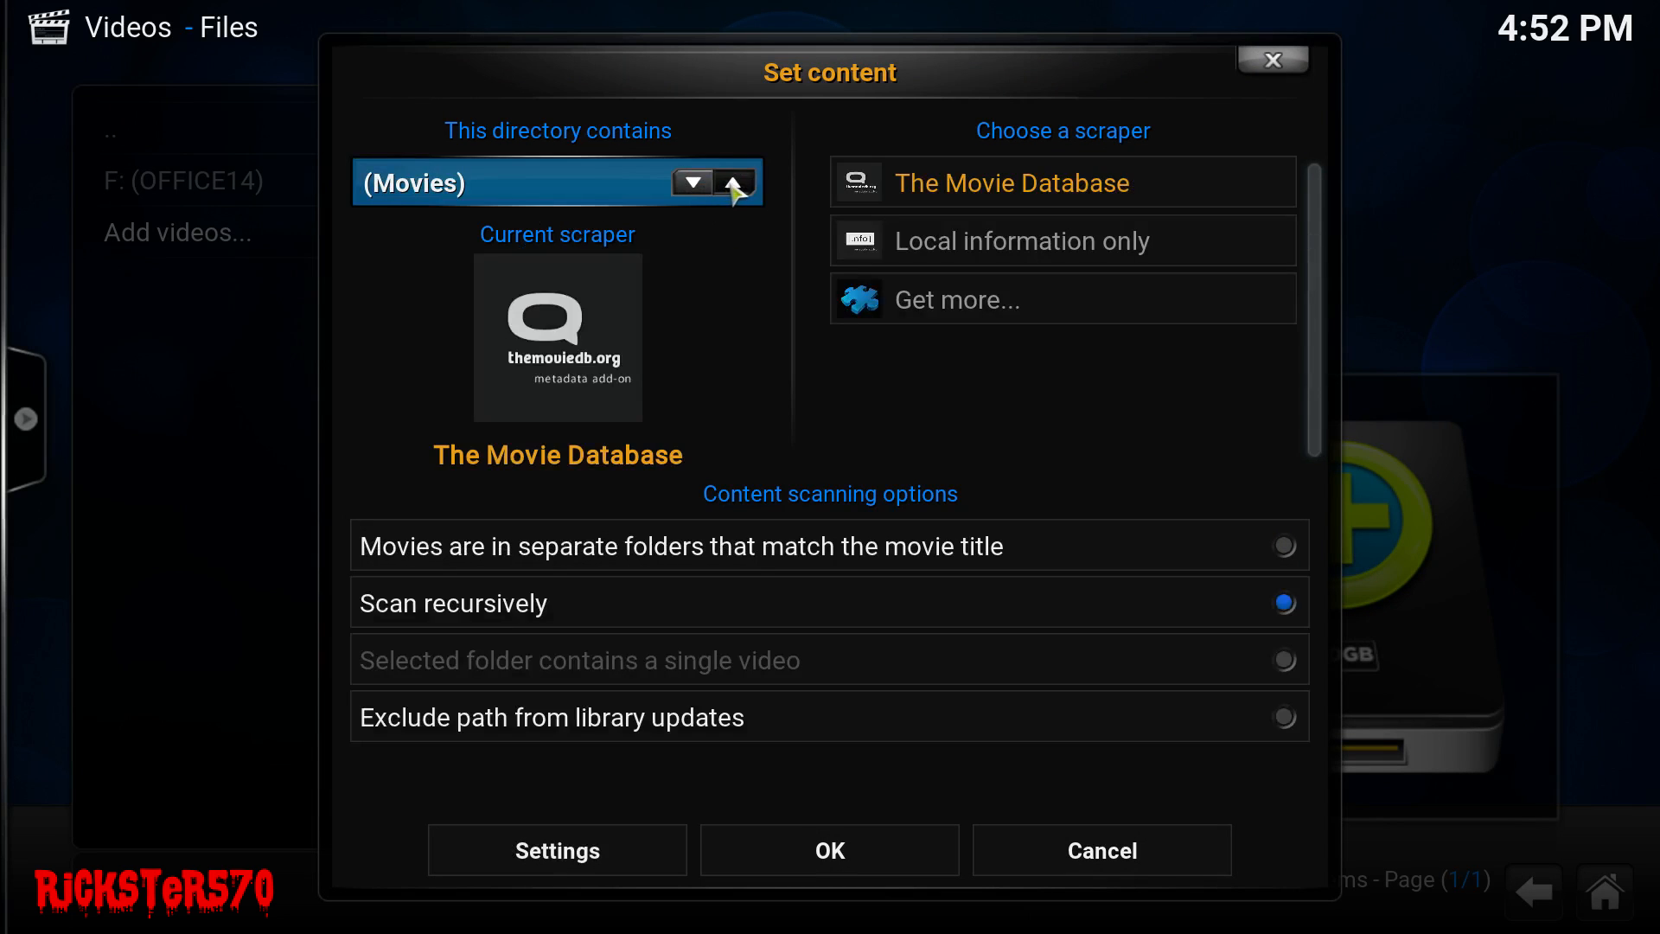
left_click(692, 183)
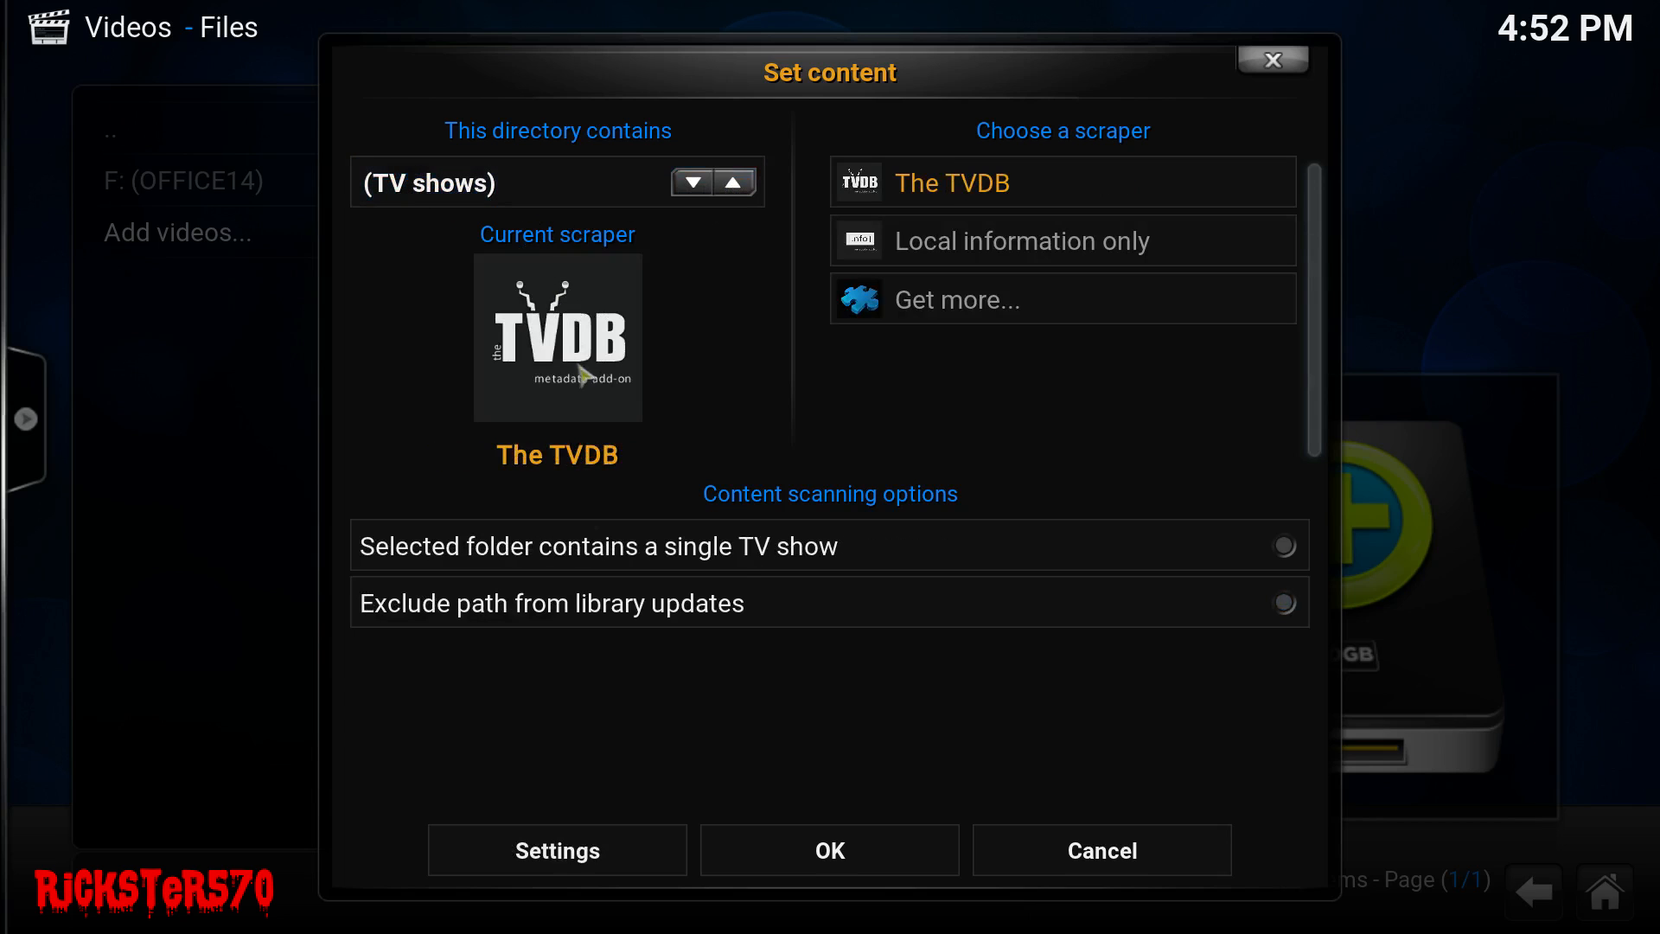
mouse_move(737, 478)
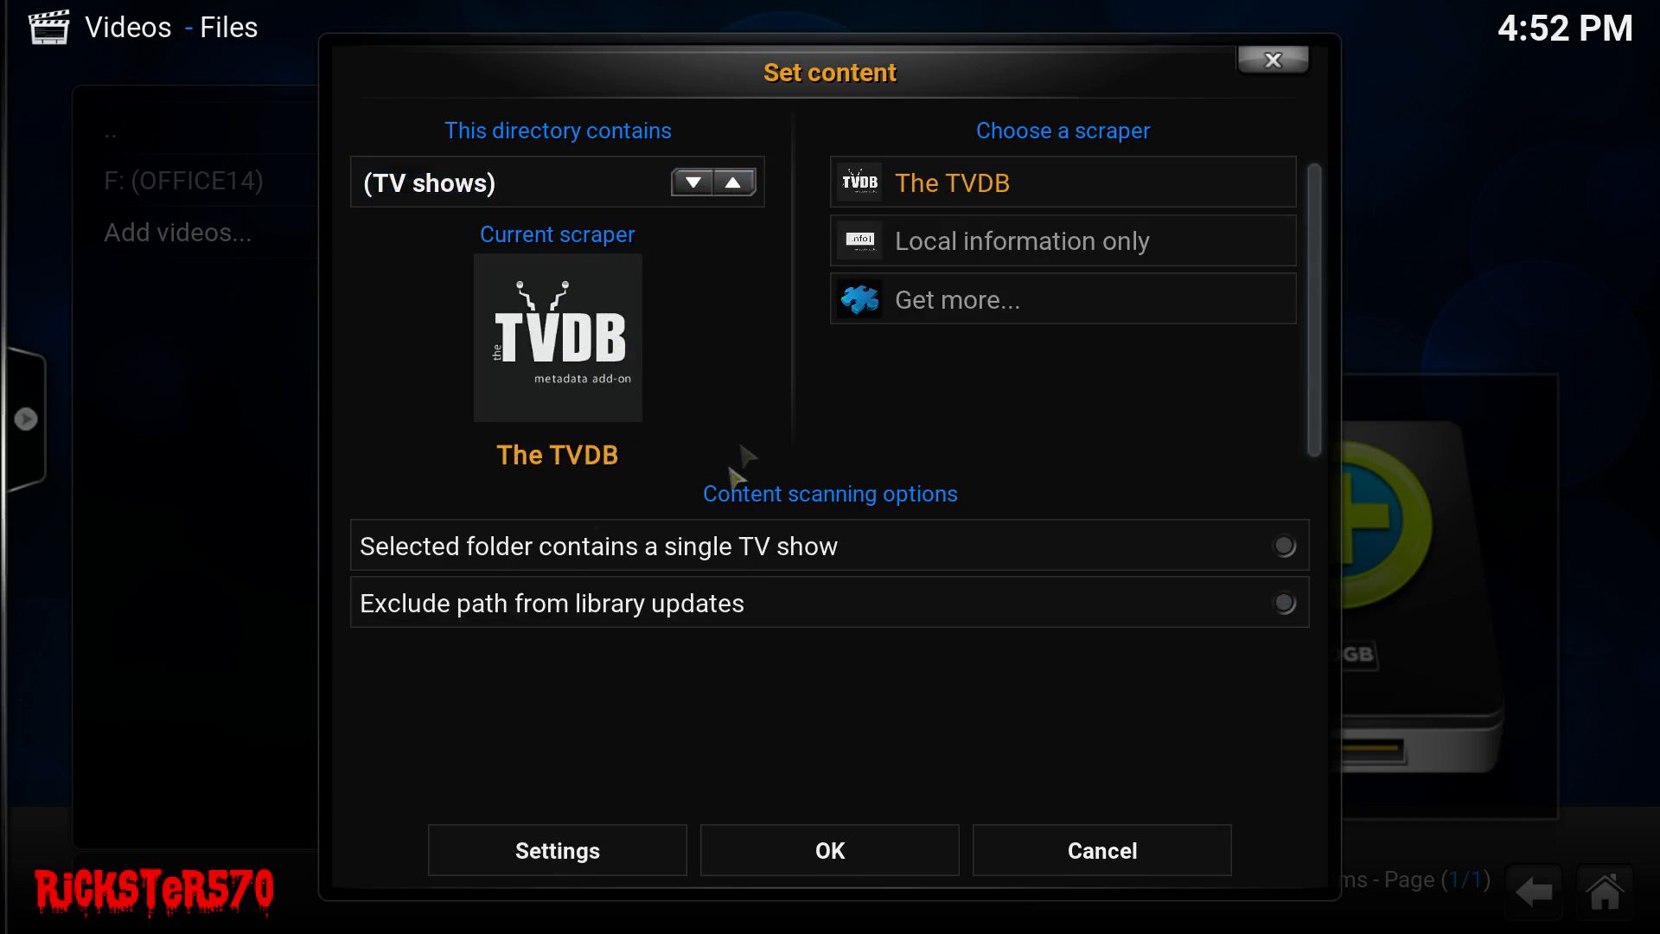
mouse_move(829, 850)
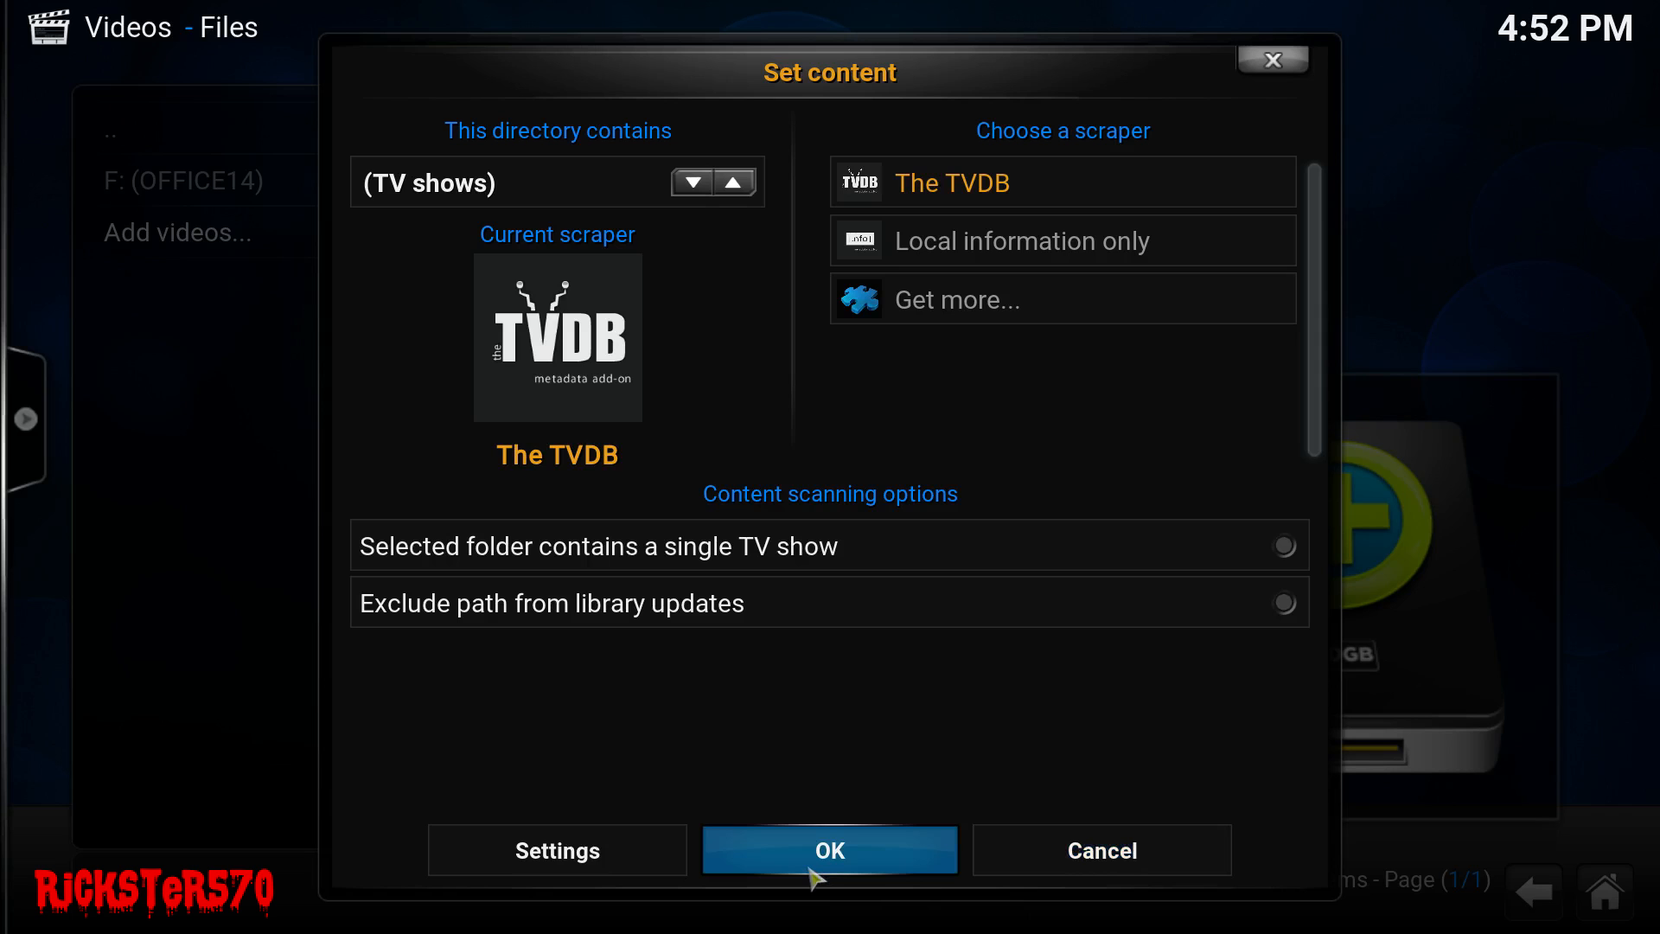
left_click(829, 849)
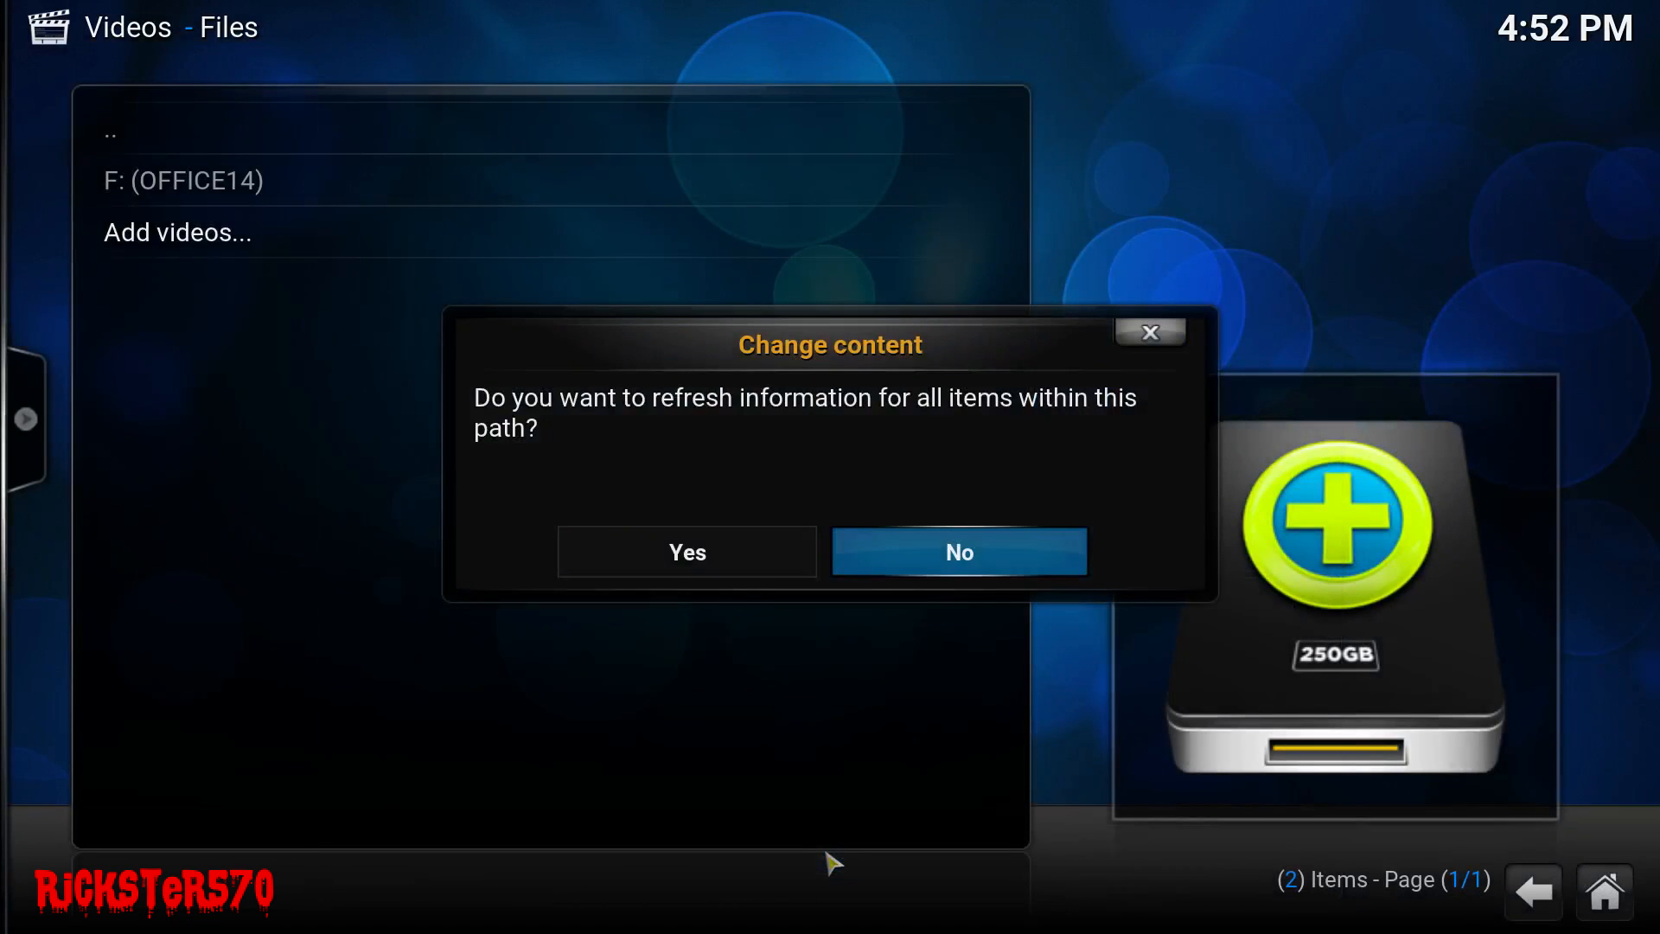
mouse_move(688, 552)
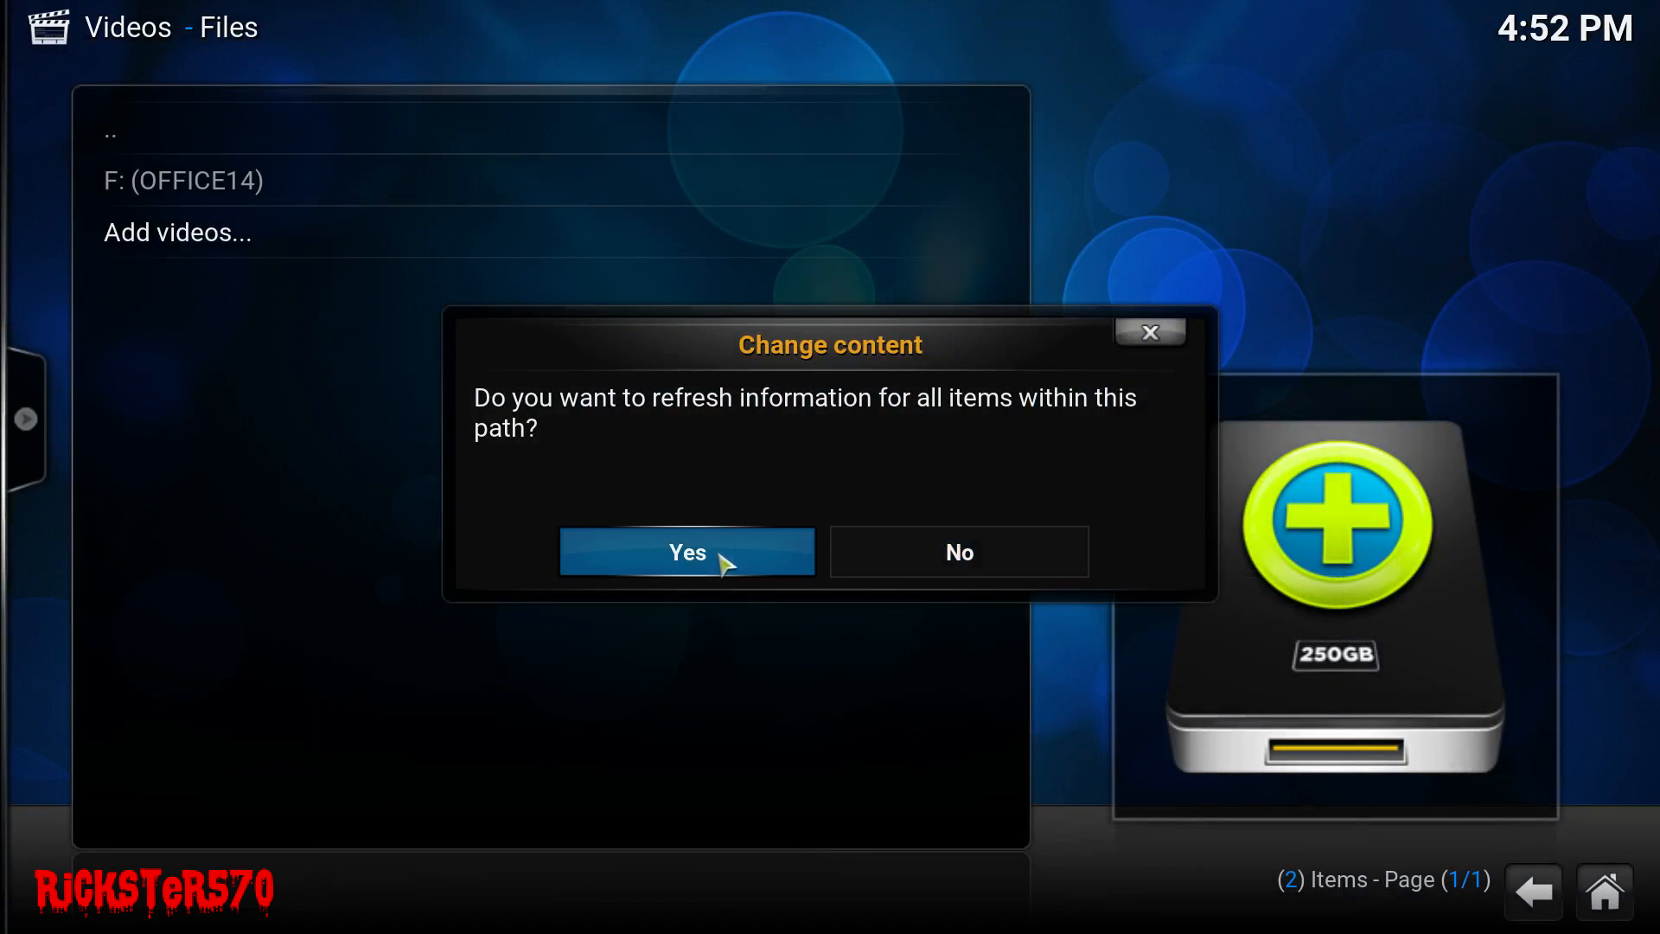
left_click(686, 552)
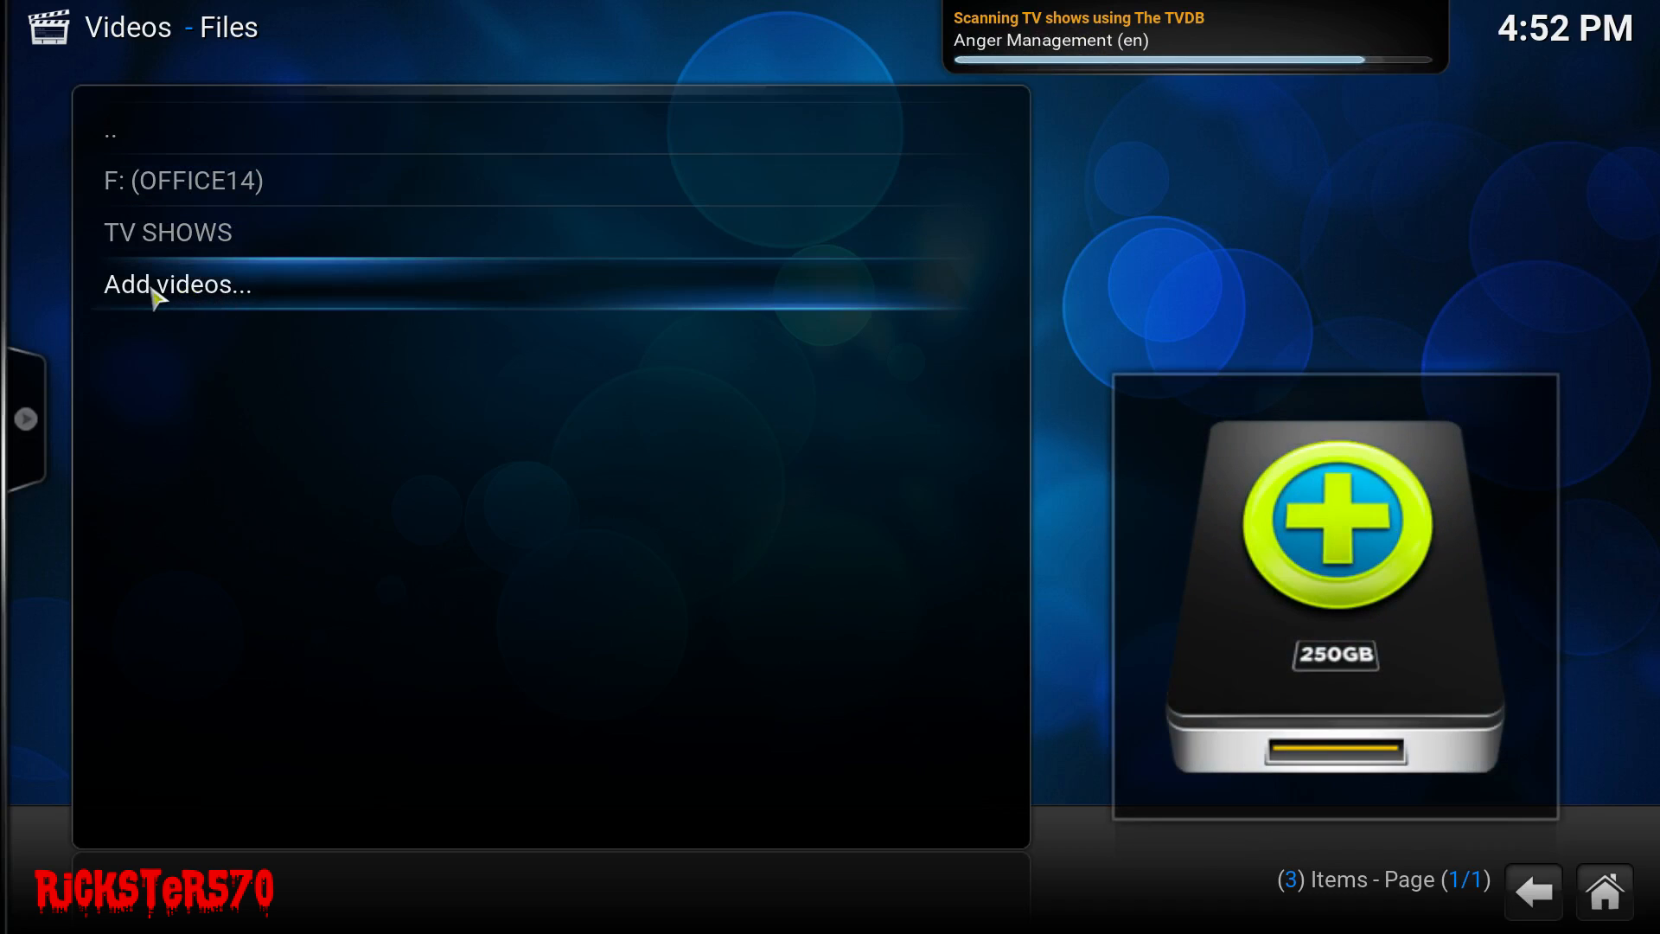
- Add another video source pointing to the smb://HTPC/Films folder
left_click(175, 284)
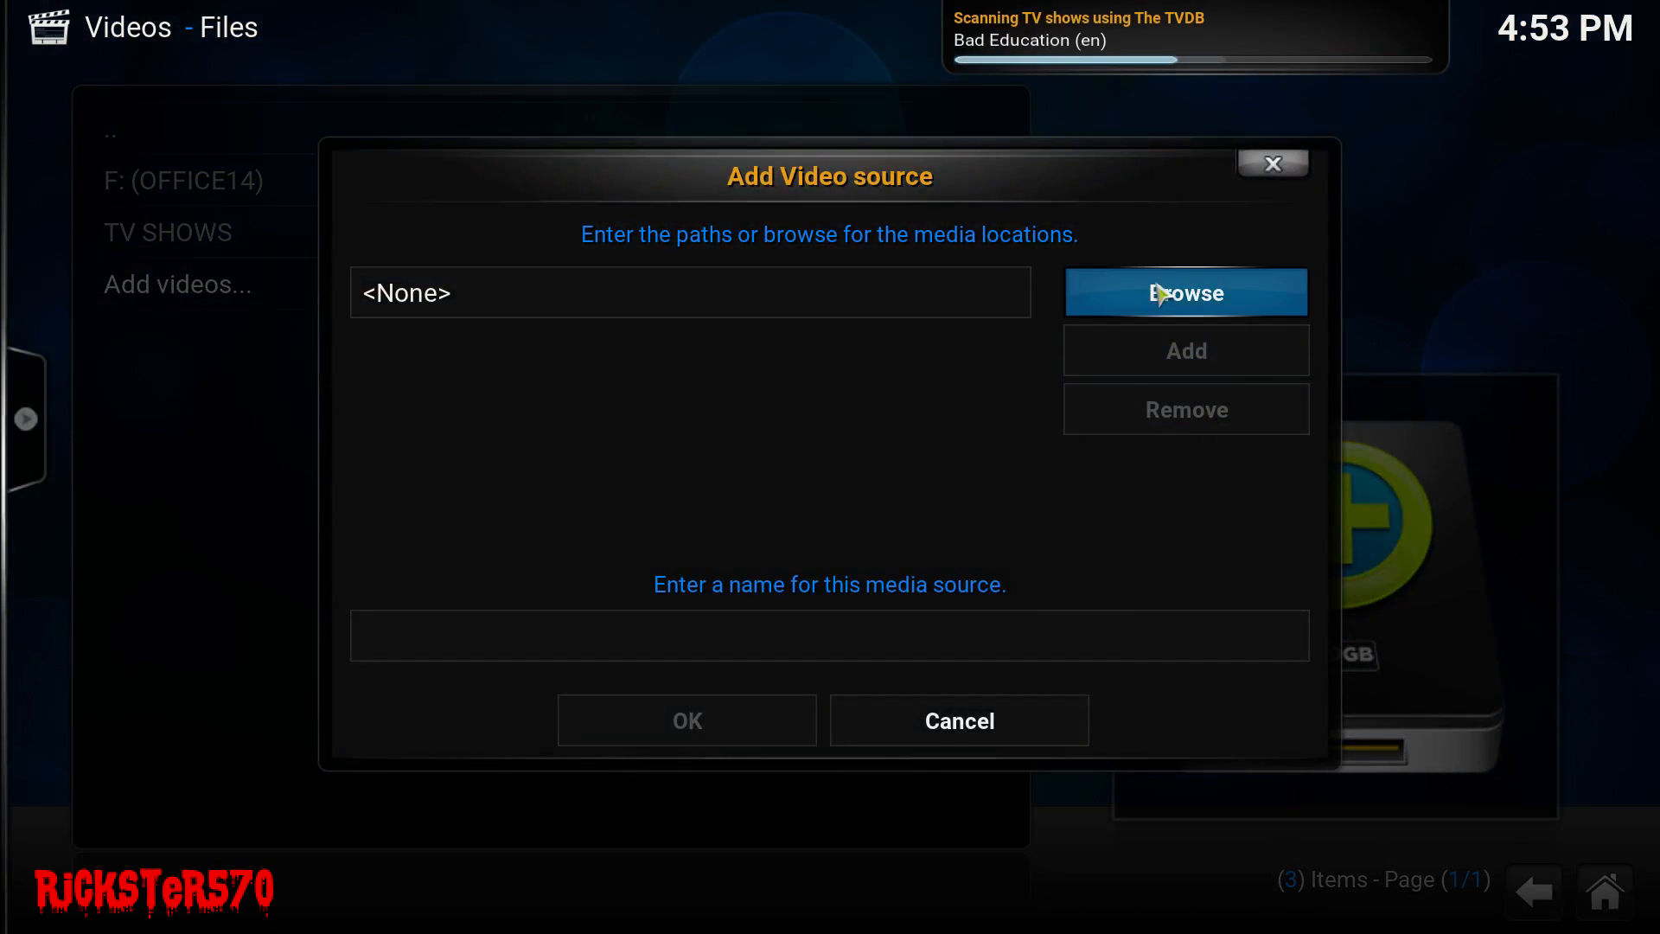
left_click(1184, 293)
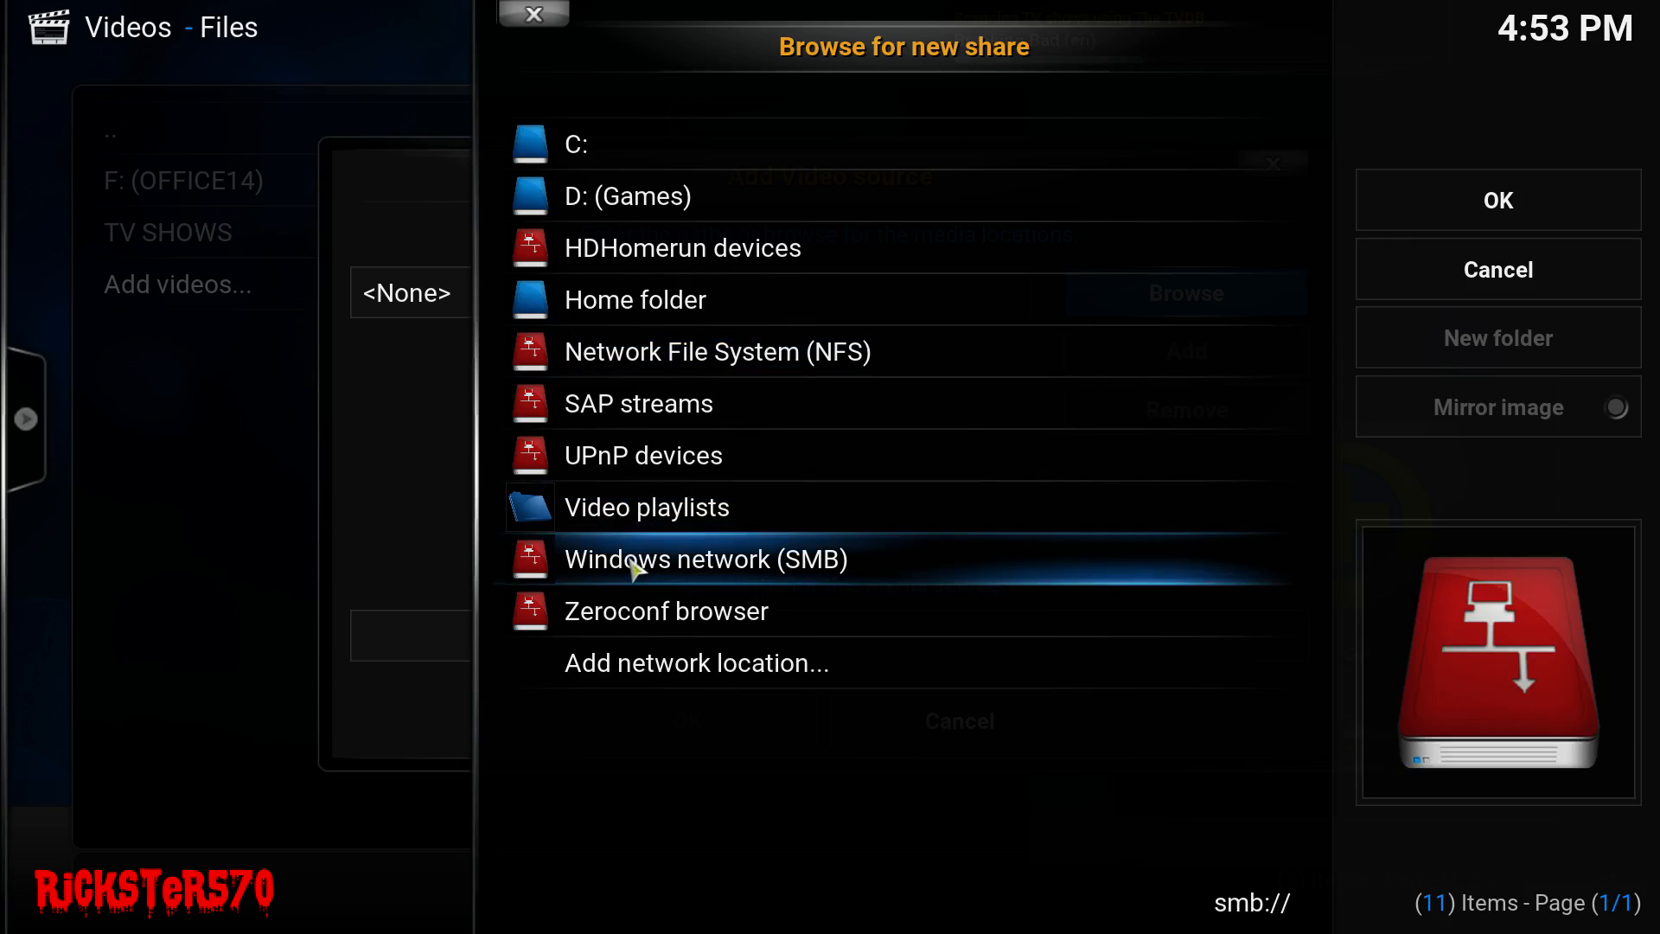
left_click(705, 559)
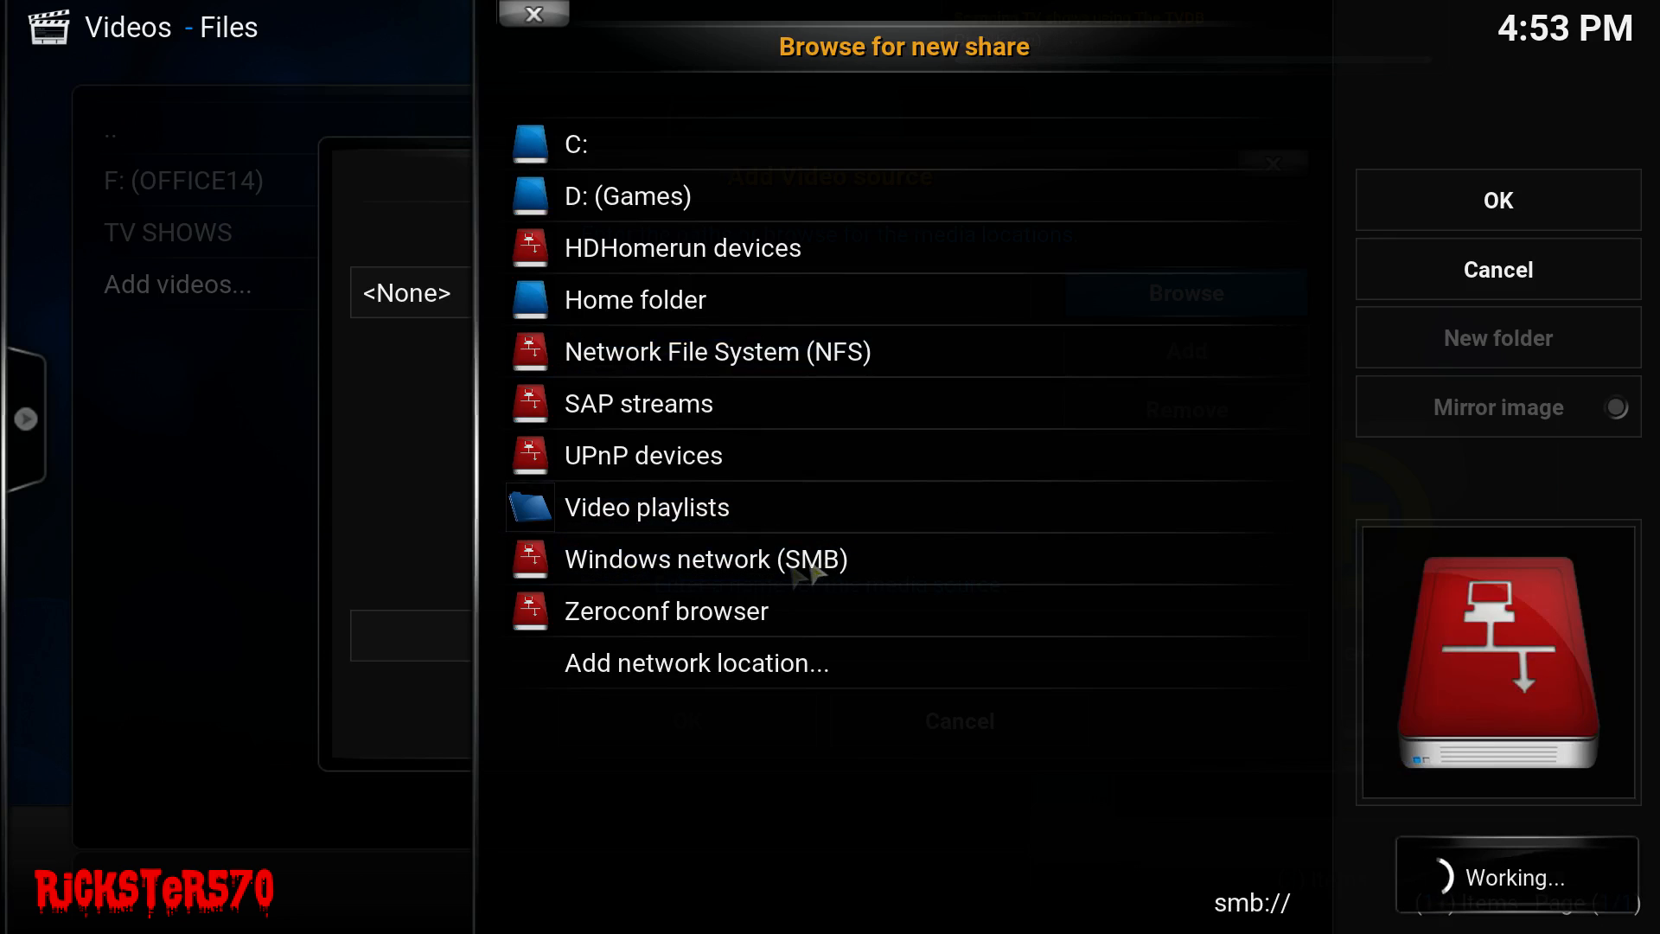
mouse_move(1088, 437)
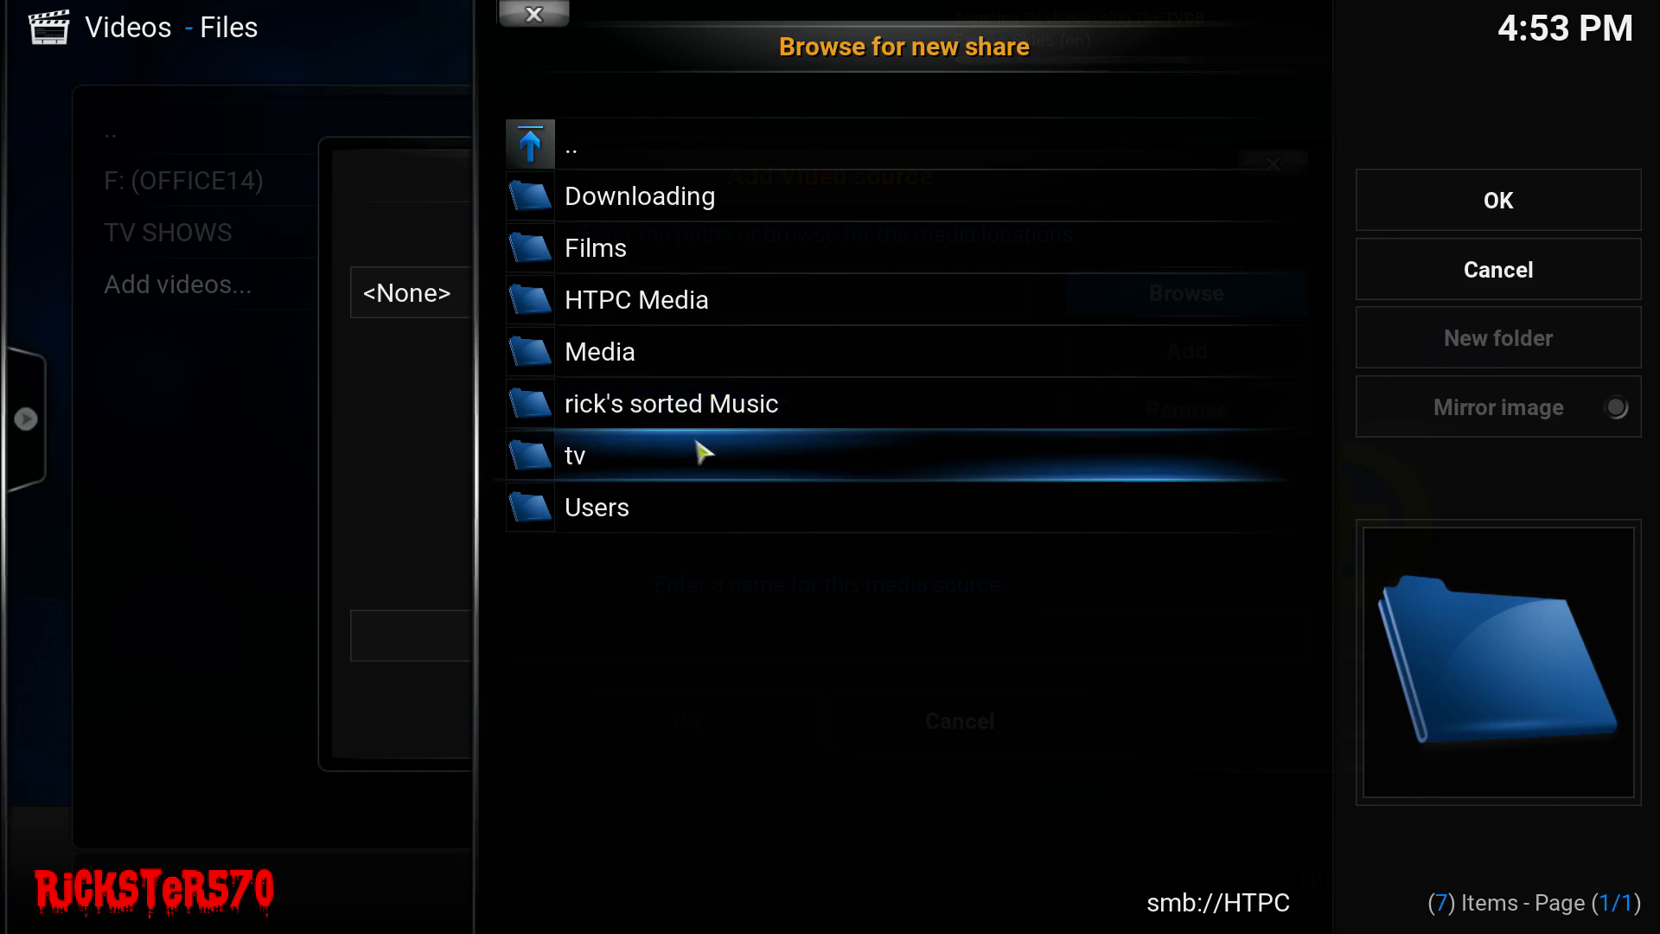
mouse_move(676, 472)
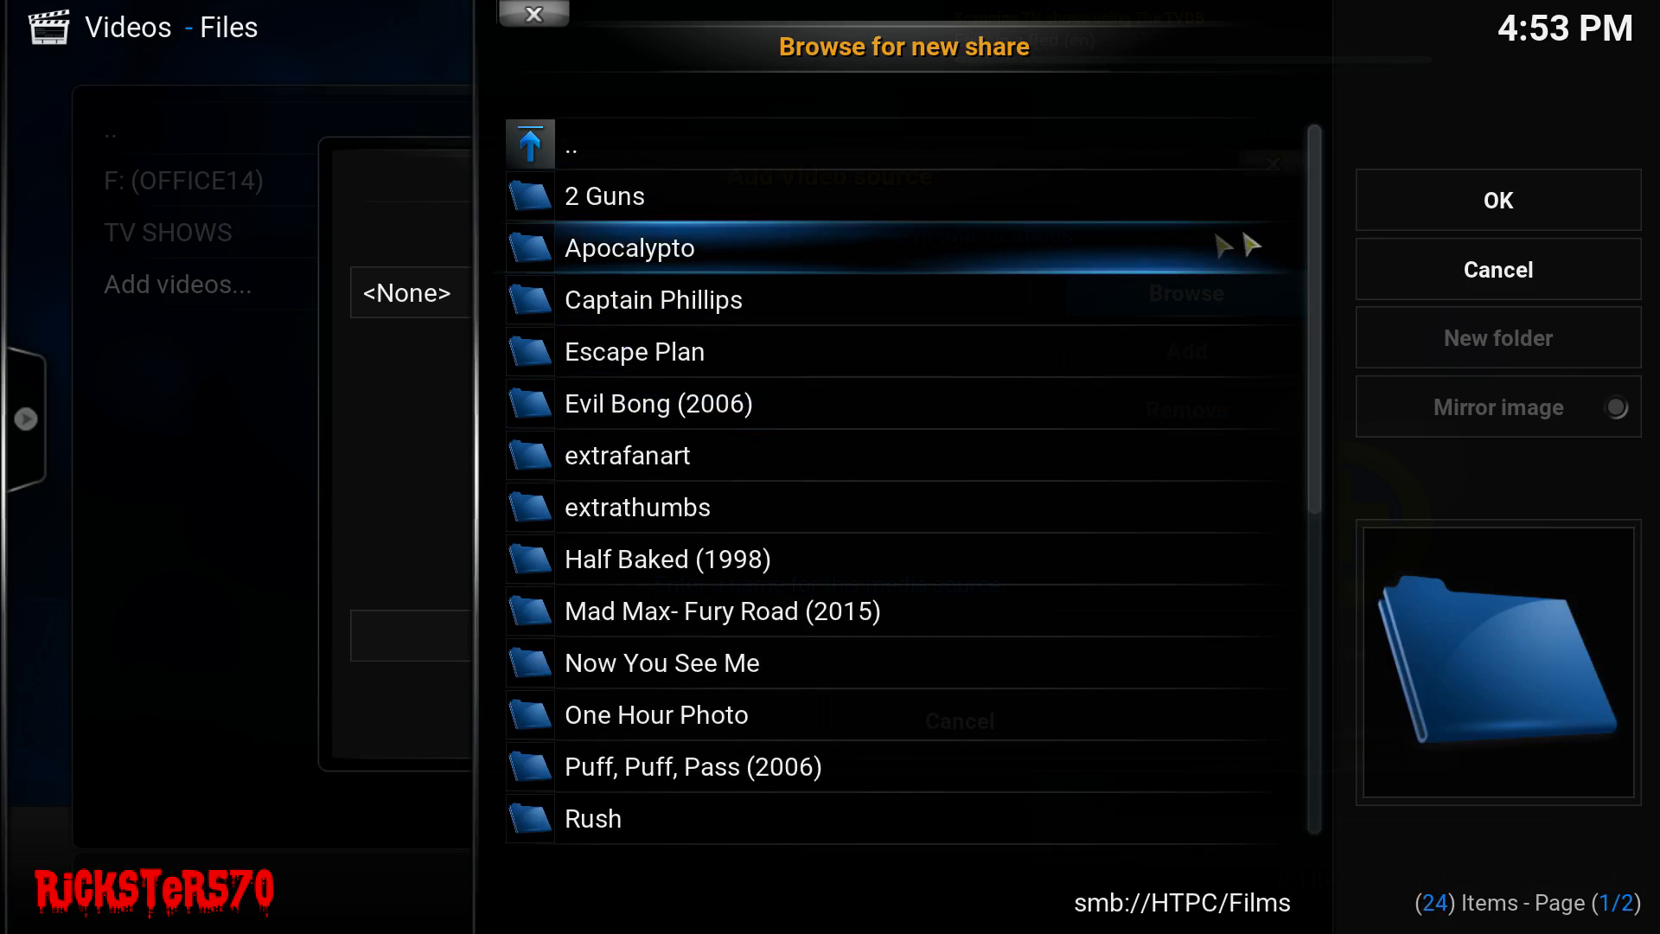
left_click(1496, 200)
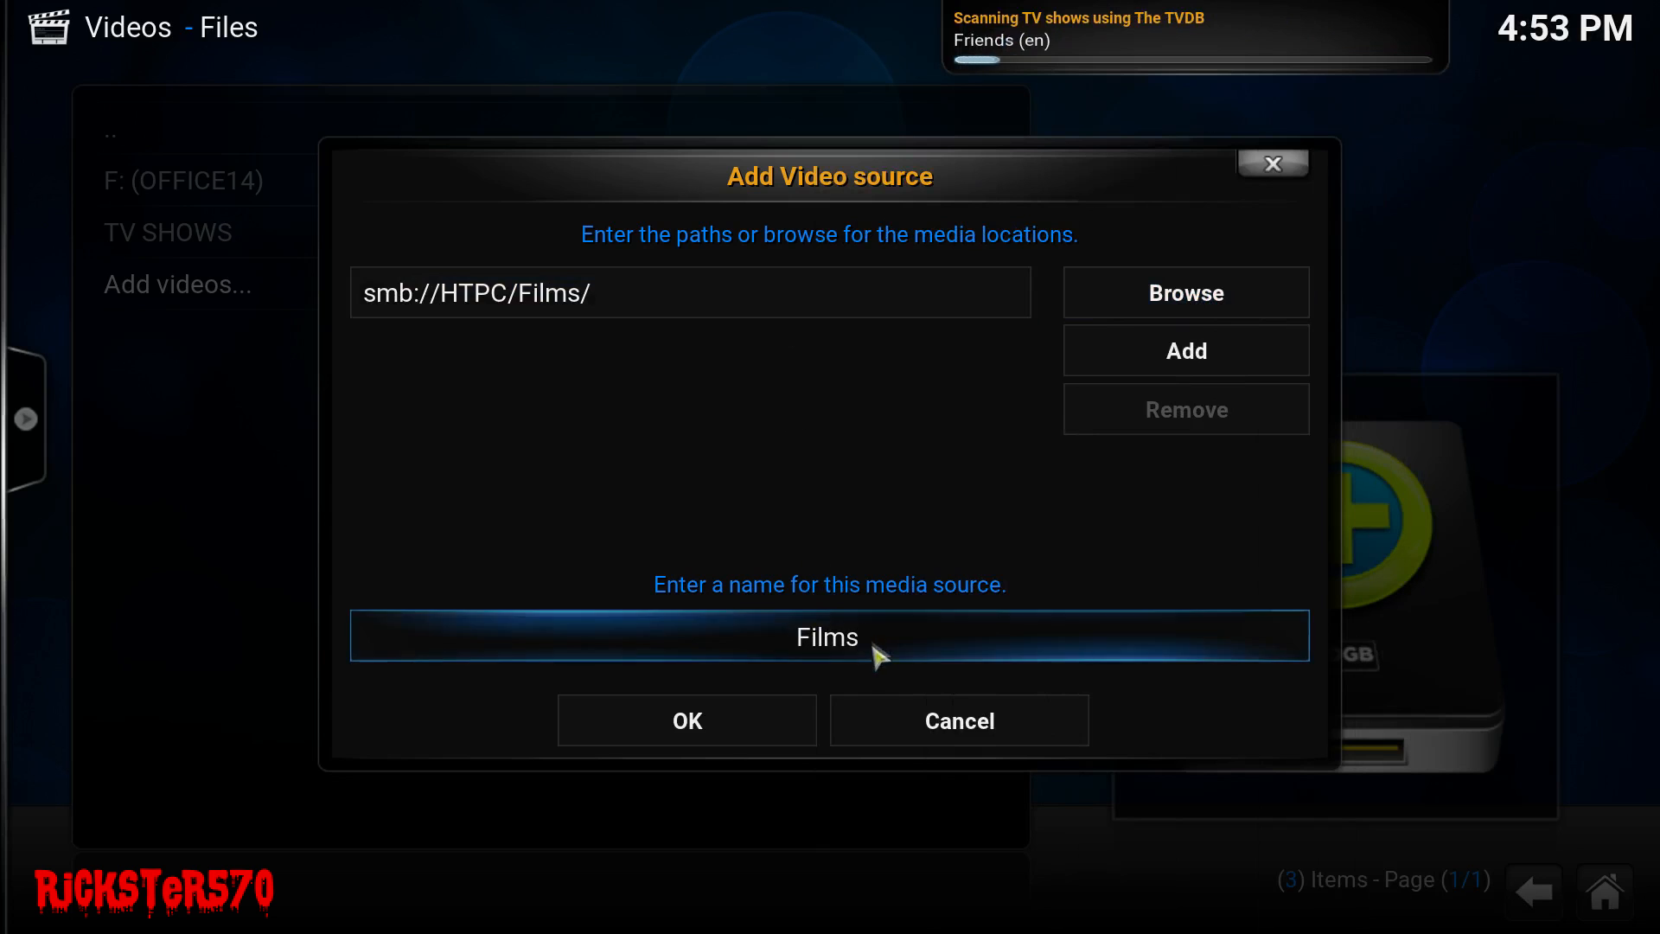
- Rename the new source from Films to FILMS
left_click(828, 636)
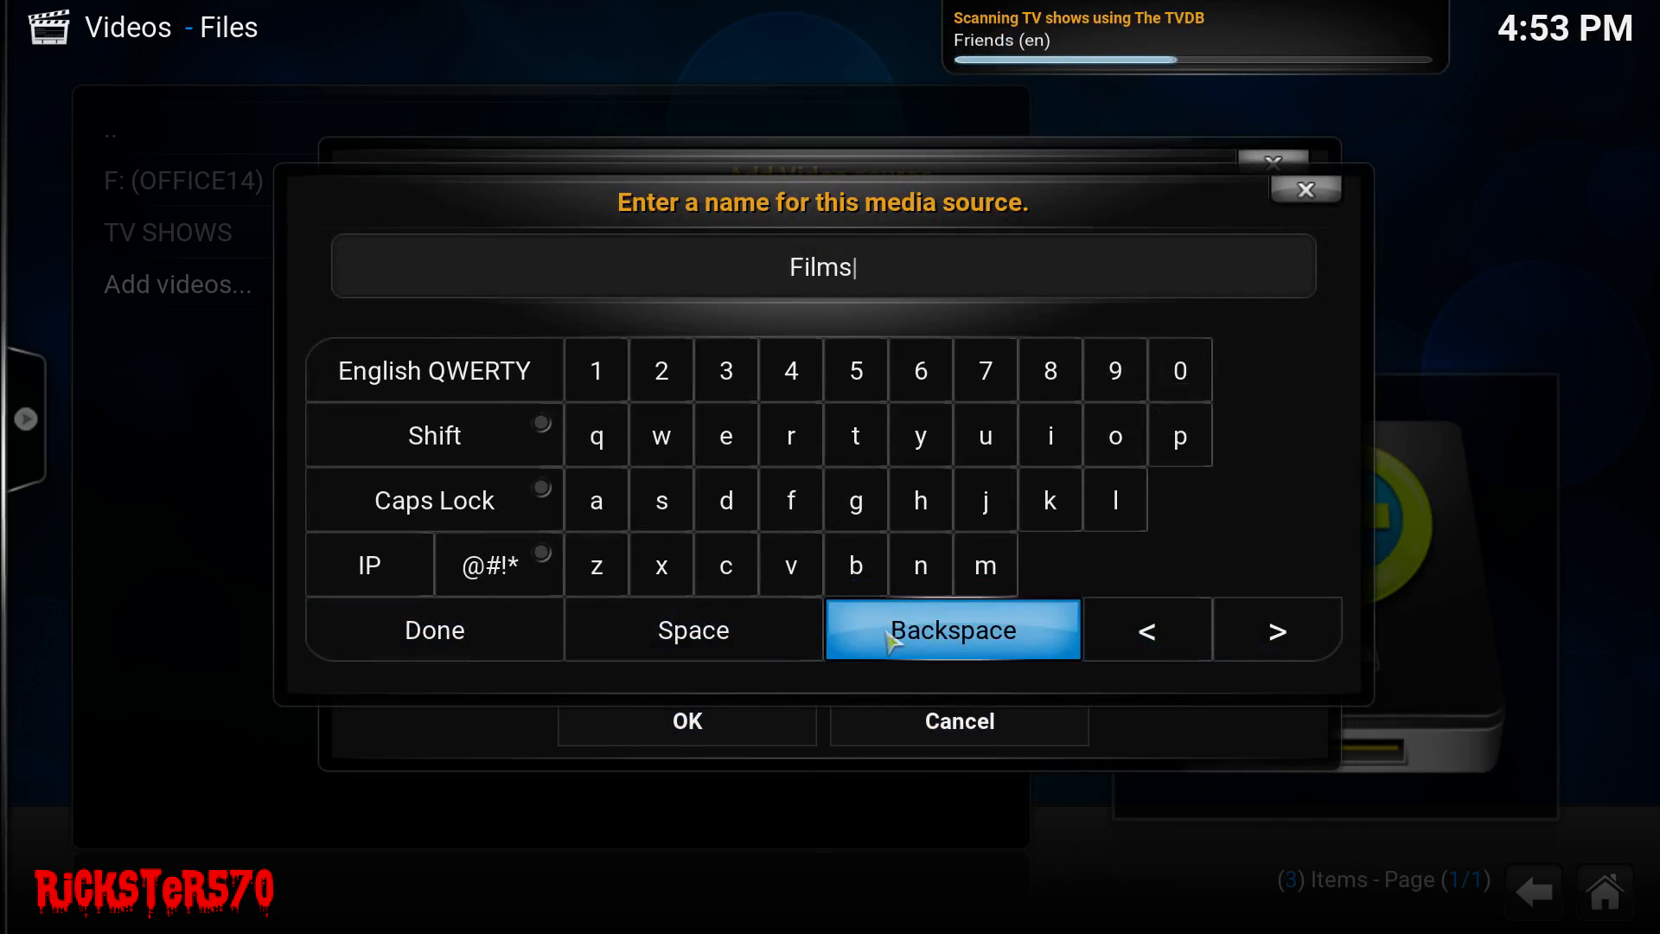
left_click(949, 629)
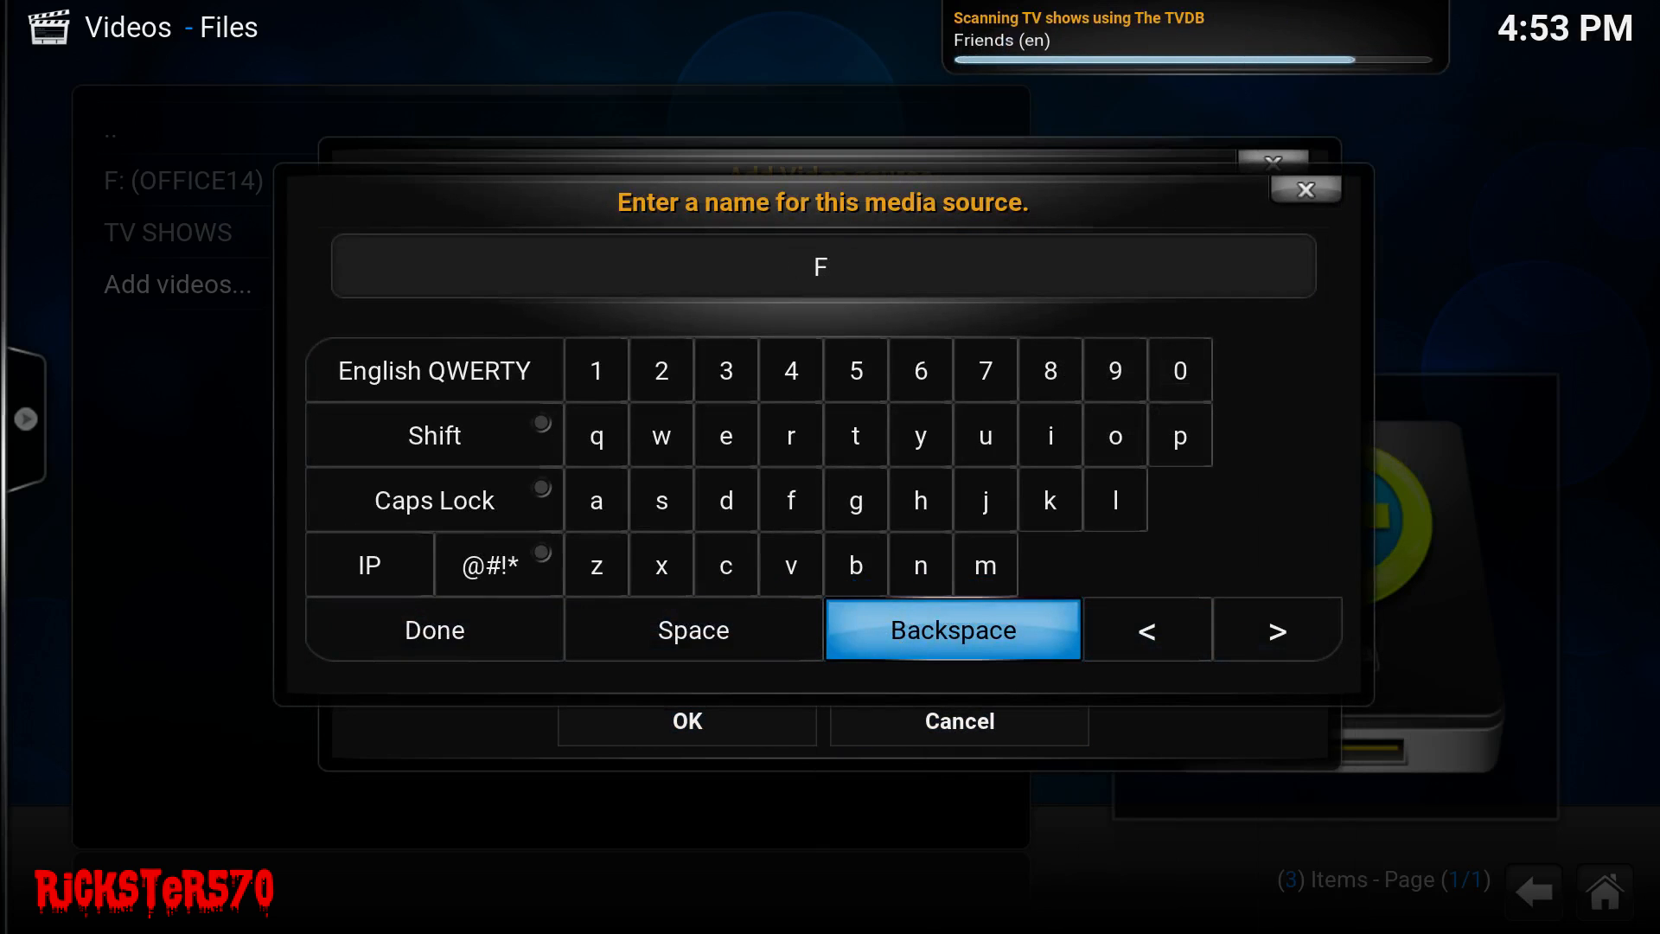
type("ILMS")
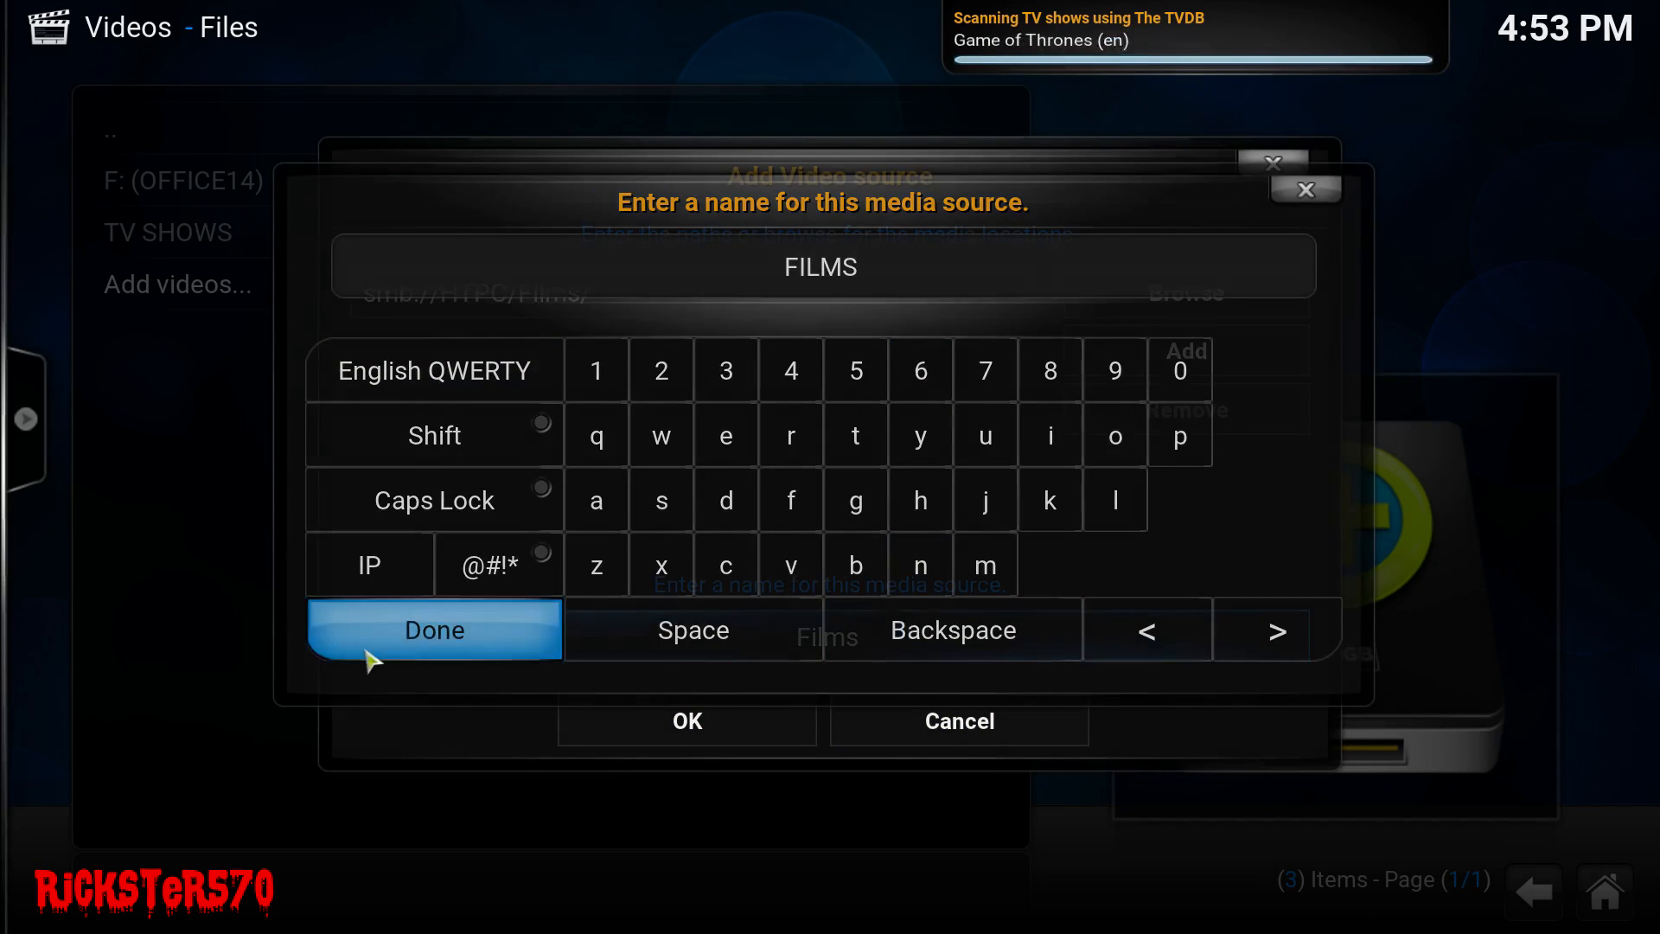
- Set the FILMS source to Movies from The Movie Database and refresh all its items
left_click(432, 630)
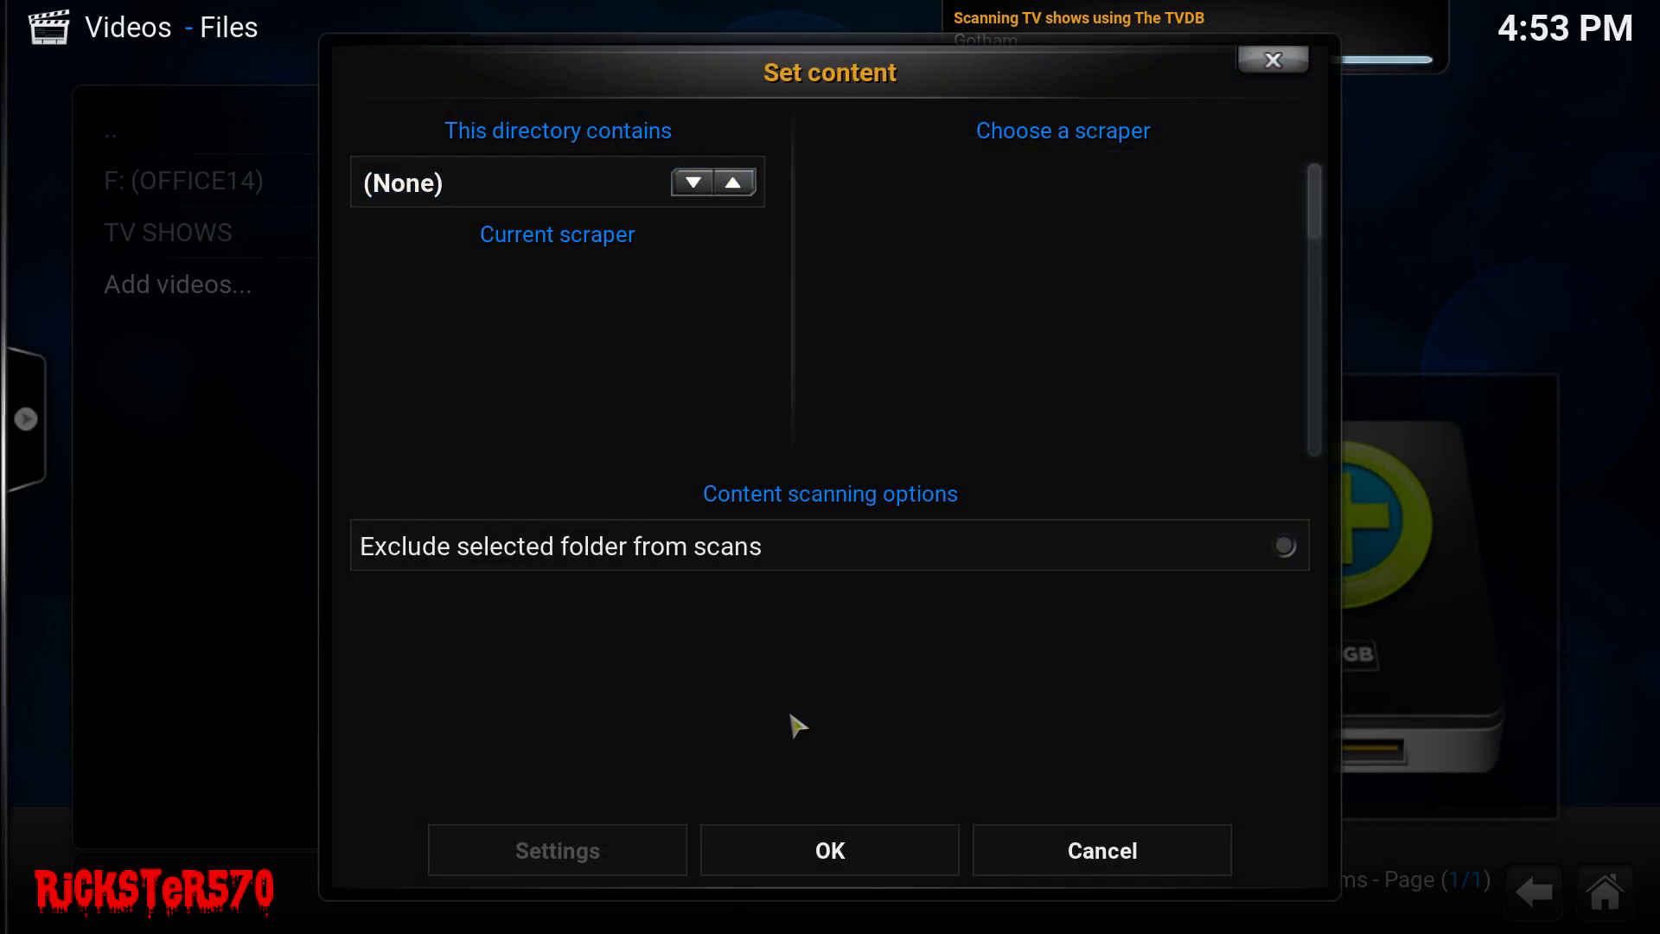
left_click(692, 183)
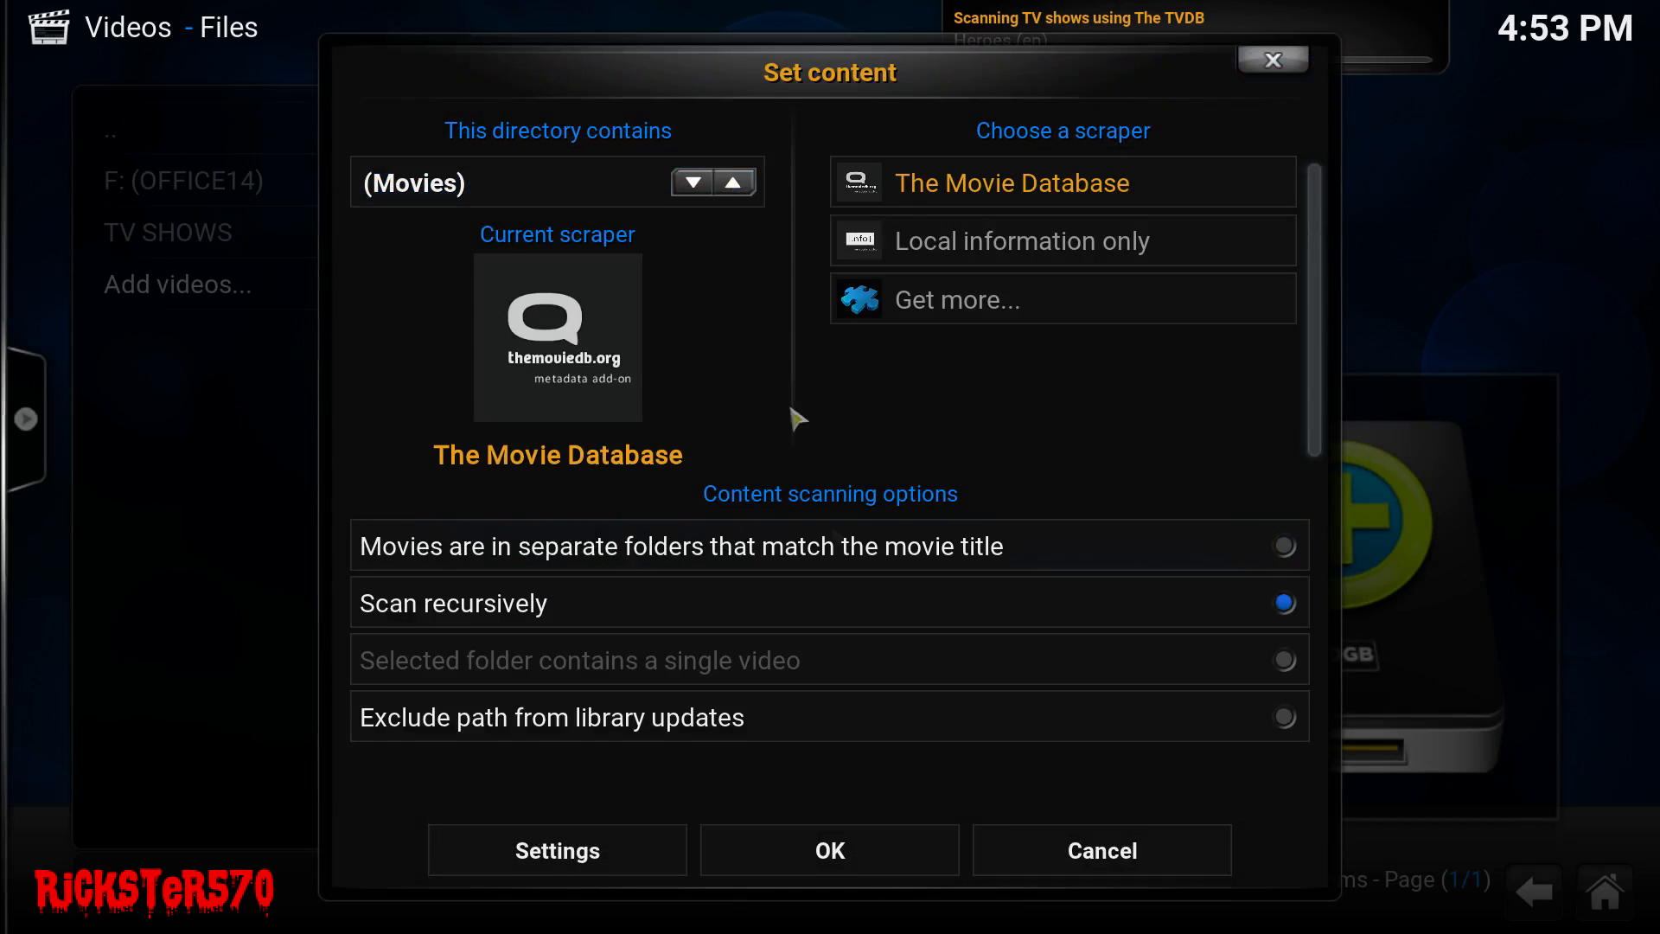
mouse_move(831, 849)
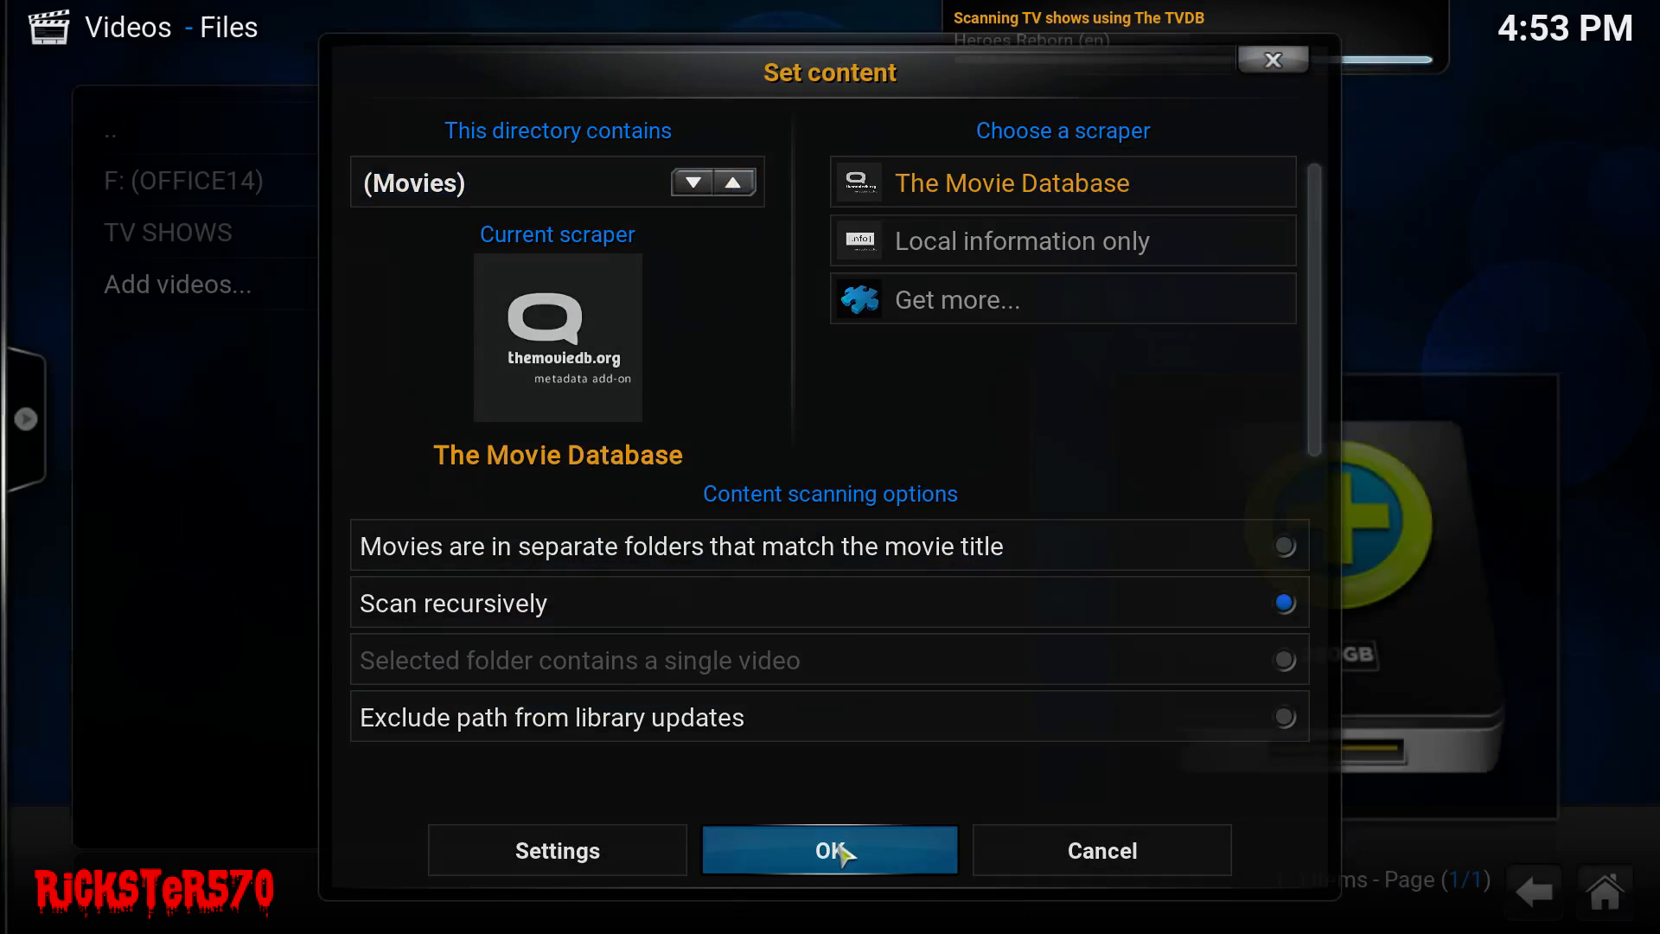
left_click(829, 849)
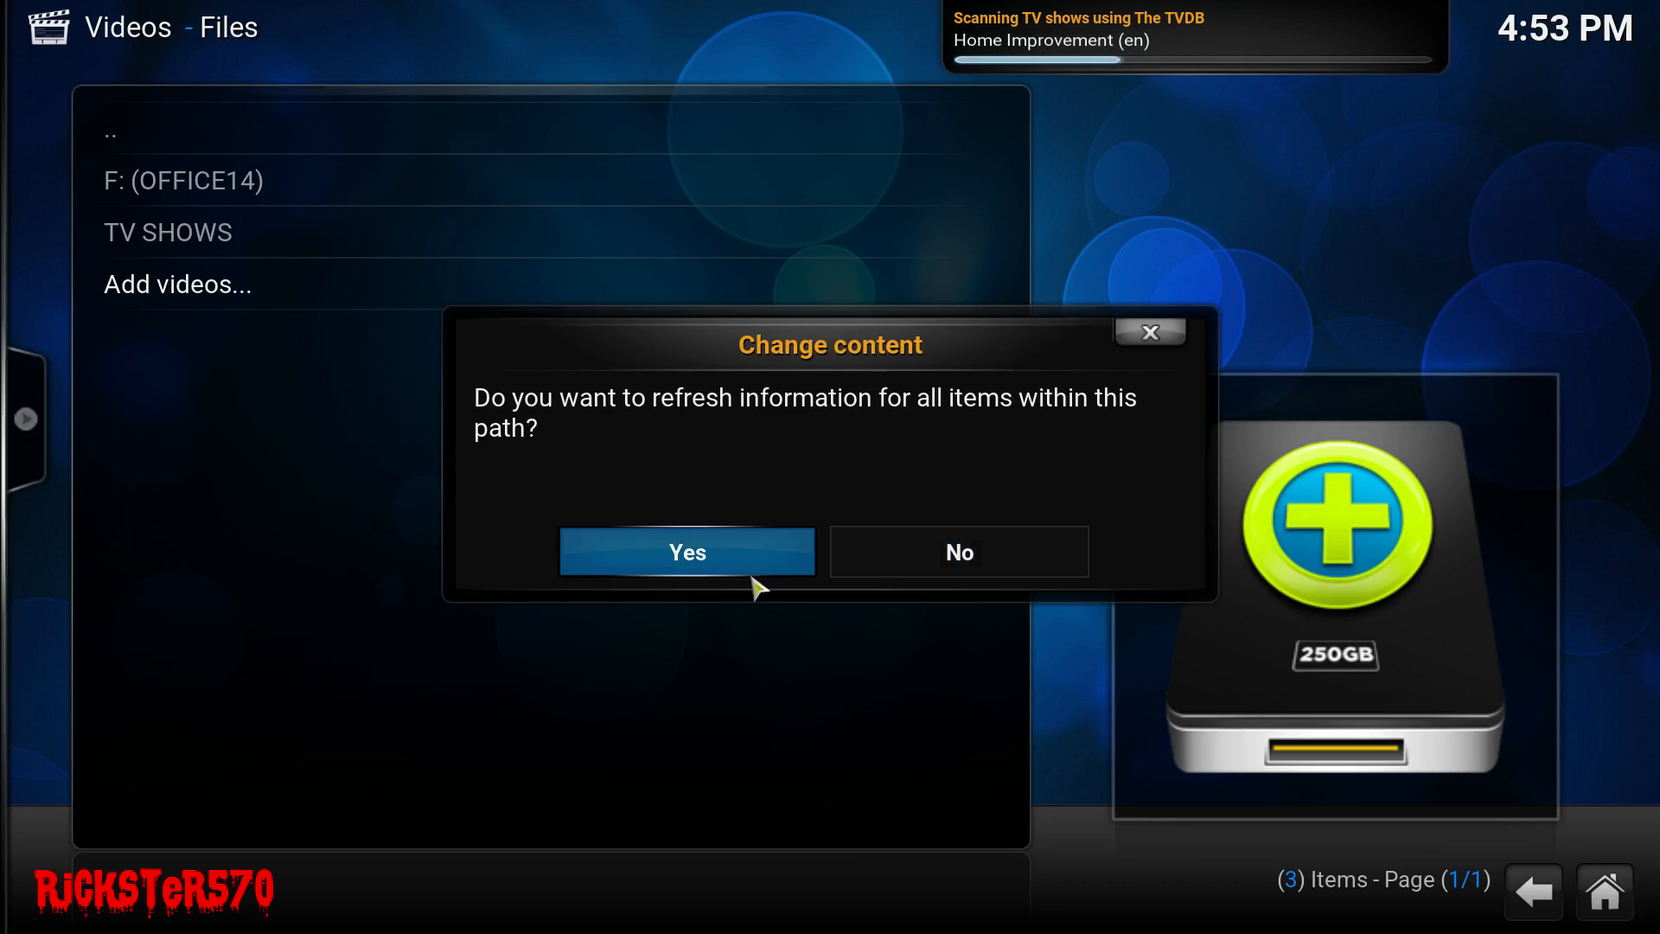
left_click(685, 551)
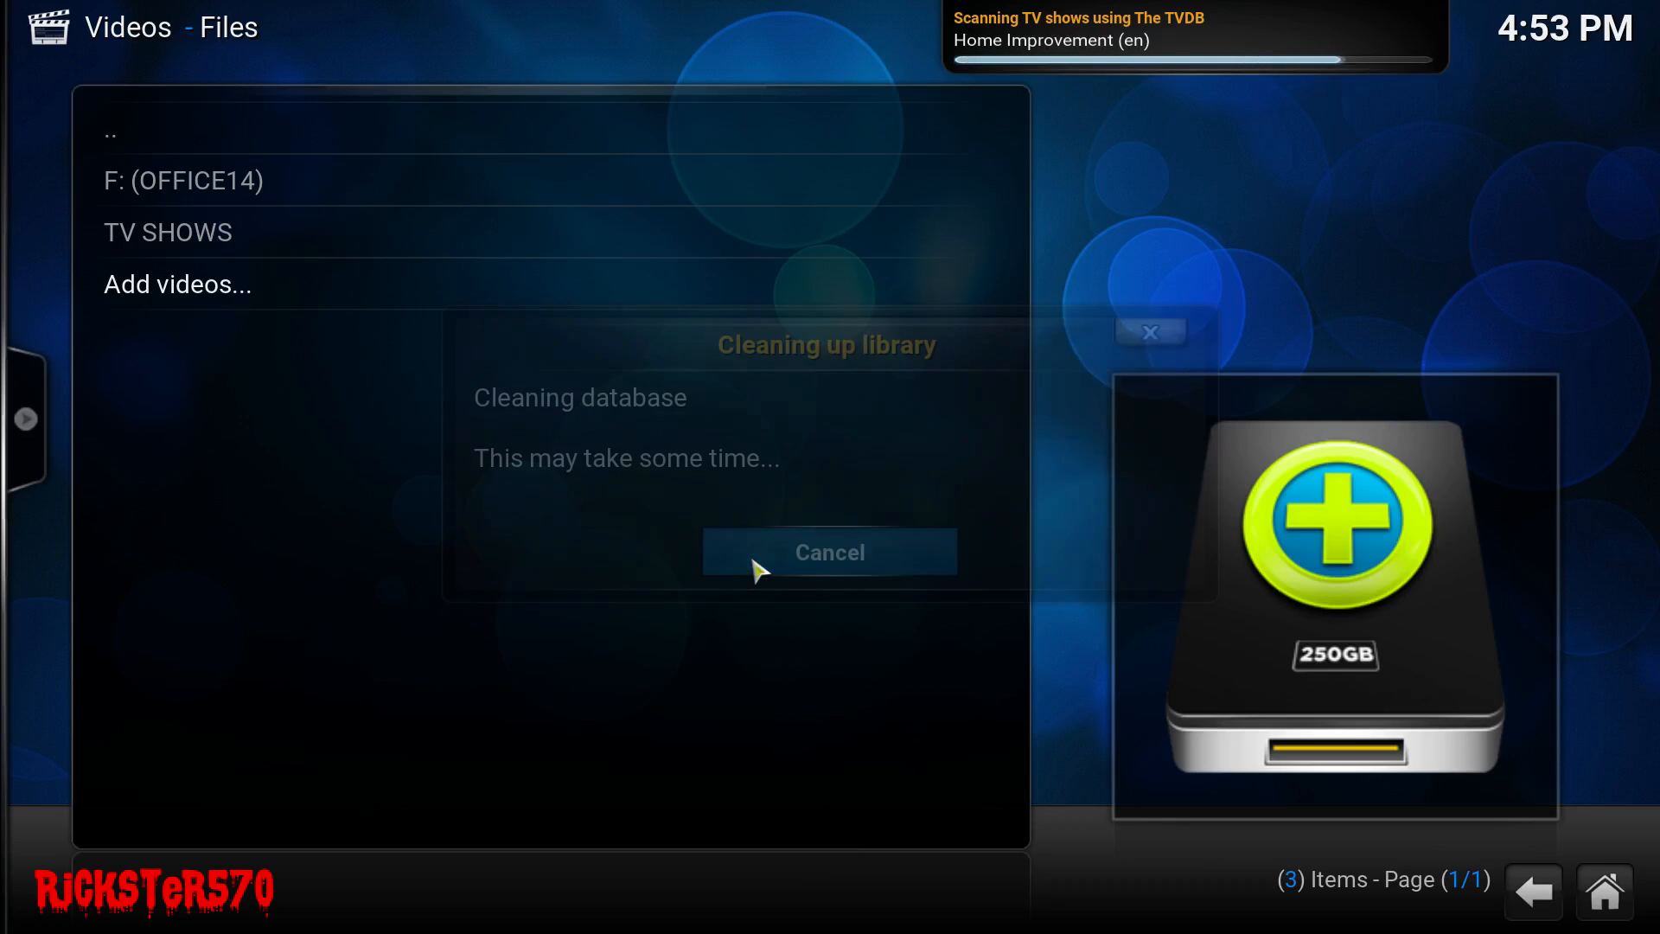
left_click(829, 552)
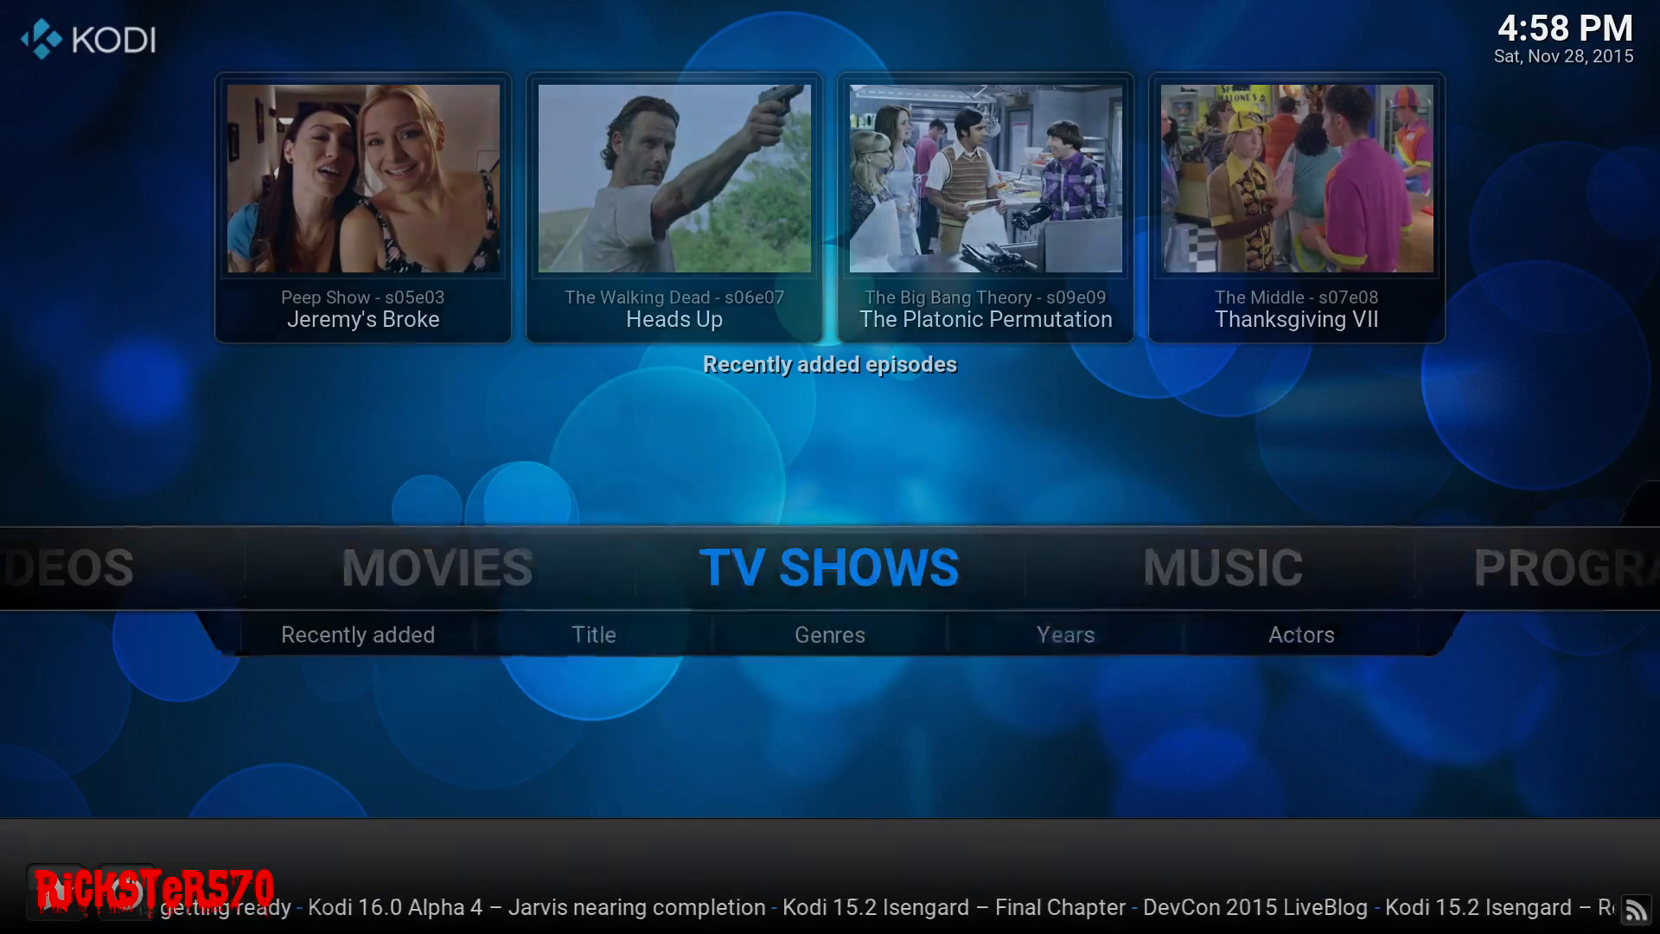
- List the TV shows by title and scroll through all 104 down to Workaholics
left_click(594, 633)
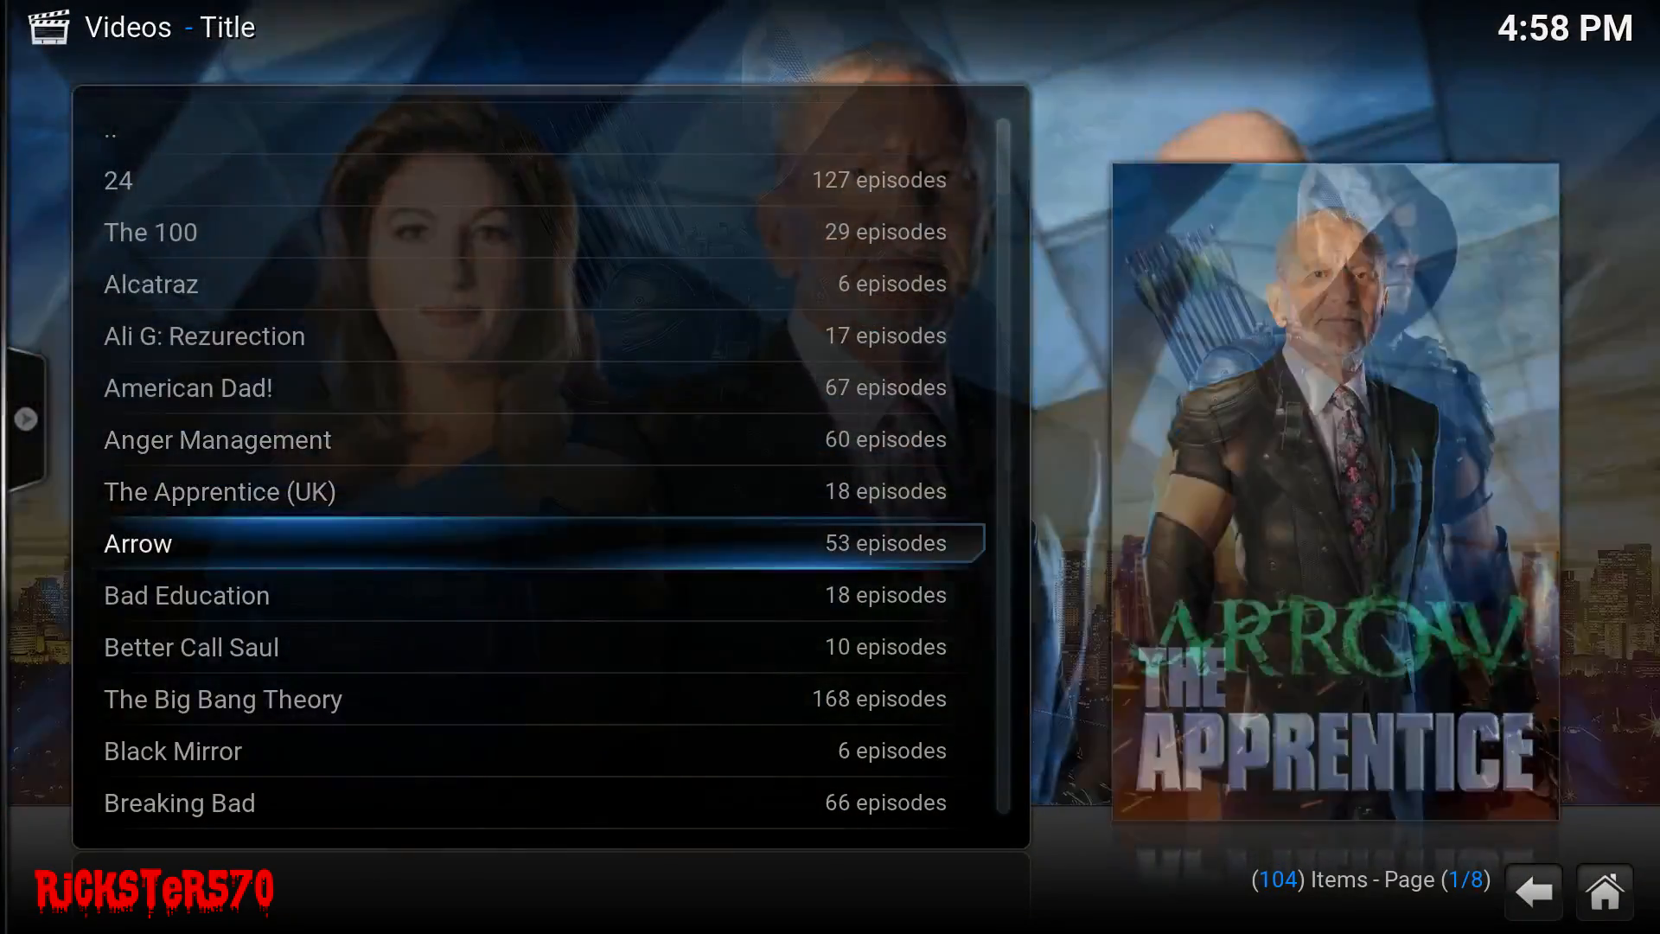
scroll("down", 3)
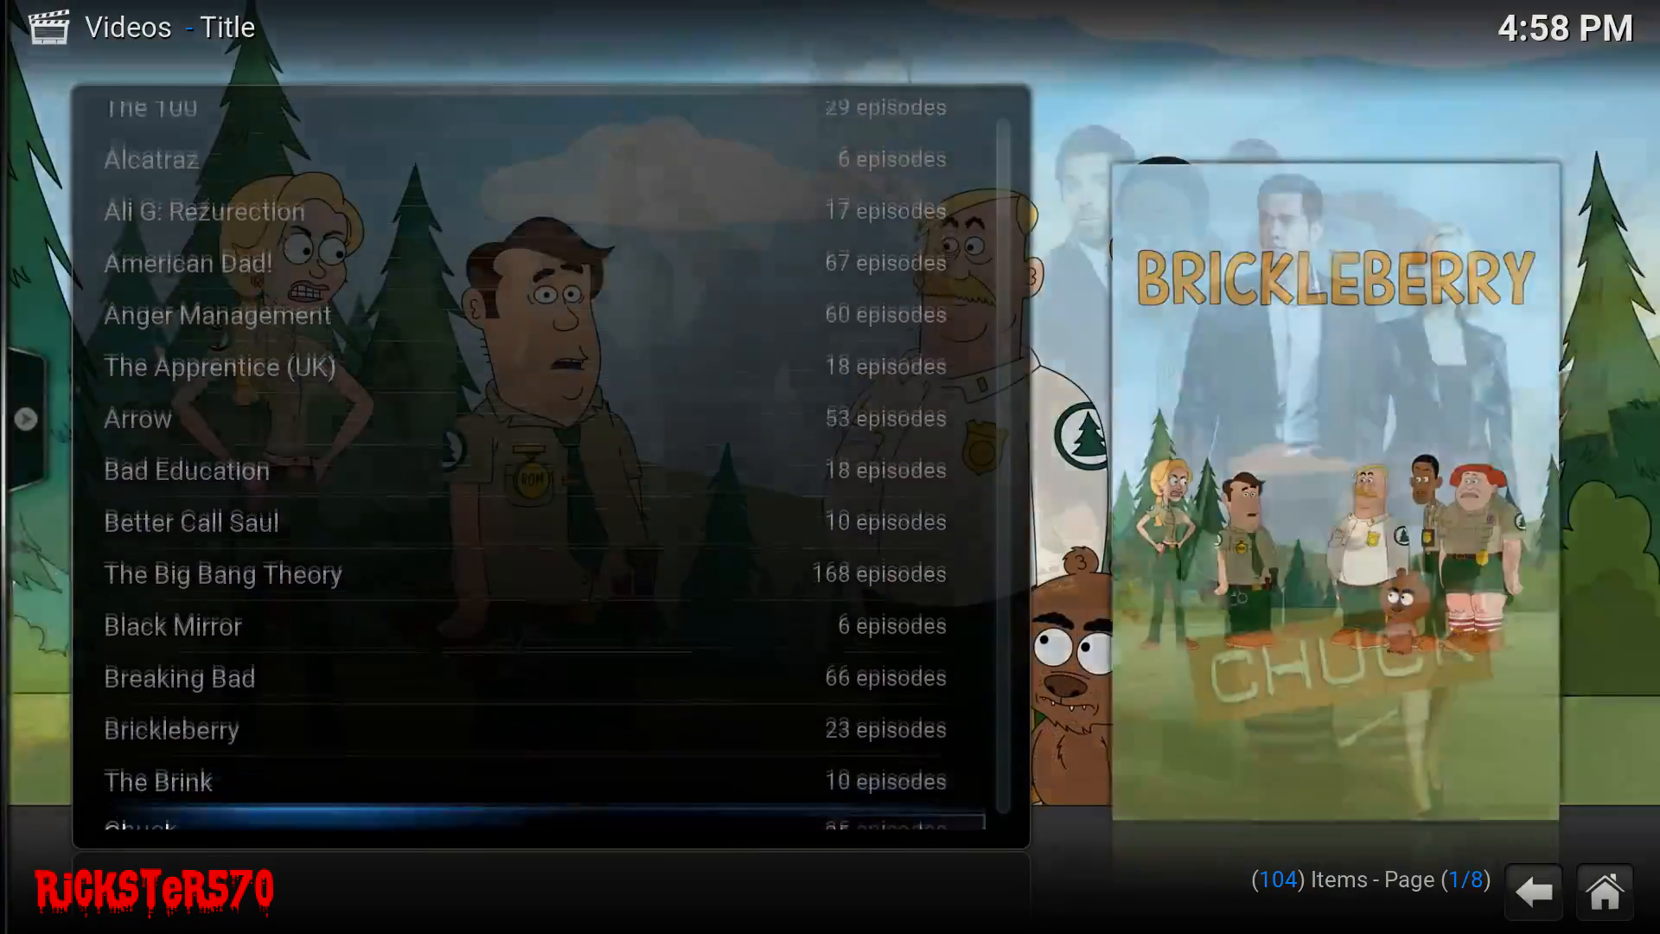
scroll("down", 3)
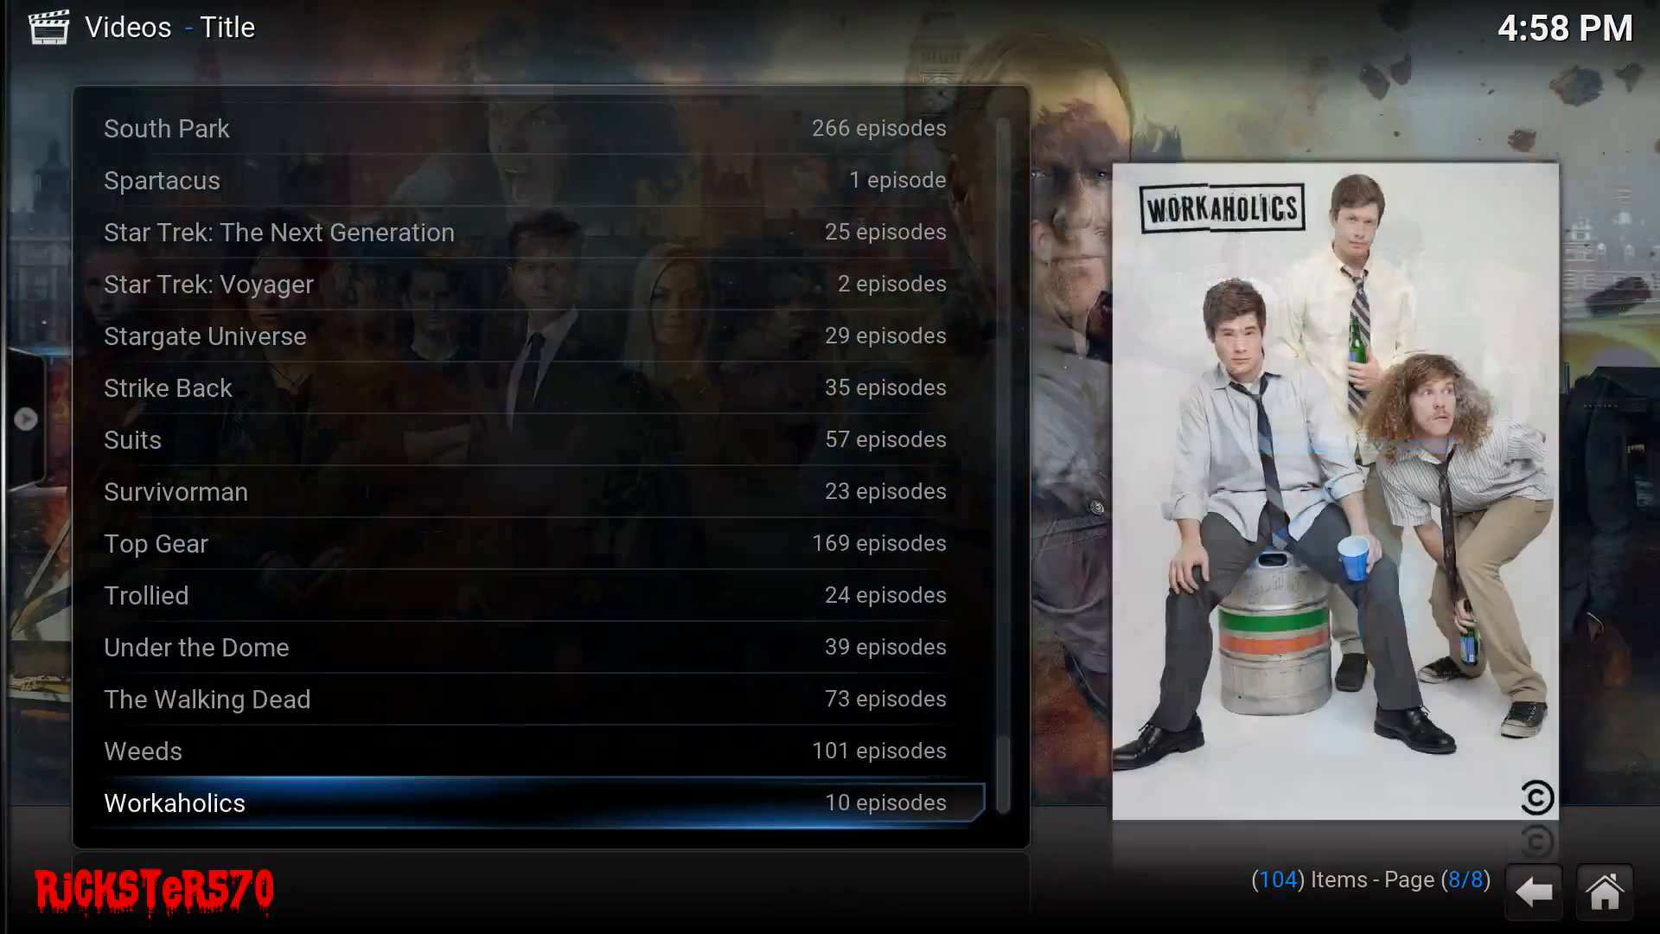
left_click(206, 699)
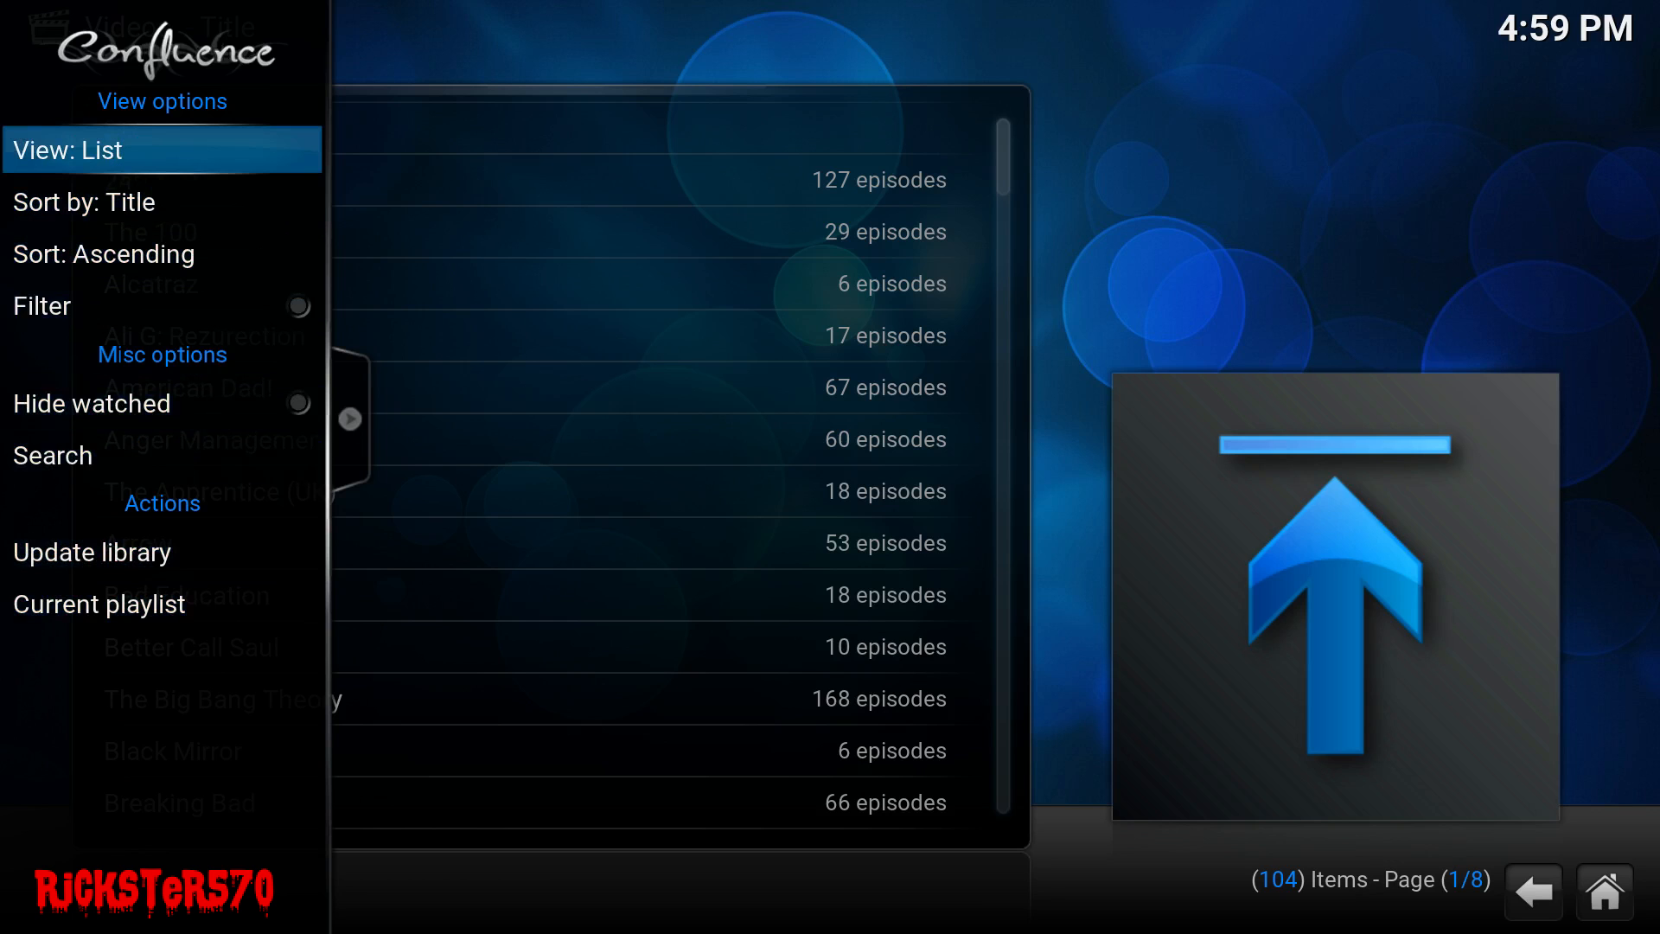
- Cycle the TV show list through Poster wrap, Media info and Media info 3 layouts
left_click(161, 150)
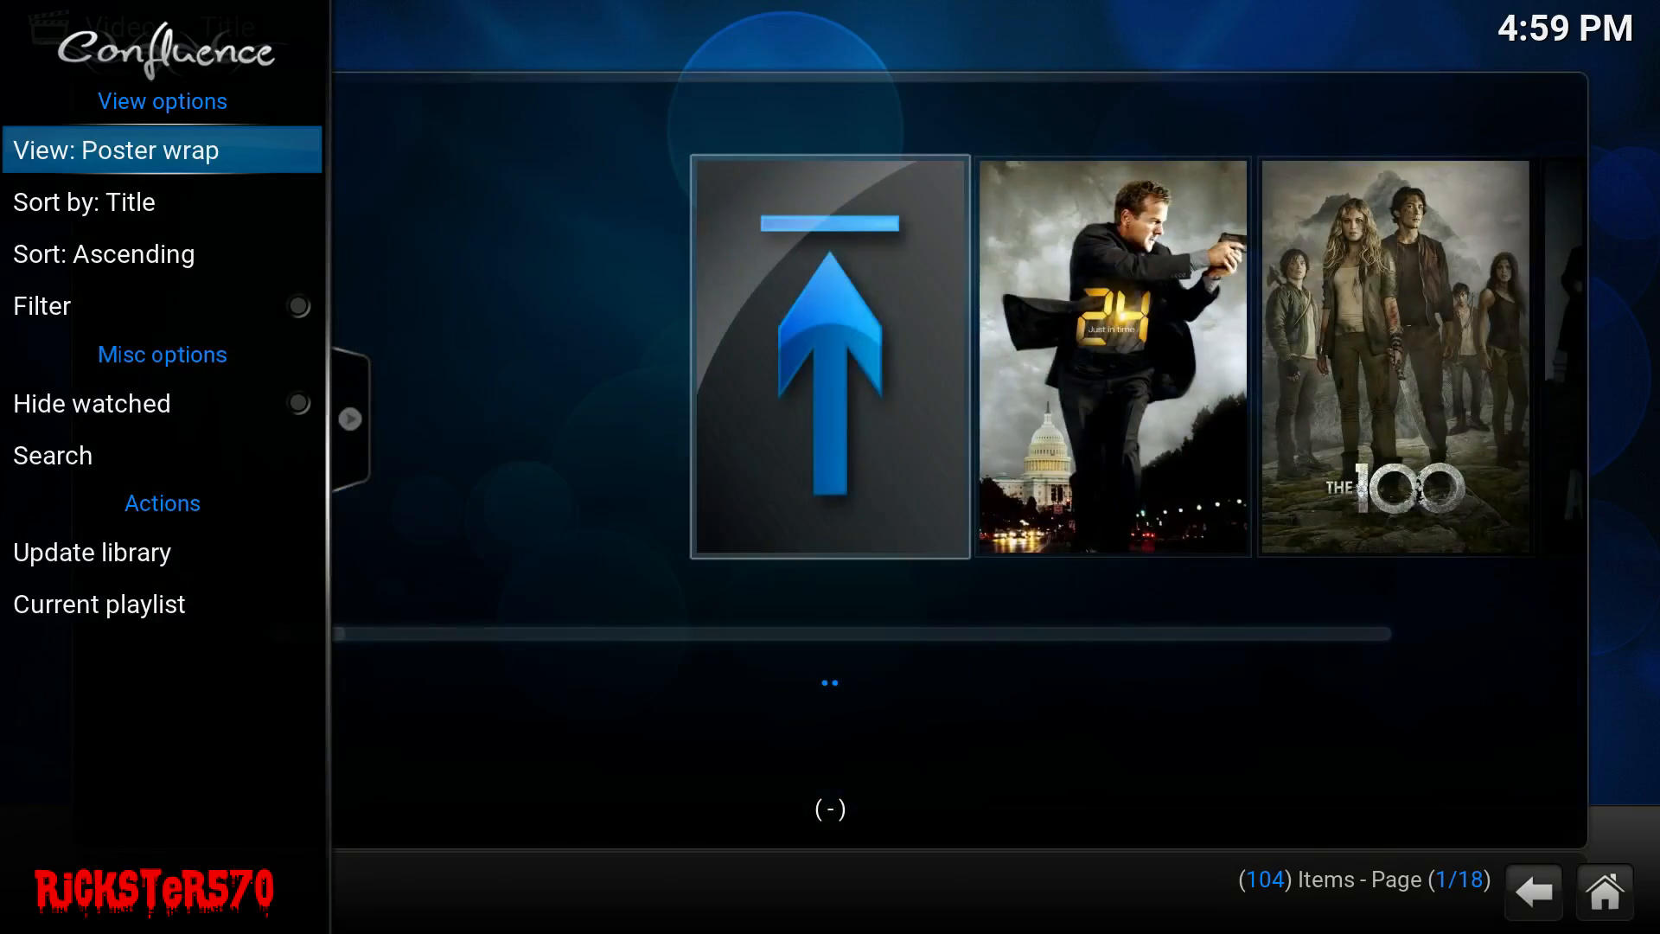
left_click(122, 150)
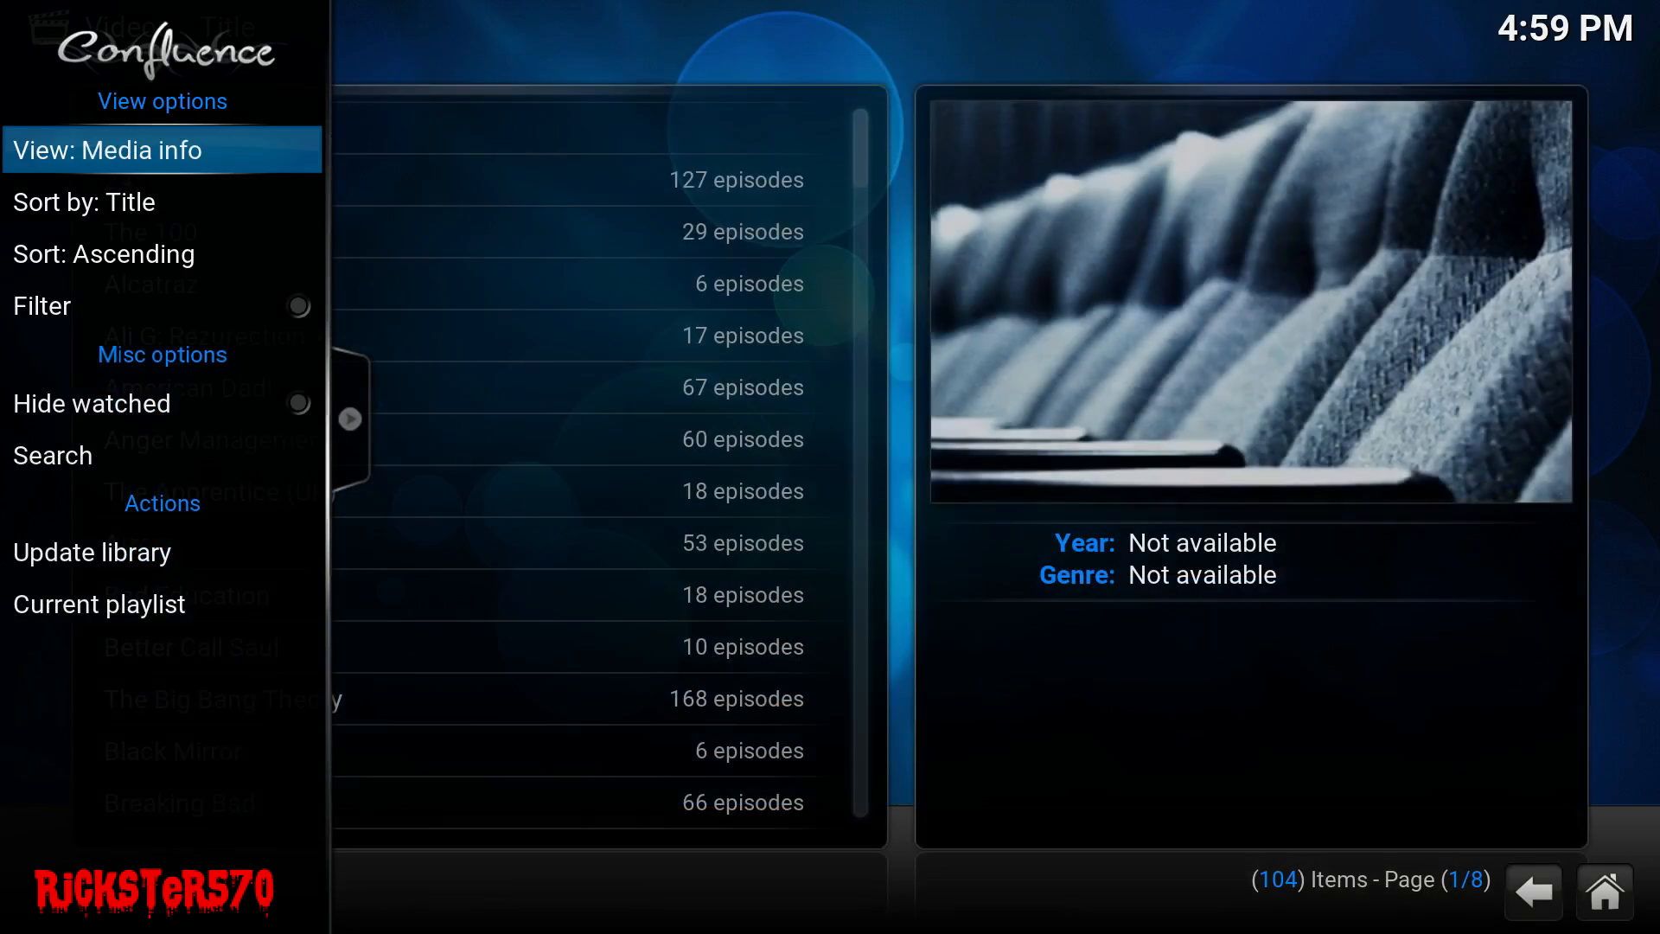
left_click(159, 149)
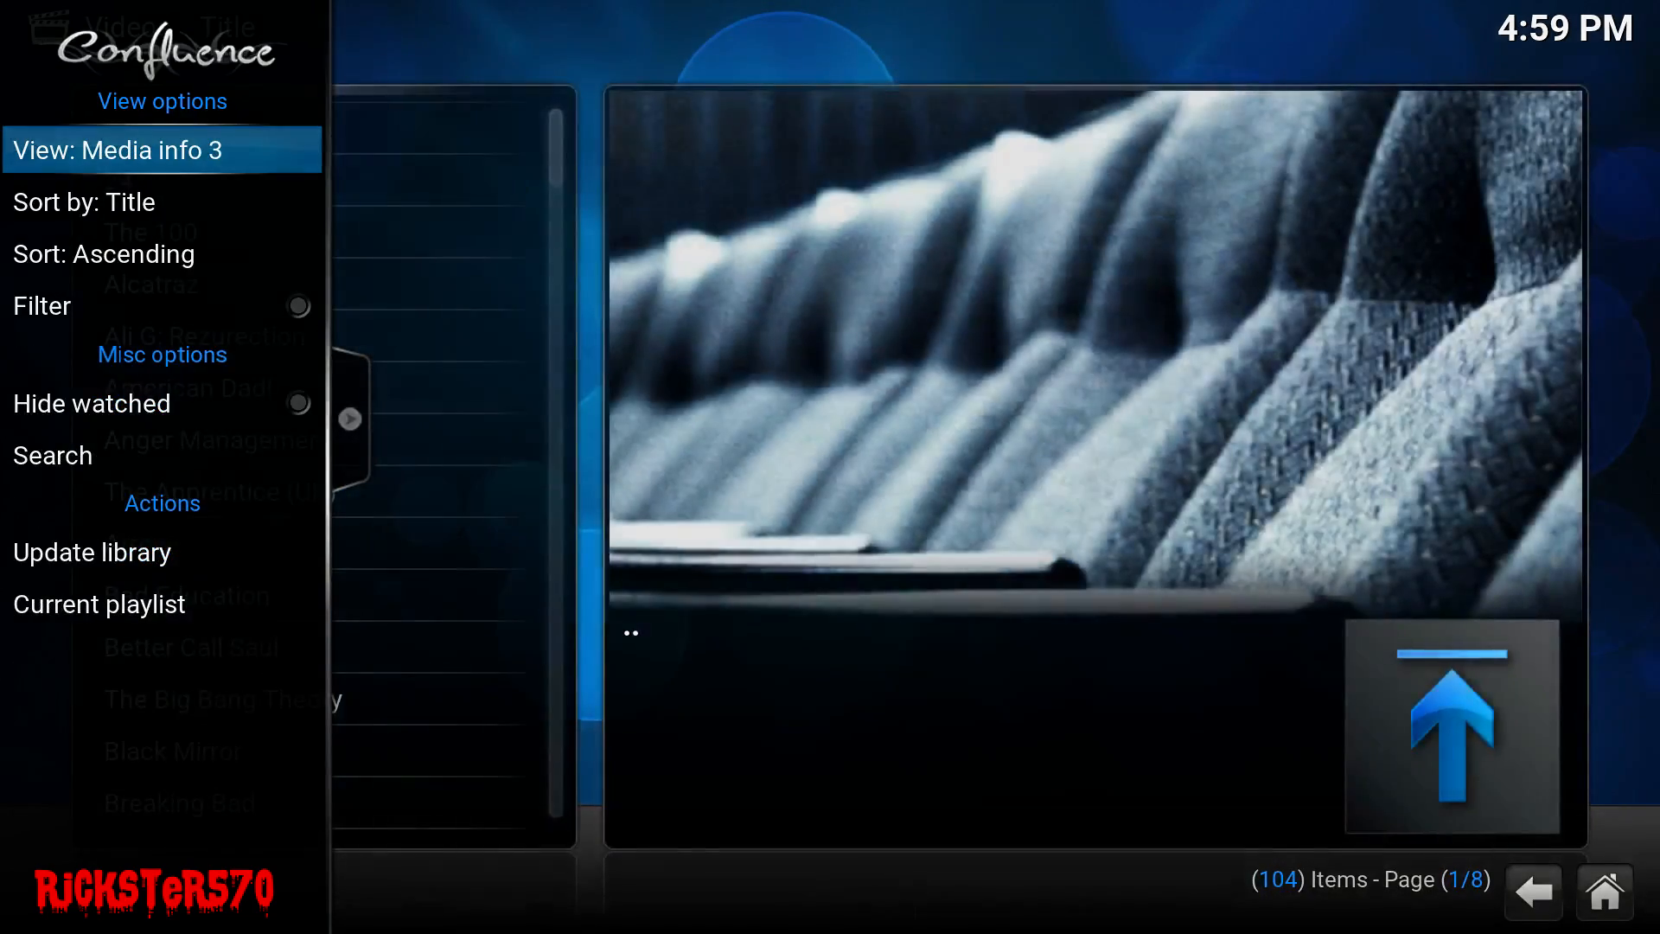
left_click(161, 150)
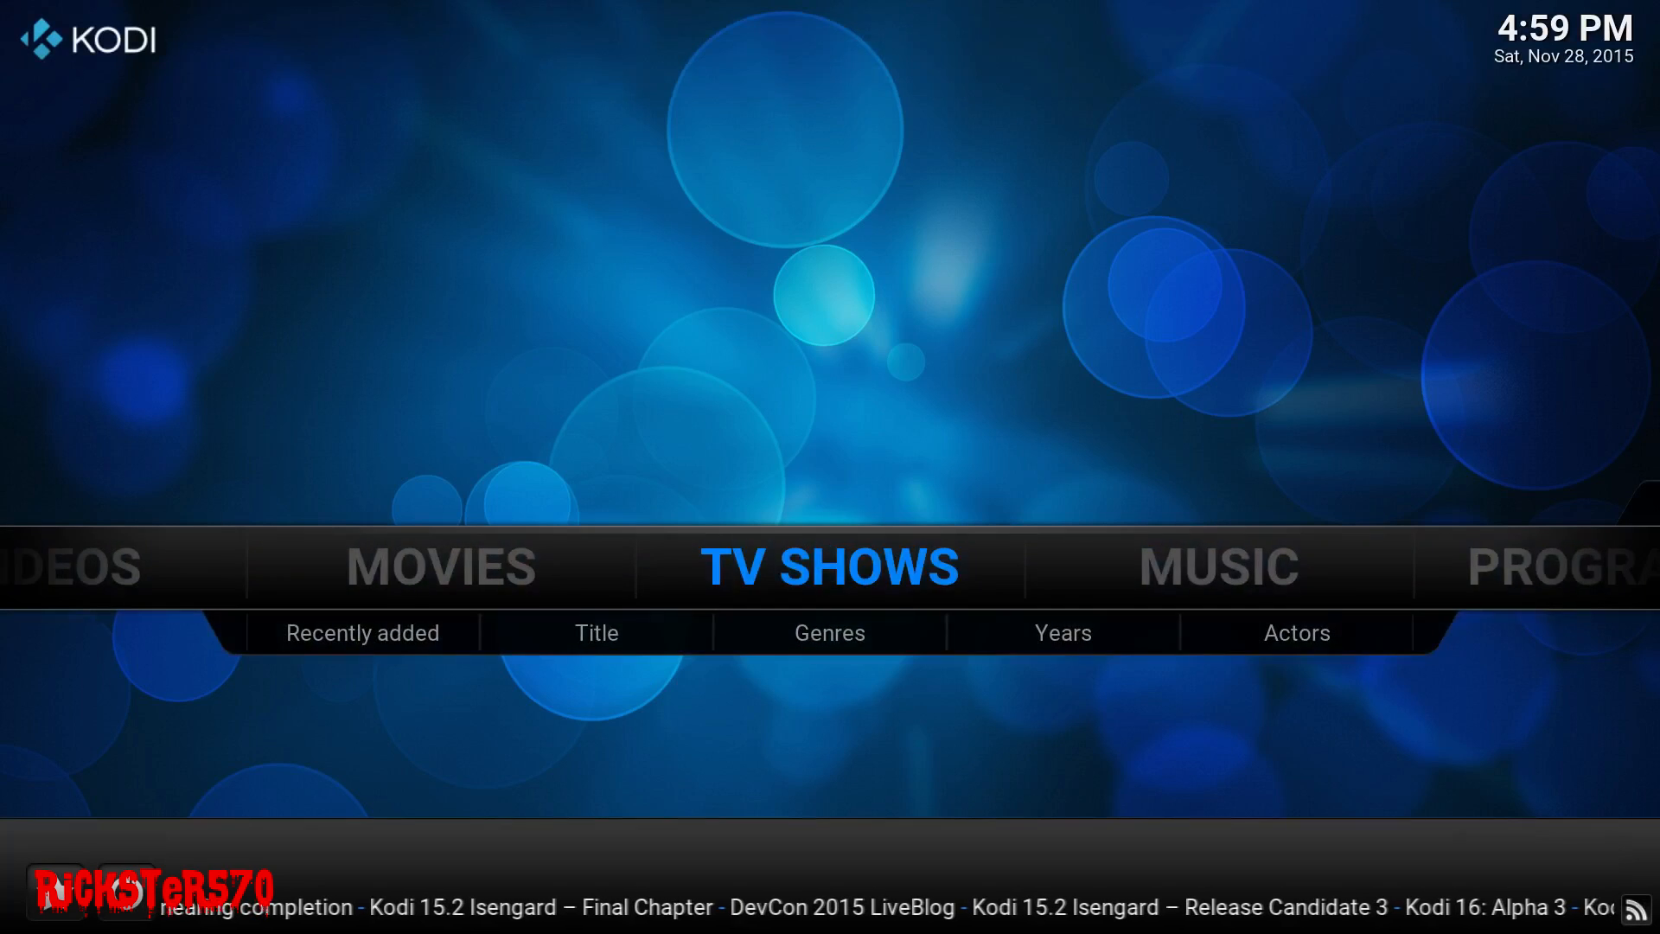
- Open Appearance > Skin settings, choose Get more..., and scroll the downloadable skin list
scroll("right", 3)
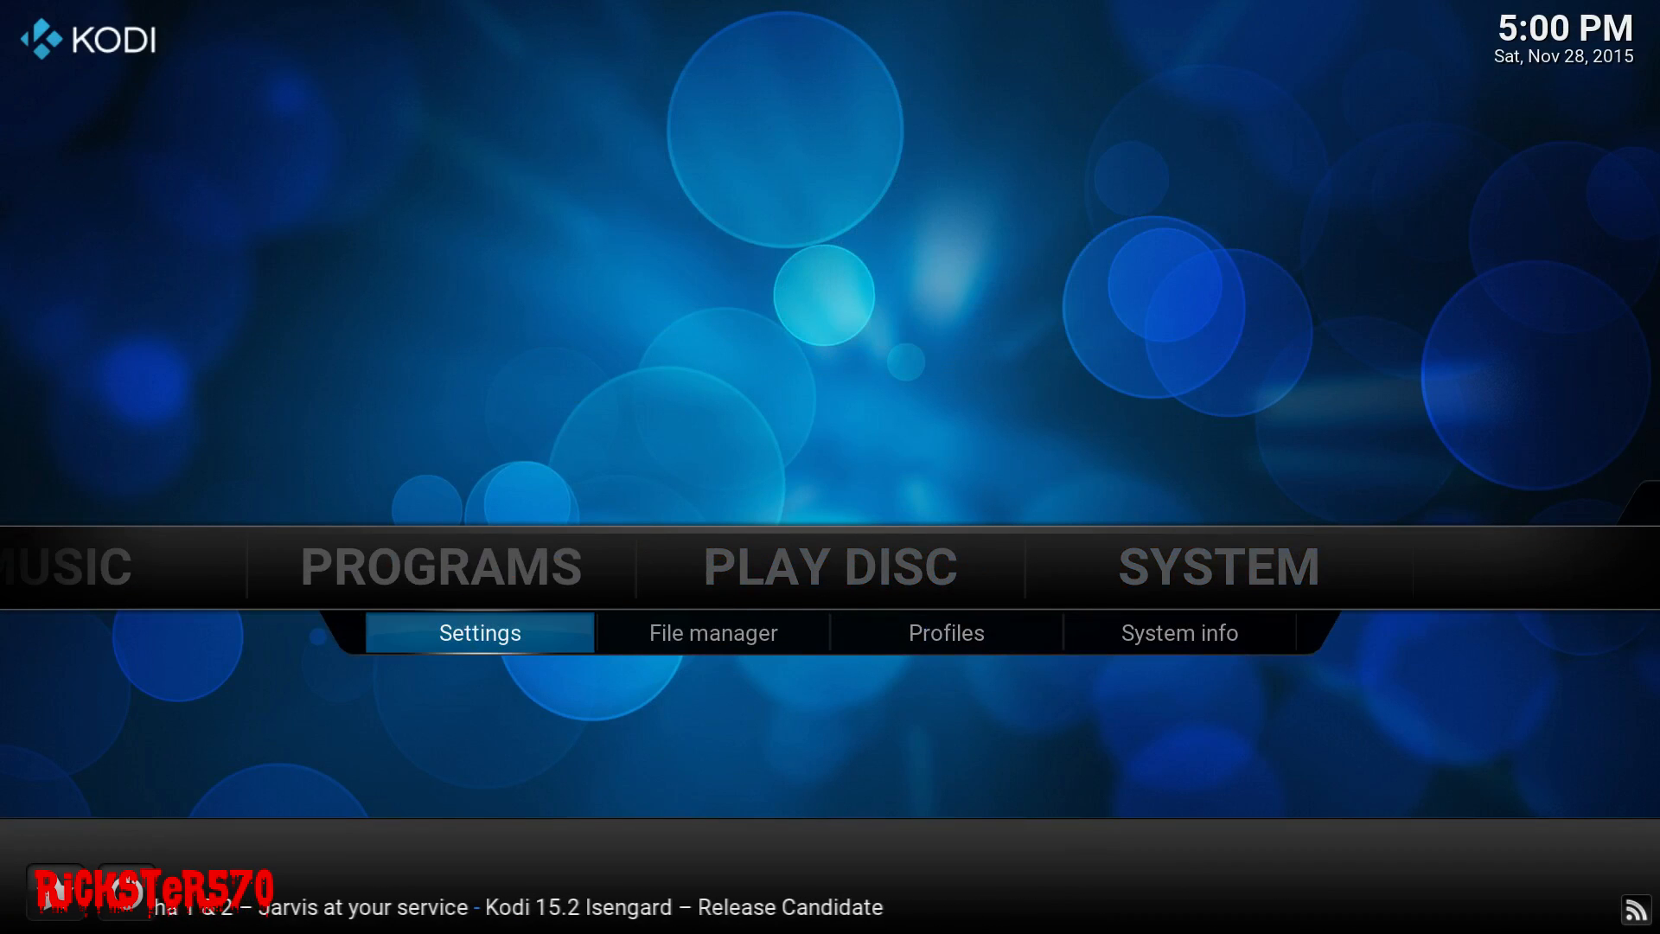
left_click(478, 632)
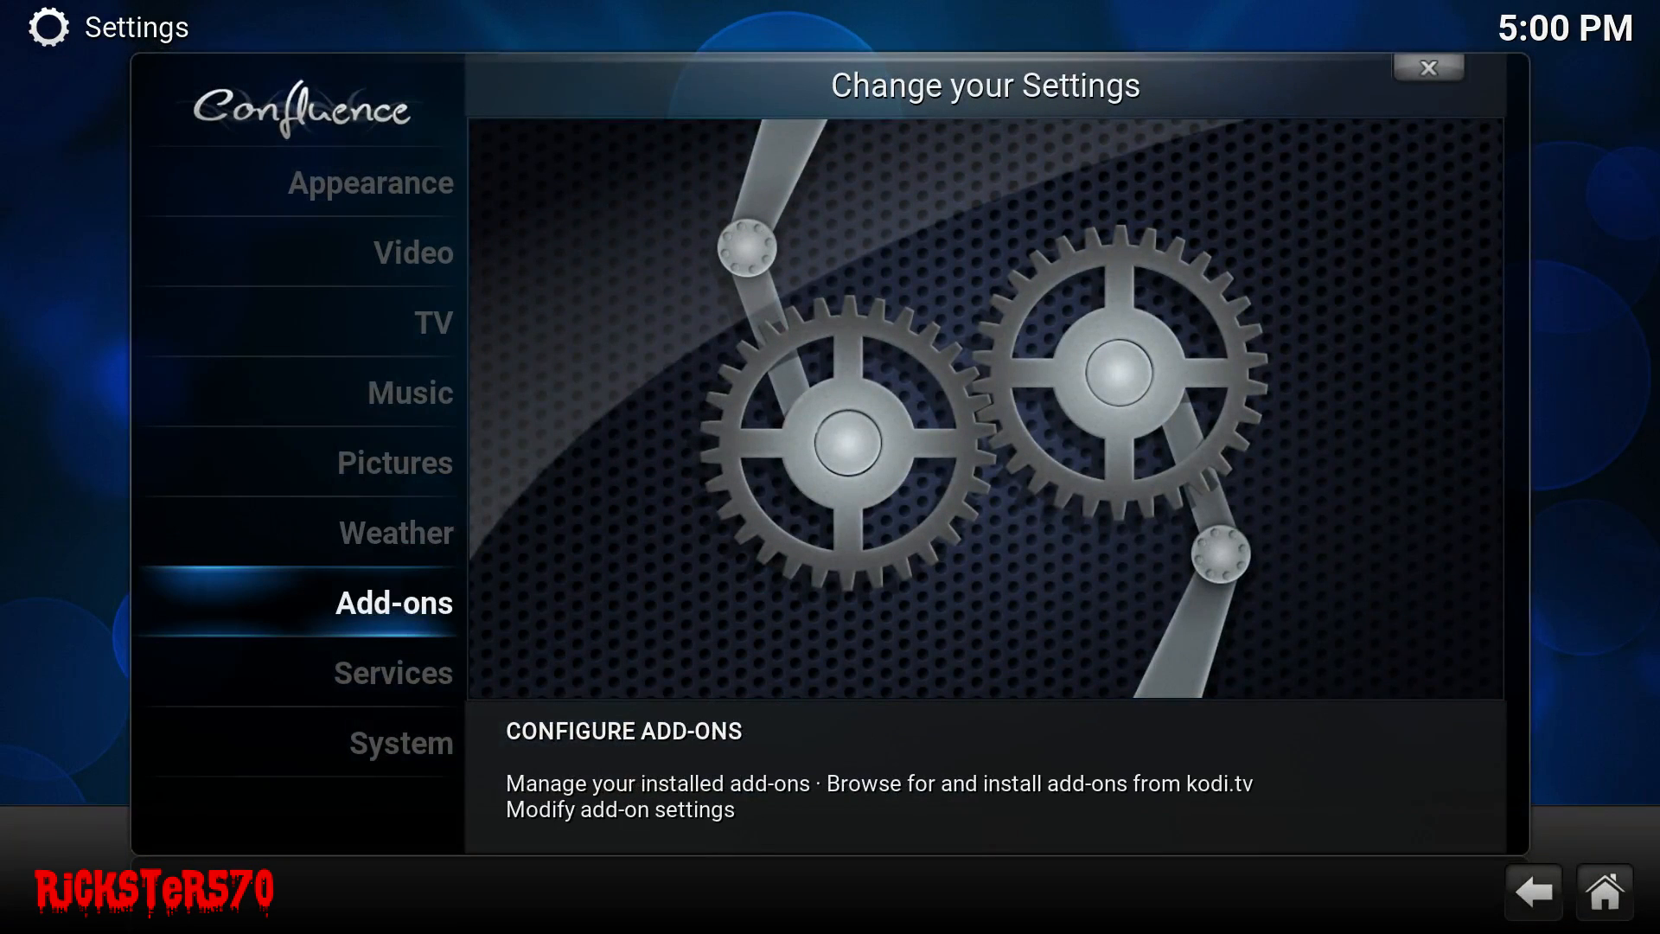
left_click(410, 393)
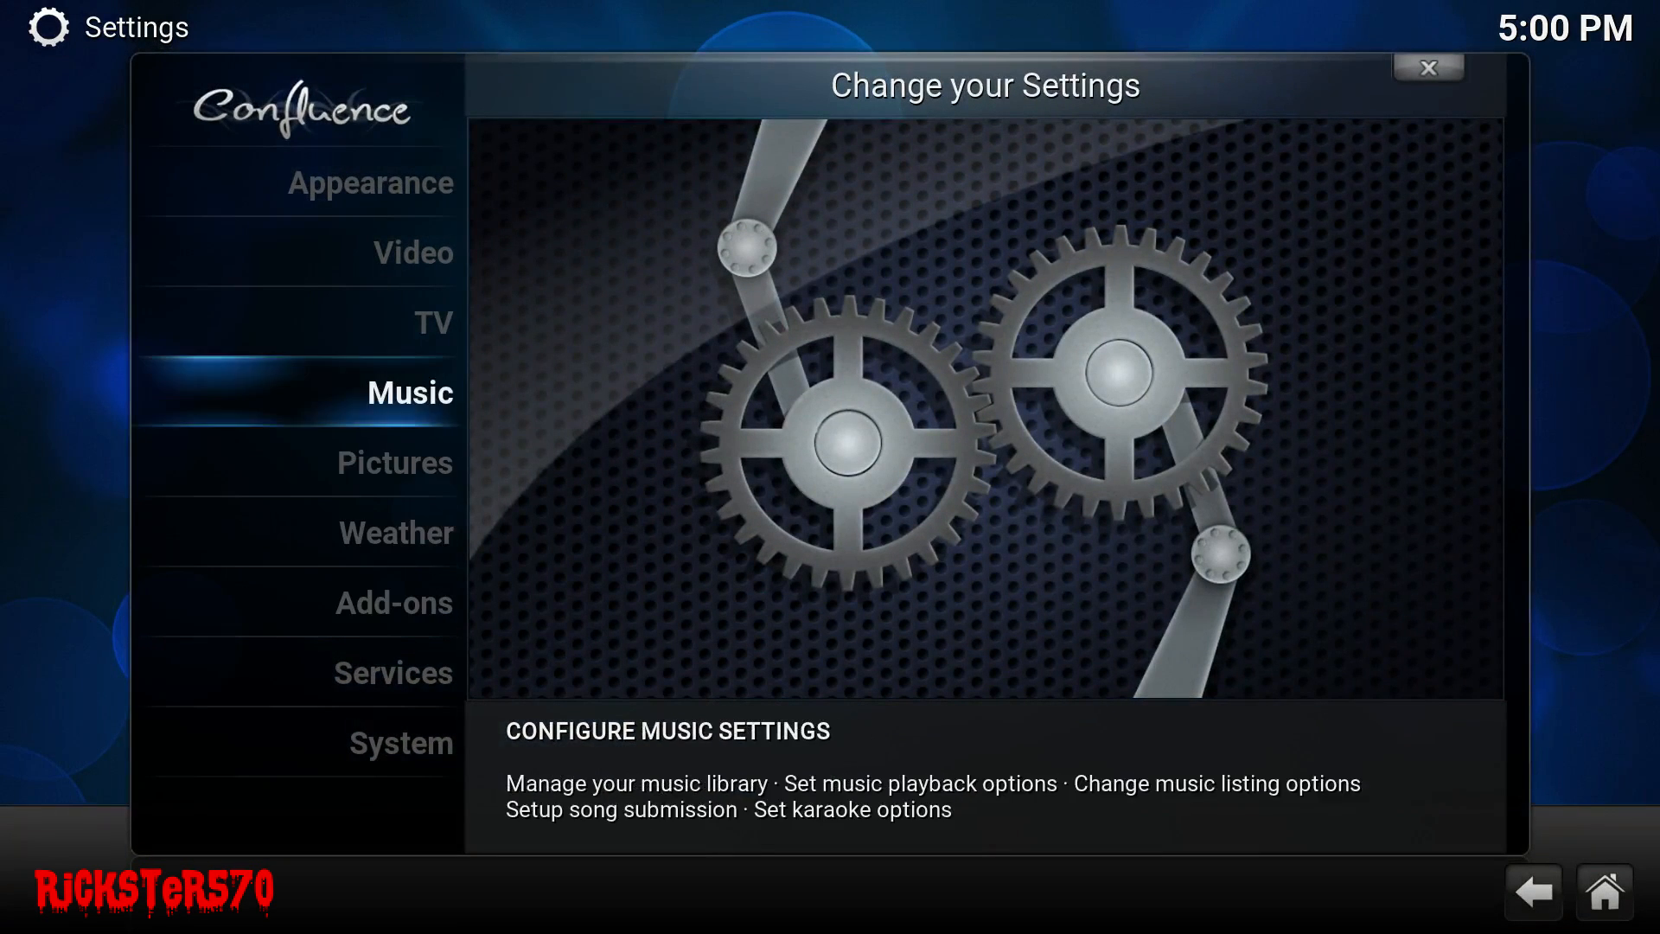
left_click(369, 182)
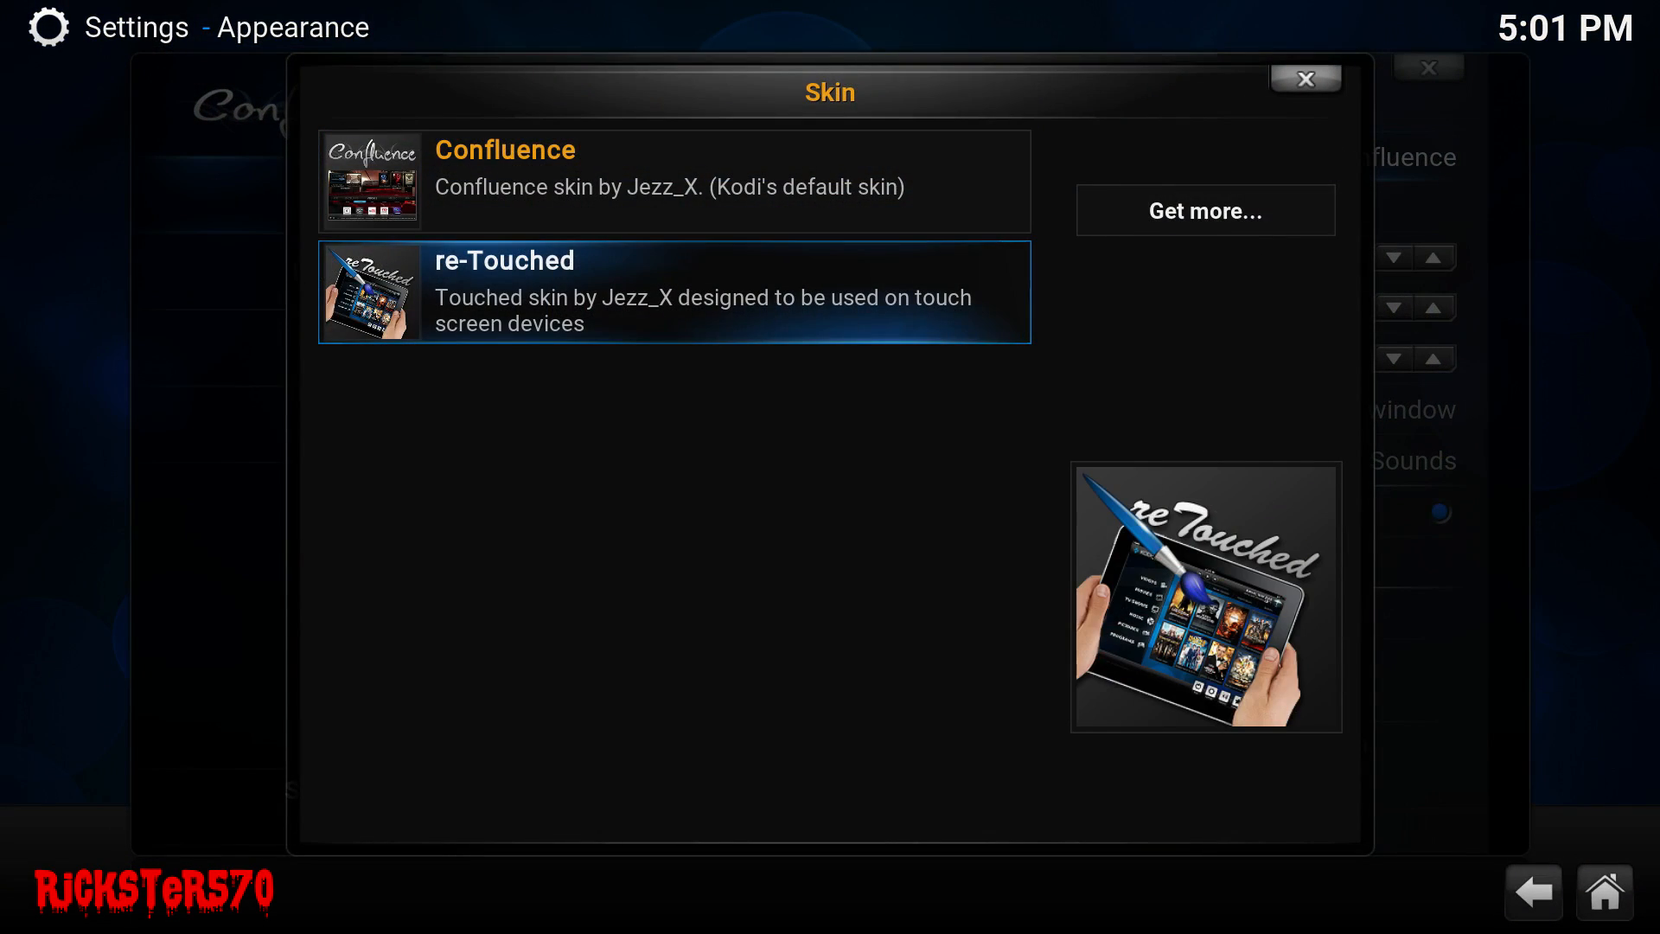
left_click(1204, 209)
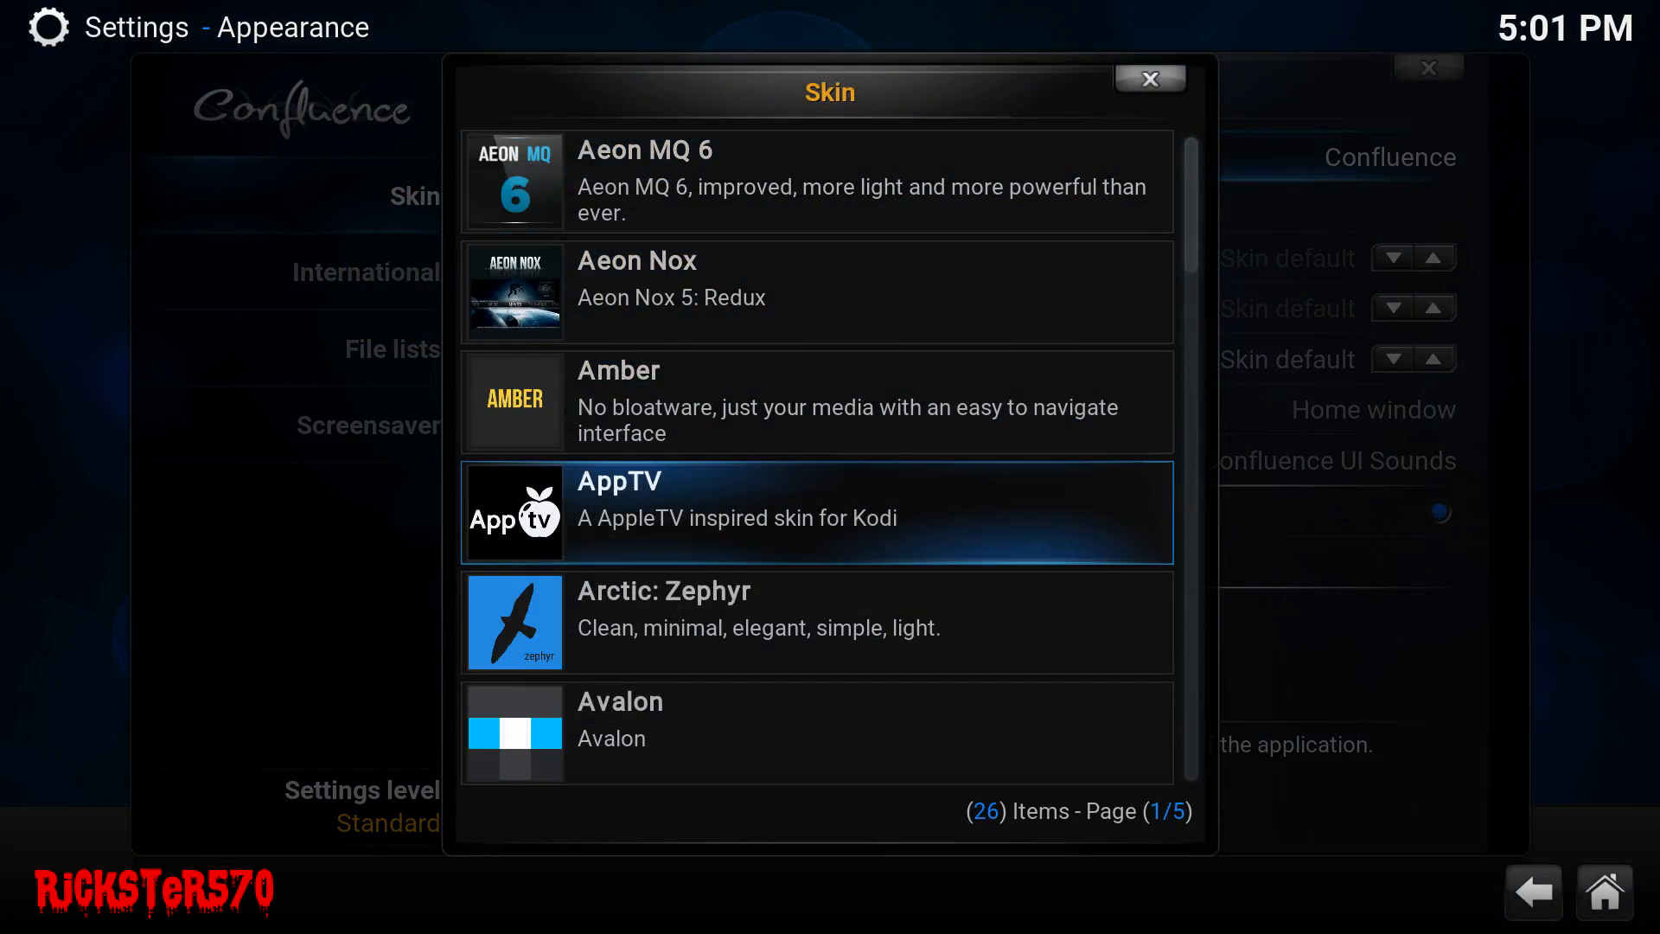
scroll("down", 3)
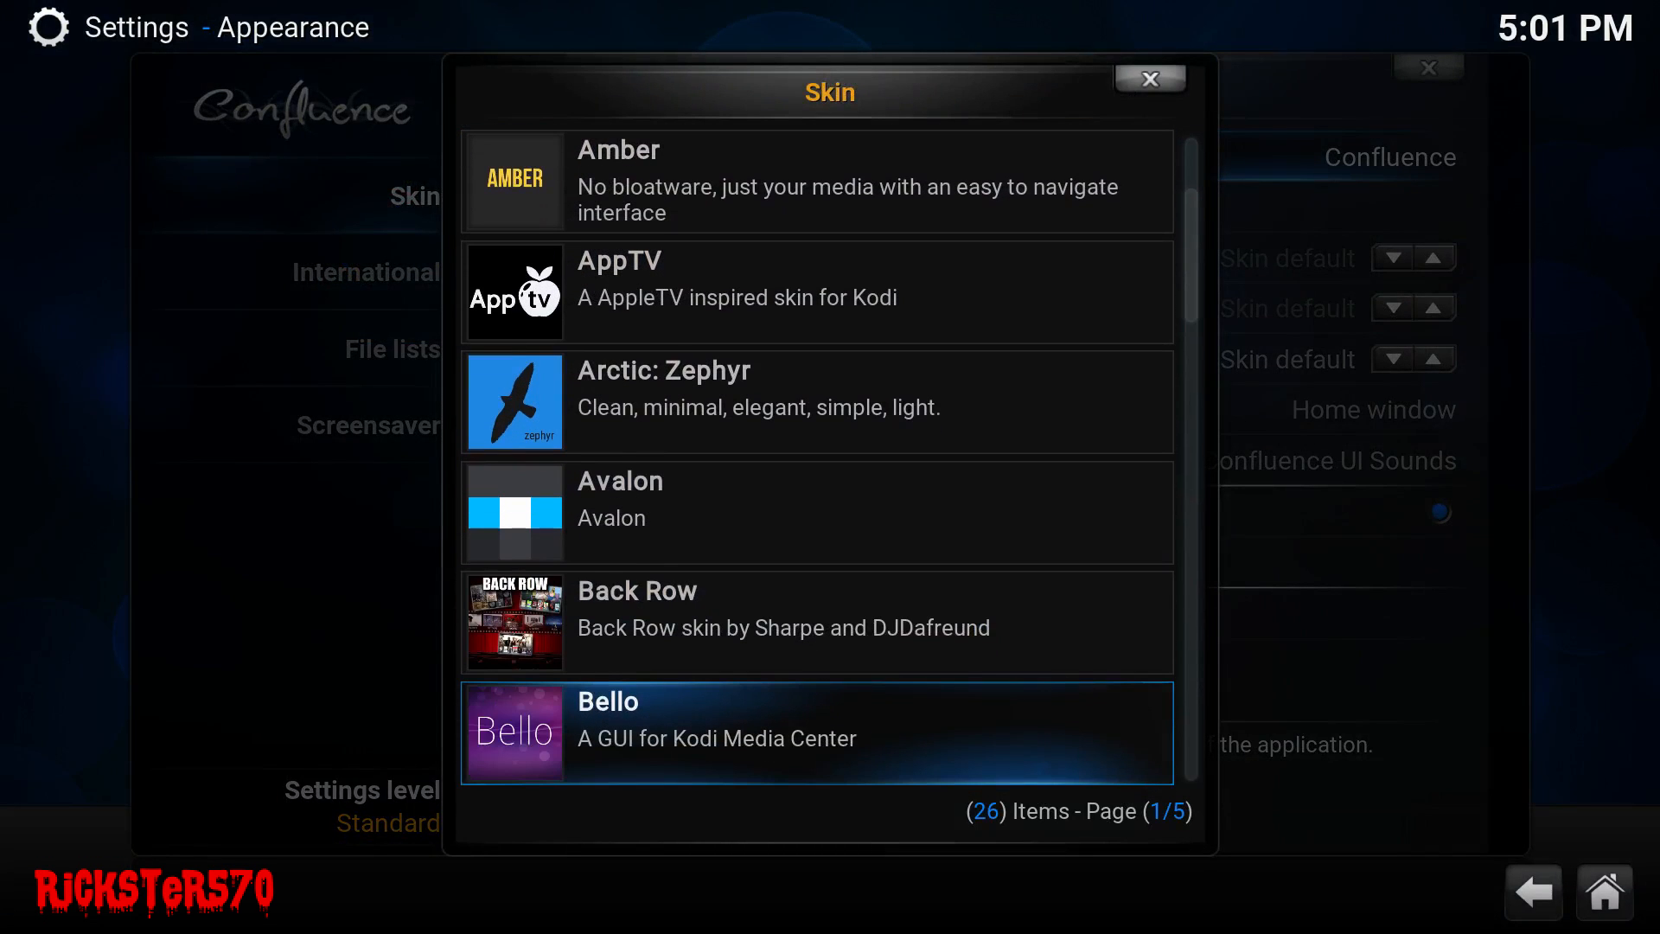
scroll("down", 3)
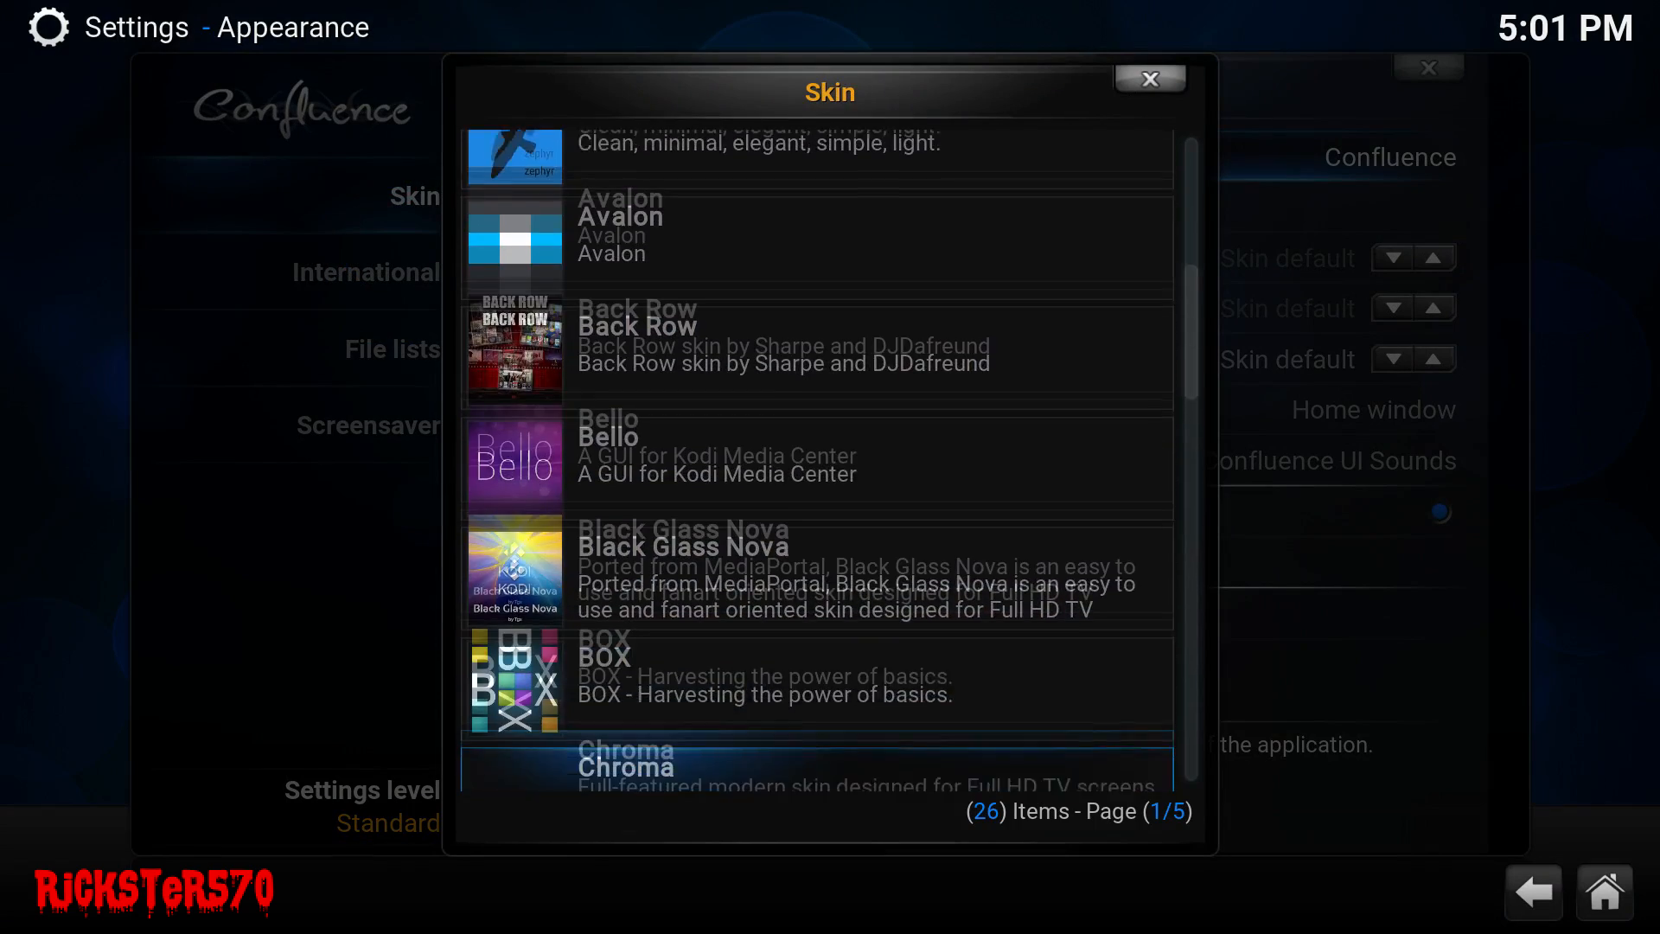
scroll("down", 3)
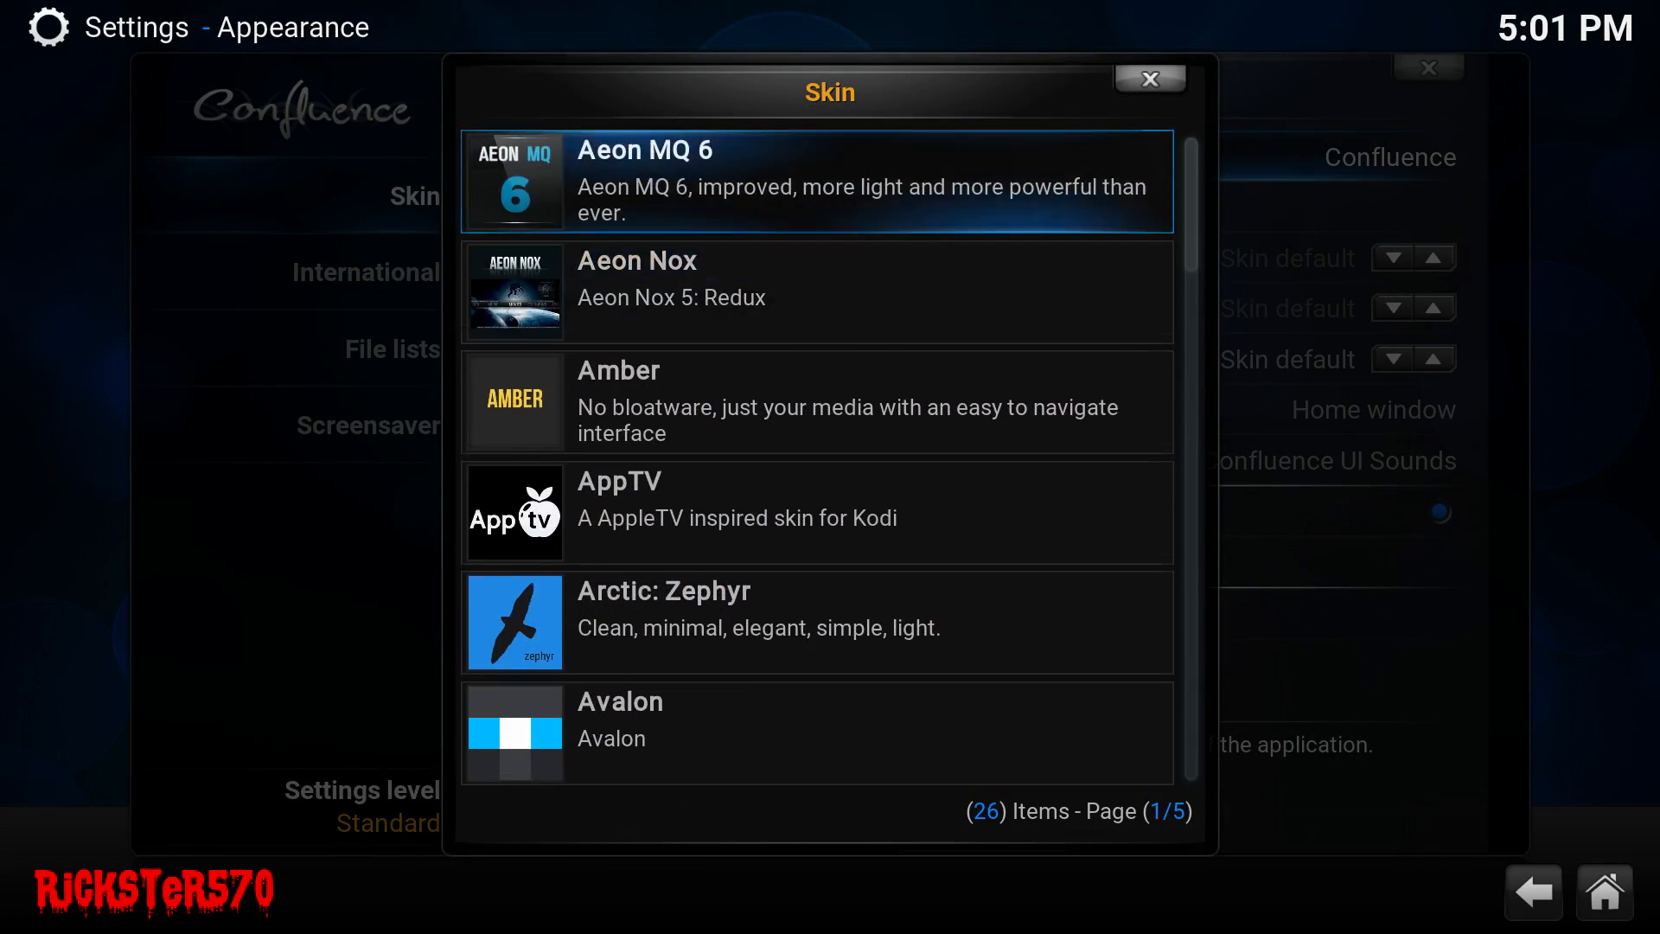
scroll("down", 3)
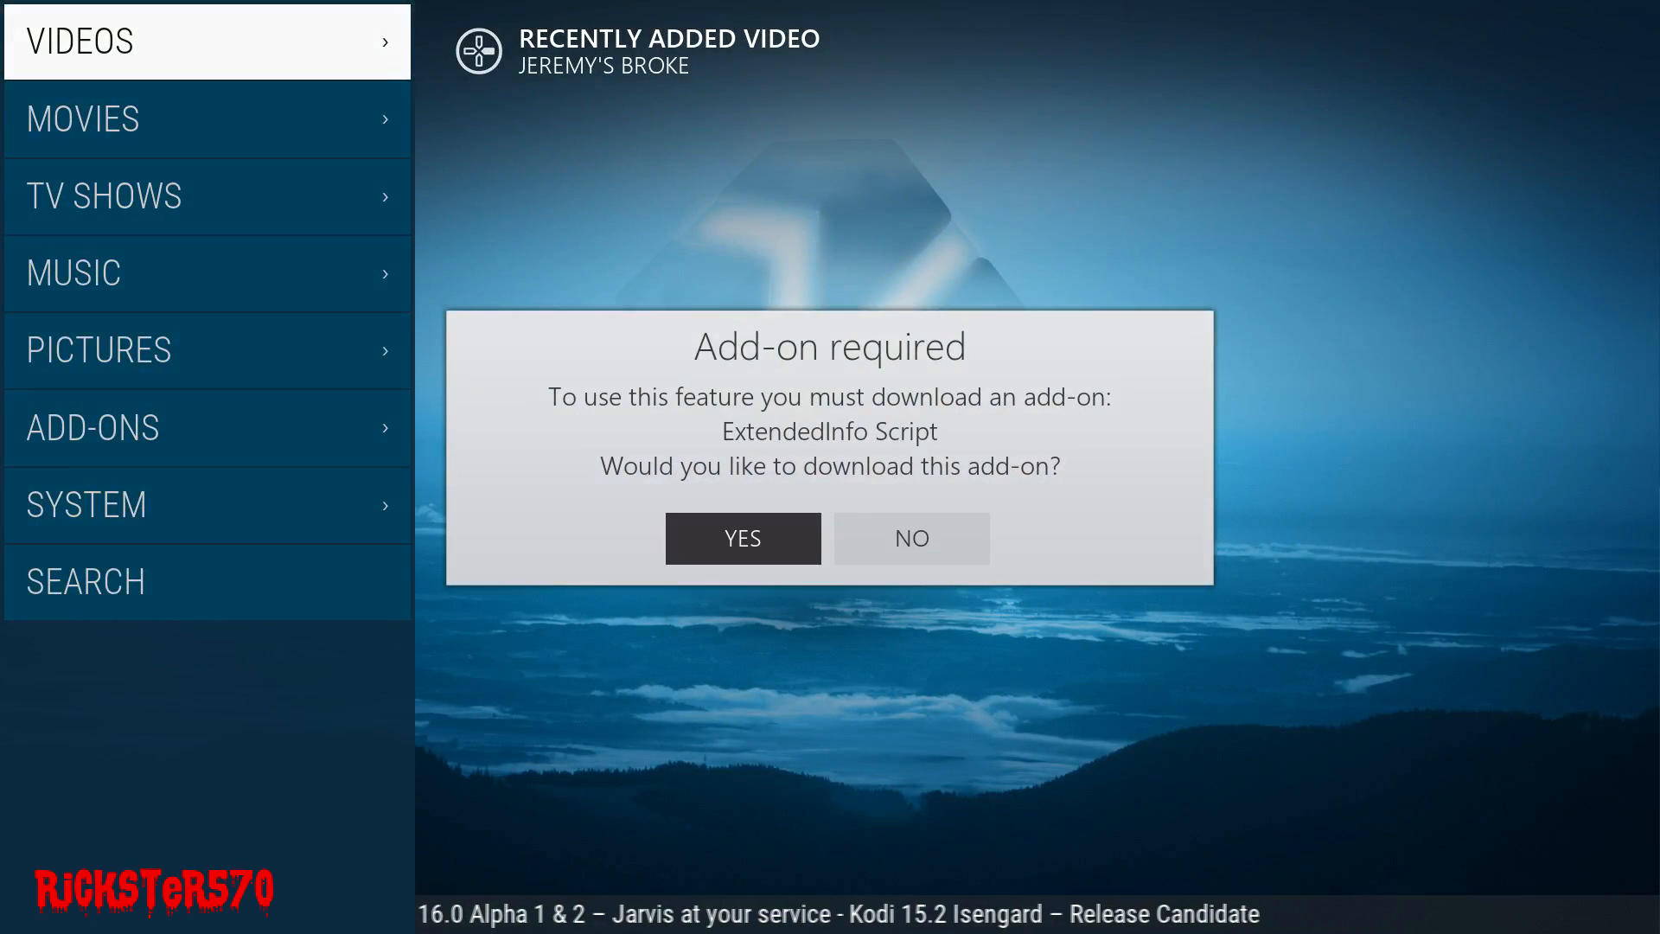
- Install ExtendedInfo Script, page through and close its changelog, and dismiss the TMDB notice
left_click(741, 538)
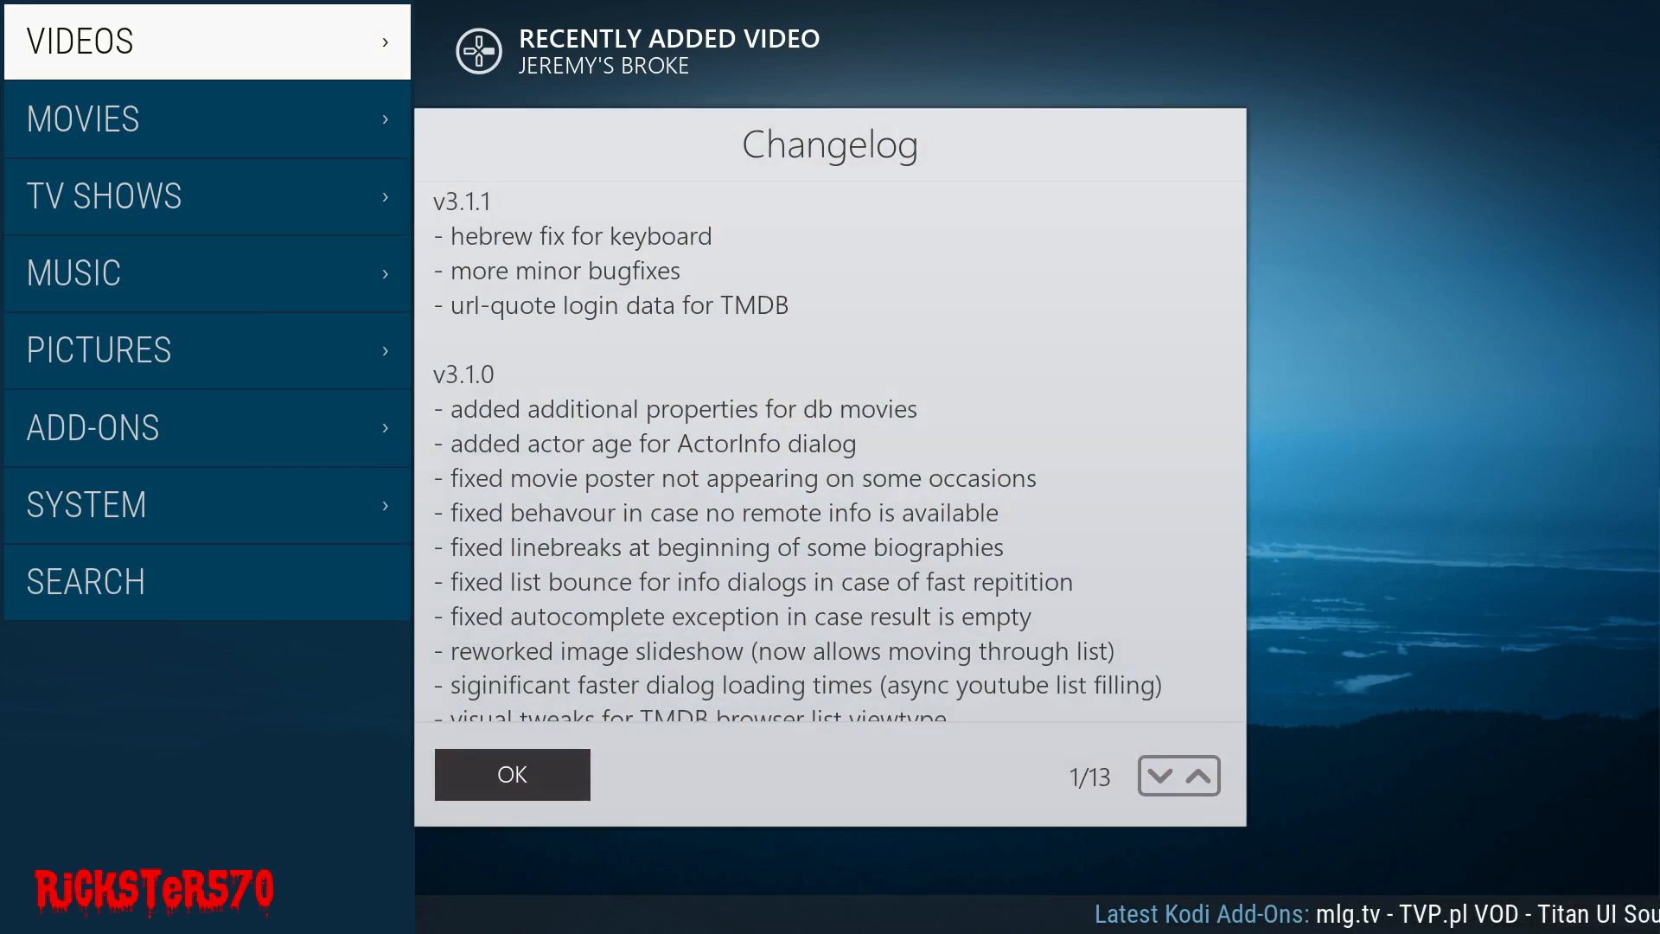
mouse_move(577, 764)
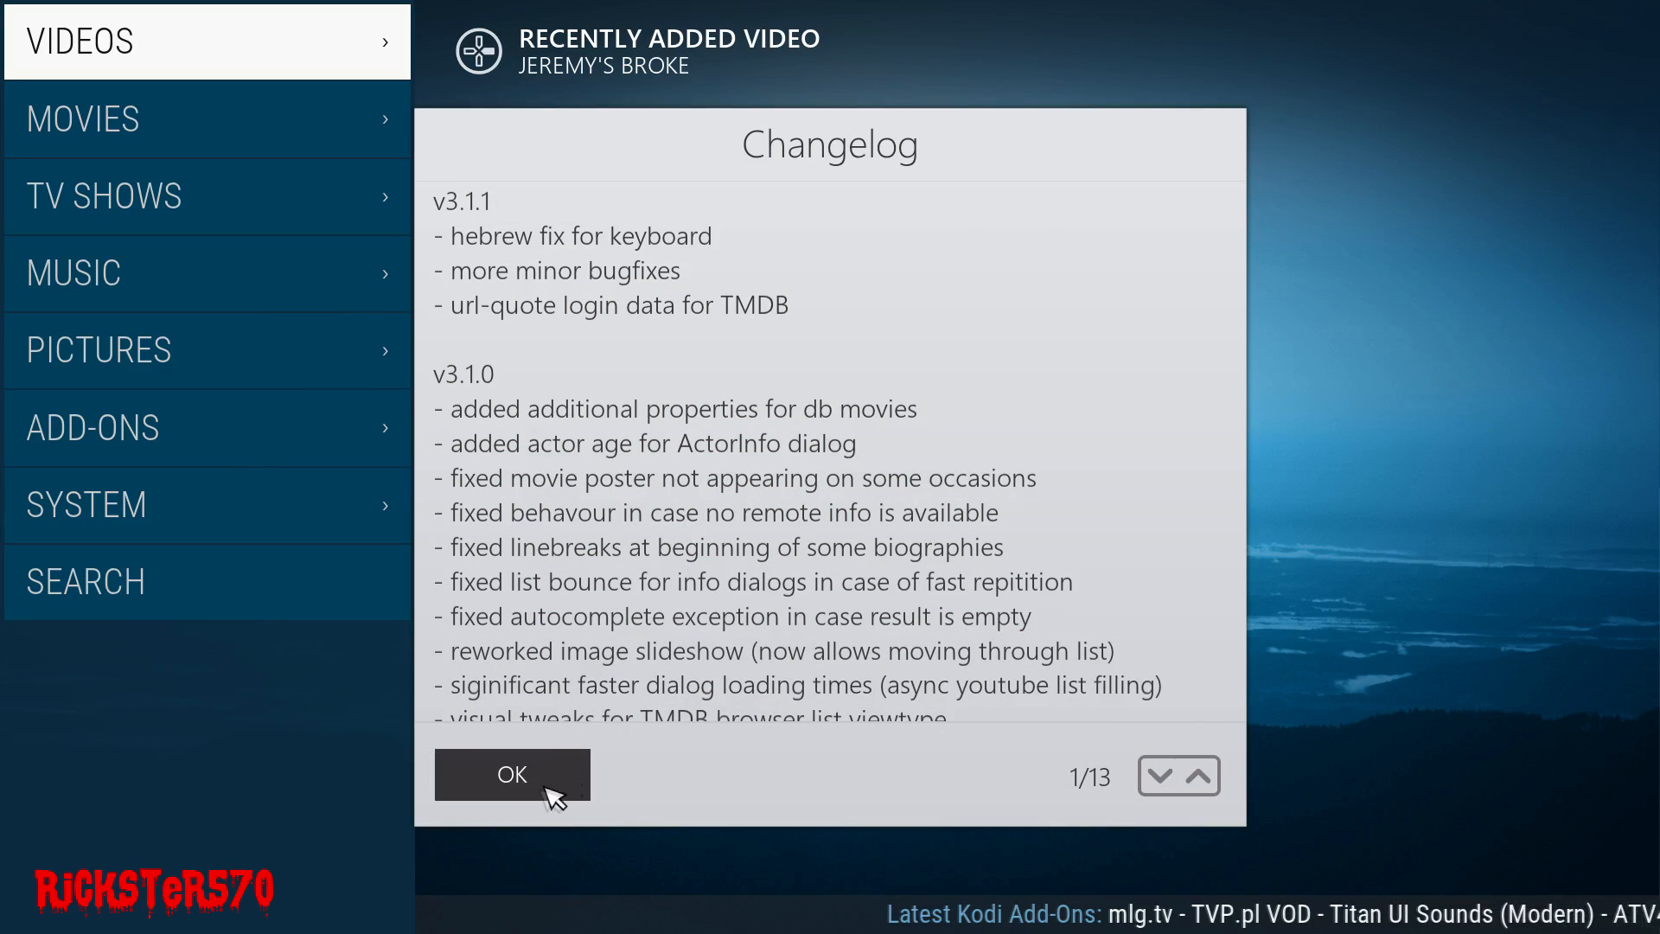
scroll("down", 3)
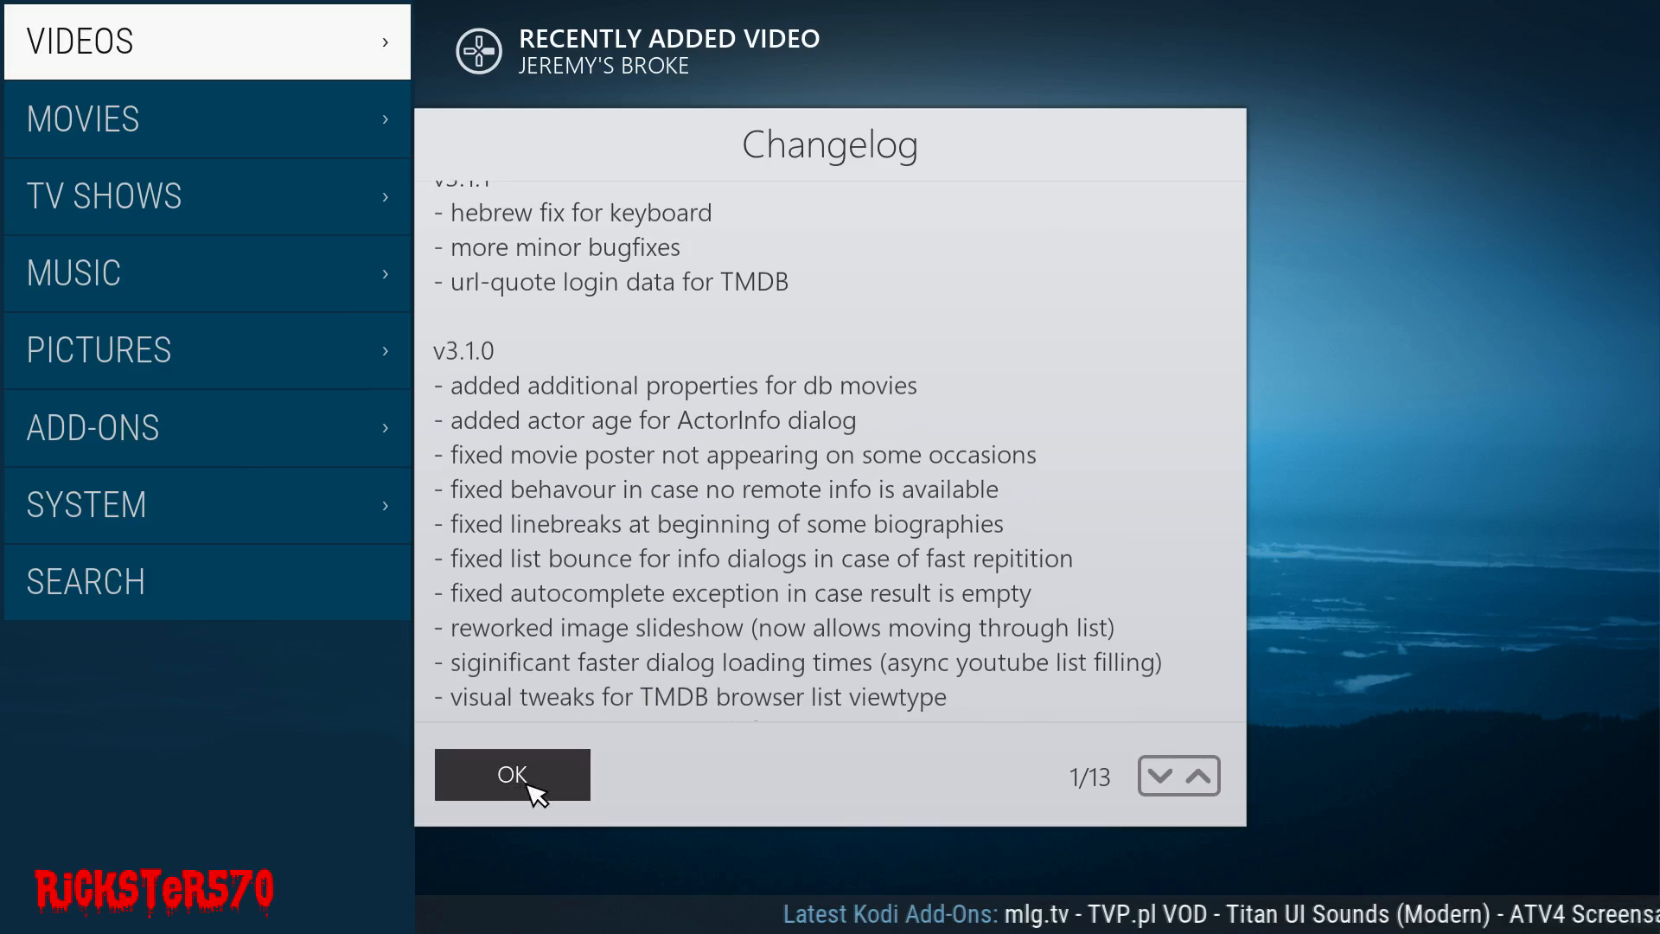
left_click(1159, 775)
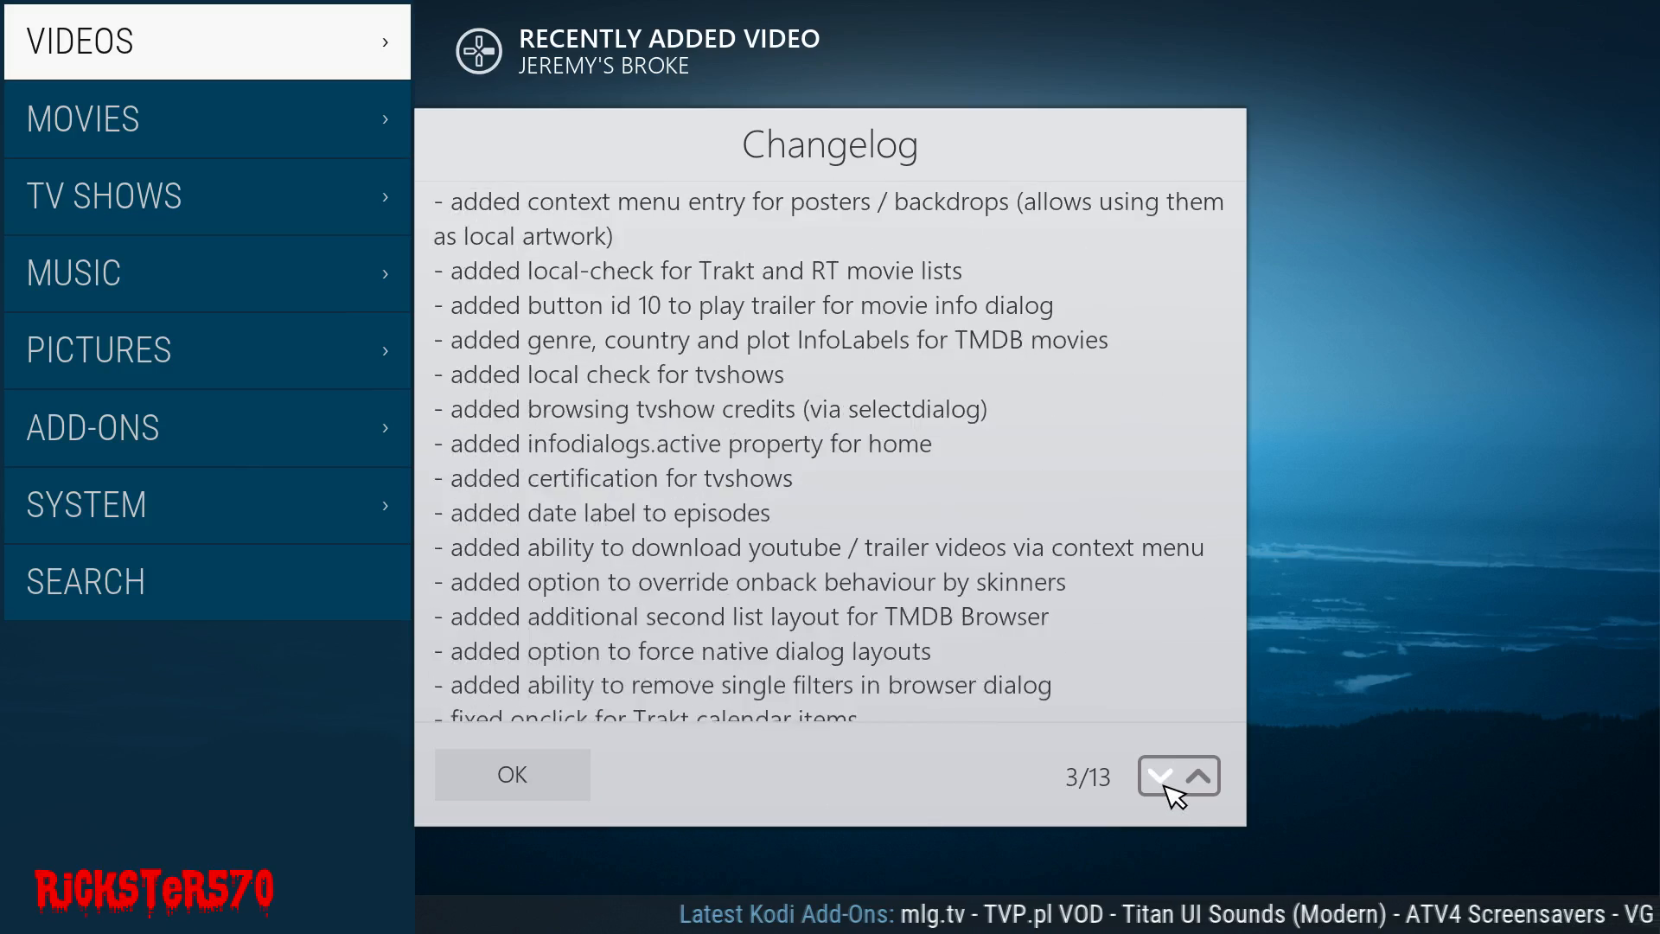
left_click(1161, 774)
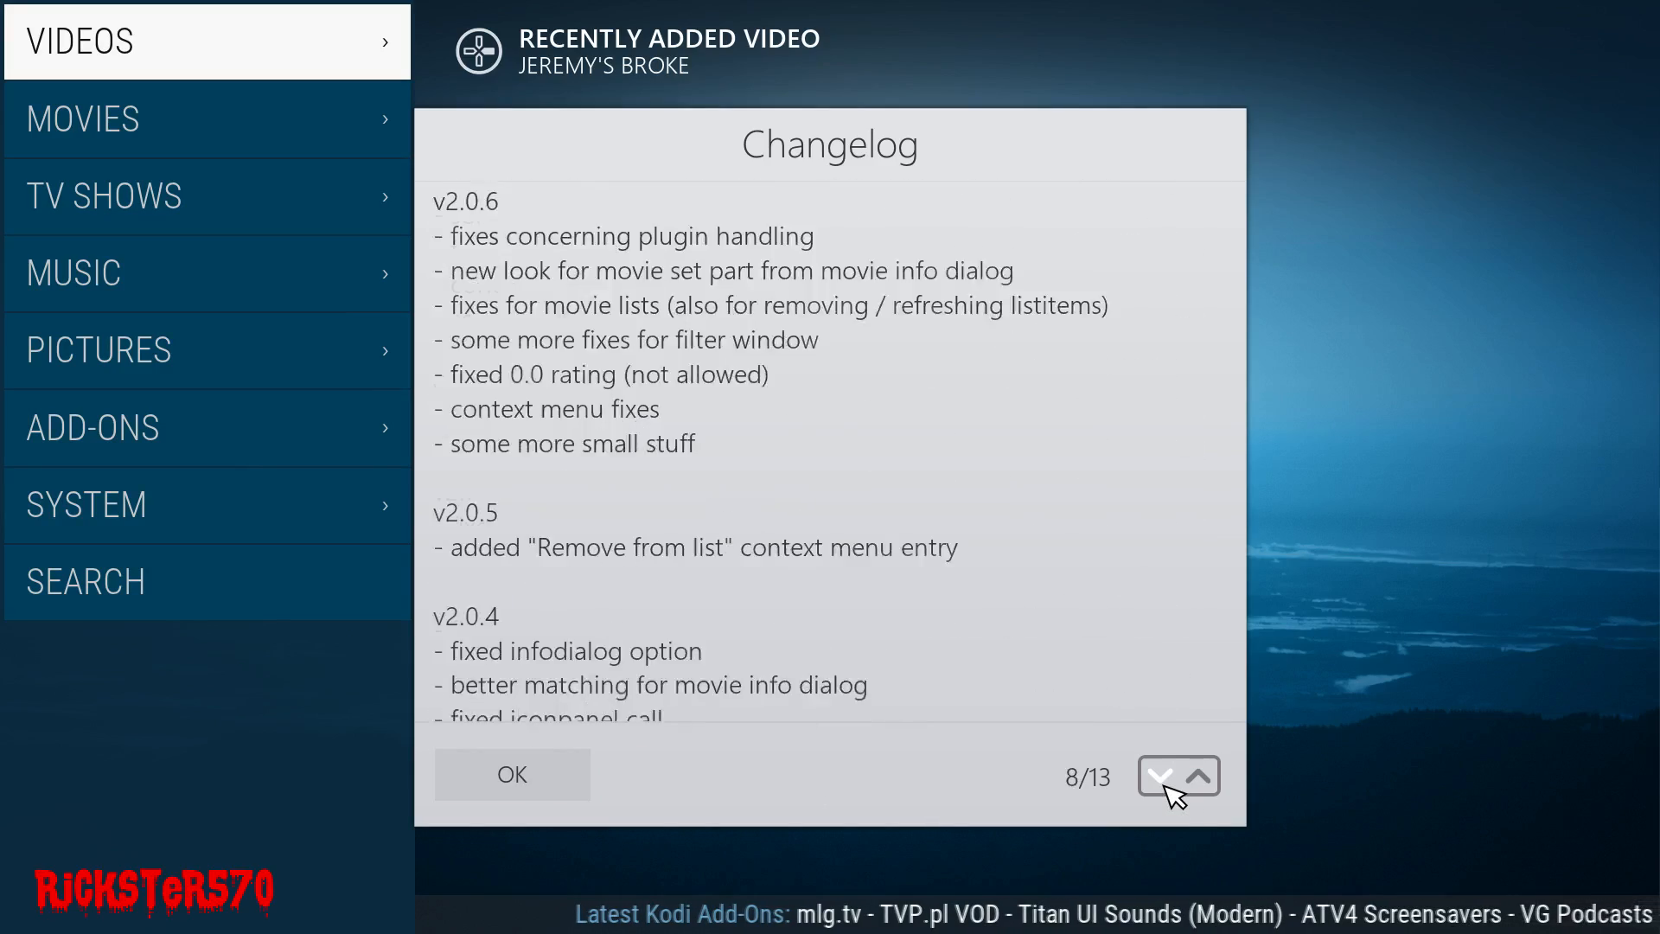
left_click(1161, 777)
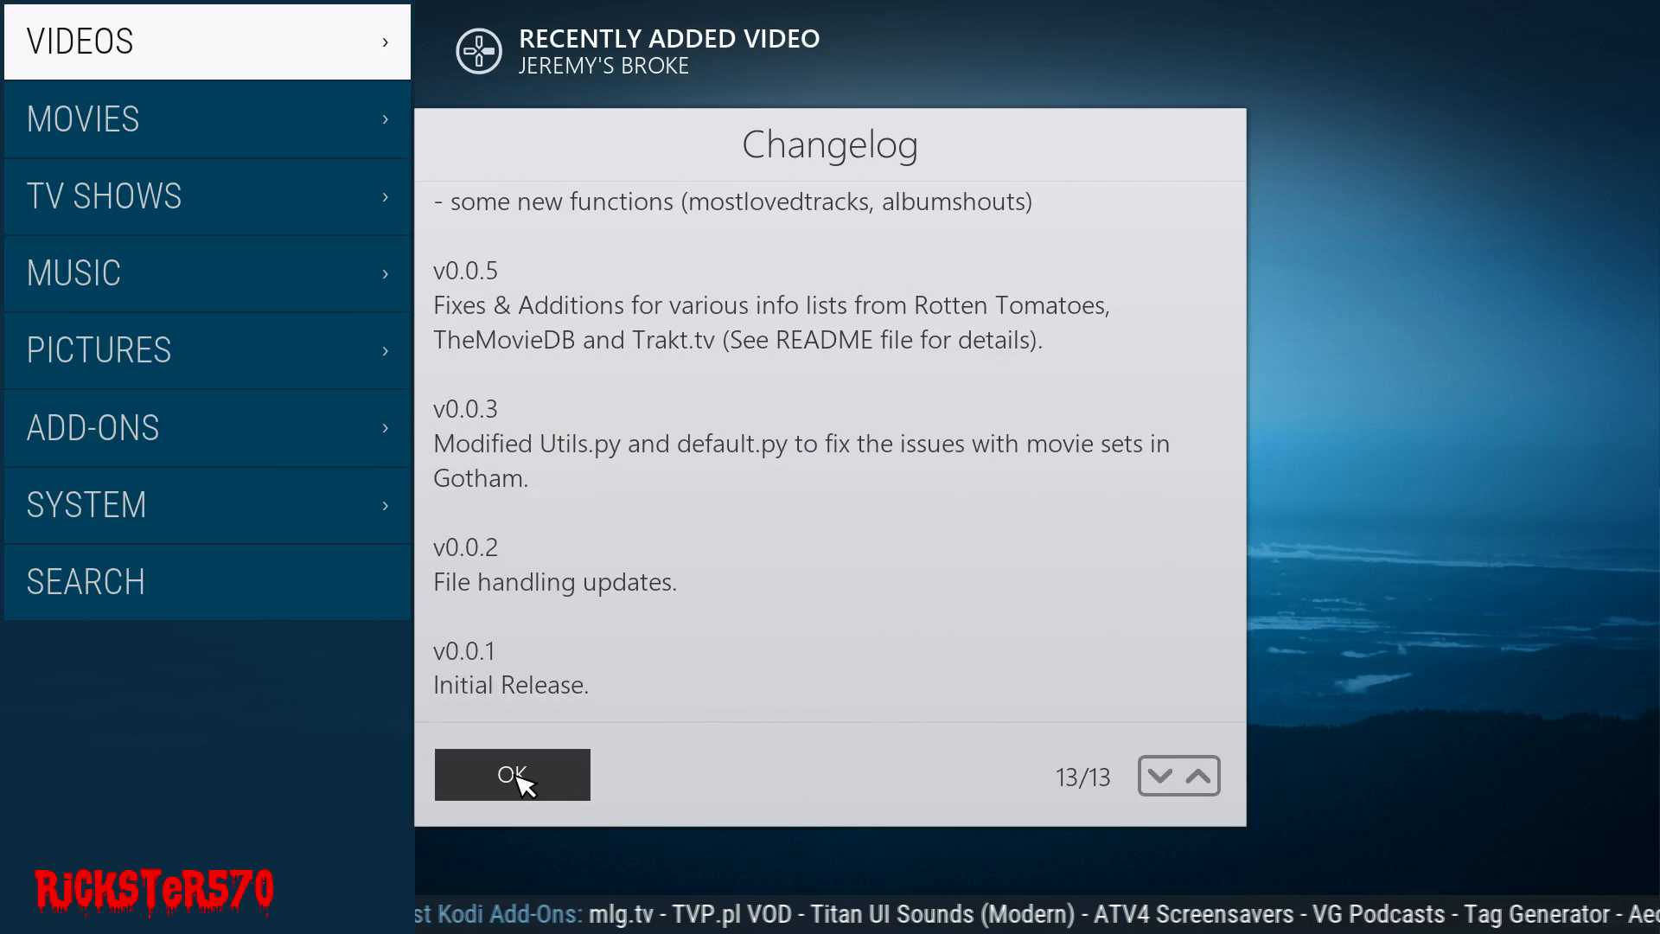
mouse_move(760, 750)
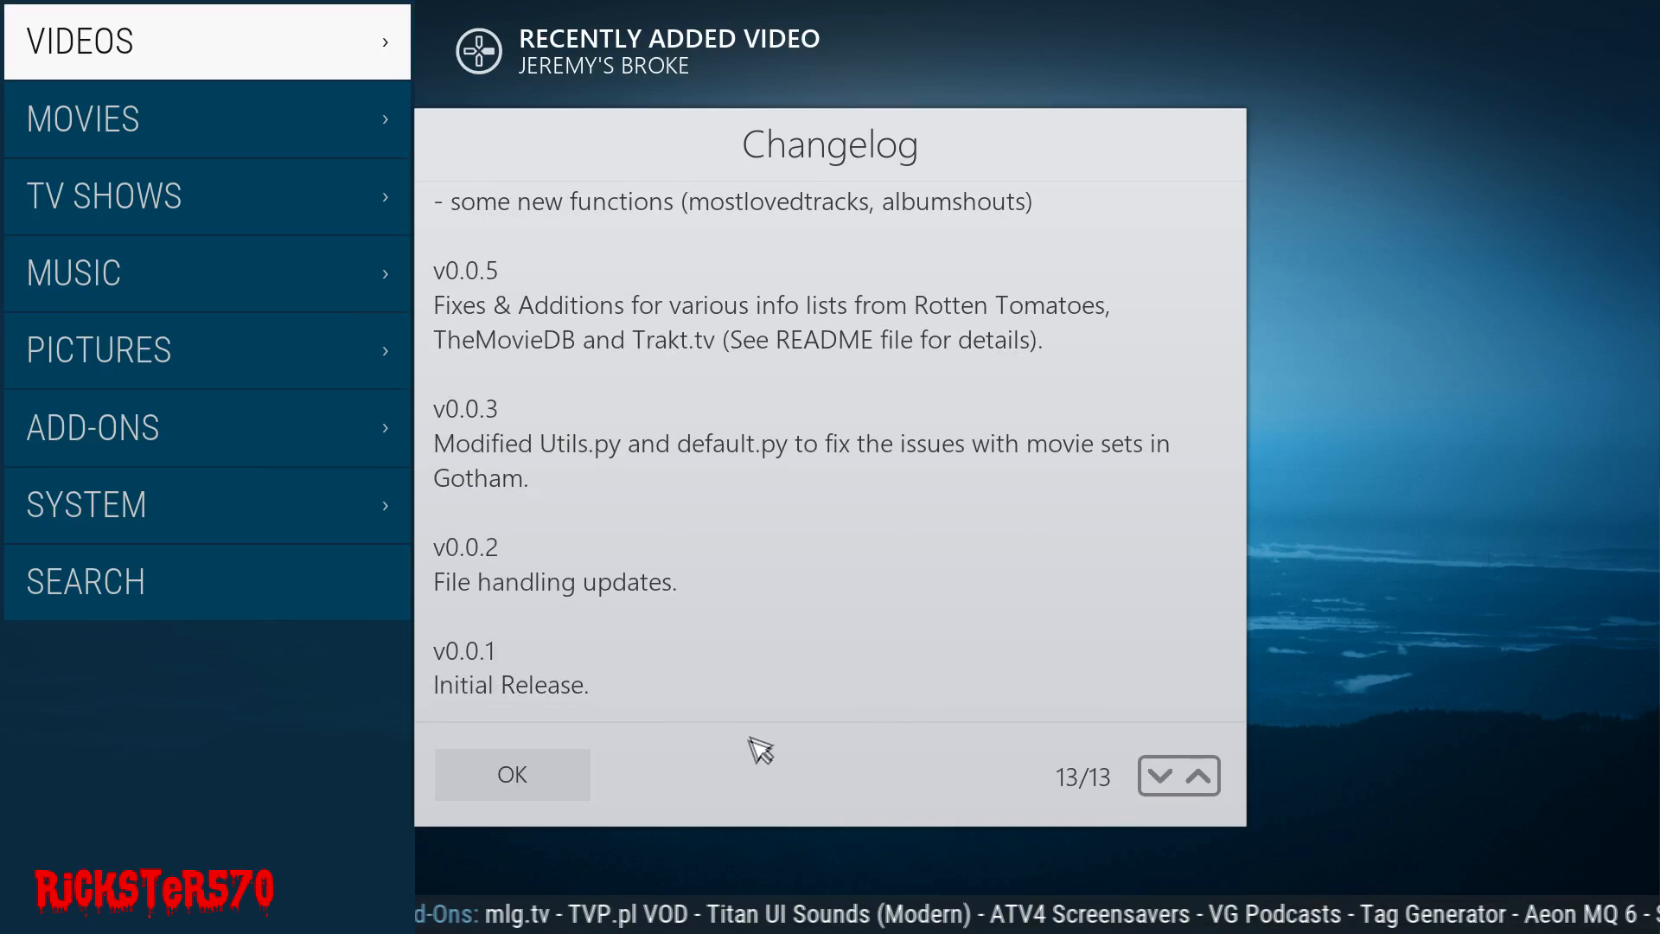
left_click(513, 774)
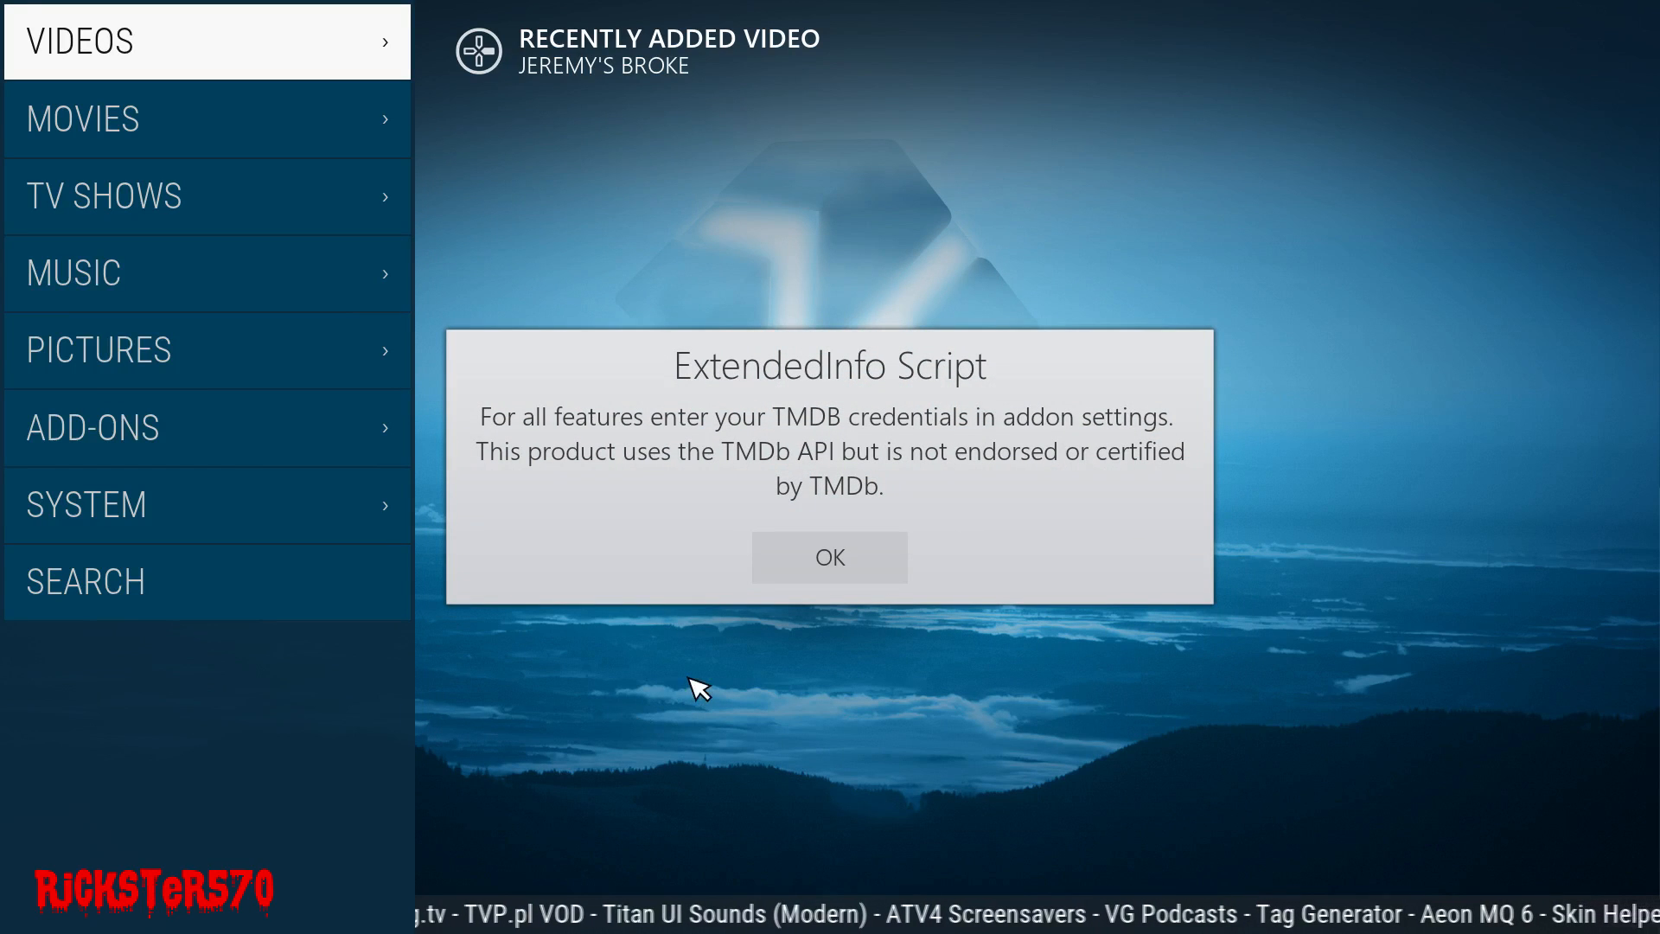
mouse_move(926, 449)
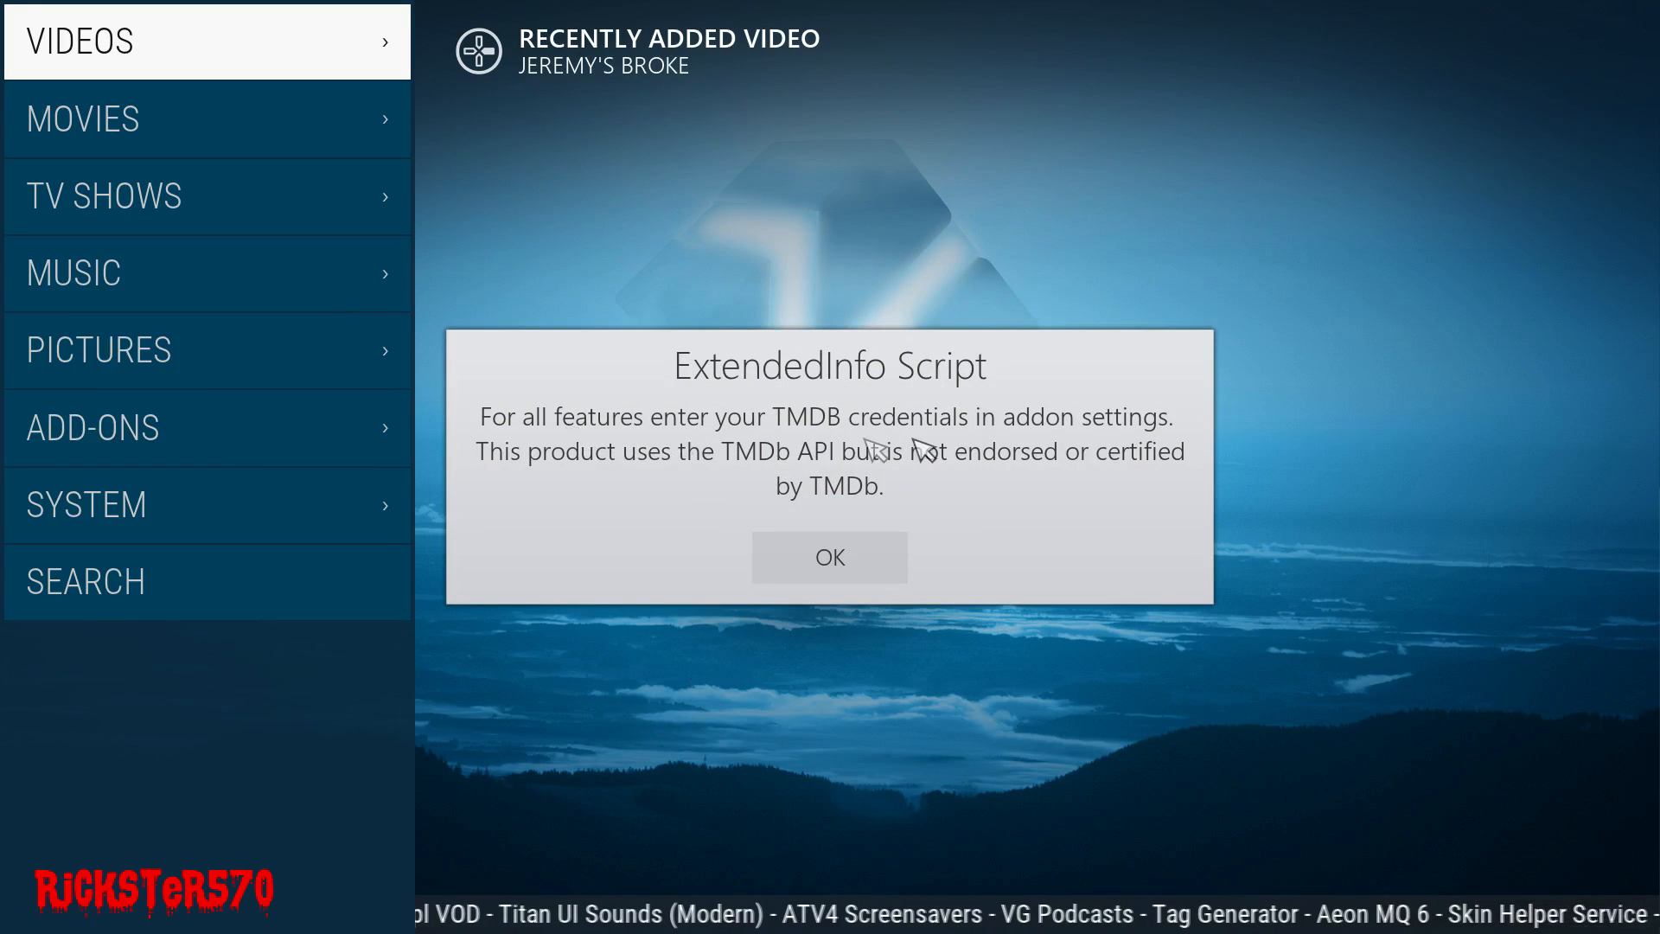
mouse_move(831, 558)
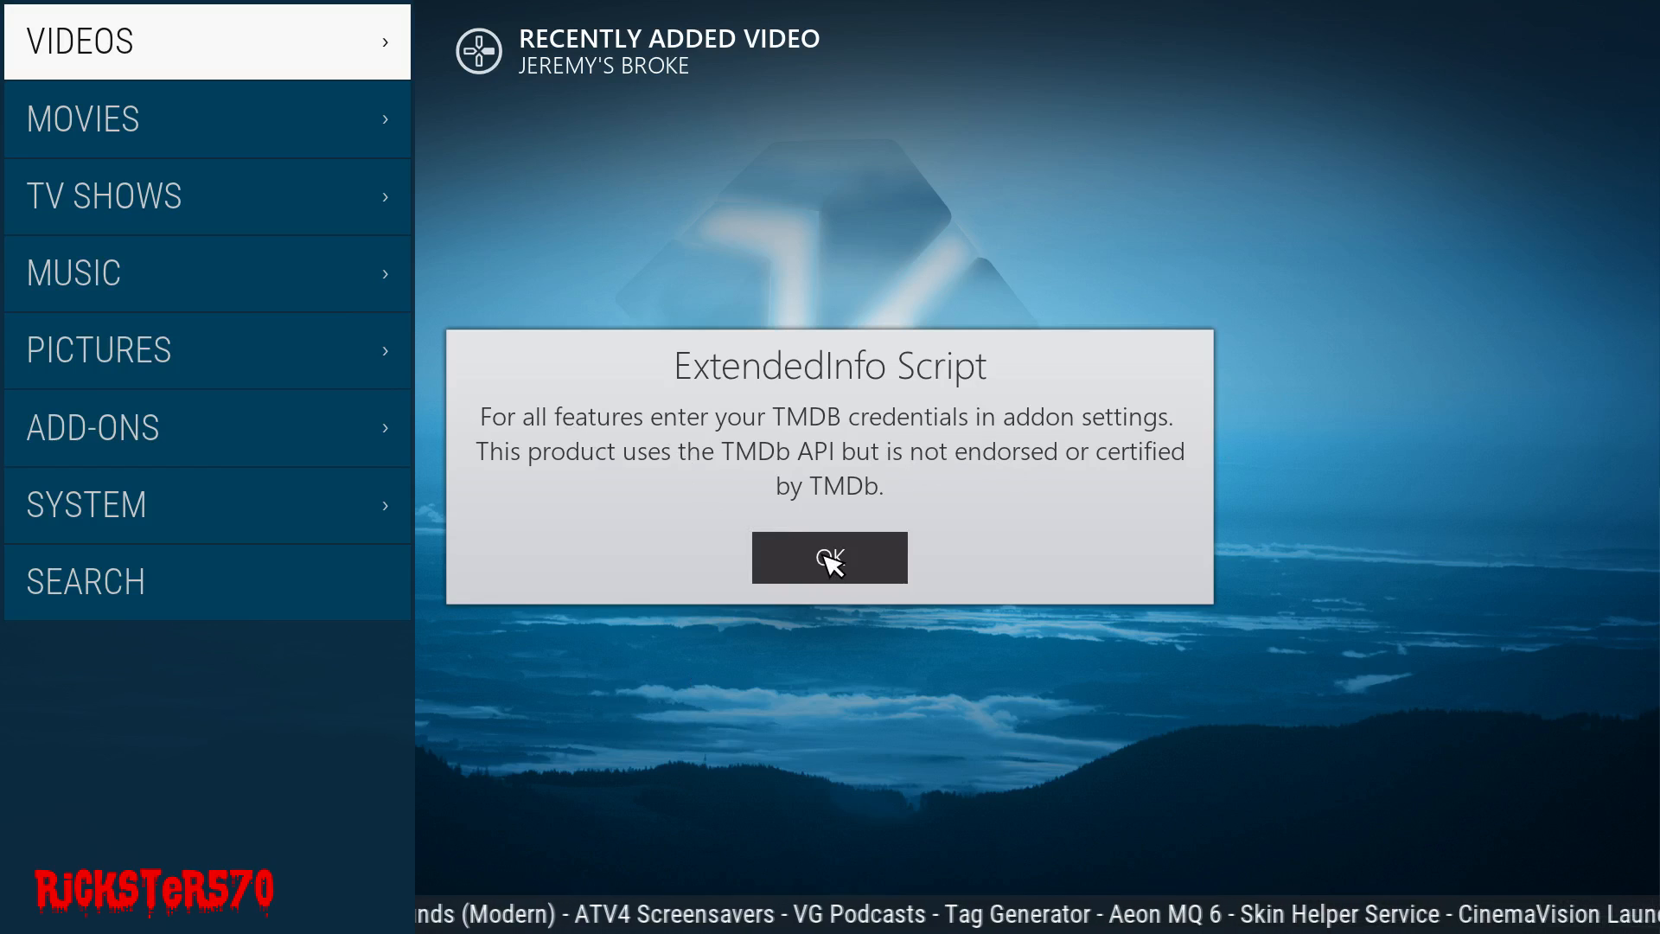
left_click(829, 558)
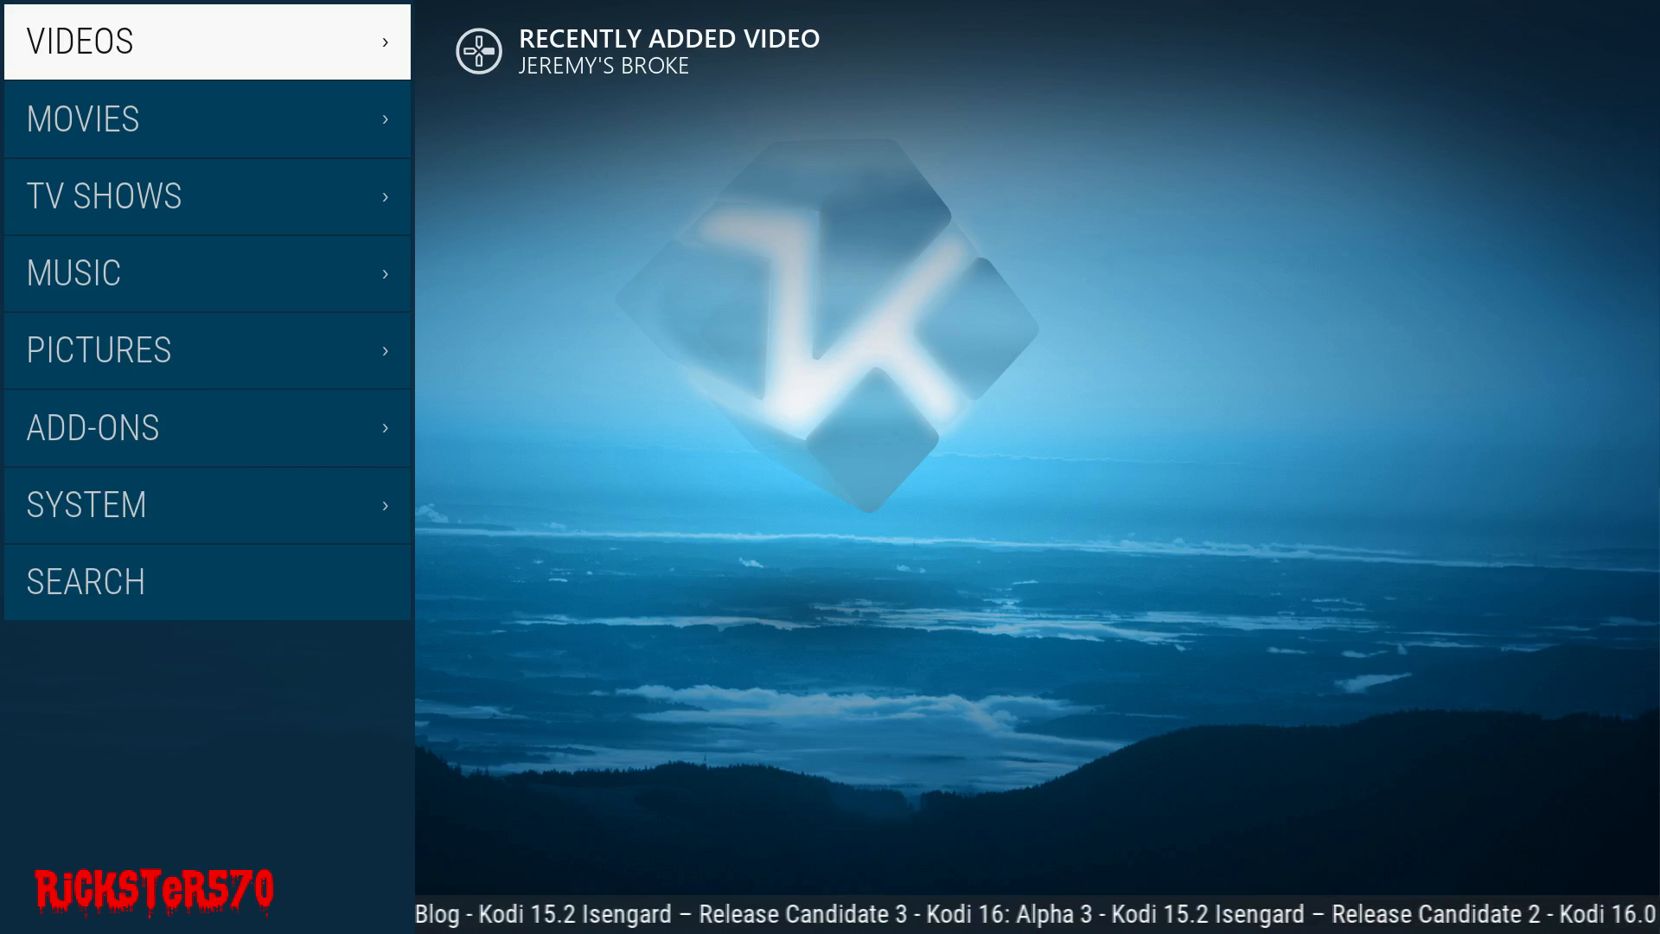
left_click(207, 196)
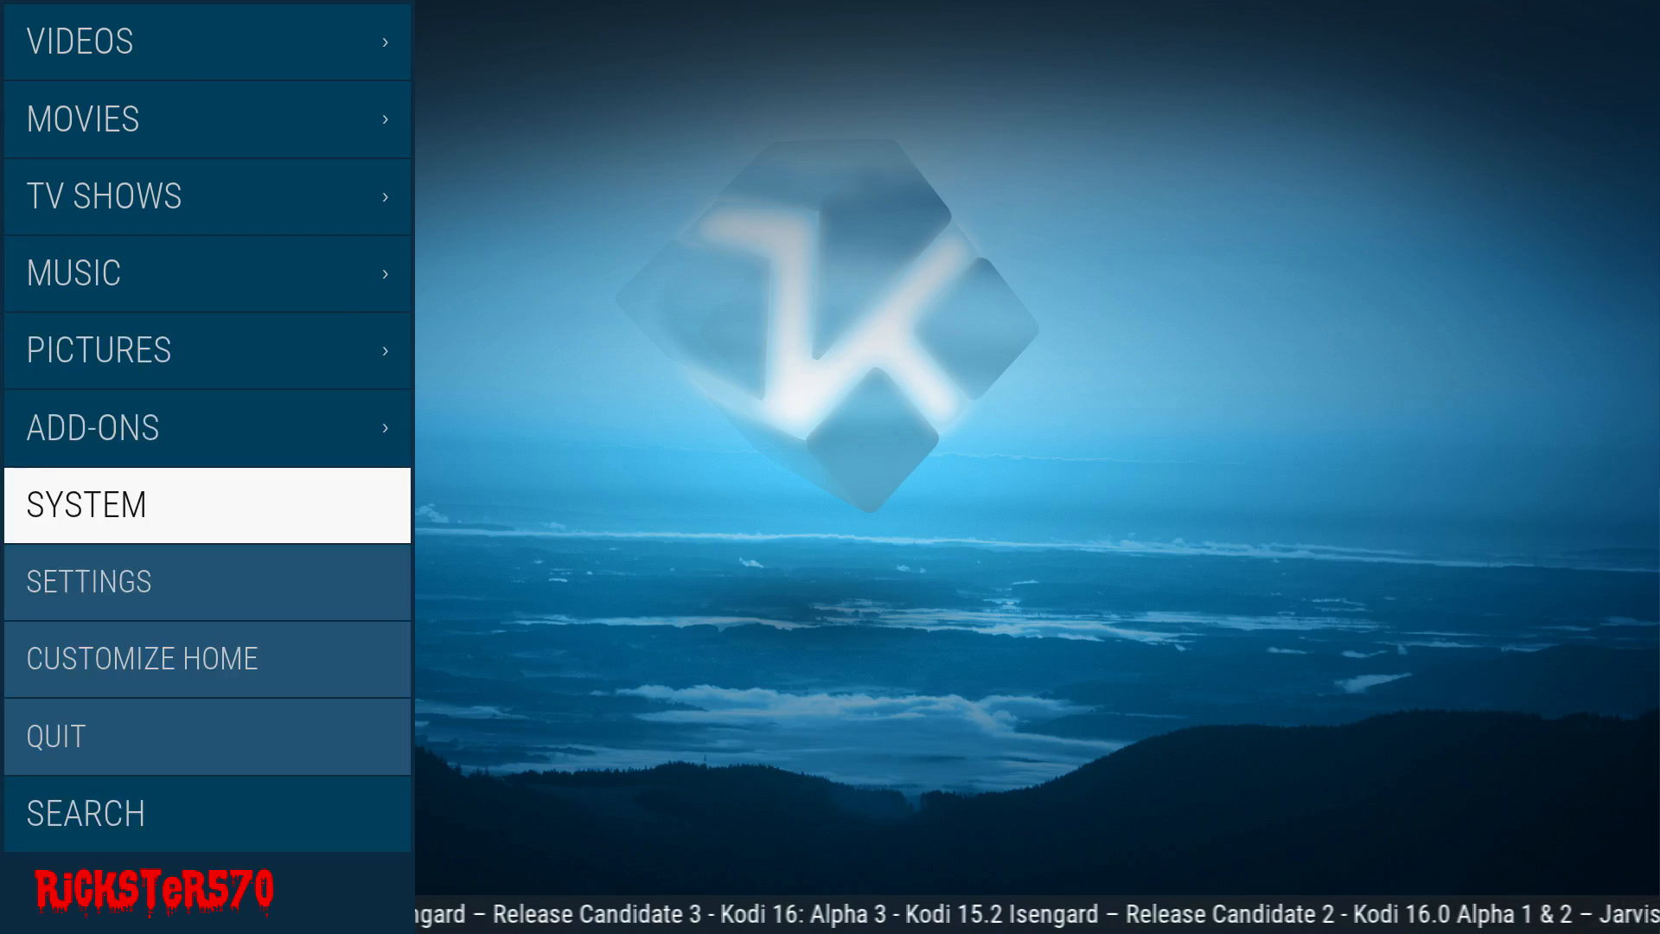
left_click(88, 581)
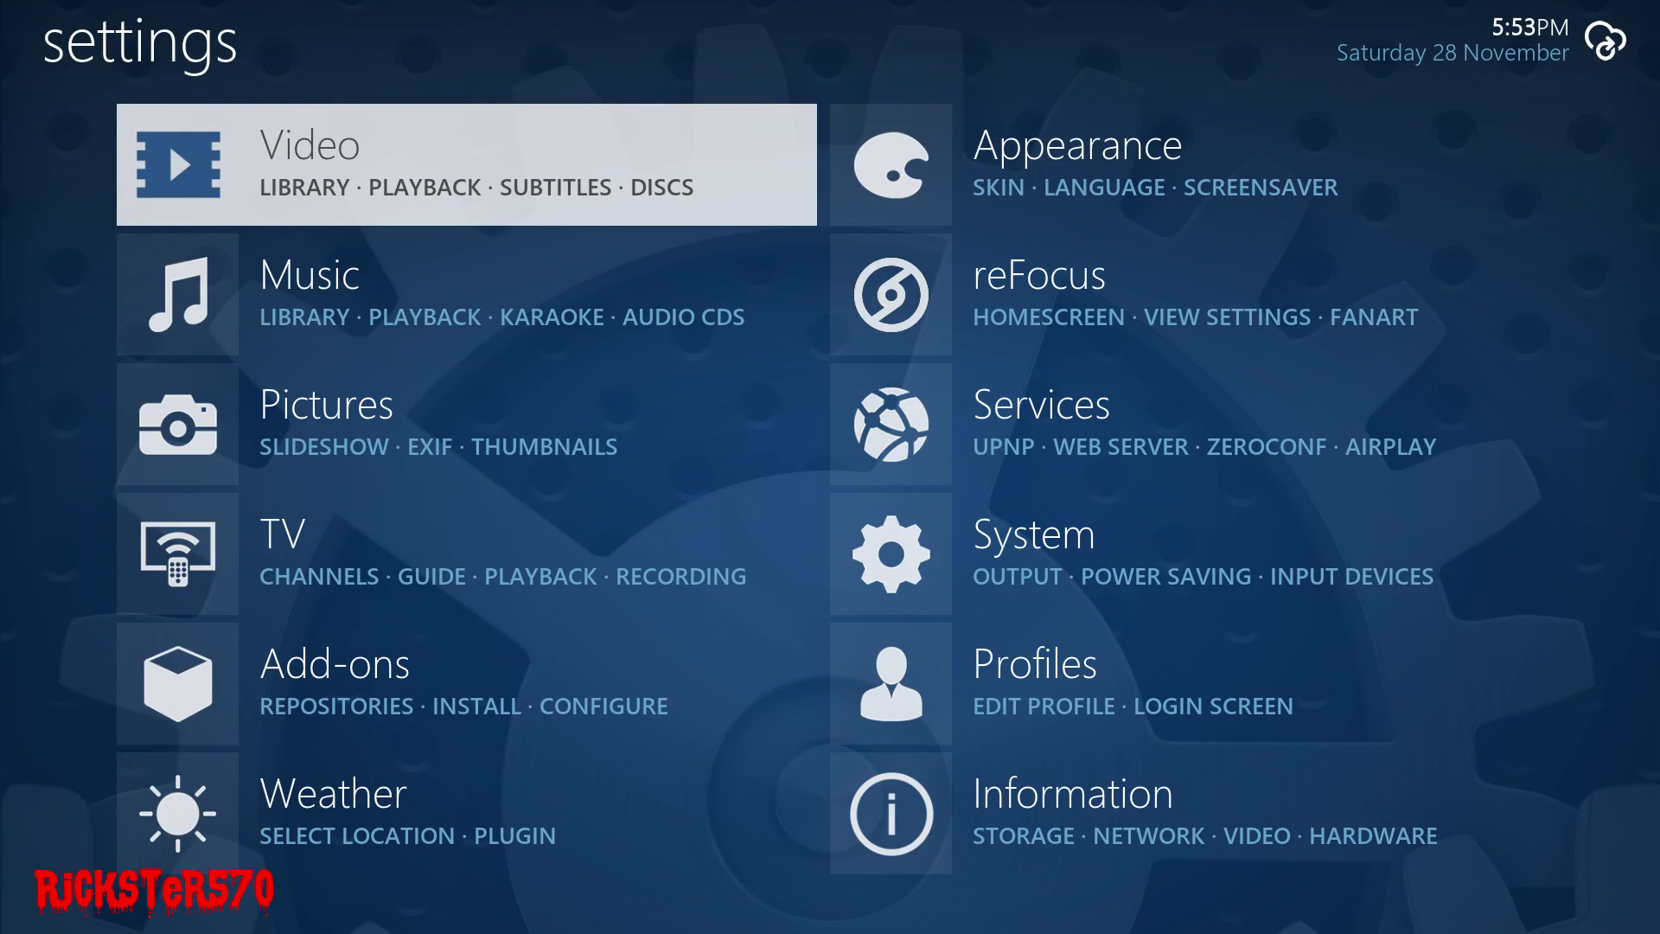
left_click(1076, 166)
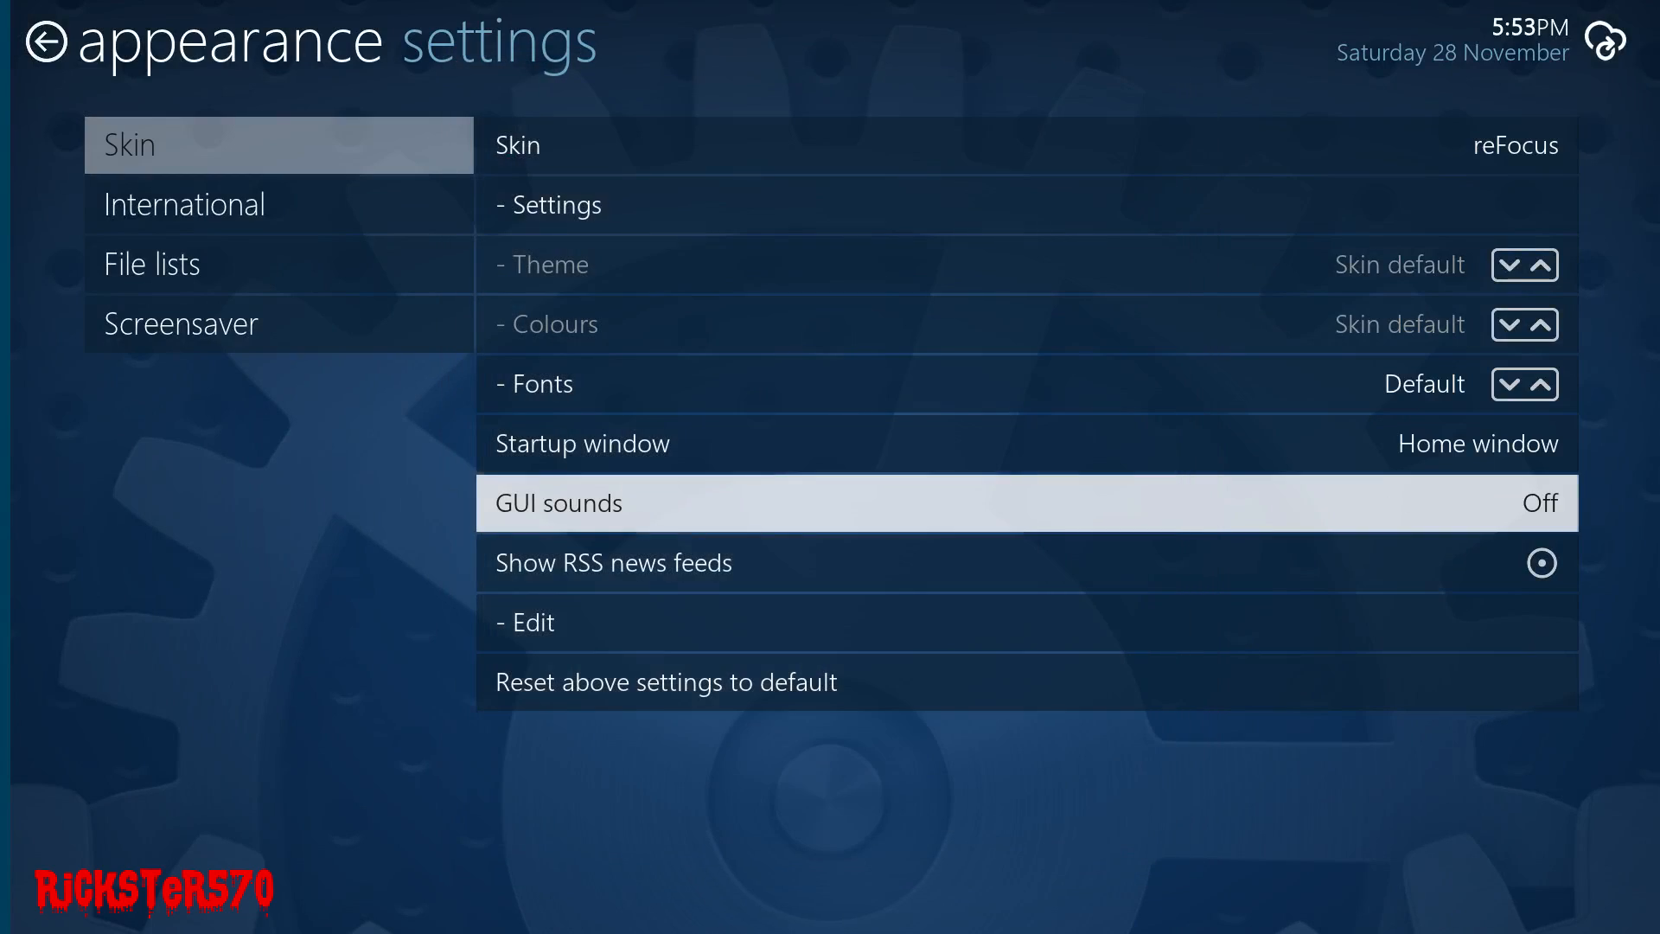
left_click(47, 47)
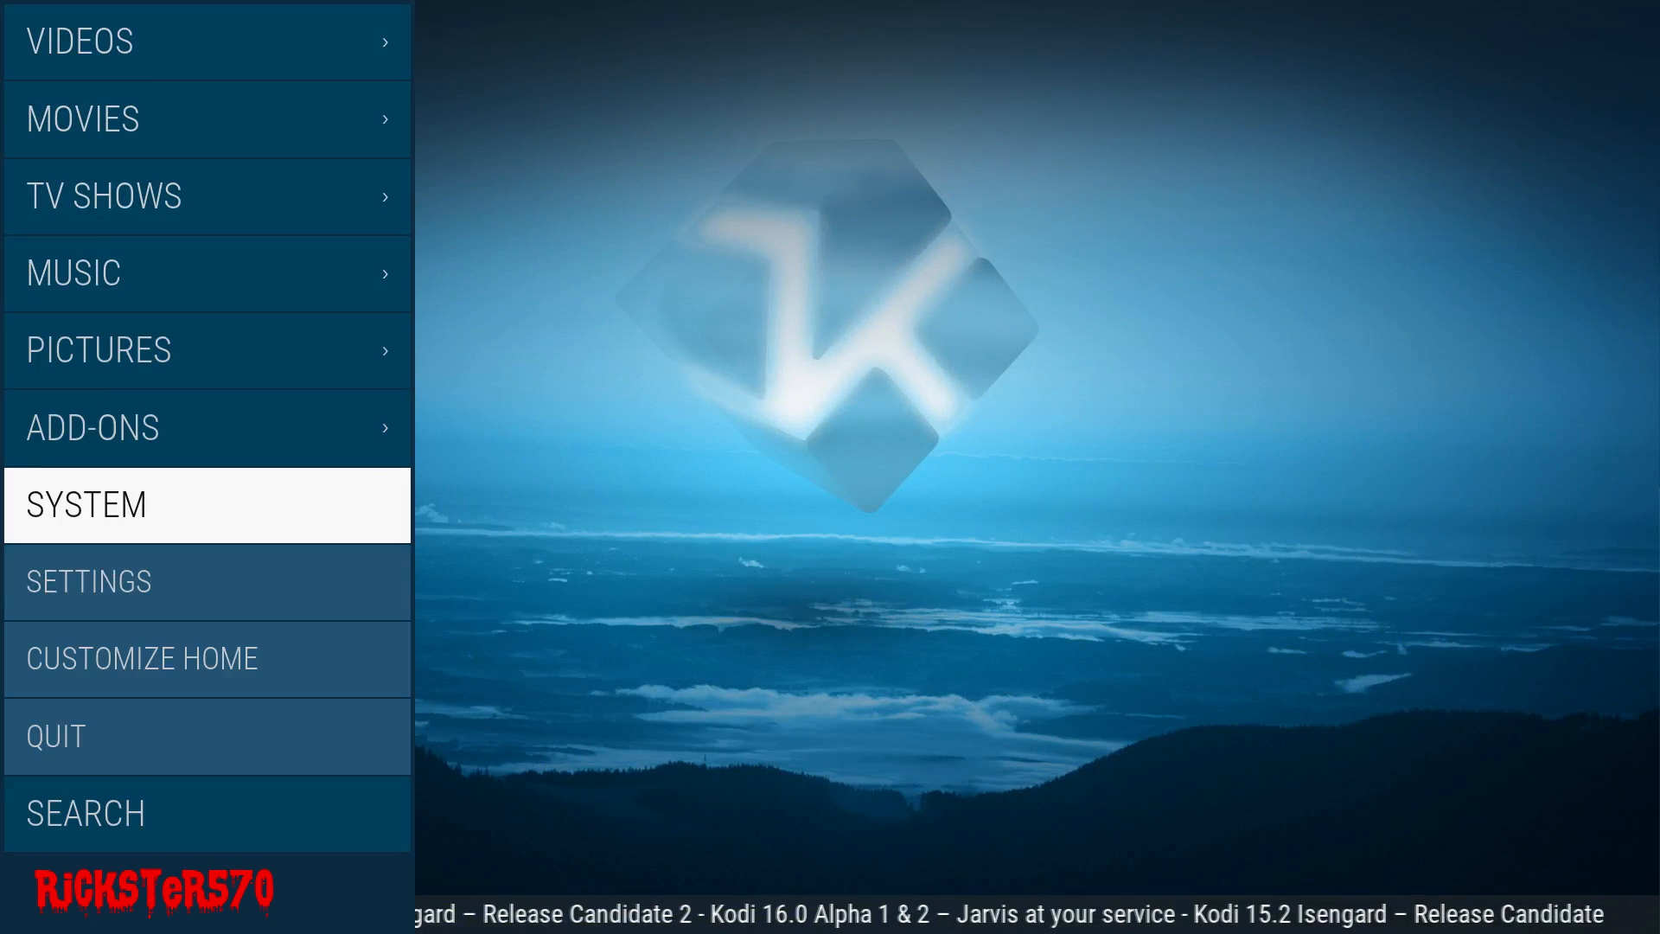
- Open Customize Home and delete unneeded main menu entries such as Pictures
left_click(146, 658)
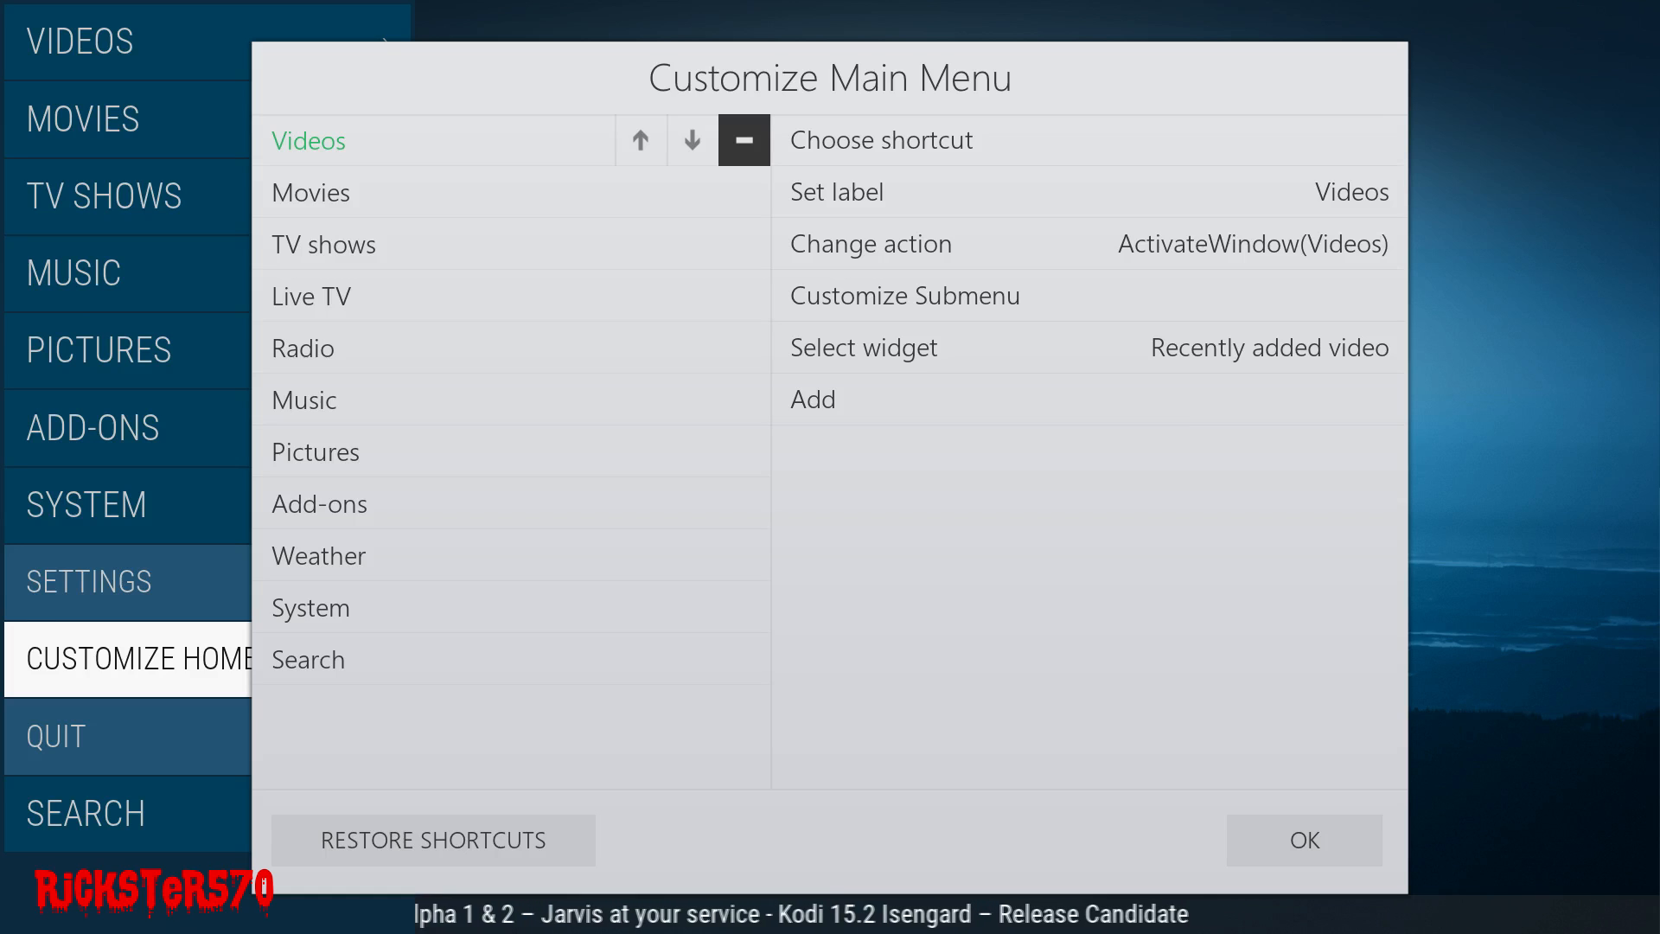
left_click(323, 244)
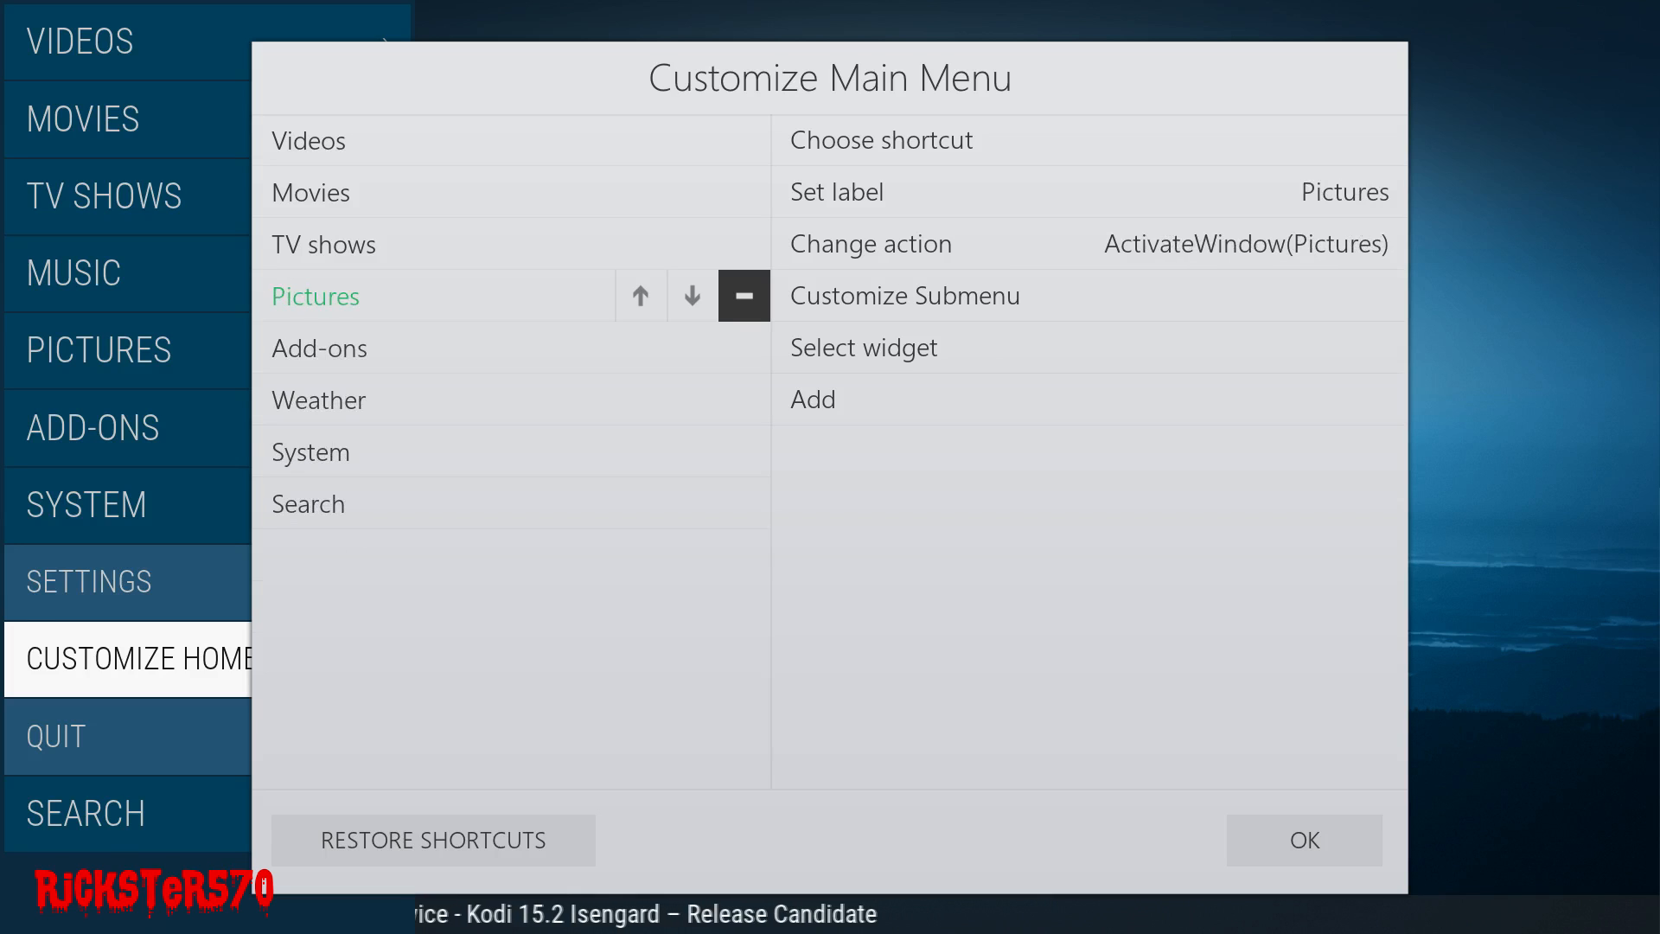
left_click(742, 296)
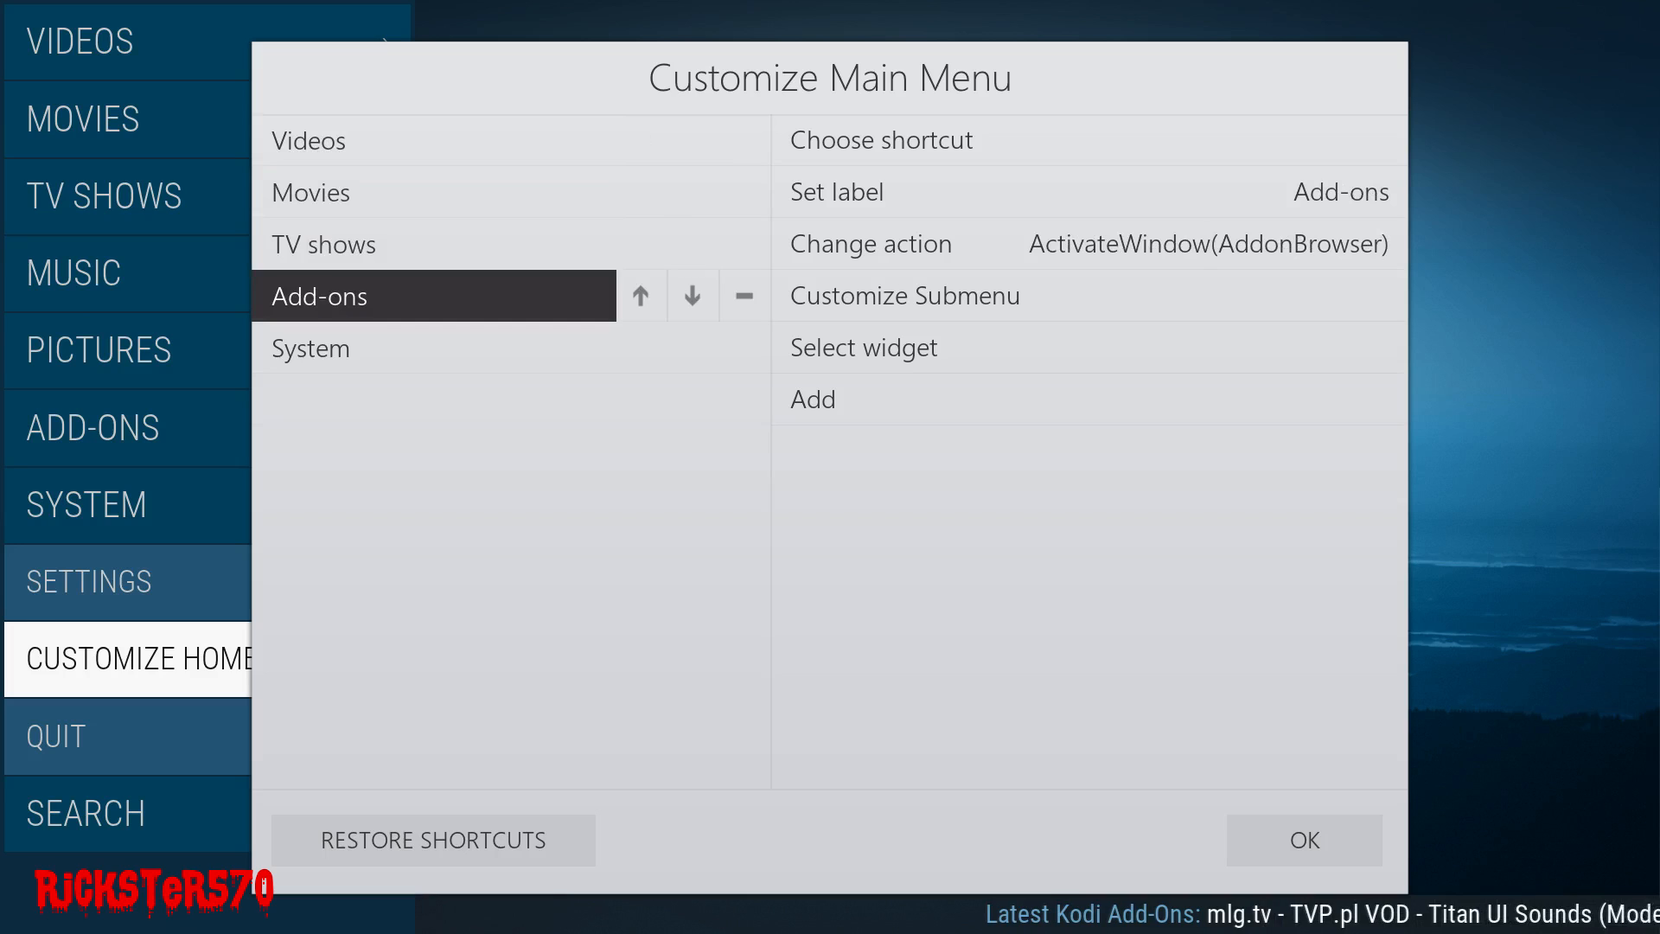
mouse_move(692, 297)
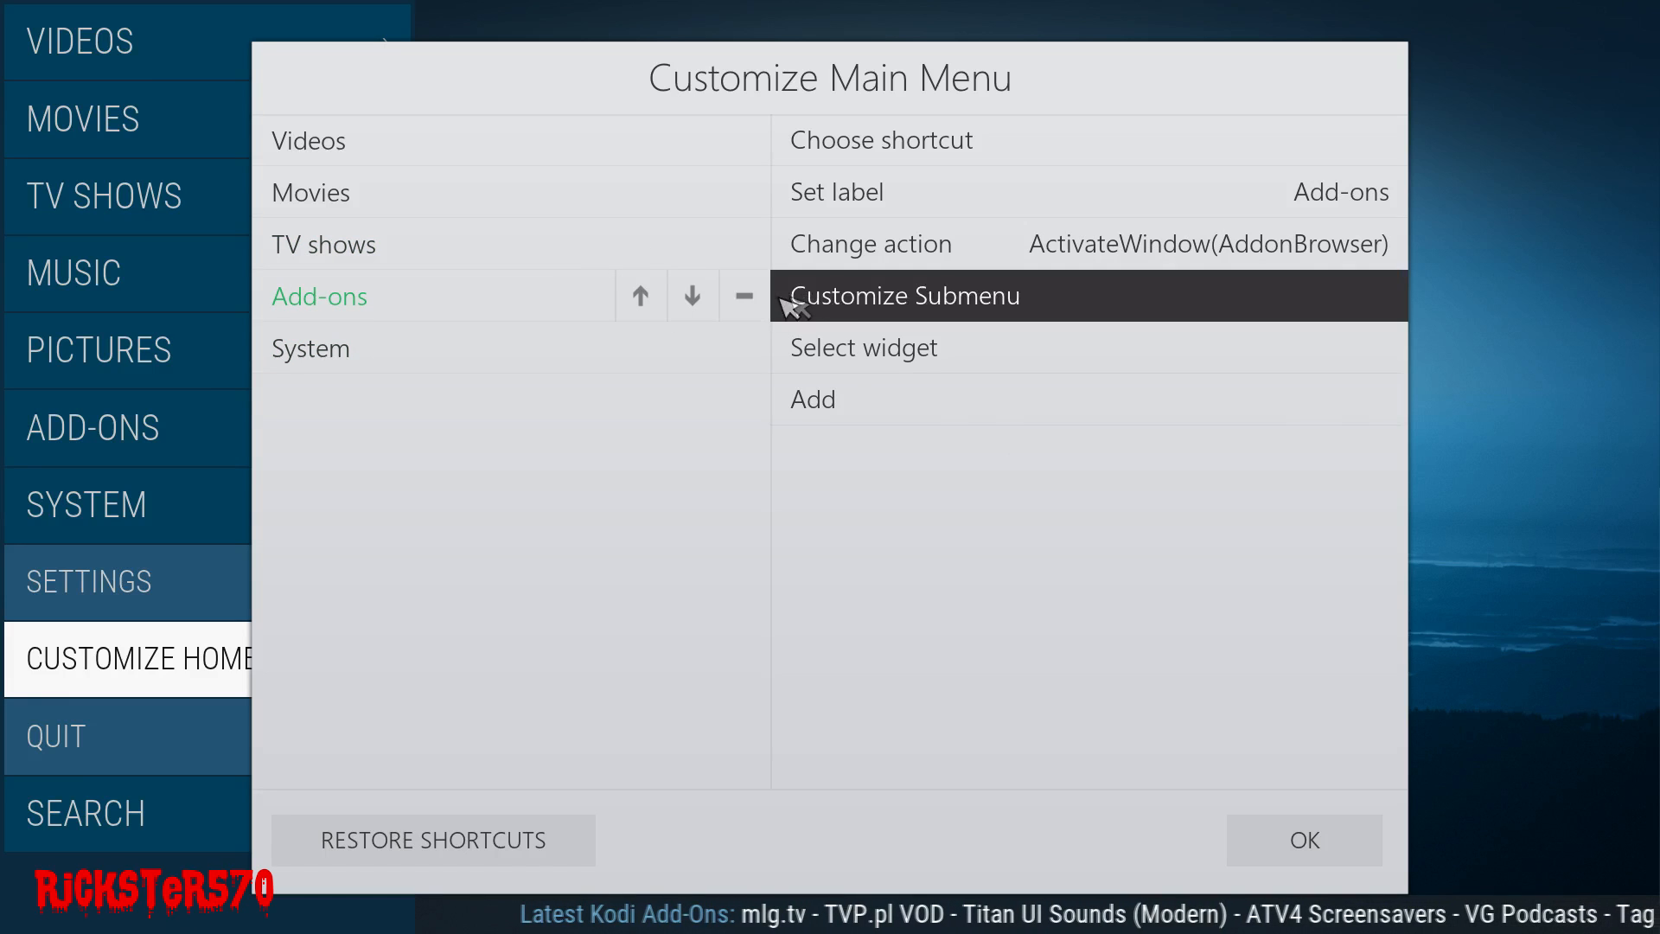
mouse_move(916, 347)
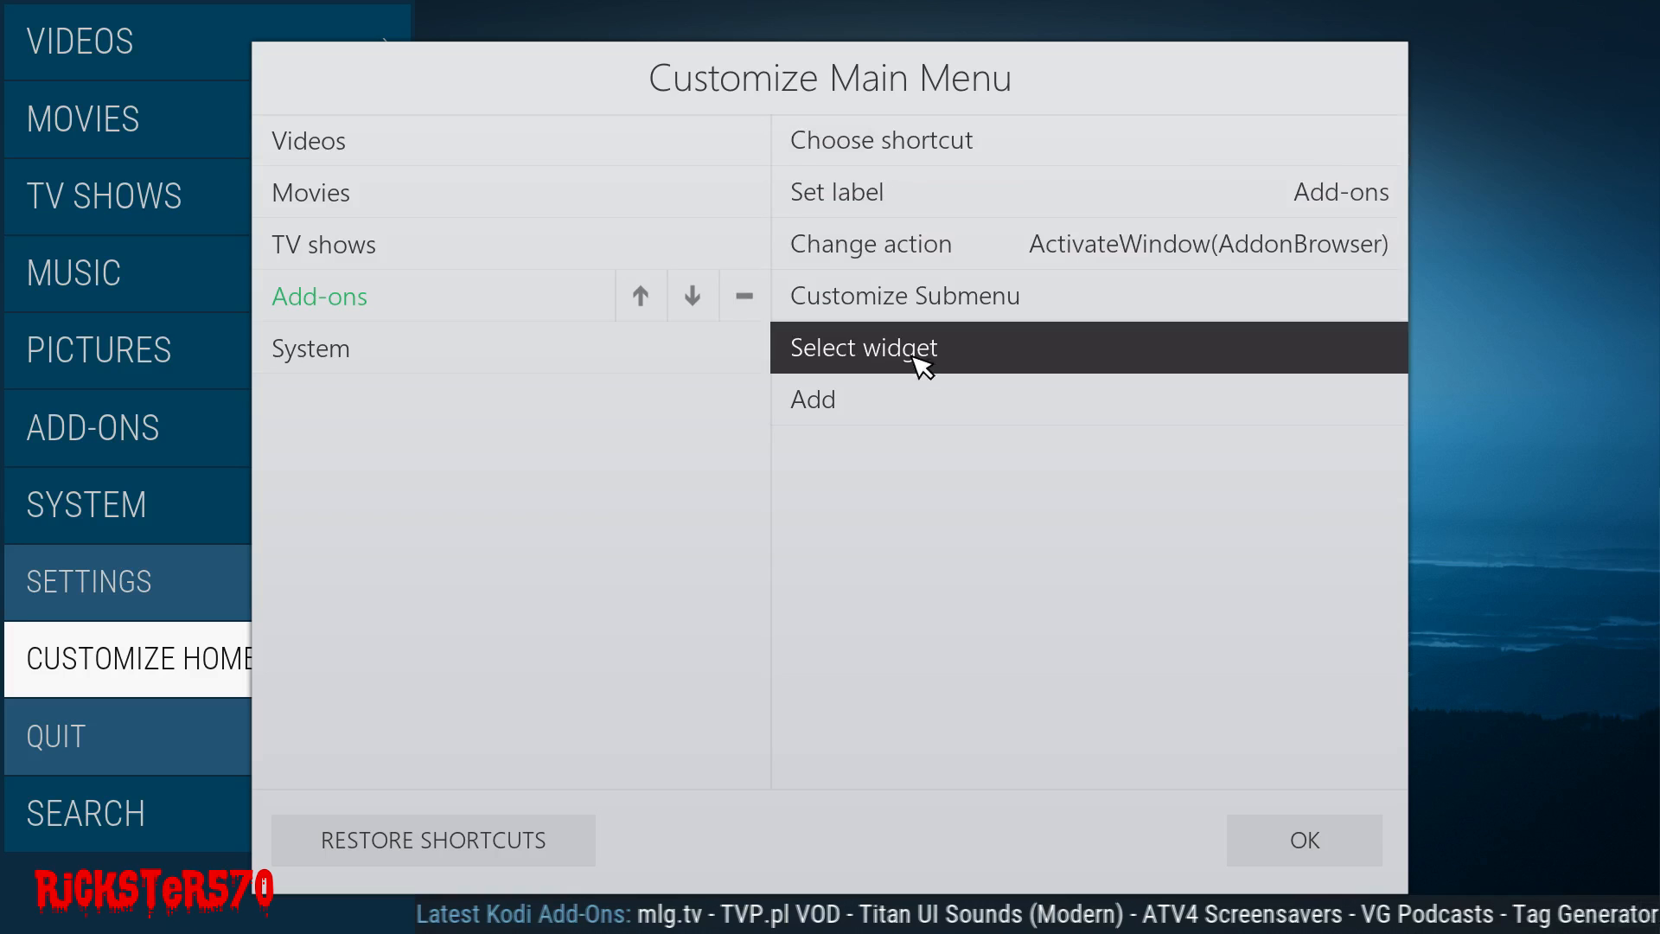
- Add a blank <None> menu item after Add-ons and select it for editing
left_click(743, 348)
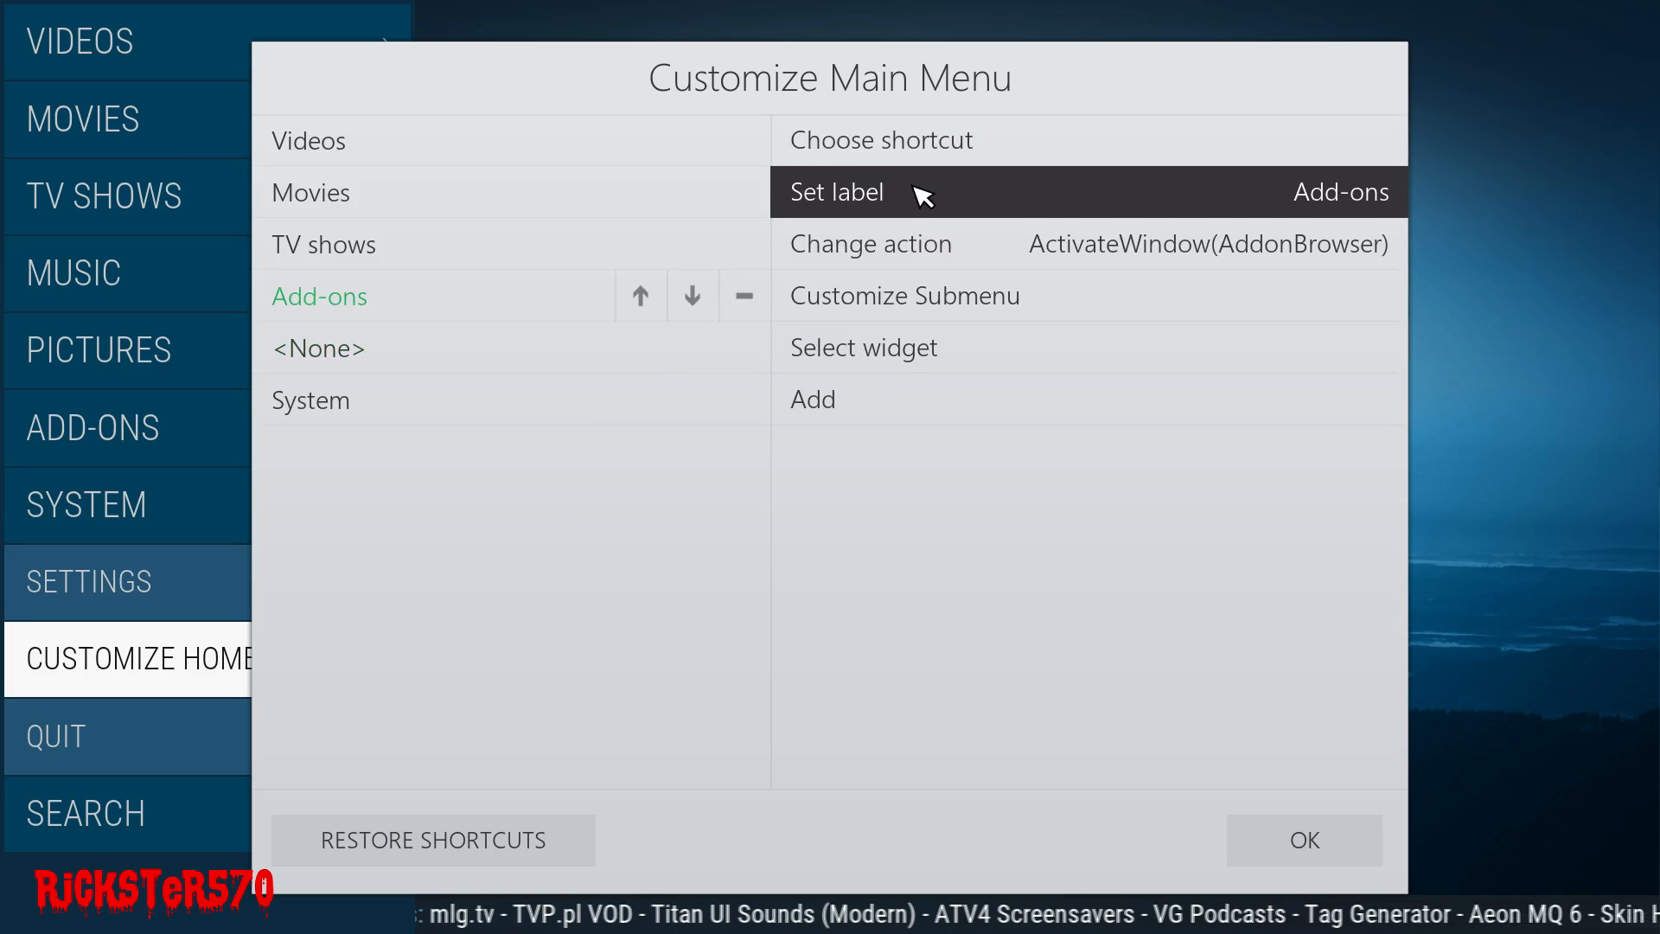
left_click(836, 192)
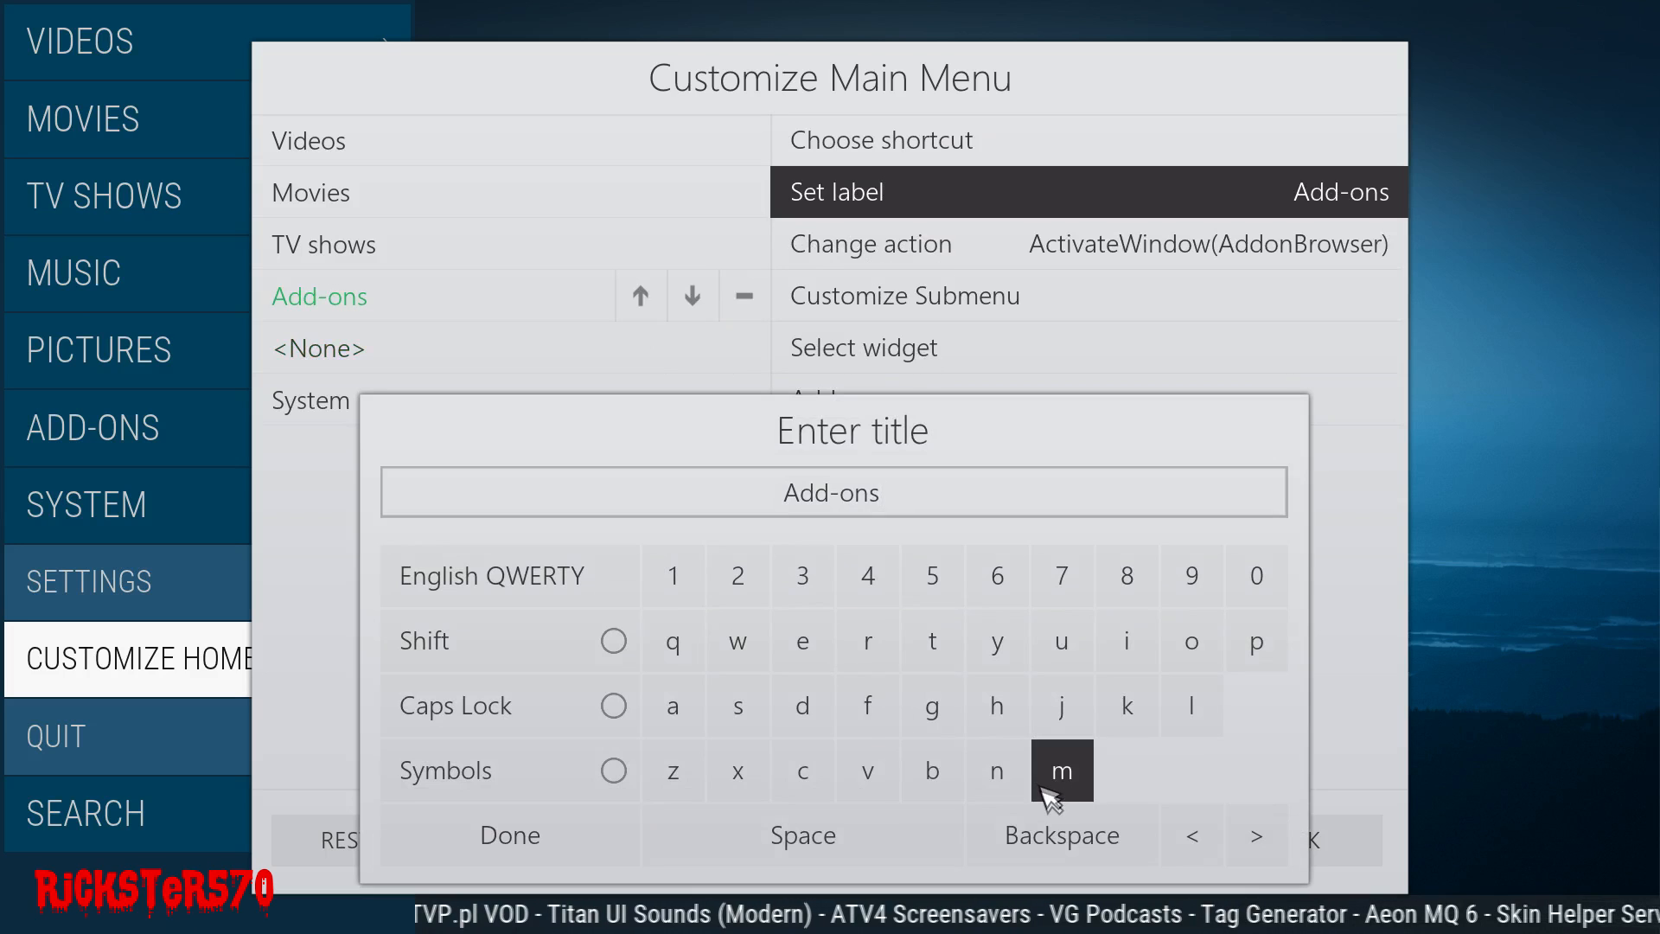
left_click(509, 835)
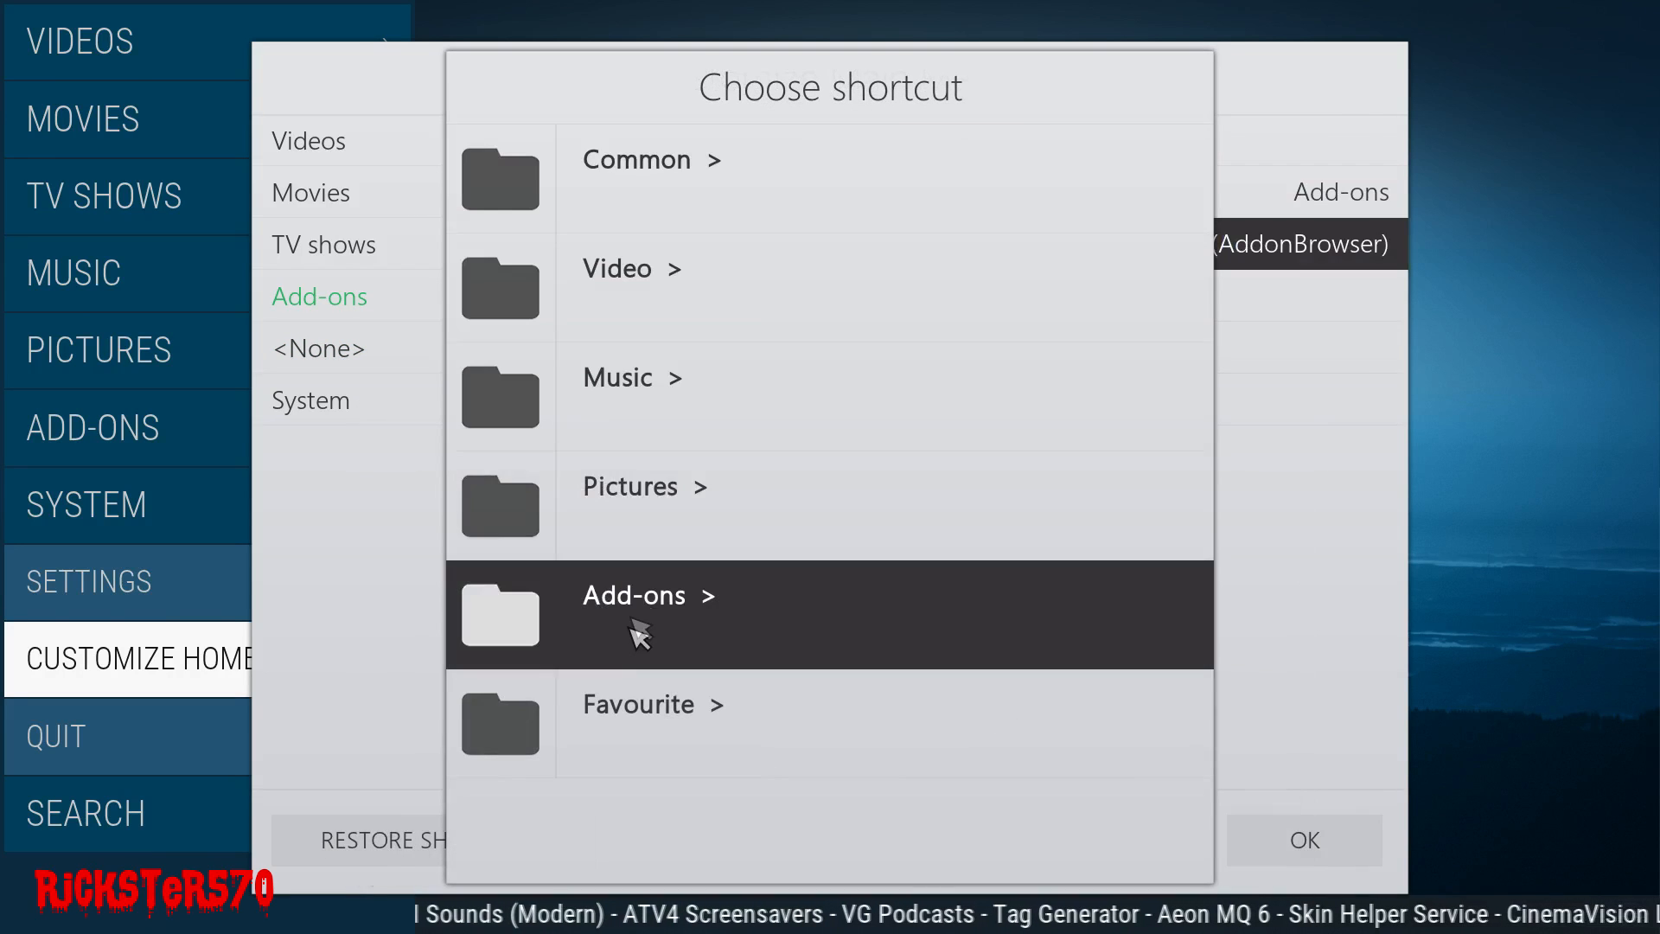
left_click(636, 617)
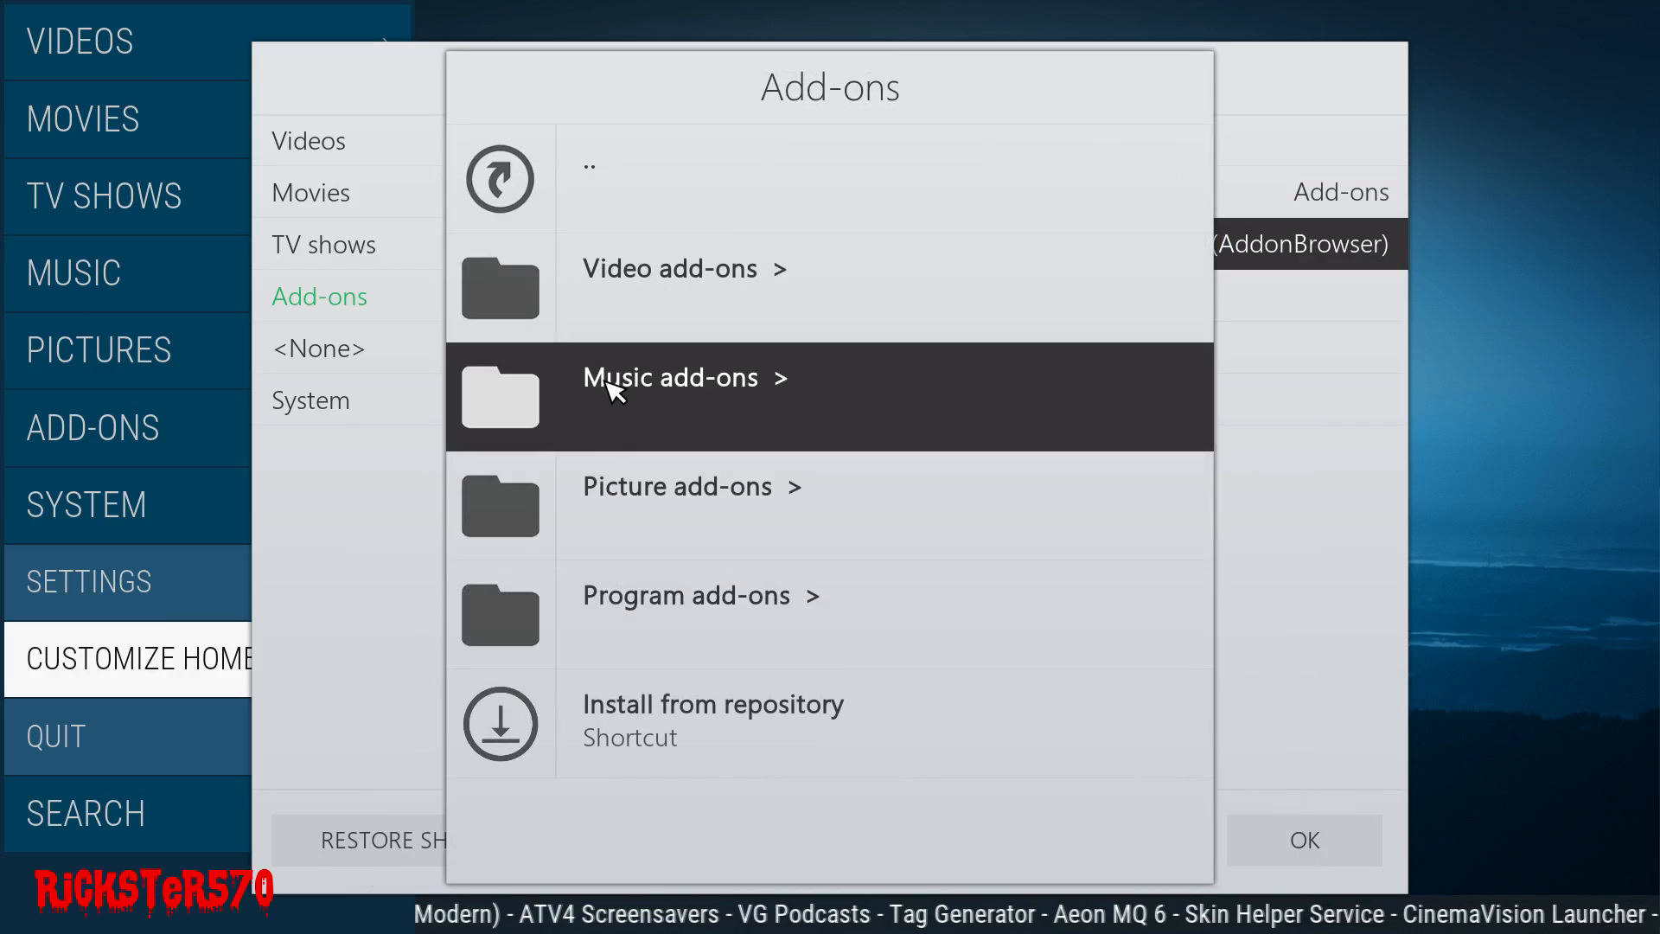
left_click(685, 595)
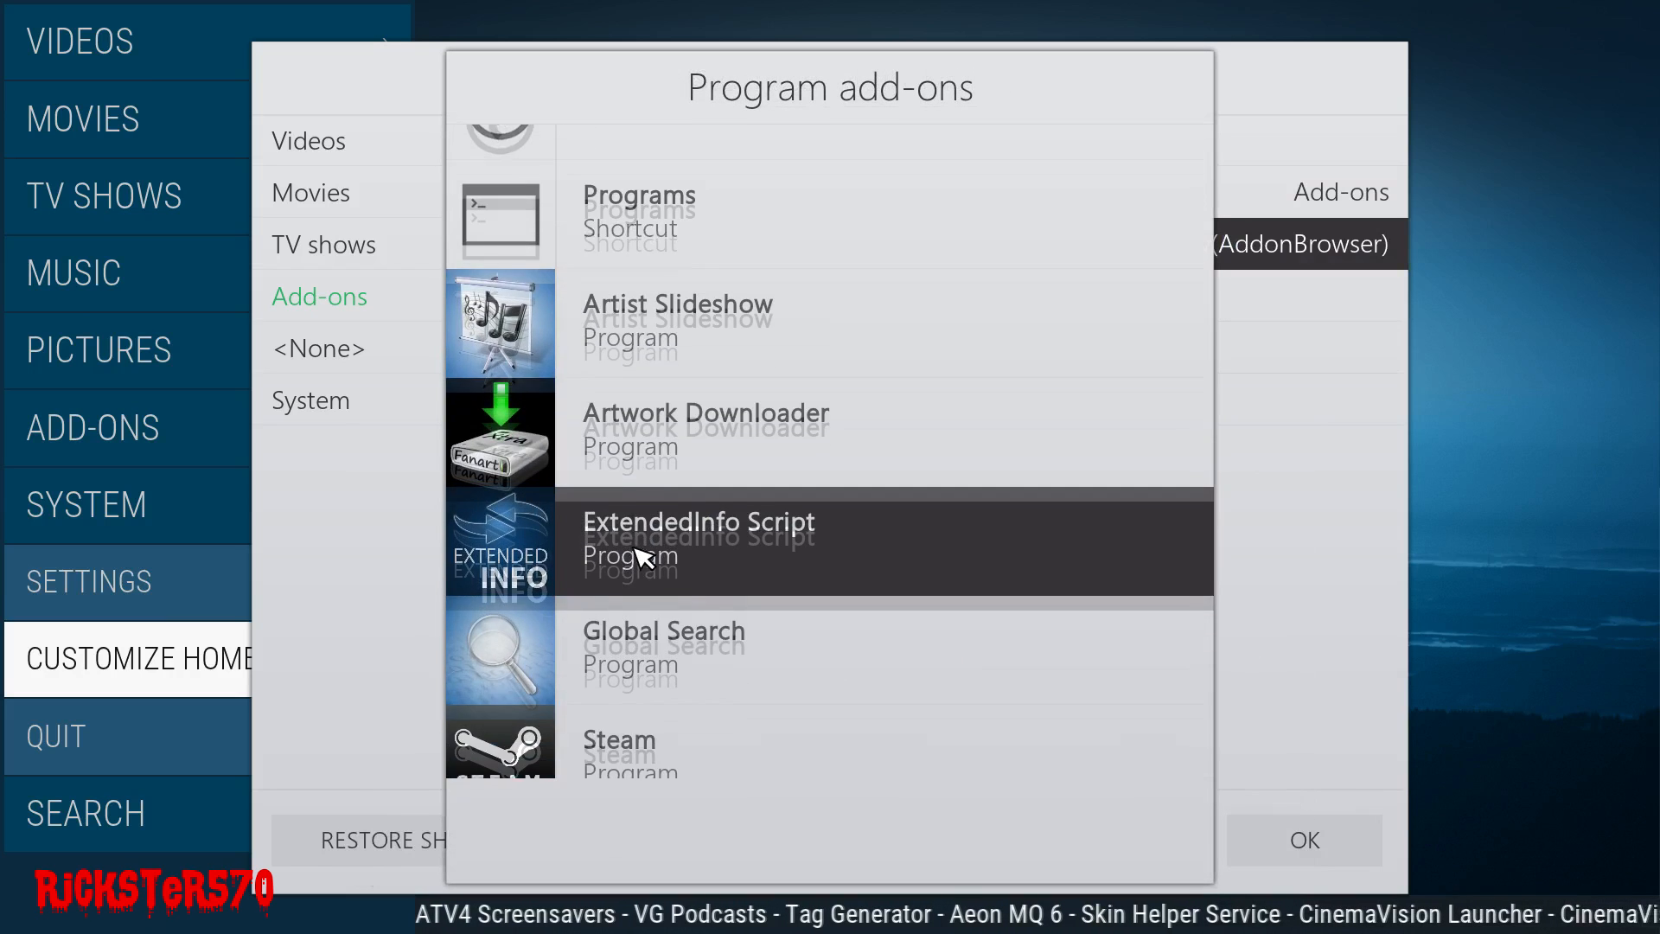
left_click(620, 738)
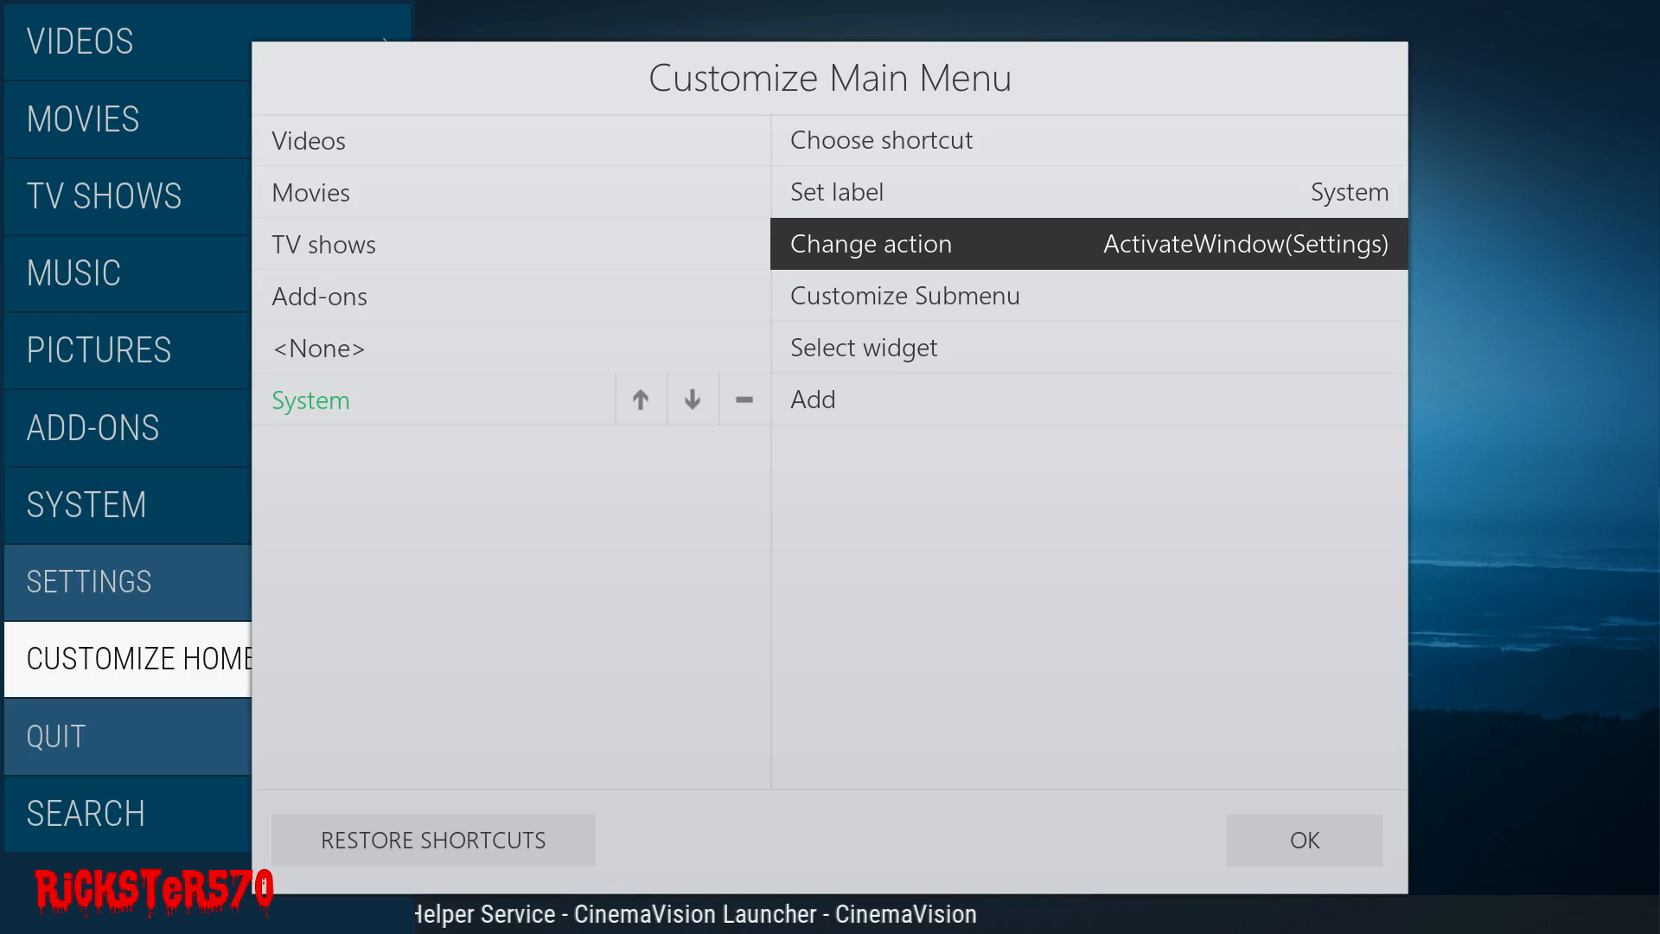
mouse_move(915, 245)
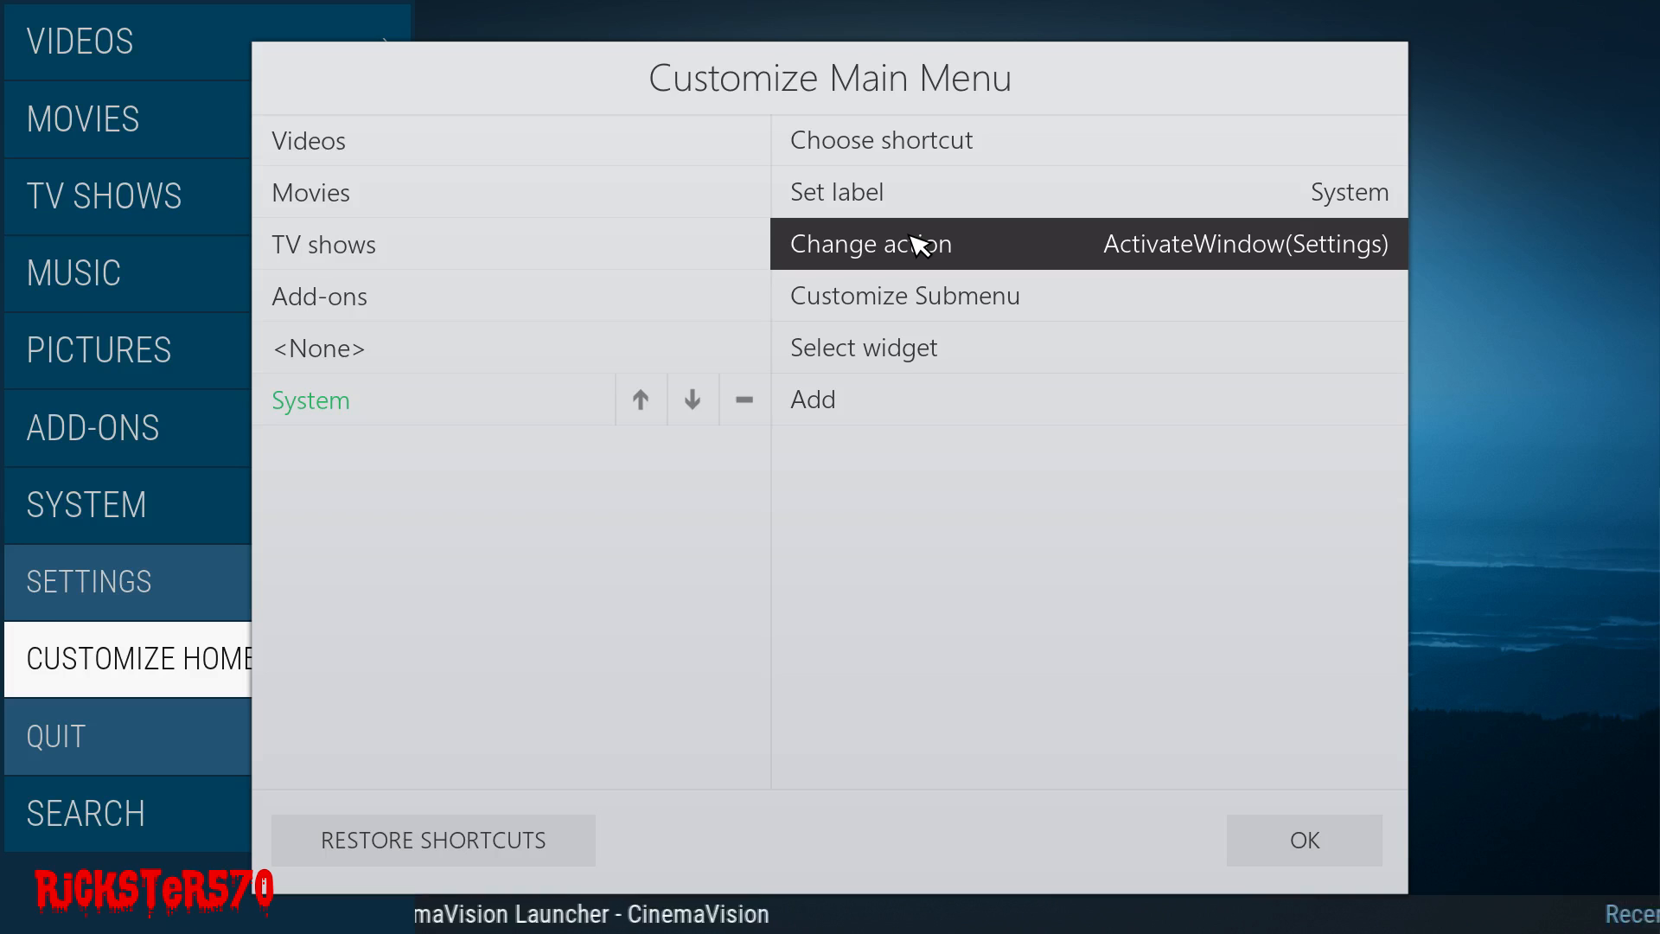
left_click(322, 245)
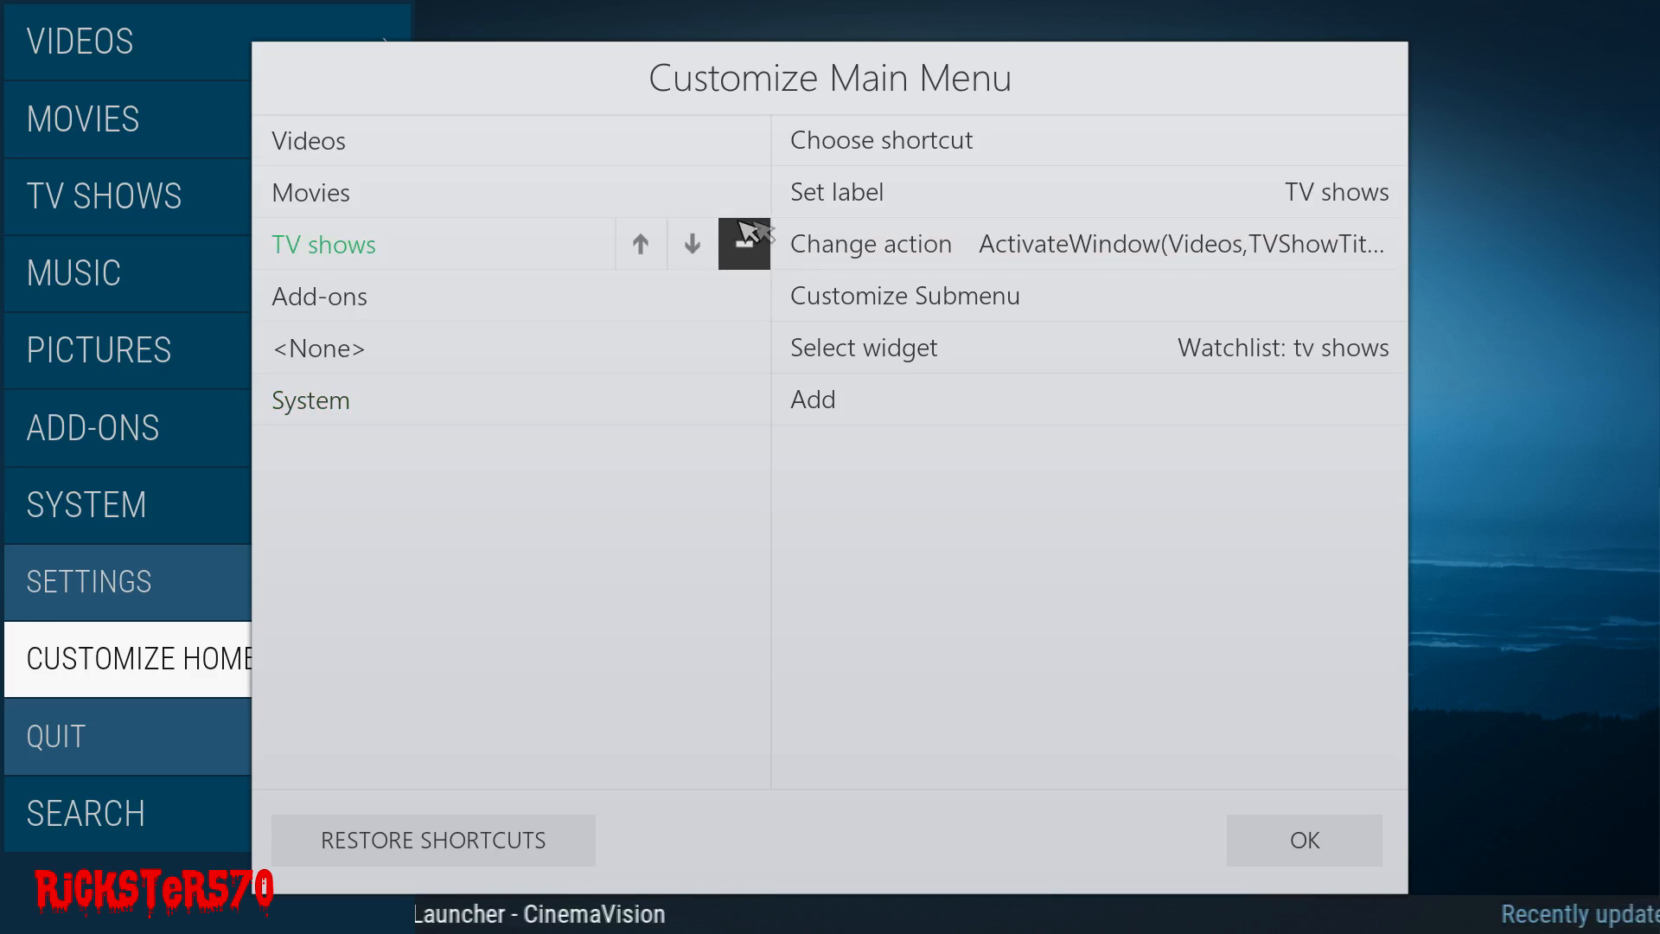
mouse_move(471, 255)
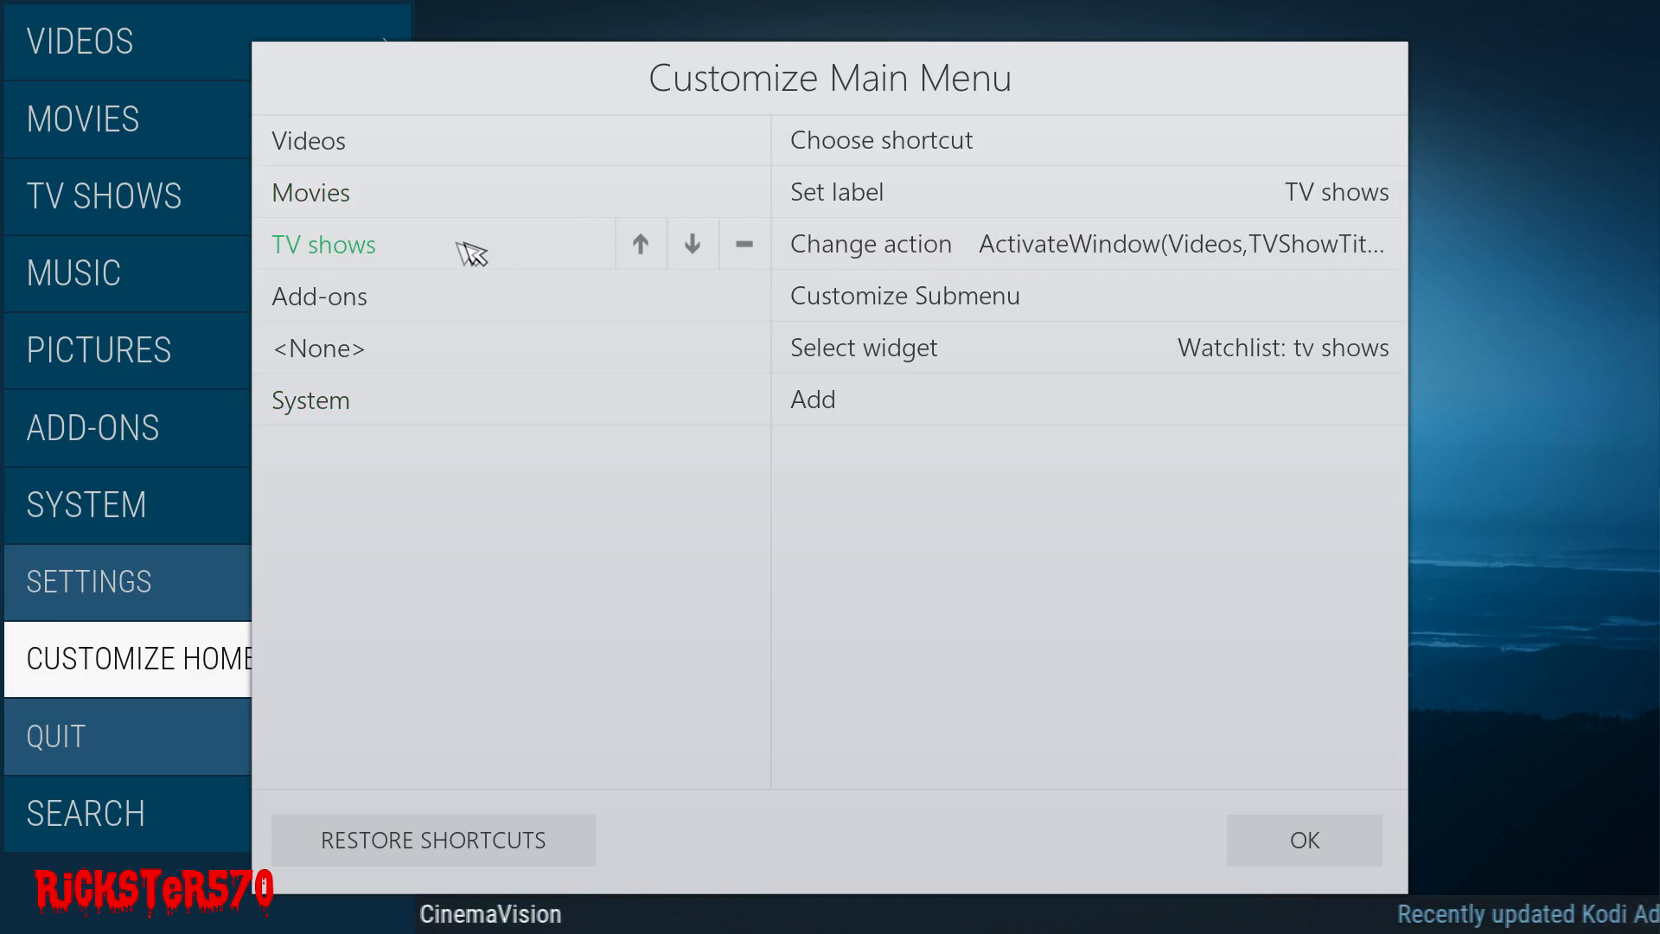
left_click(308, 399)
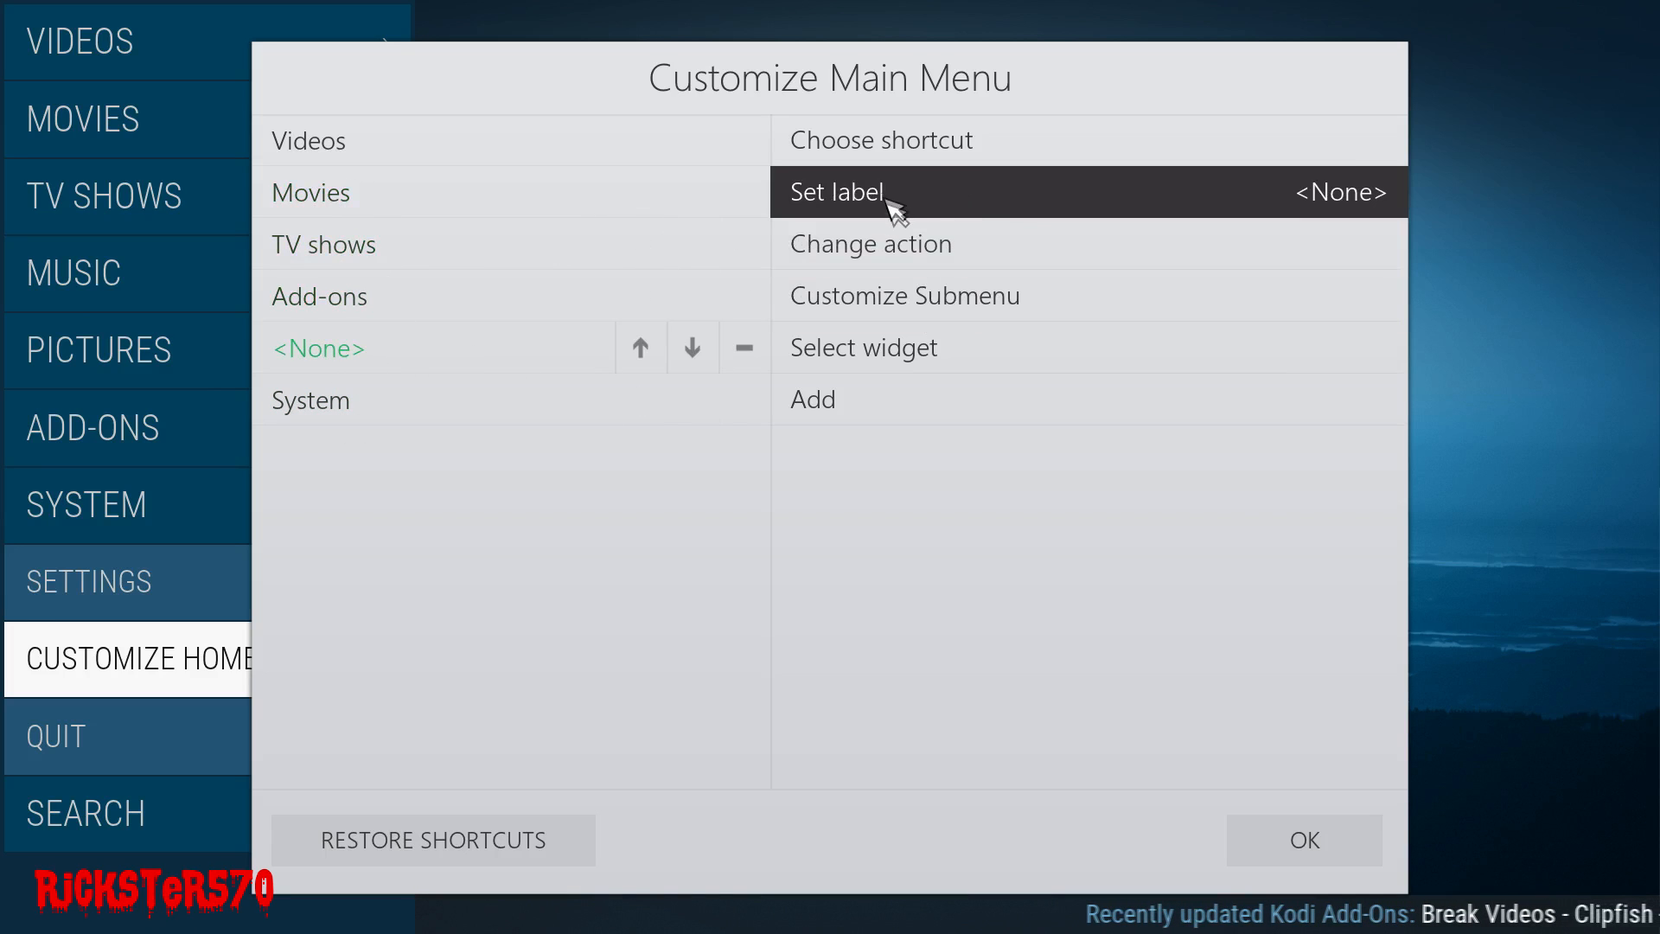
- Label the new menu item STEAM using the on-screen keyboard
left_click(836, 192)
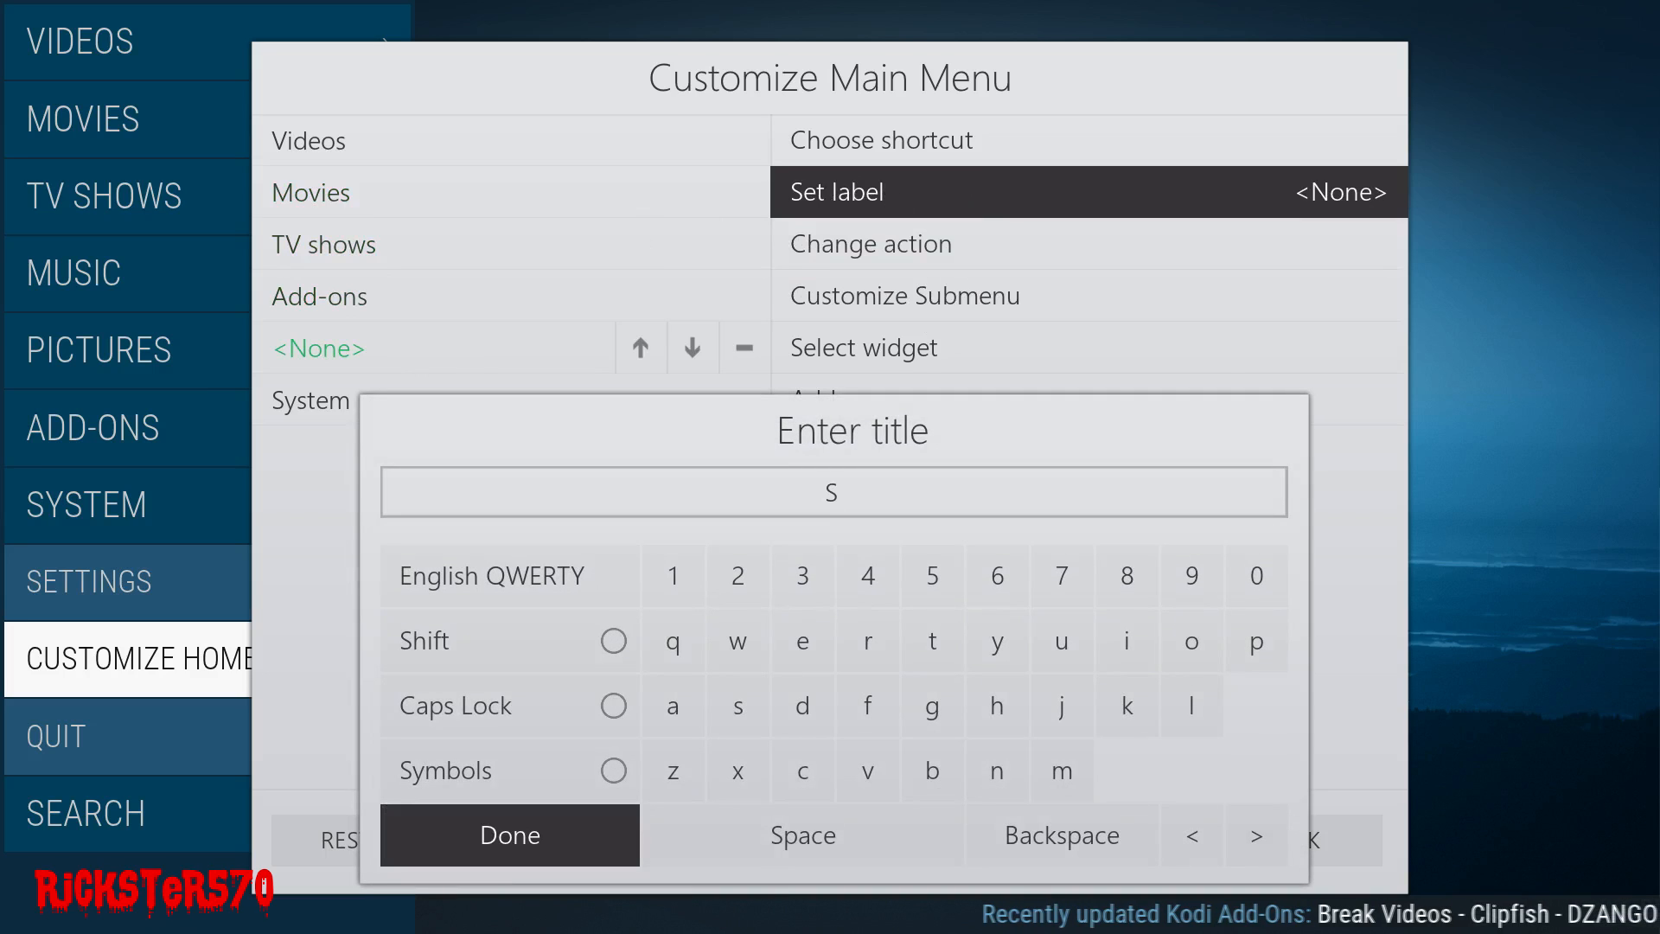
type("team")
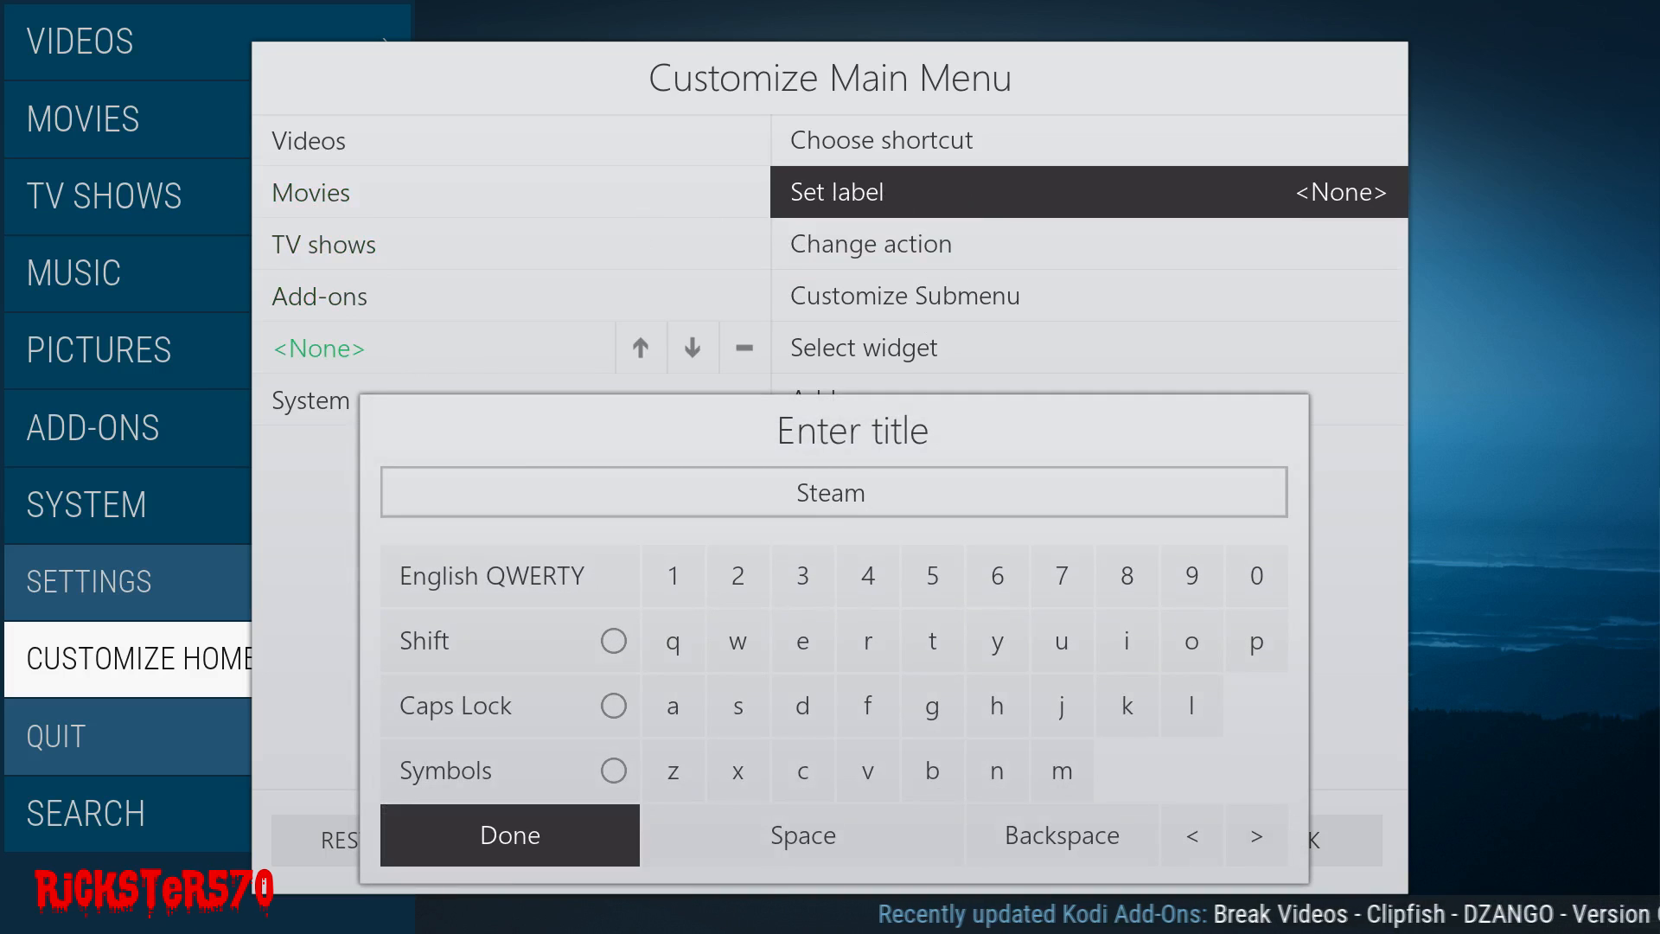
left_click(1060, 835)
type("STEA")
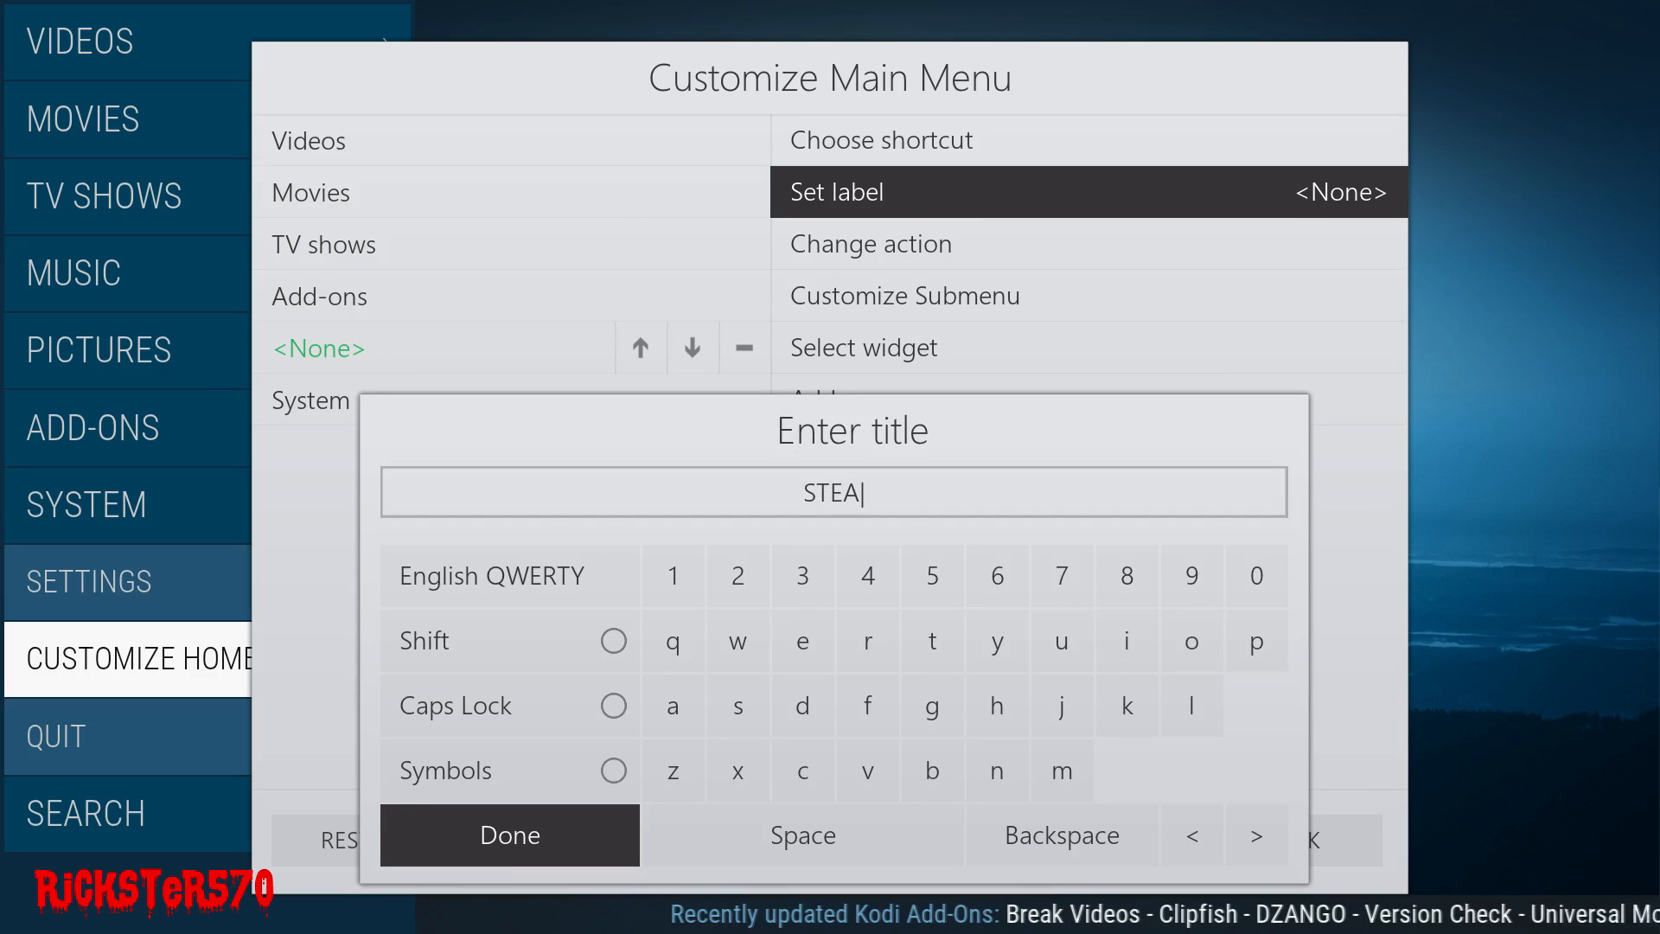
left_click(1061, 769)
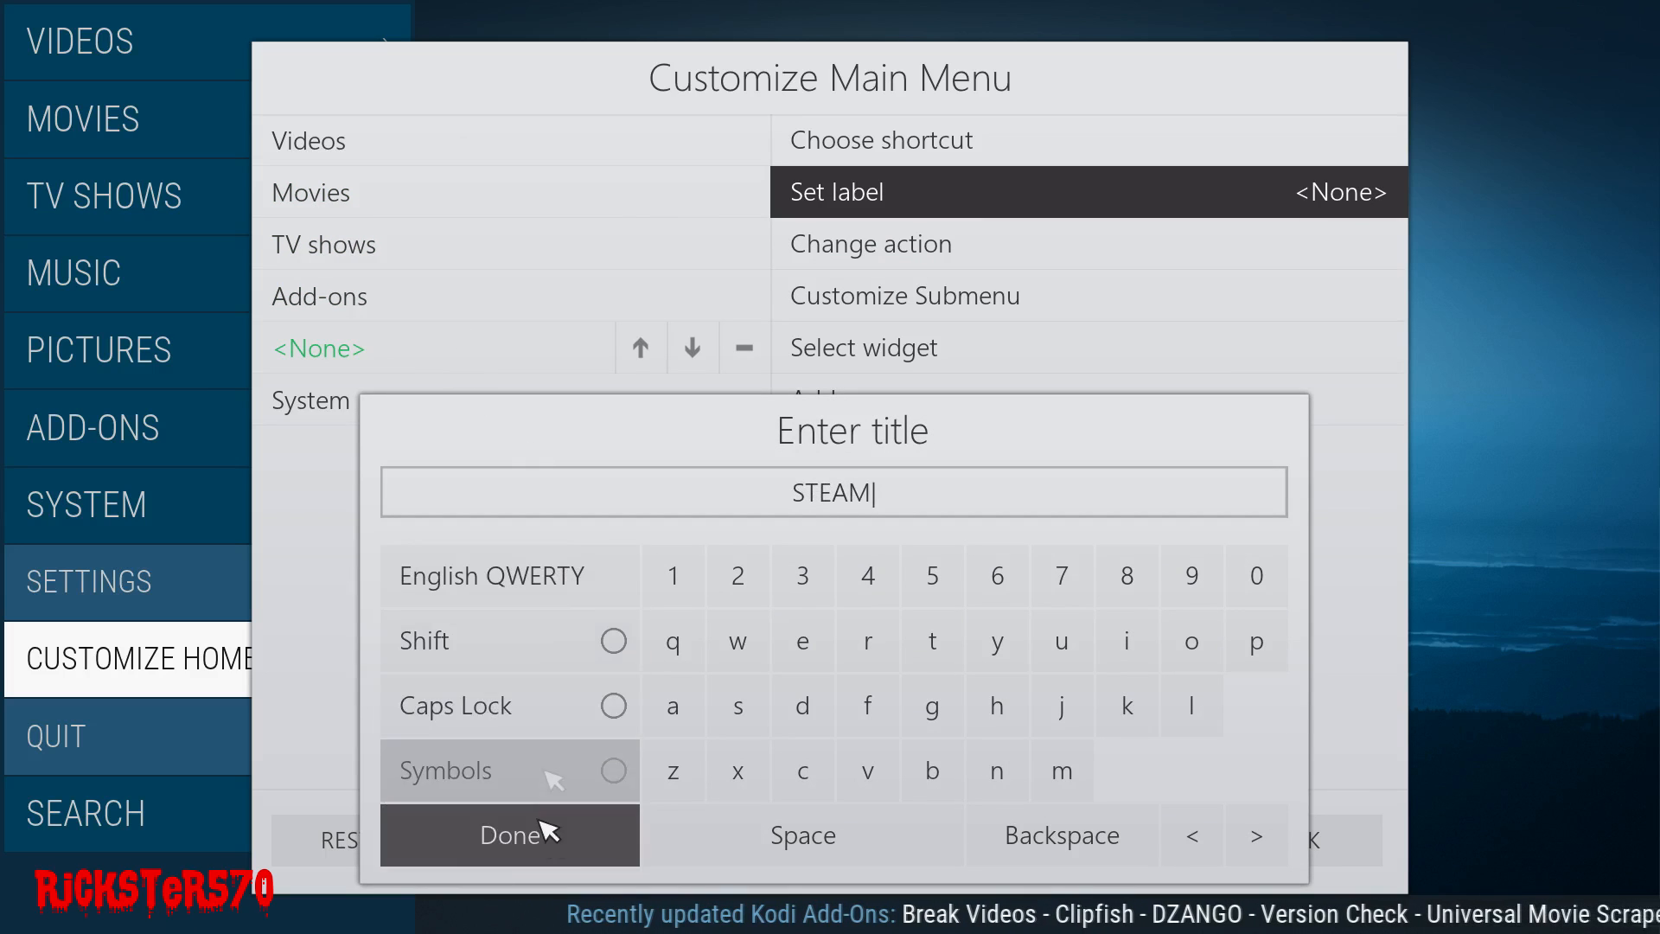
left_click(510, 835)
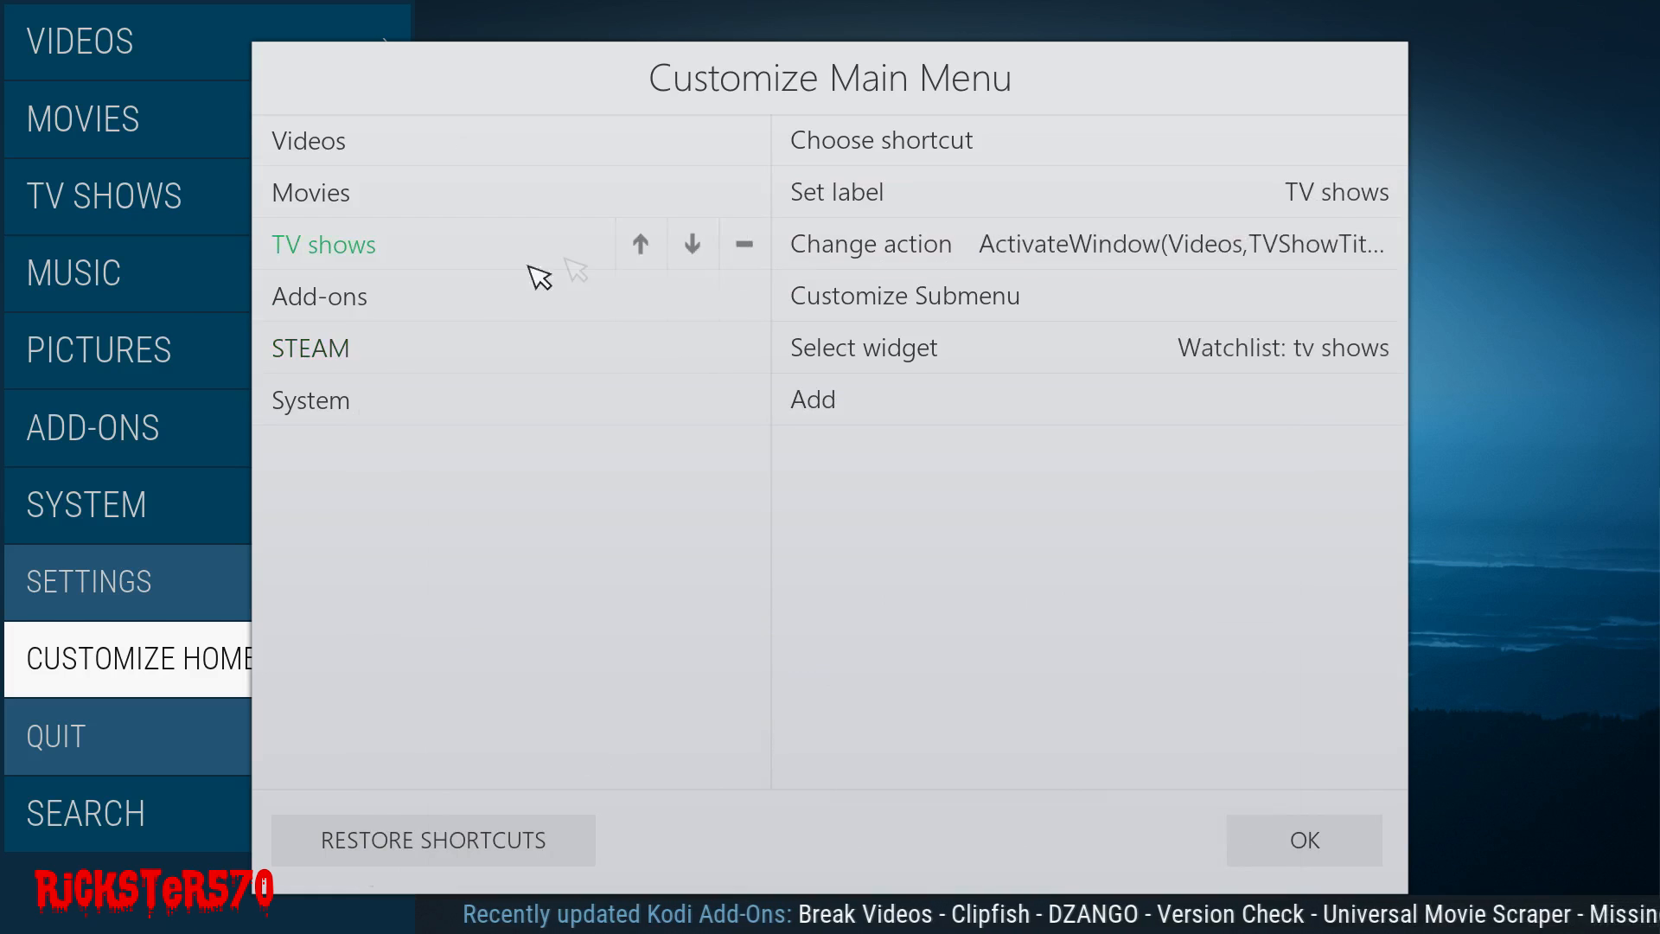
left_click(311, 399)
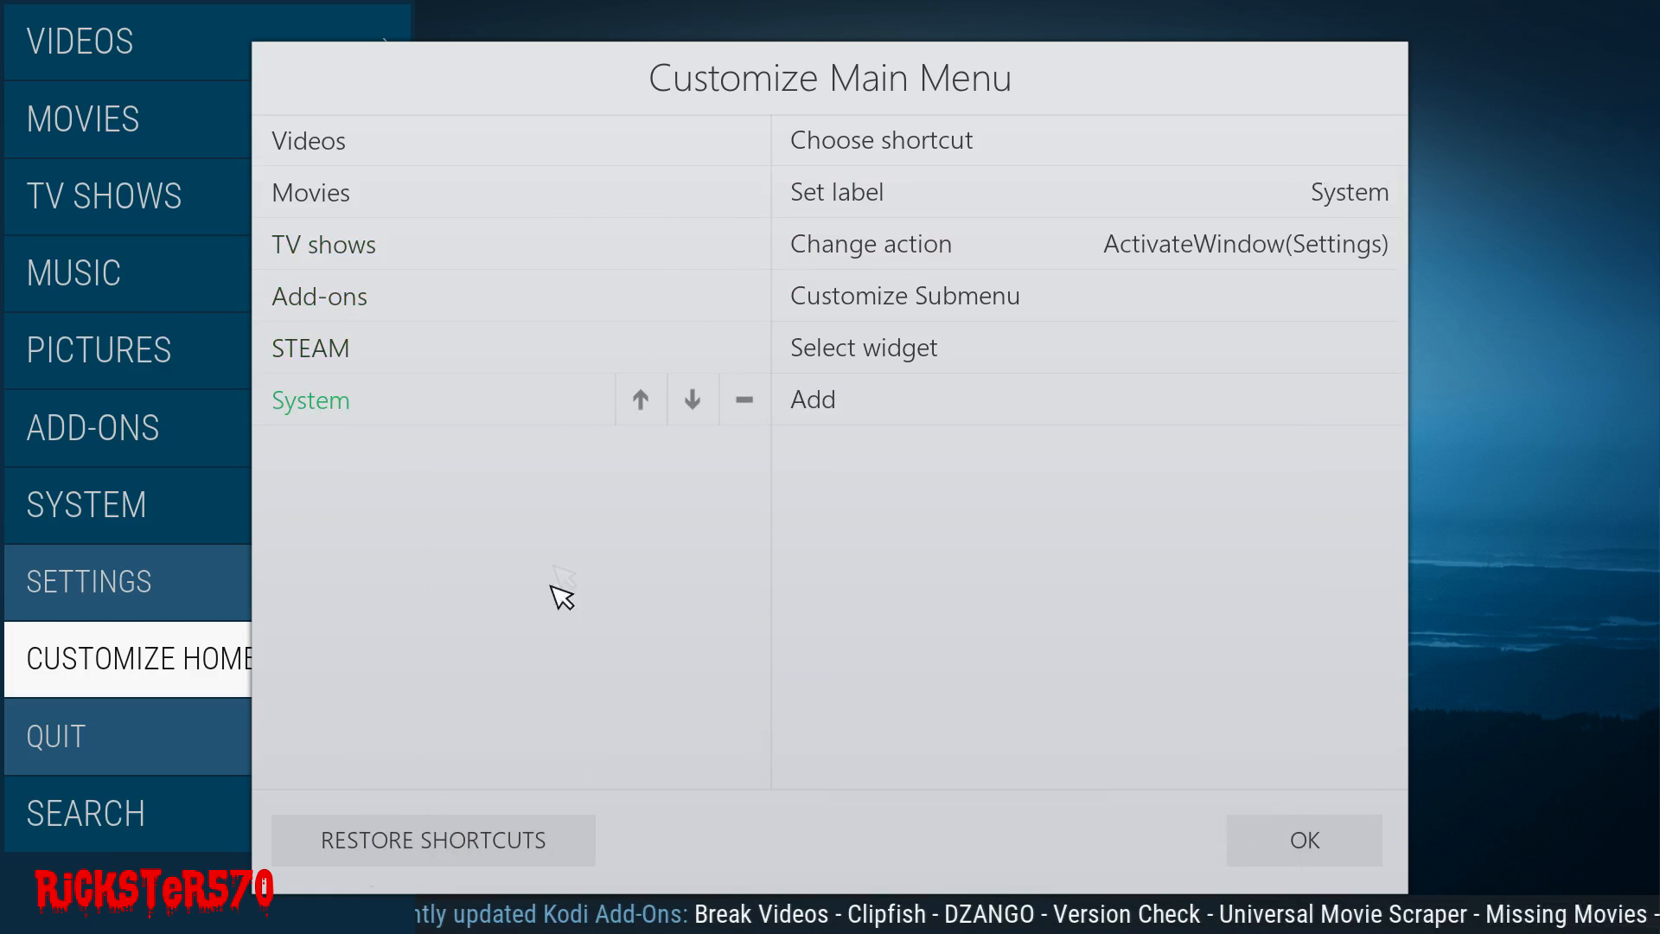
- Save the menu customization and browse the trimmed home menu with STEAM
left_click(1302, 839)
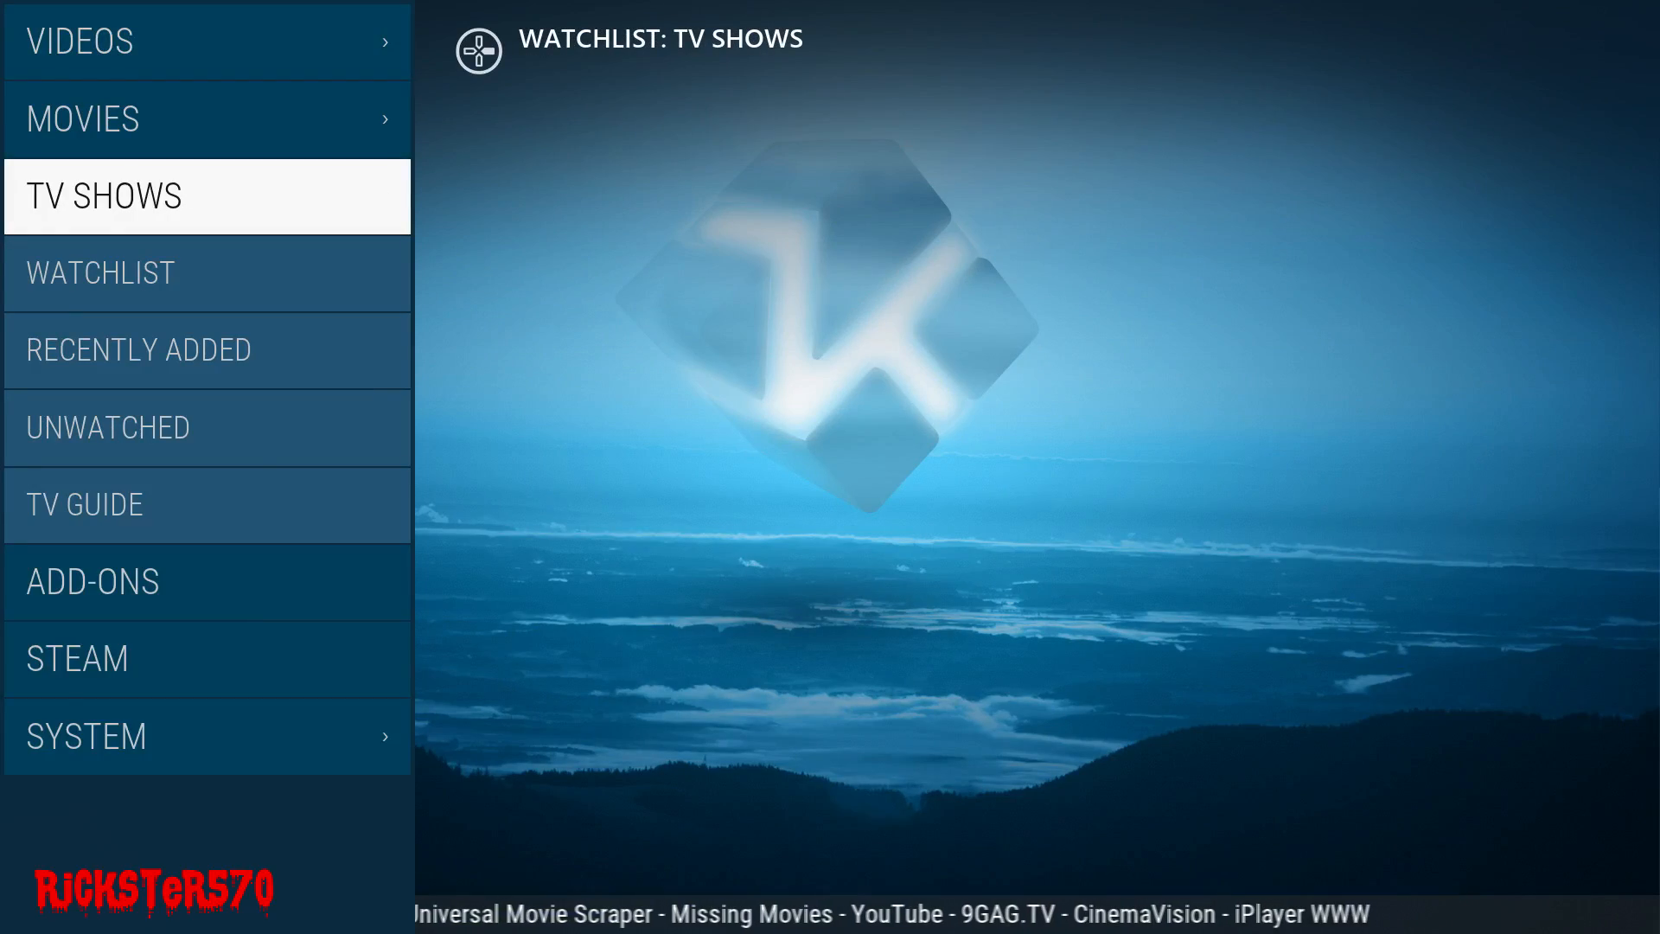
left_click(104, 197)
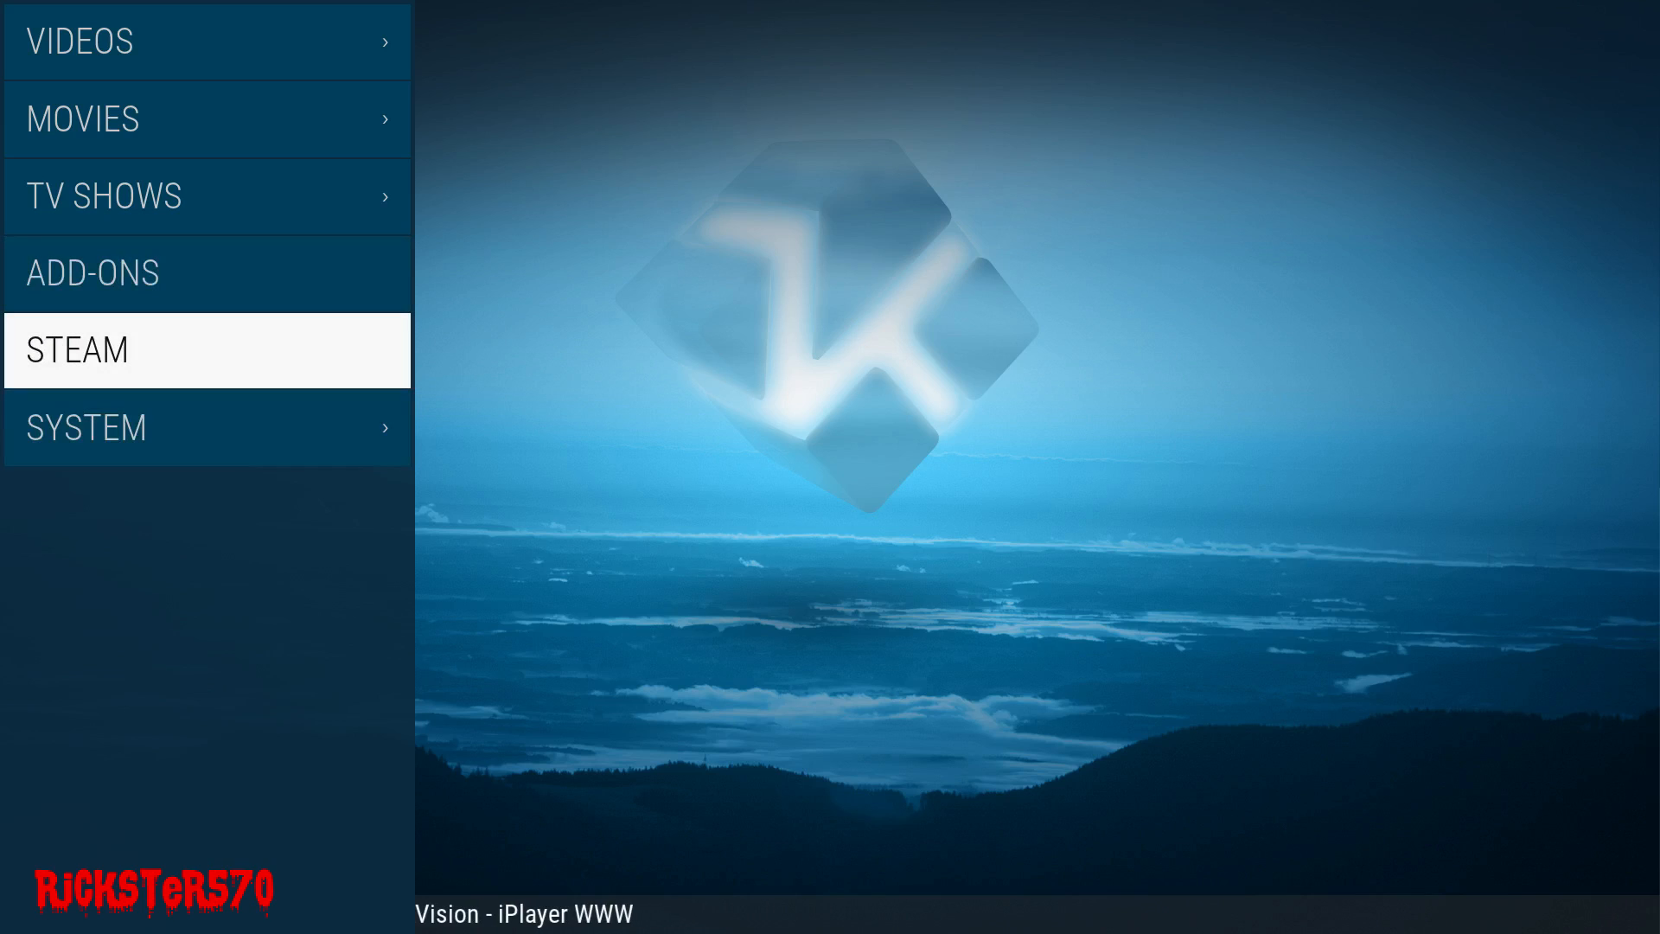
mouse_move(235, 397)
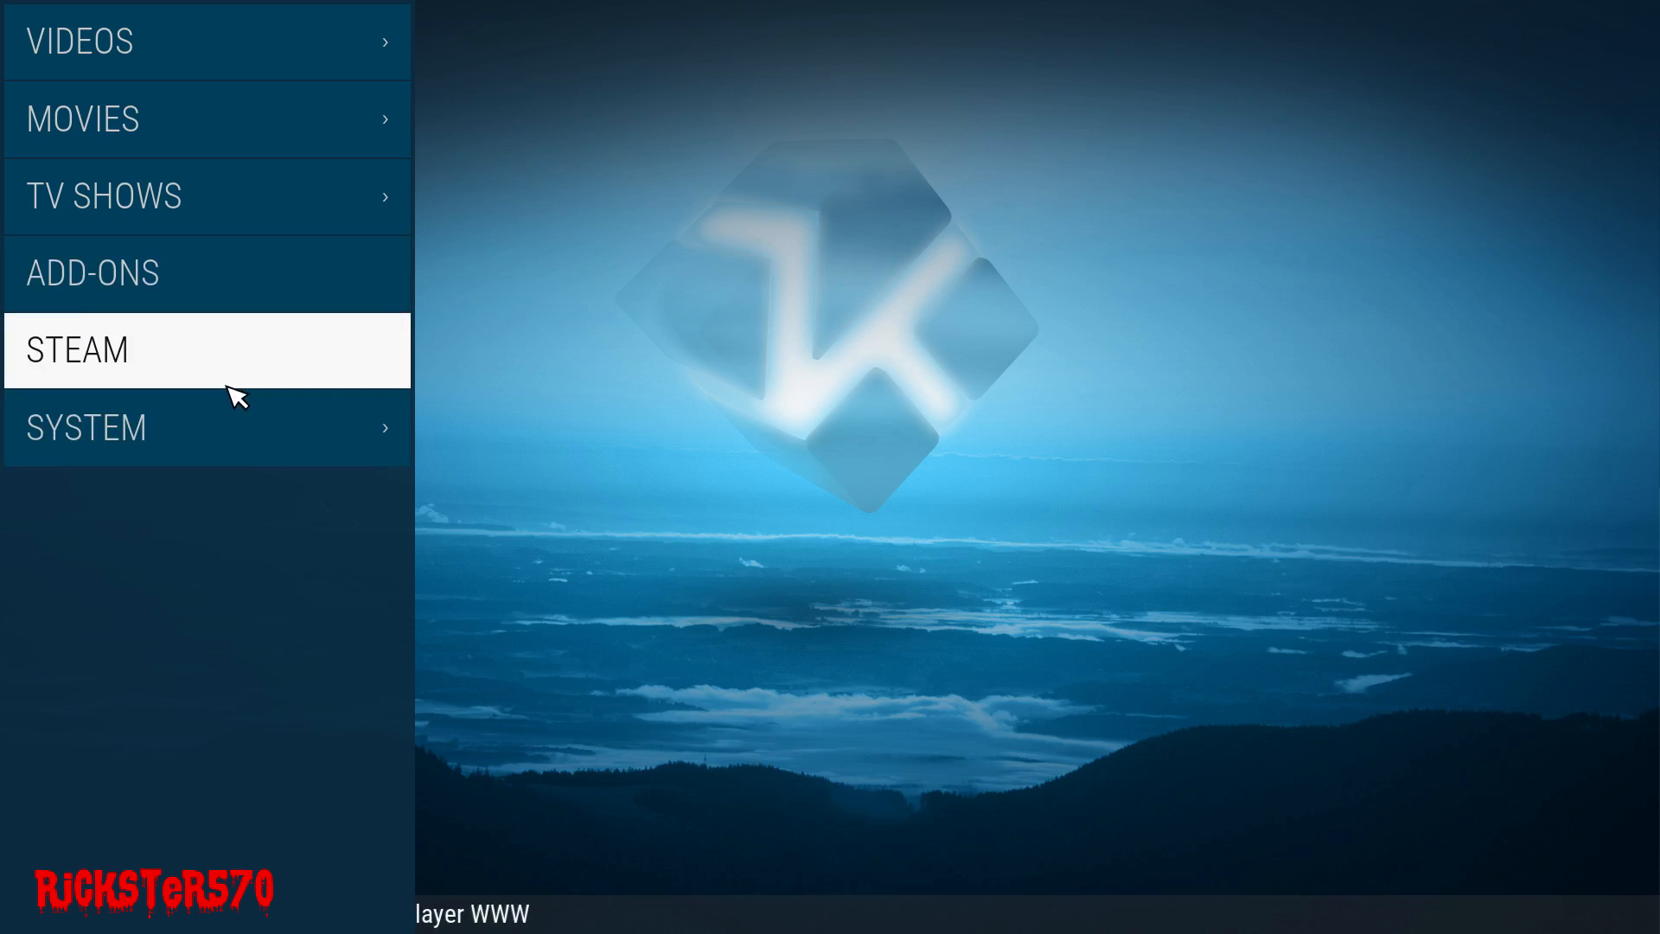
mouse_move(217, 419)
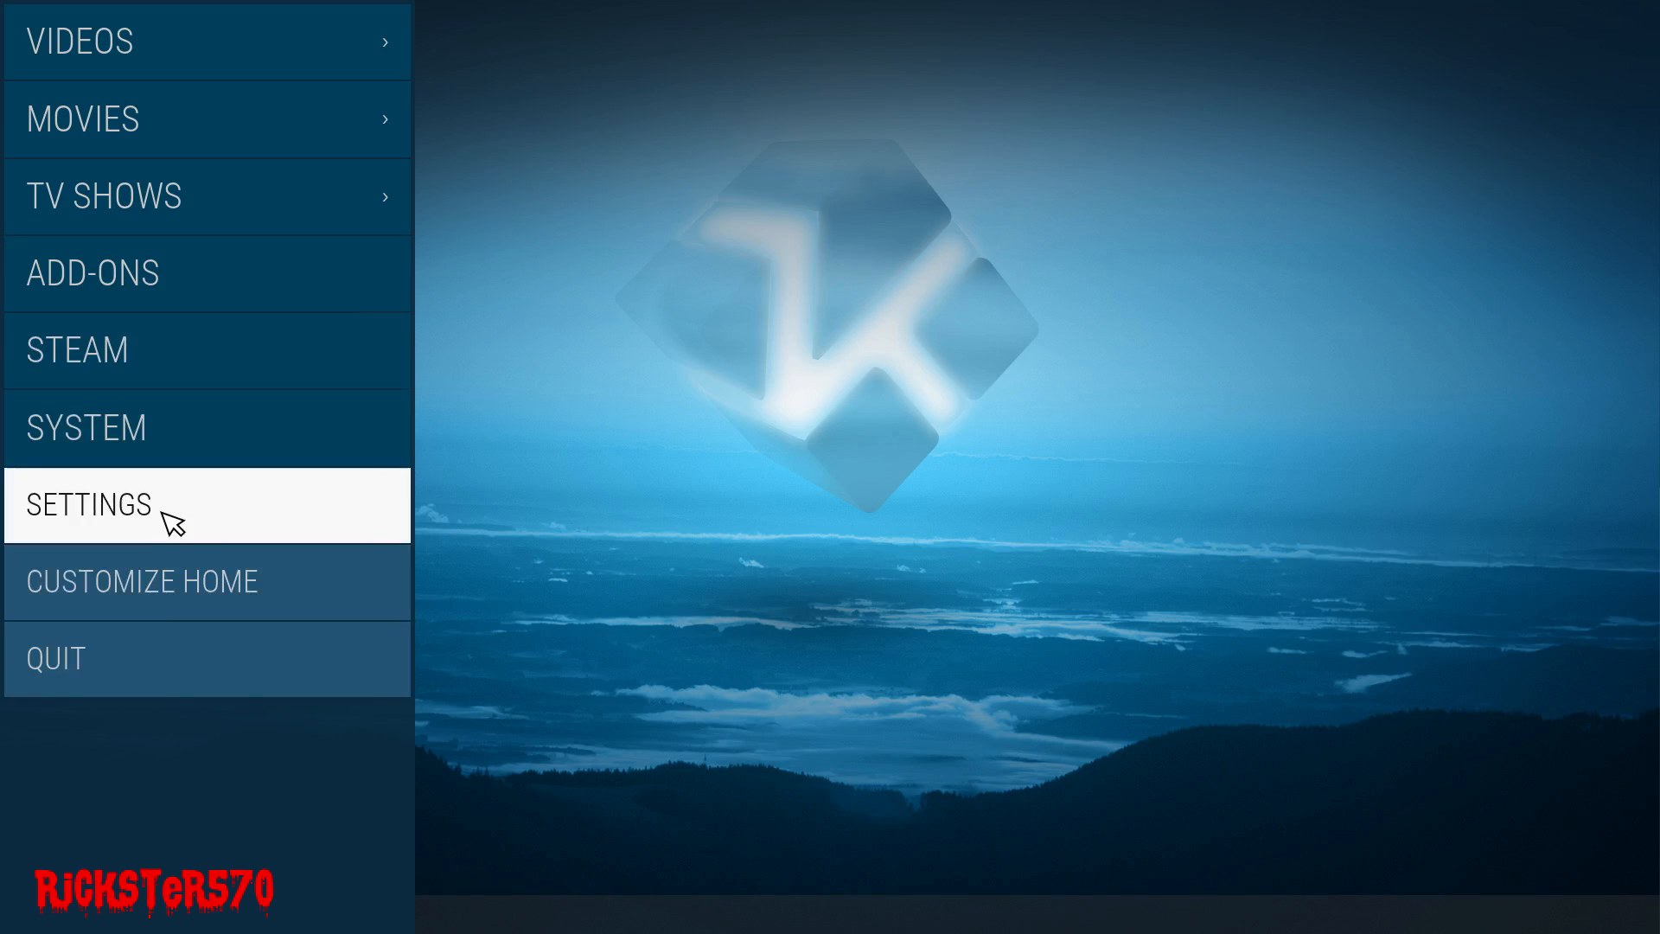
- Give the Add-ons menu item the Steam launcher add-on shortcut and save
left_click(89, 504)
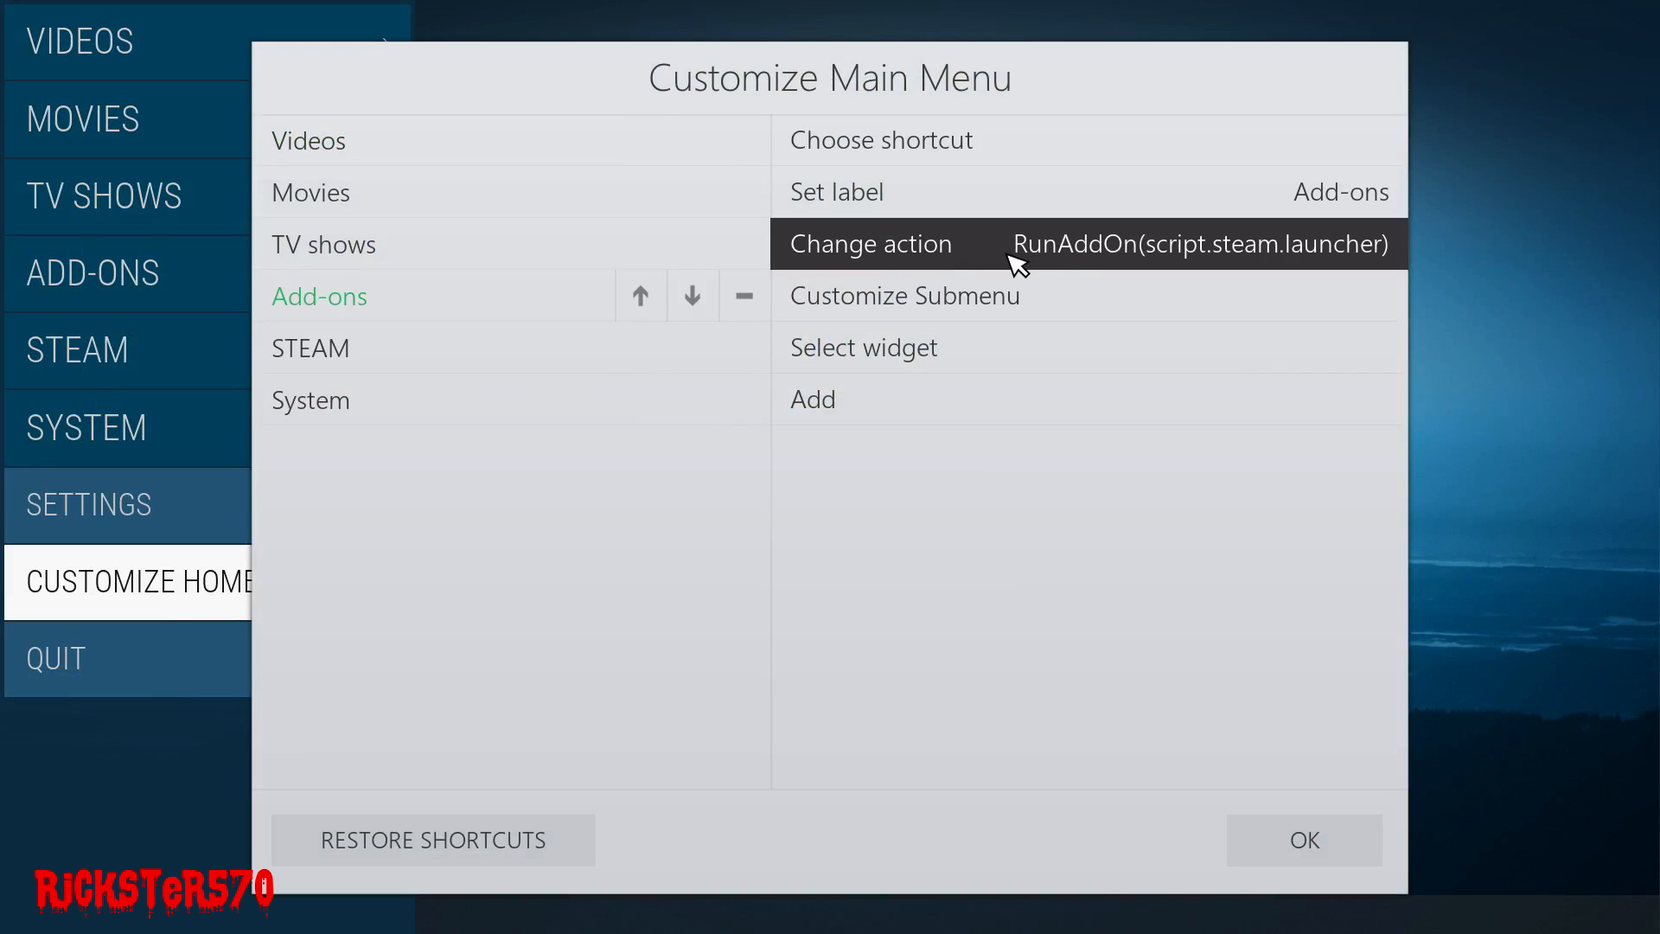
mouse_move(954, 269)
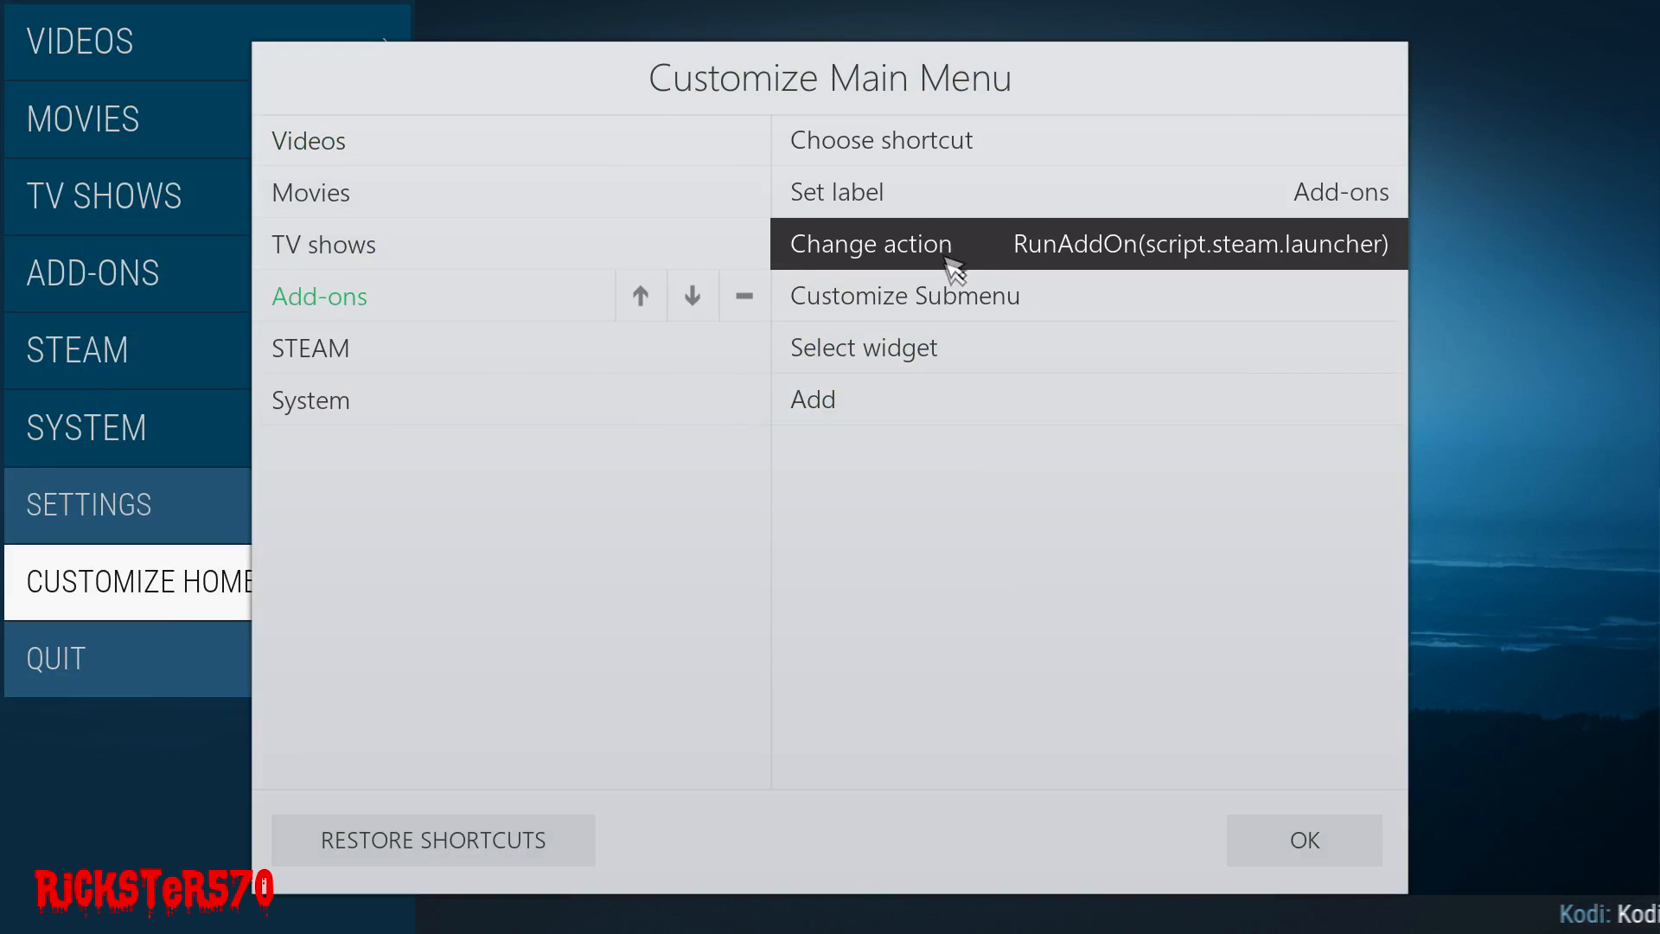
mouse_move(900, 164)
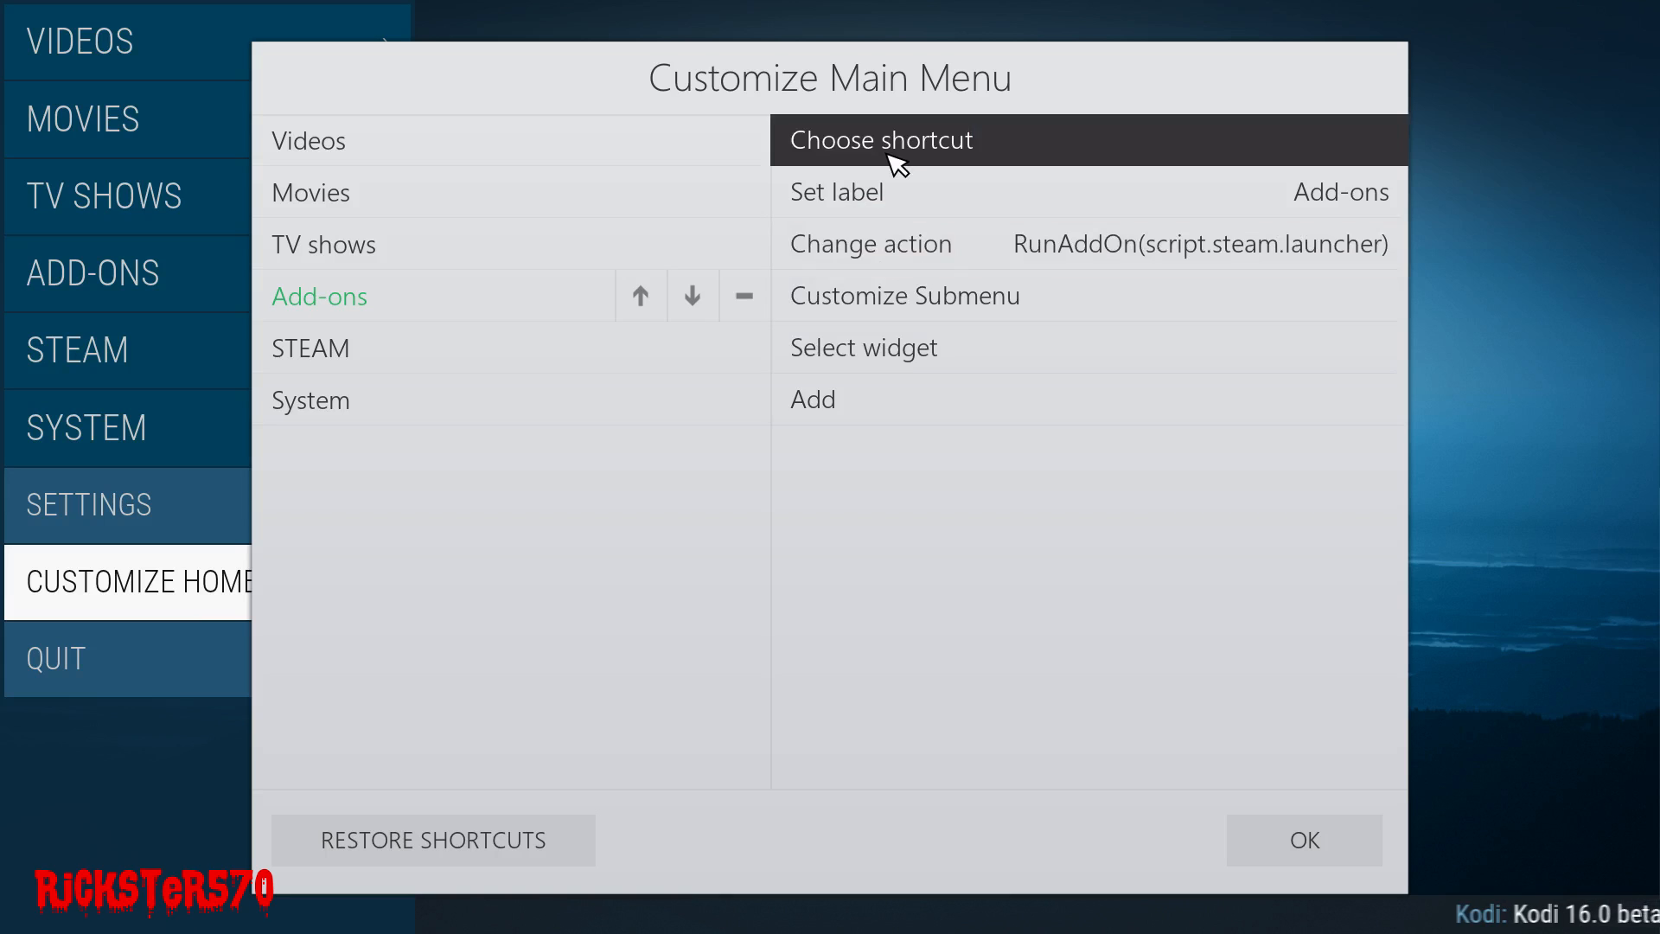
mouse_move(1006, 243)
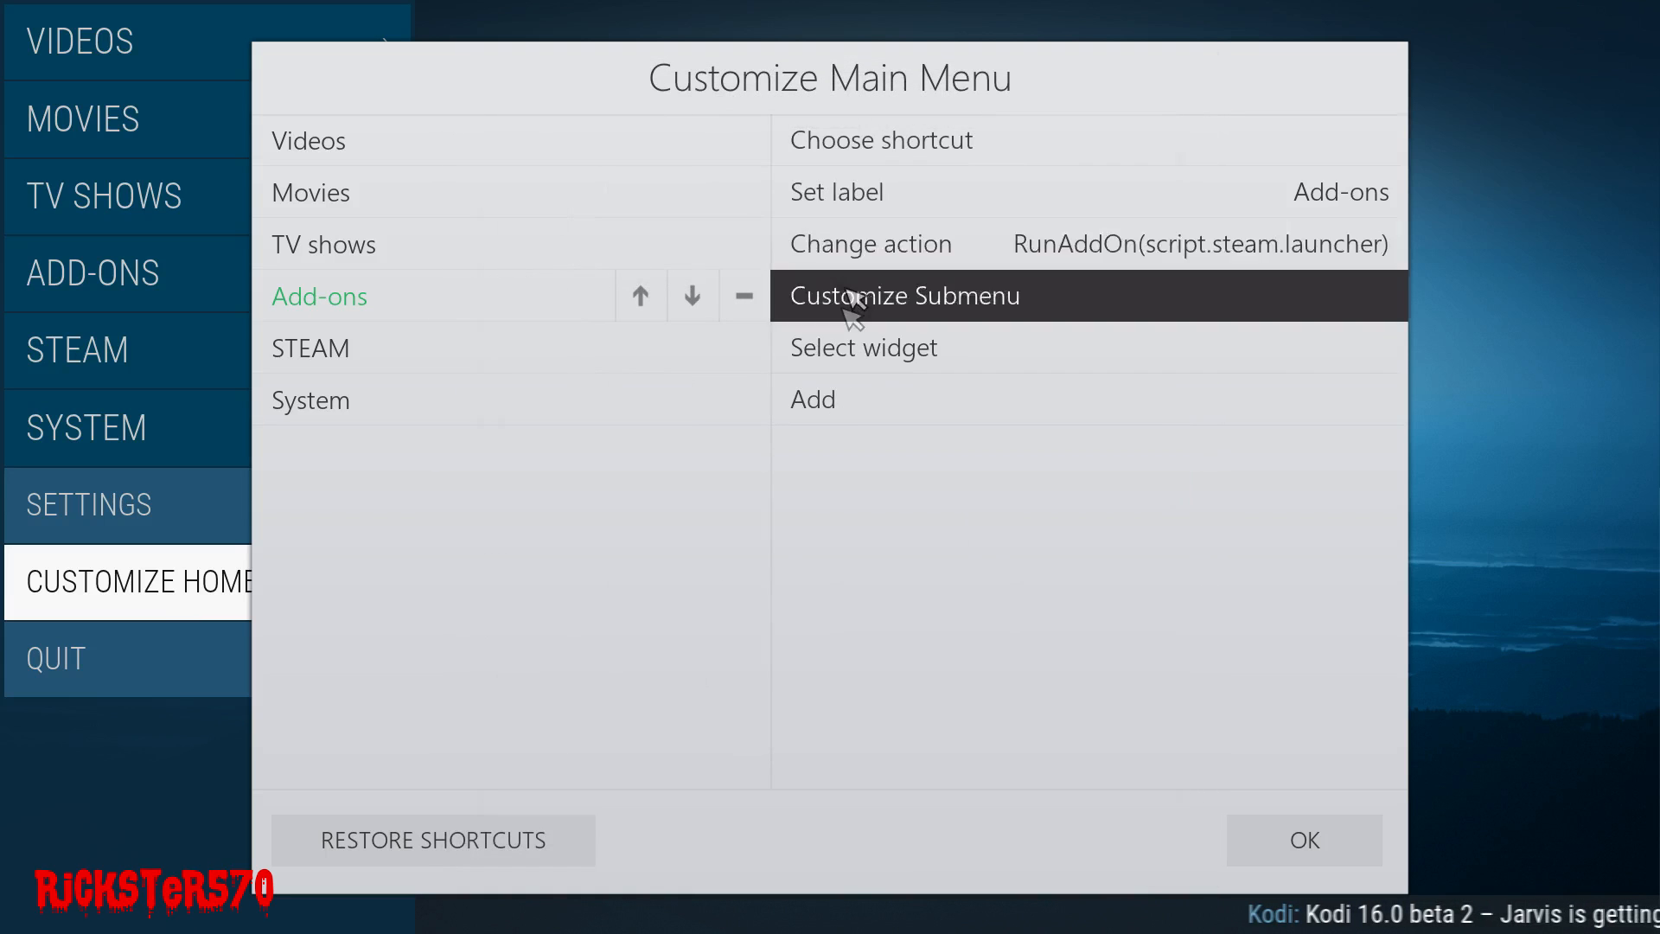
left_click(880, 140)
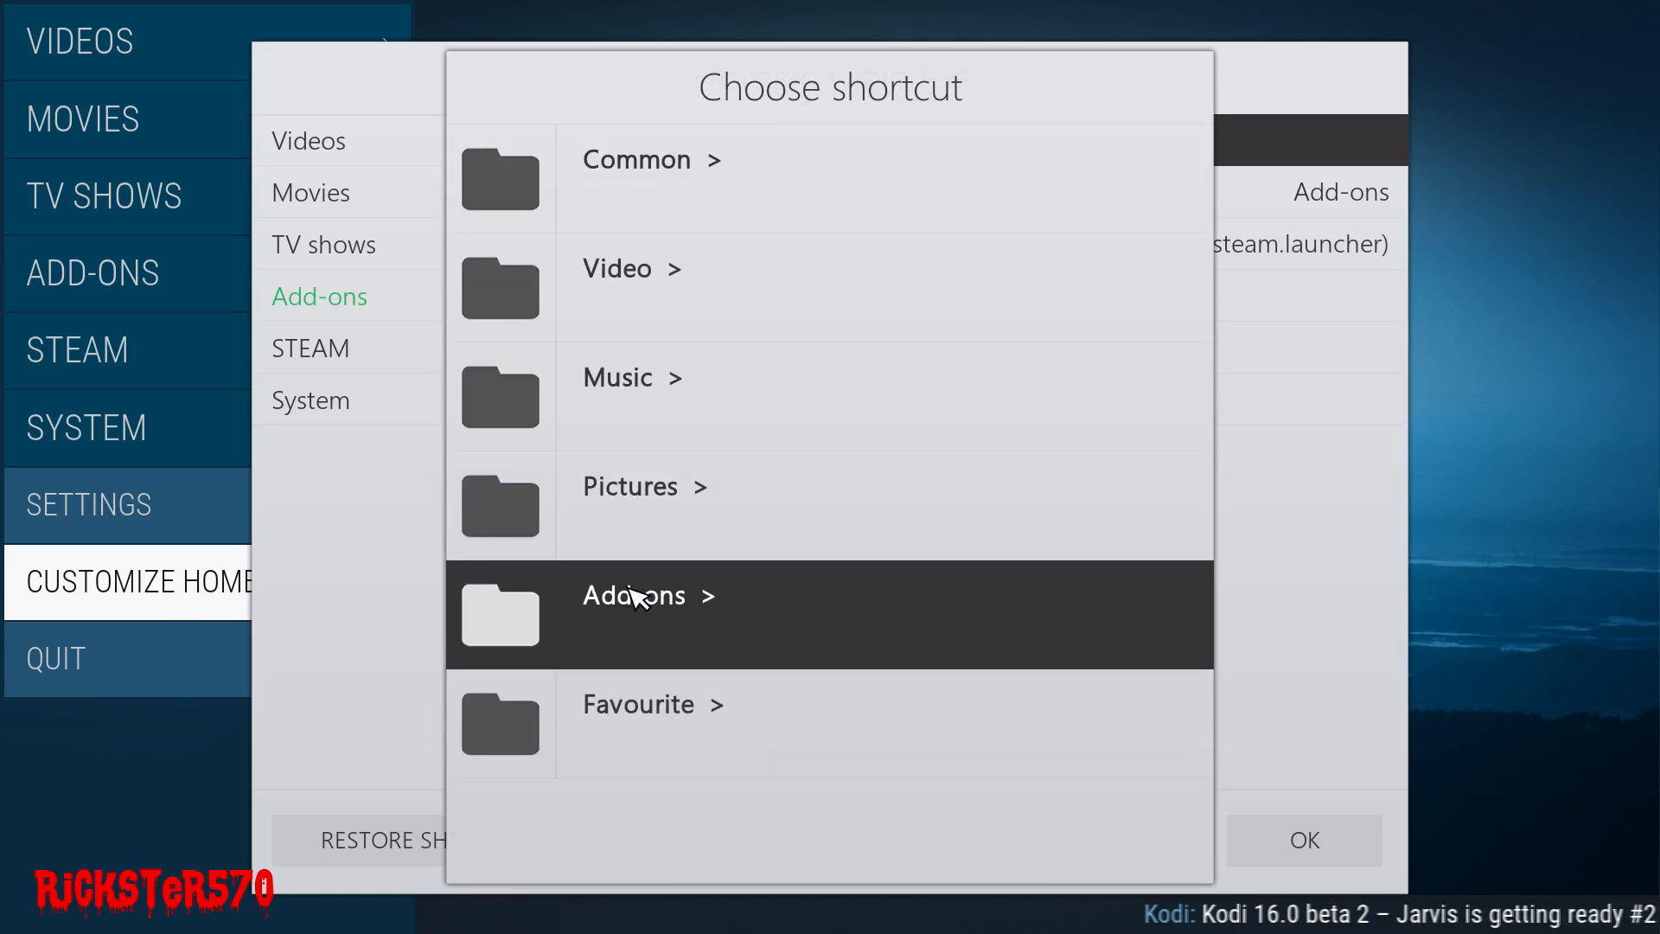
mouse_move(617, 680)
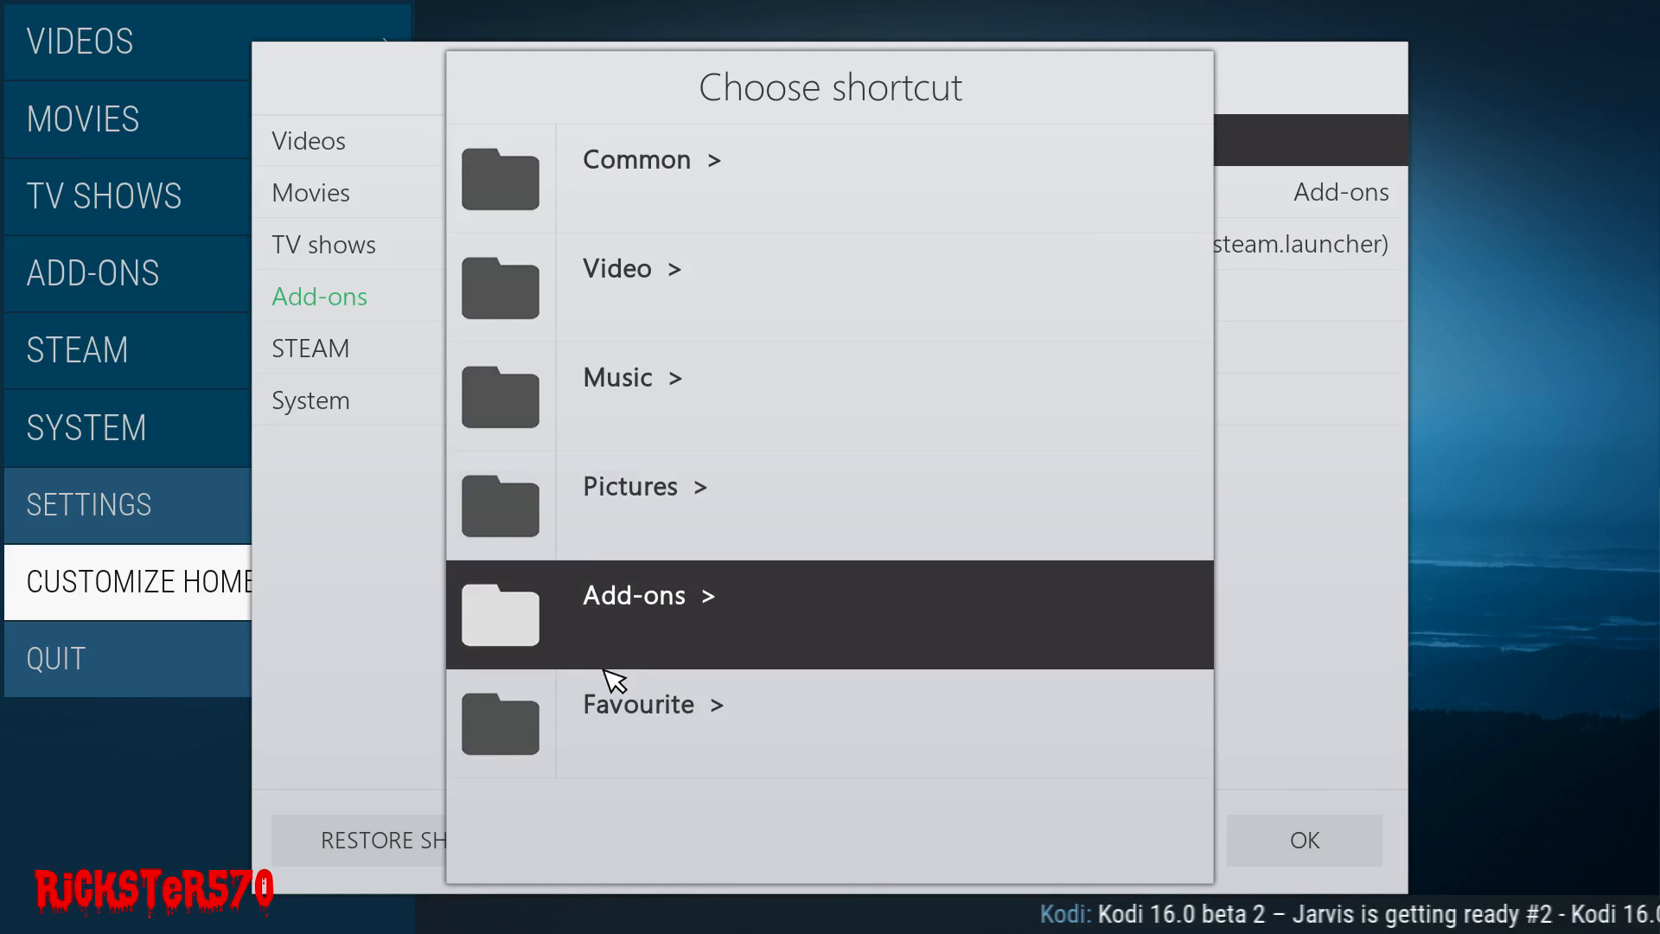
left_click(633, 594)
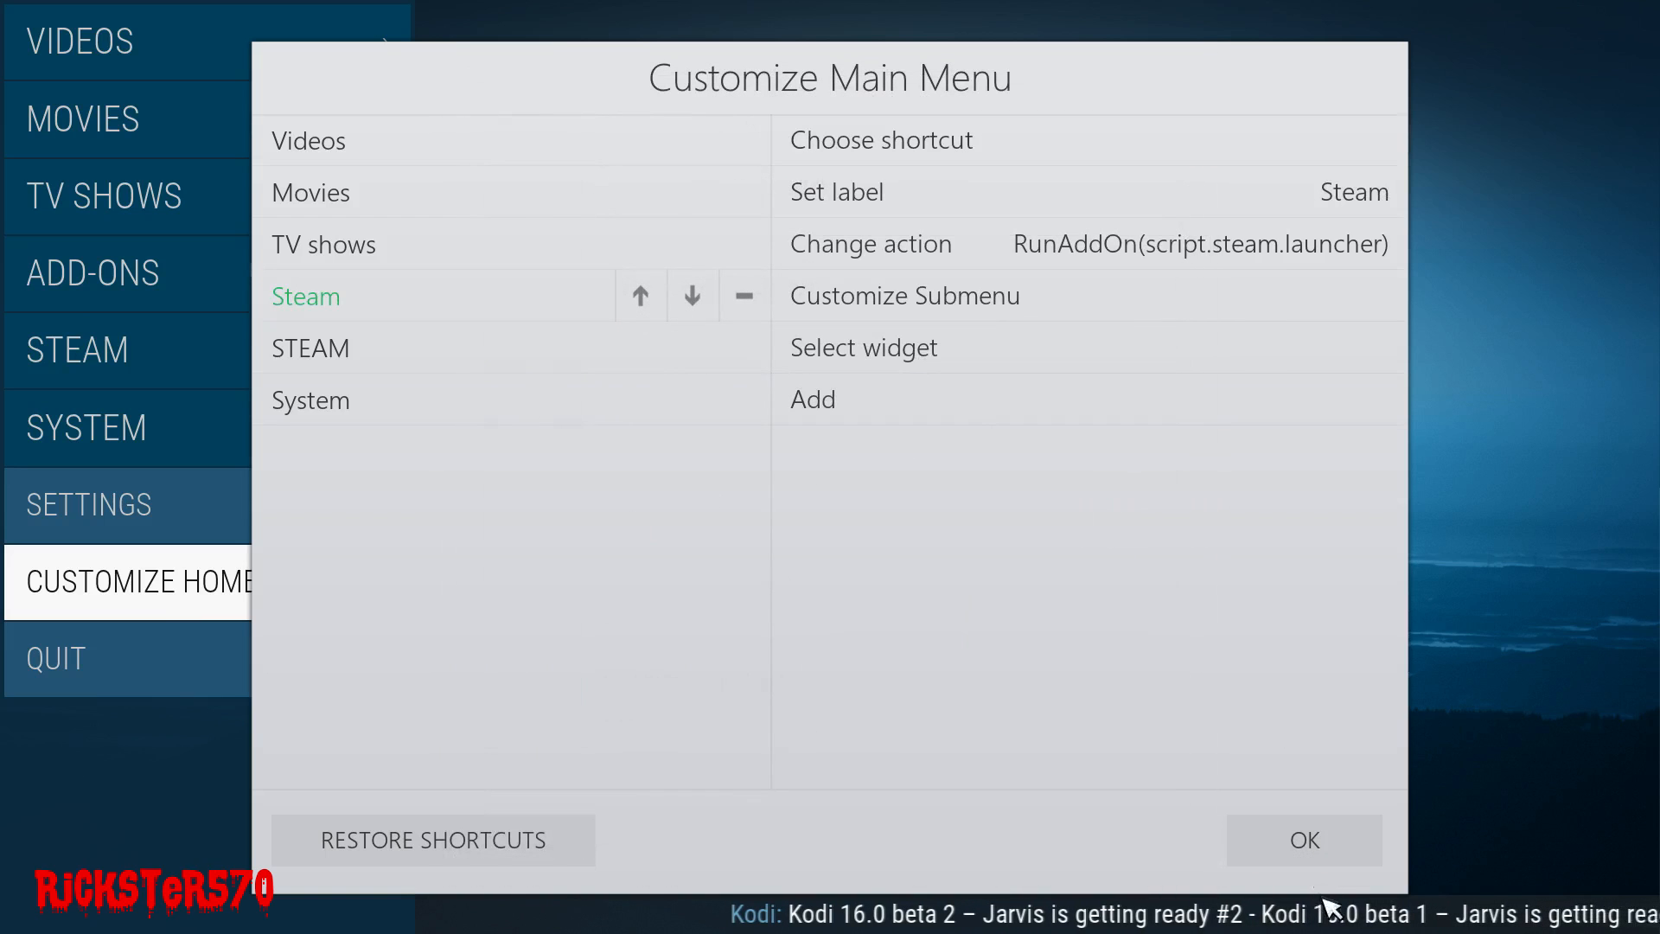
left_click(1303, 840)
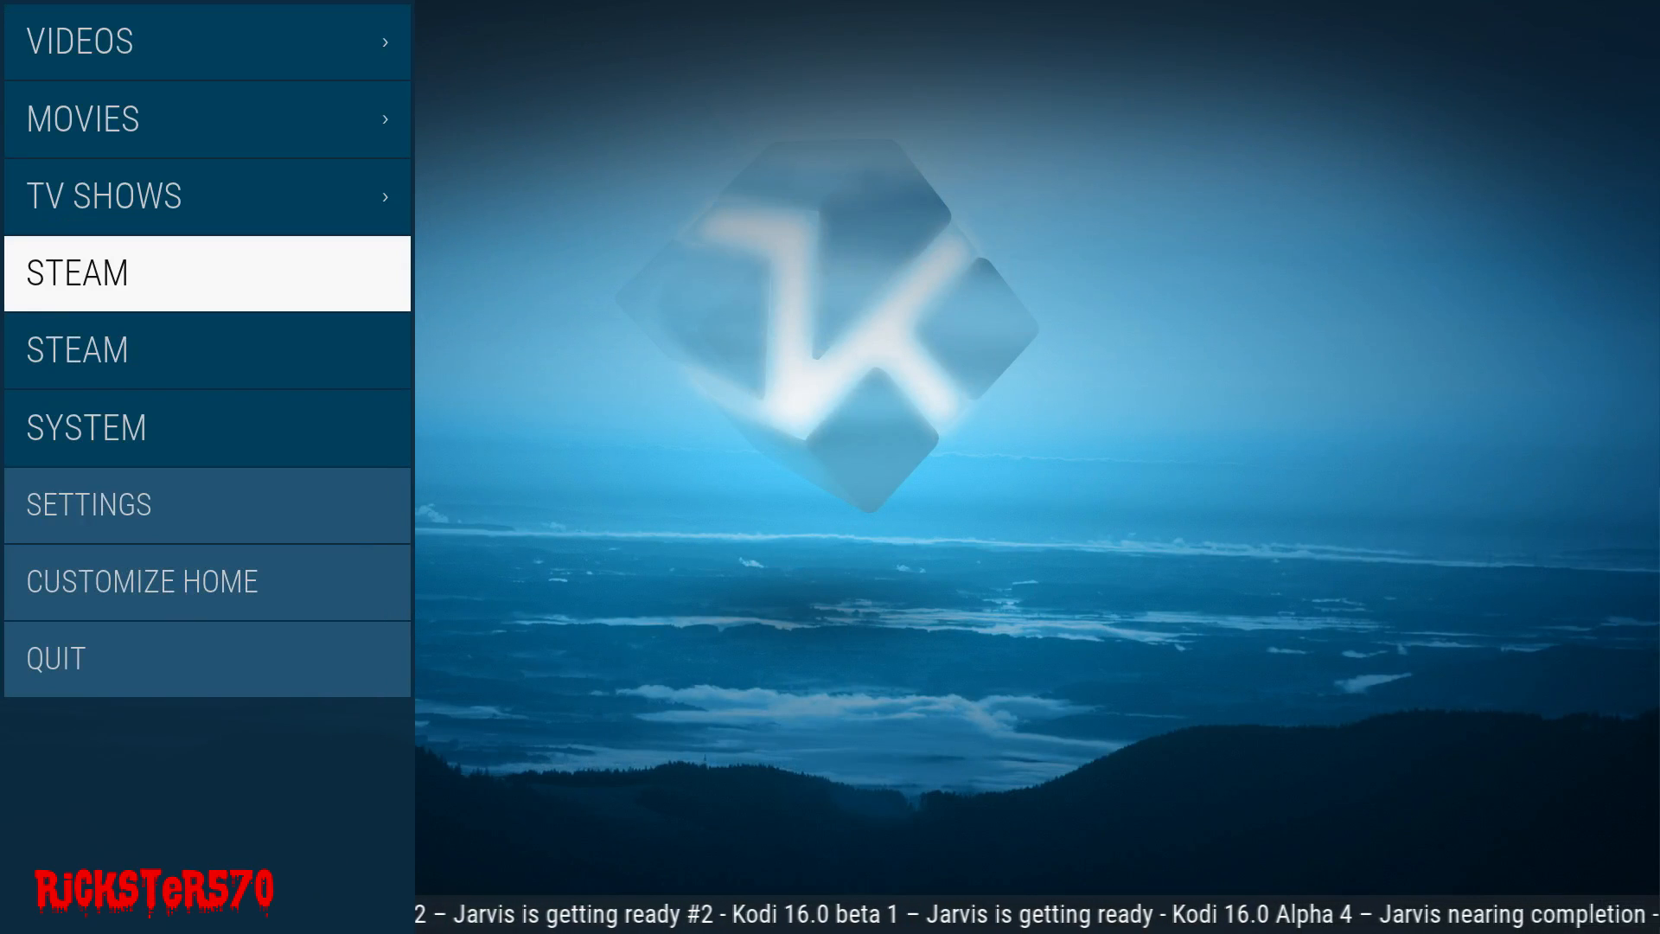
- Launch Steam Big Picture from Kodi's STEAM home menu entry
left_click(142, 580)
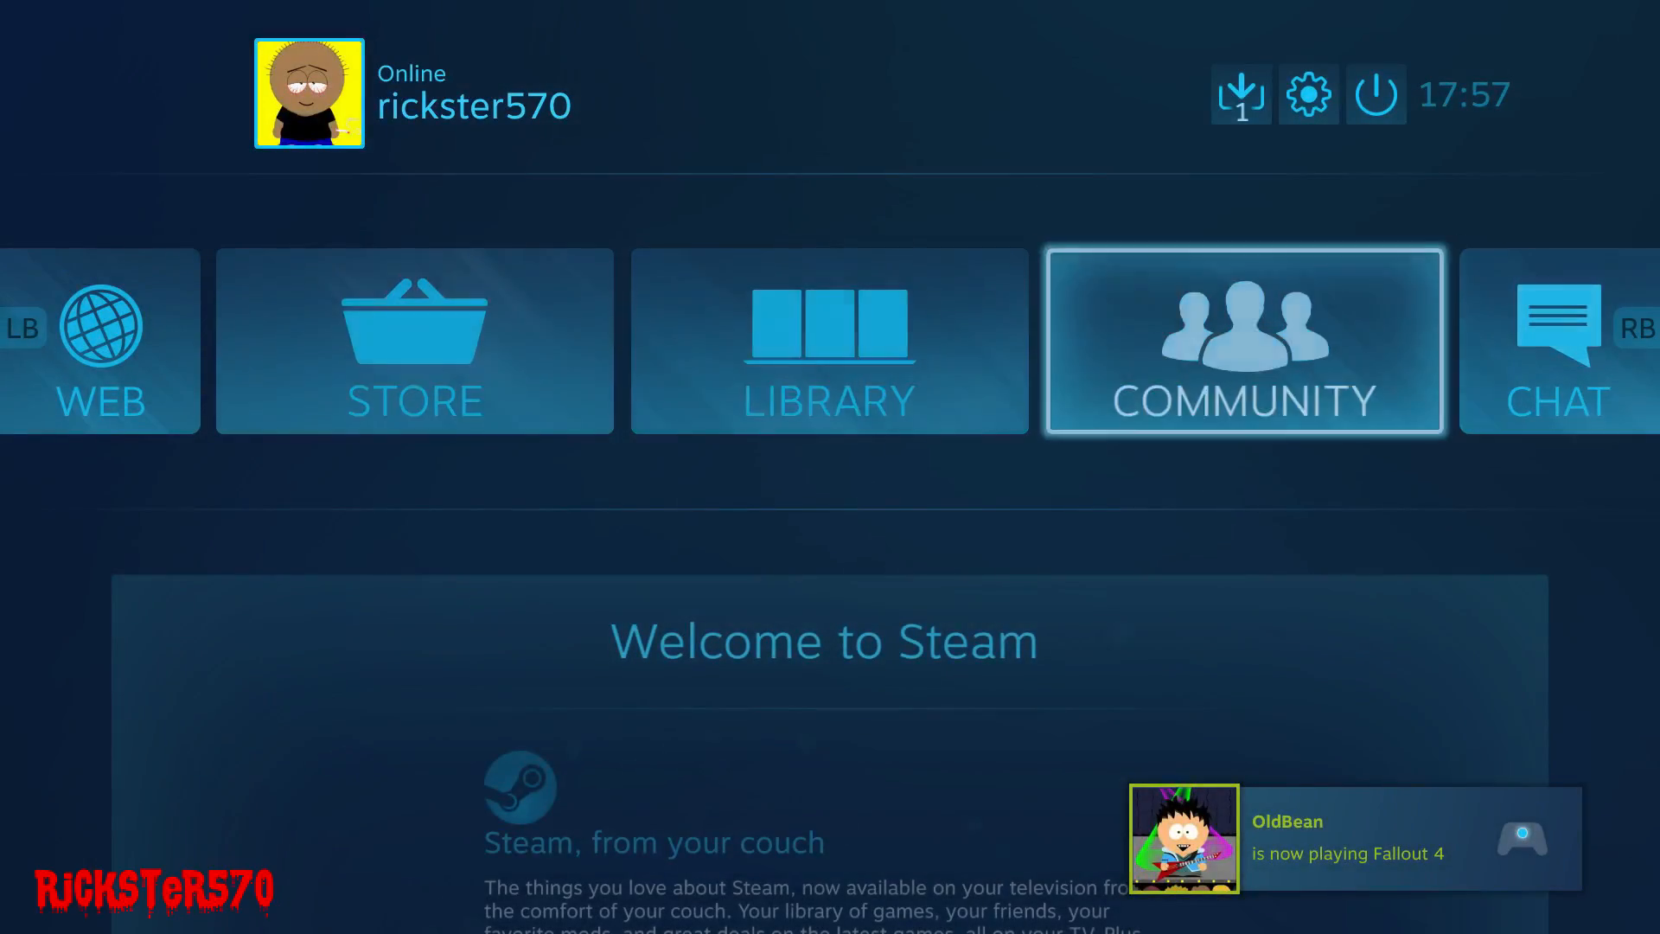
- Browse the Steam game library, return home, then exit Steam from the power menu
left_click(829, 340)
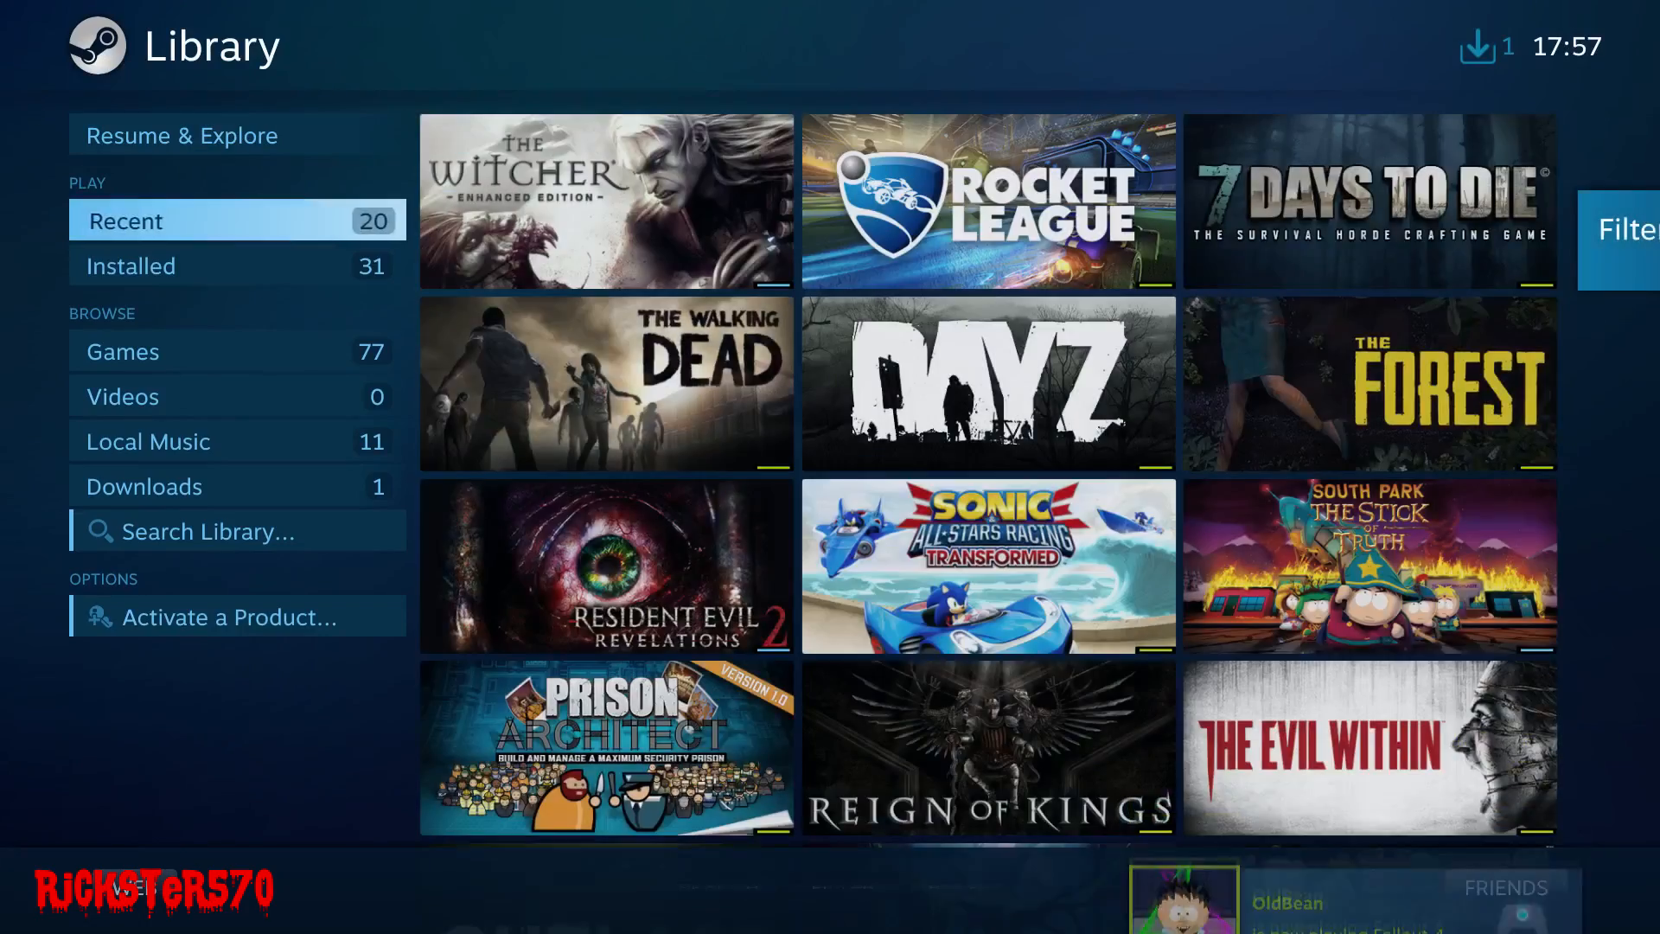
left_click(180, 135)
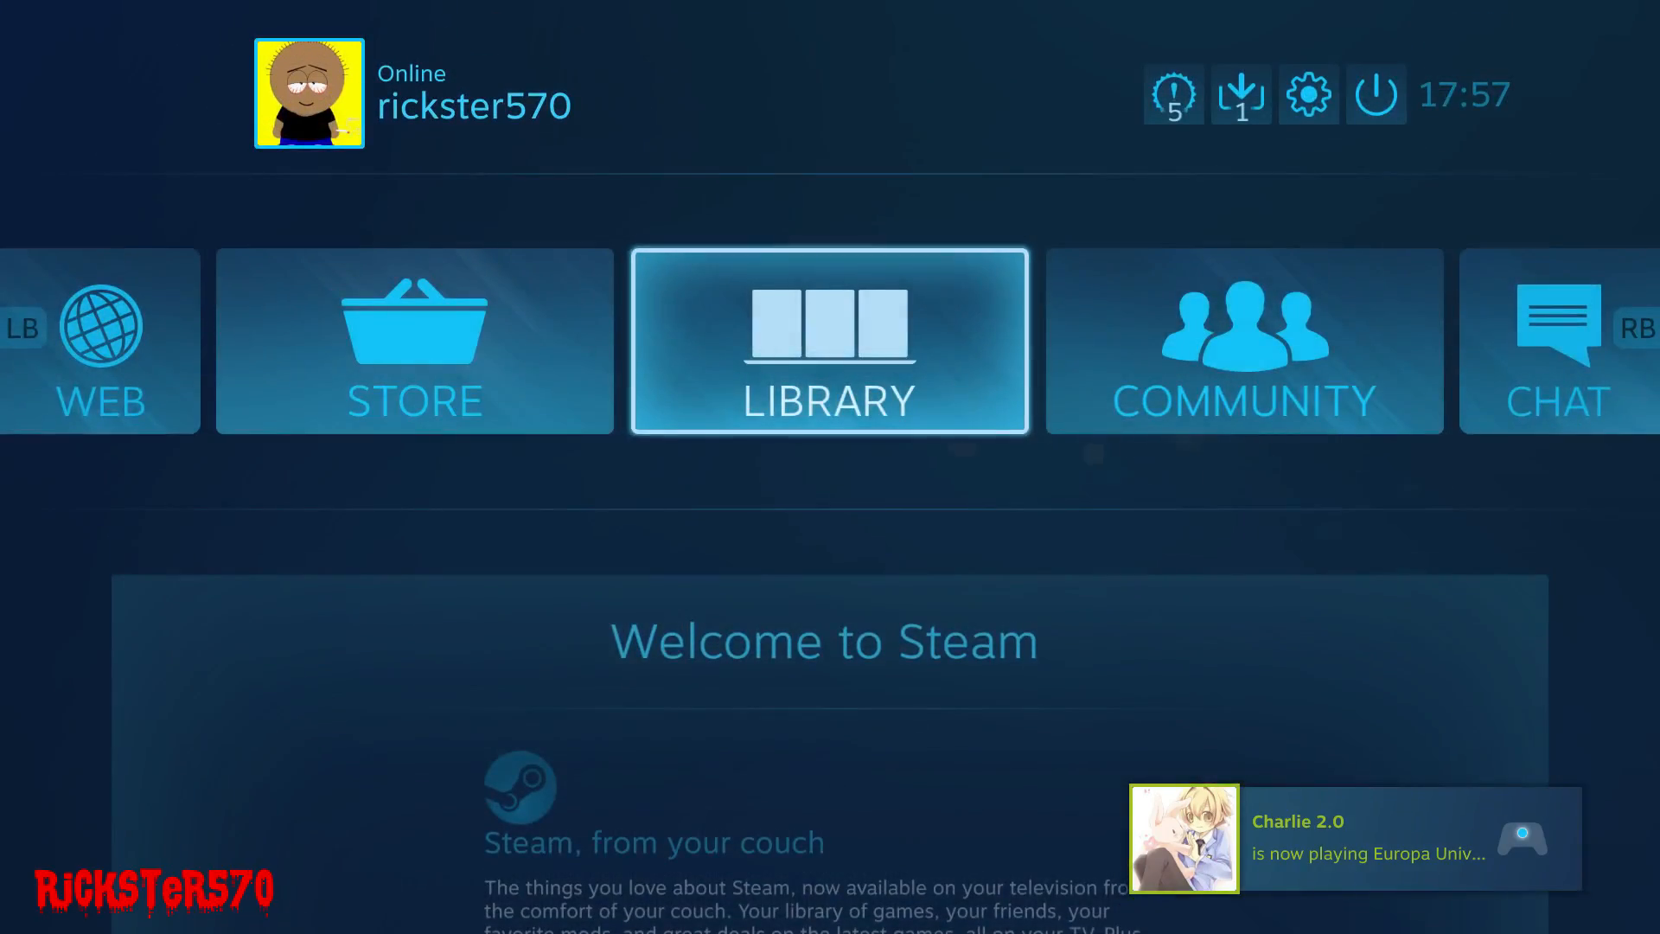
left_click(1374, 95)
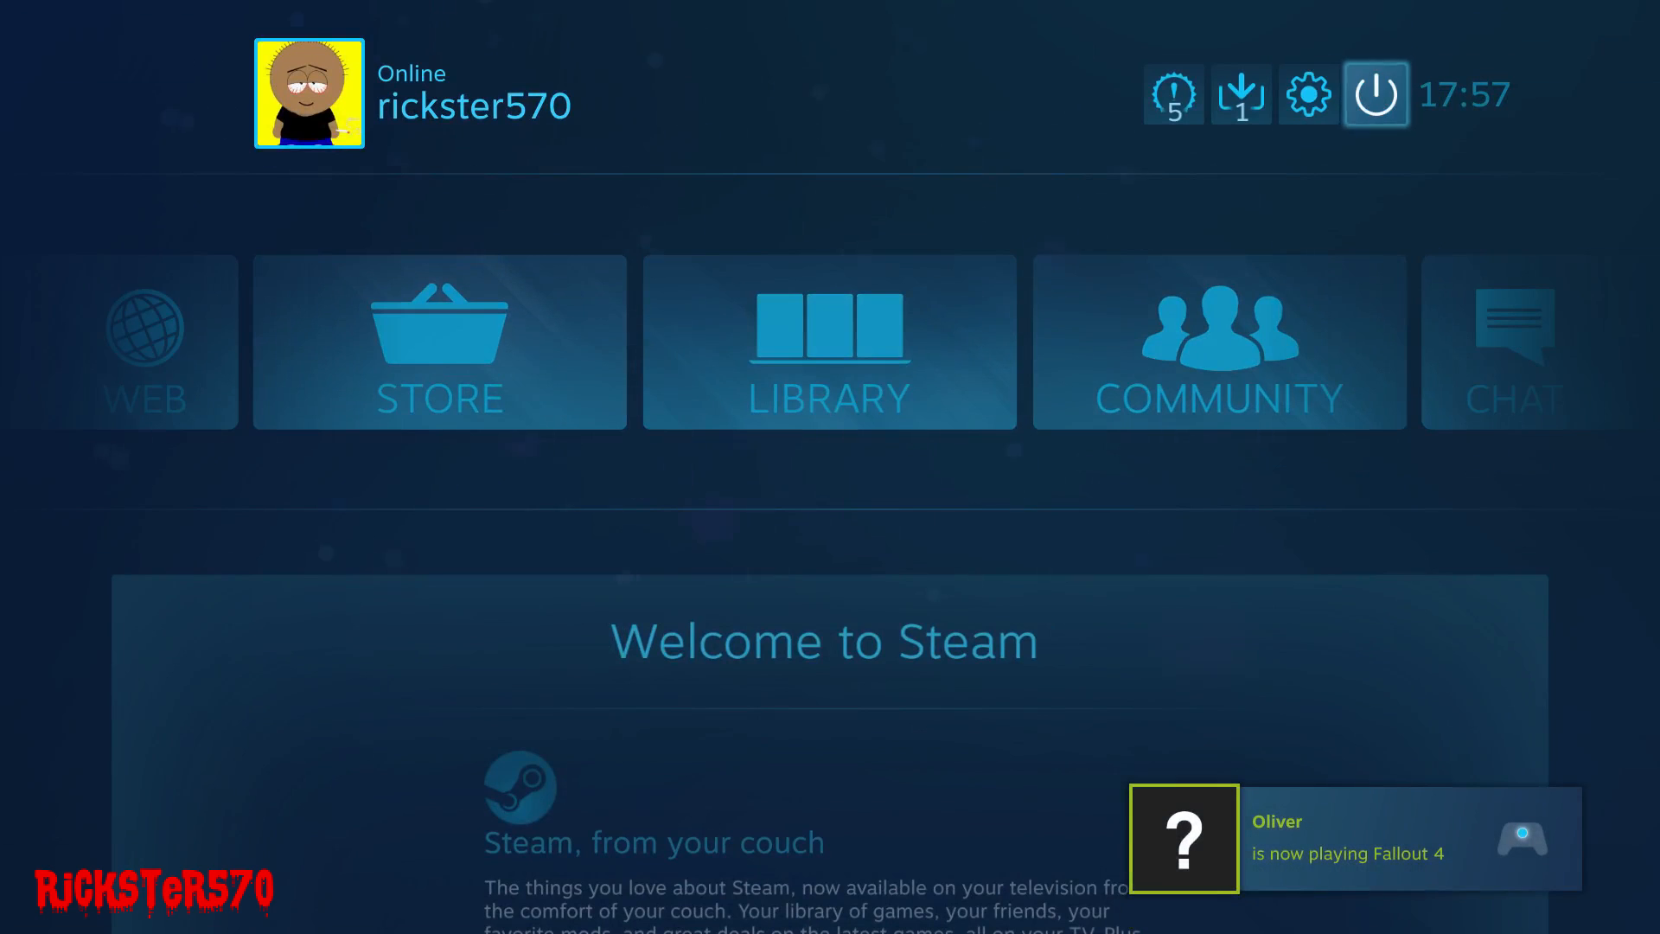
left_click(1373, 93)
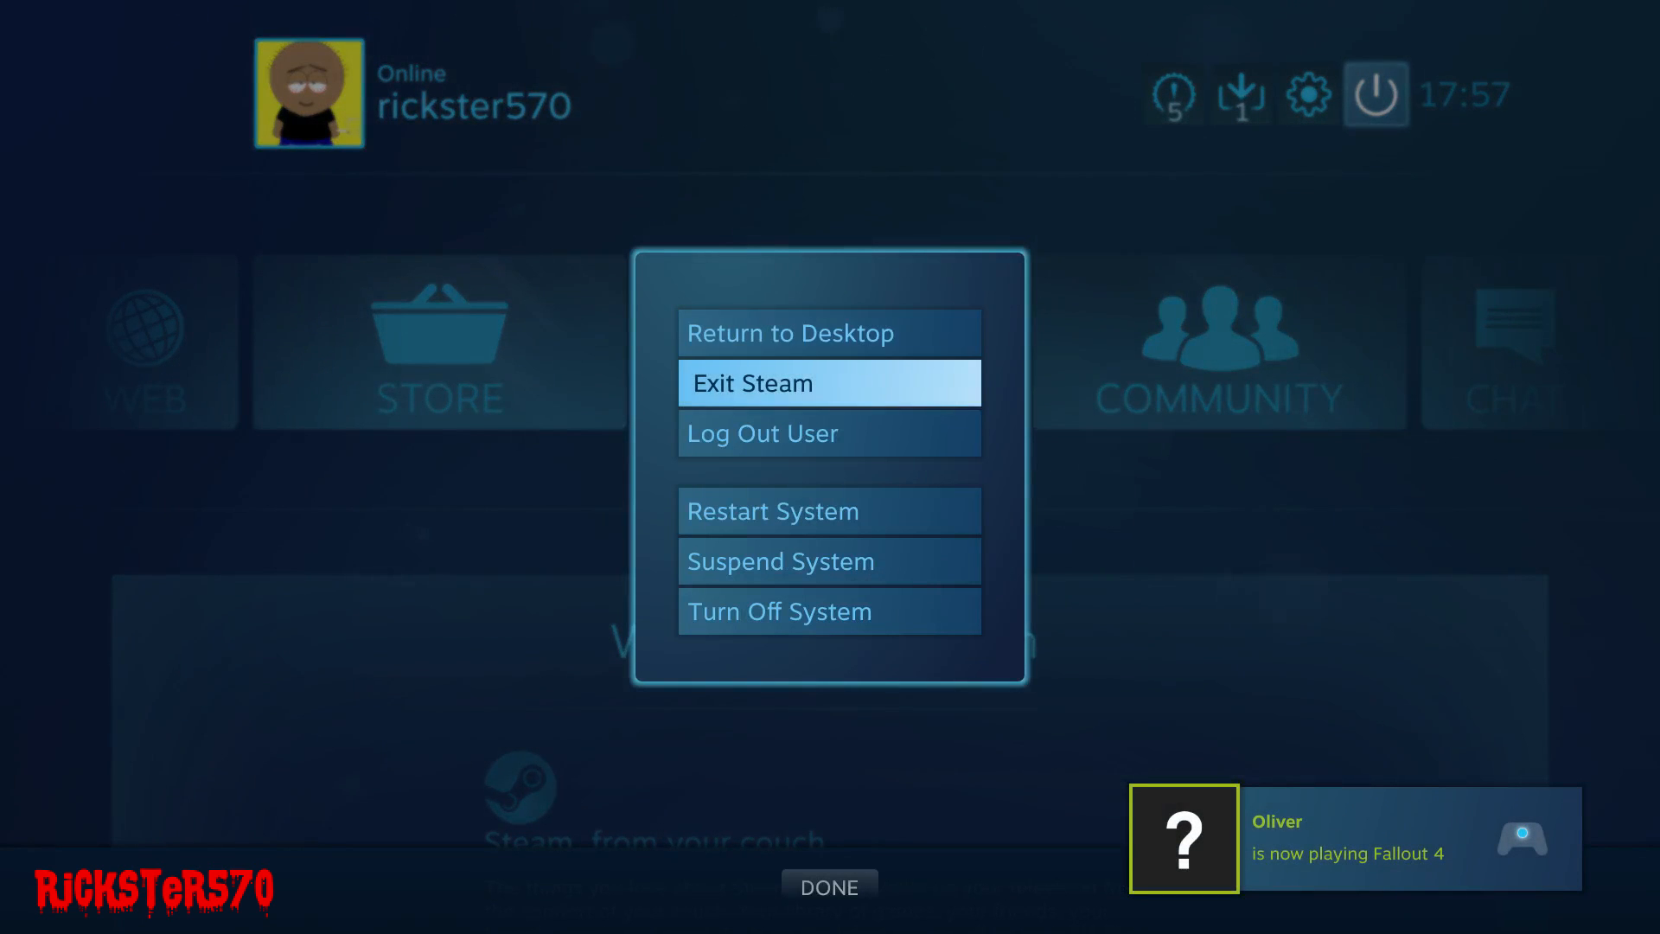
left_click(830, 383)
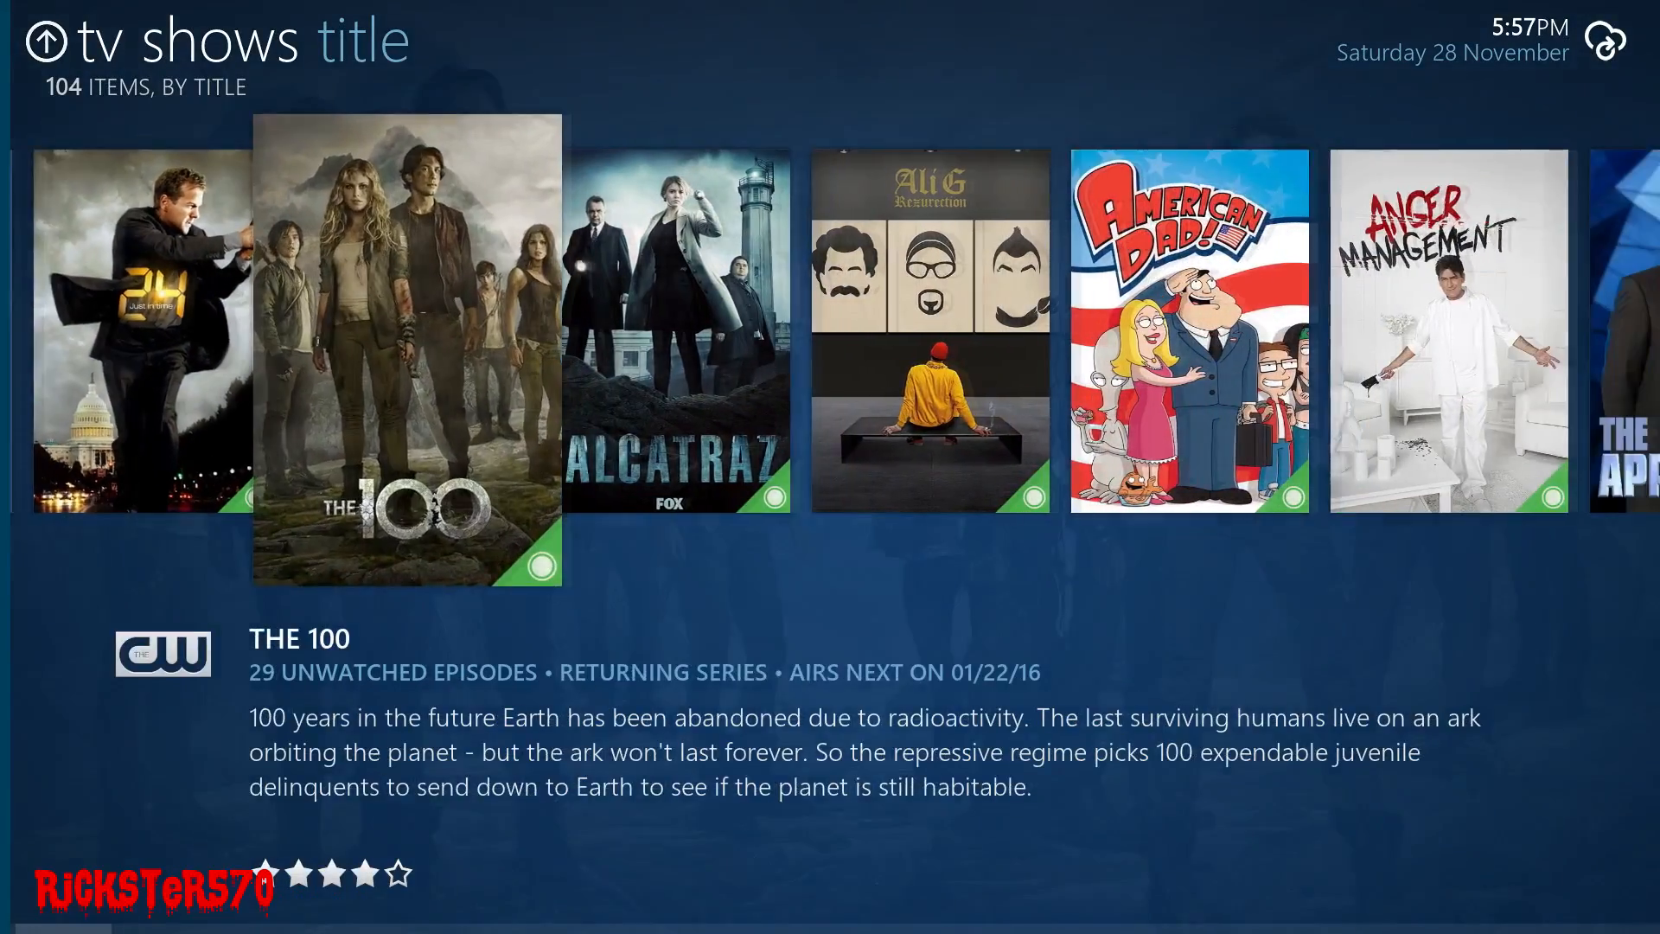
- Scroll the TV shows title view and open The Walking Dead's season 1 episodes
scroll("right", 3)
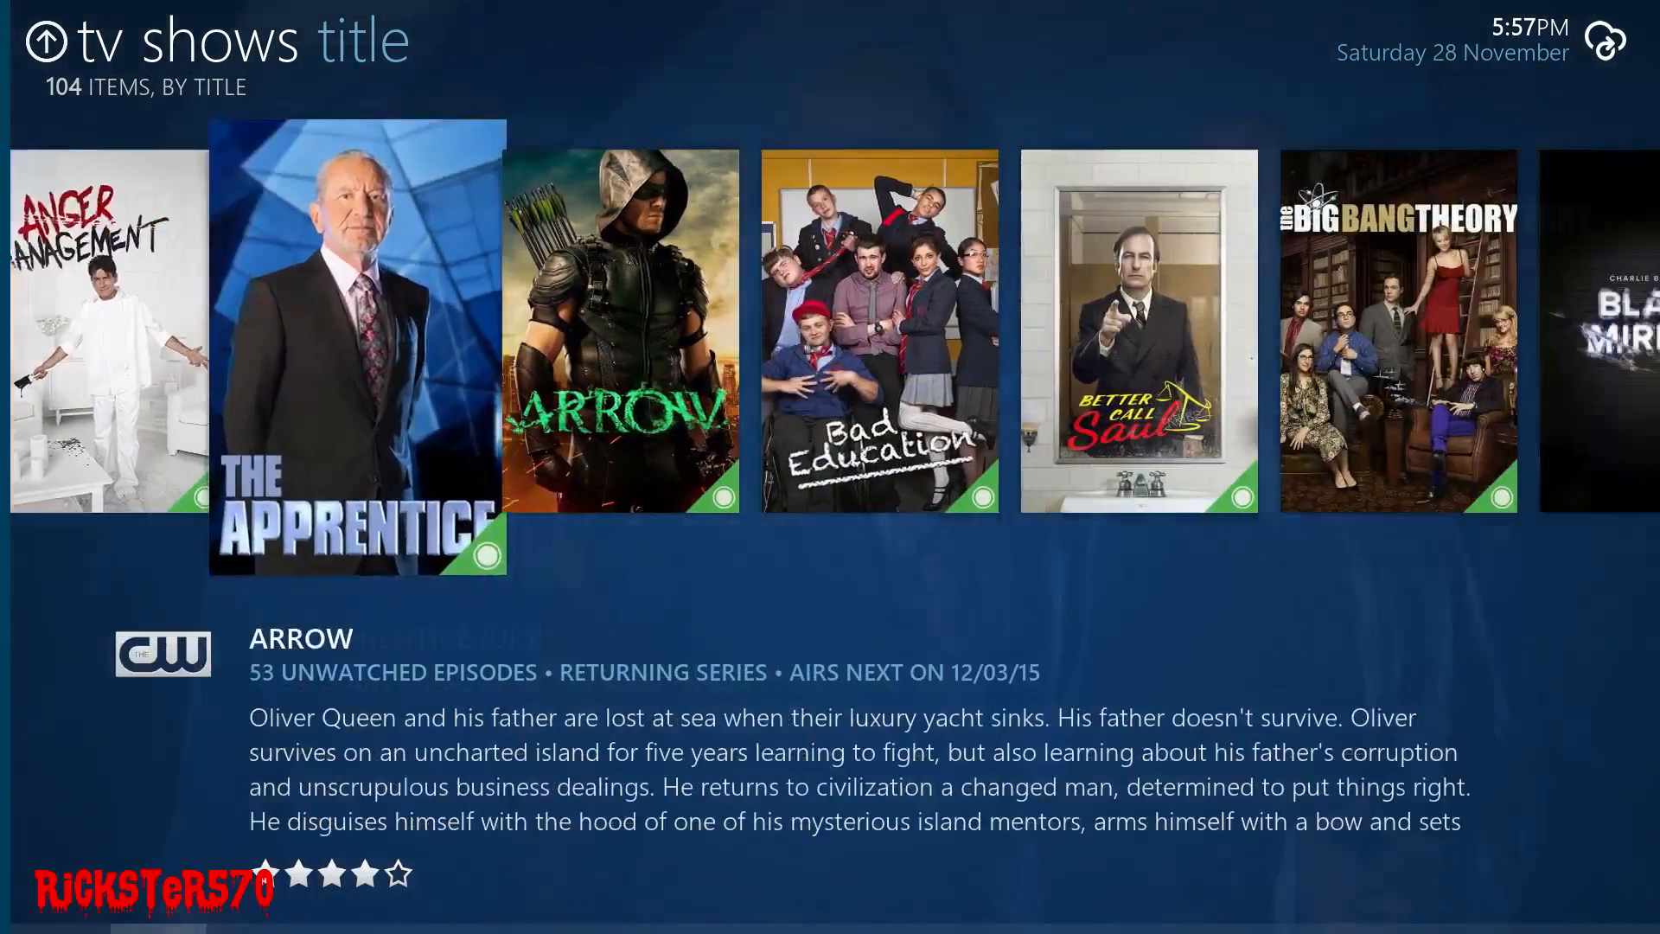
scroll("left", 3)
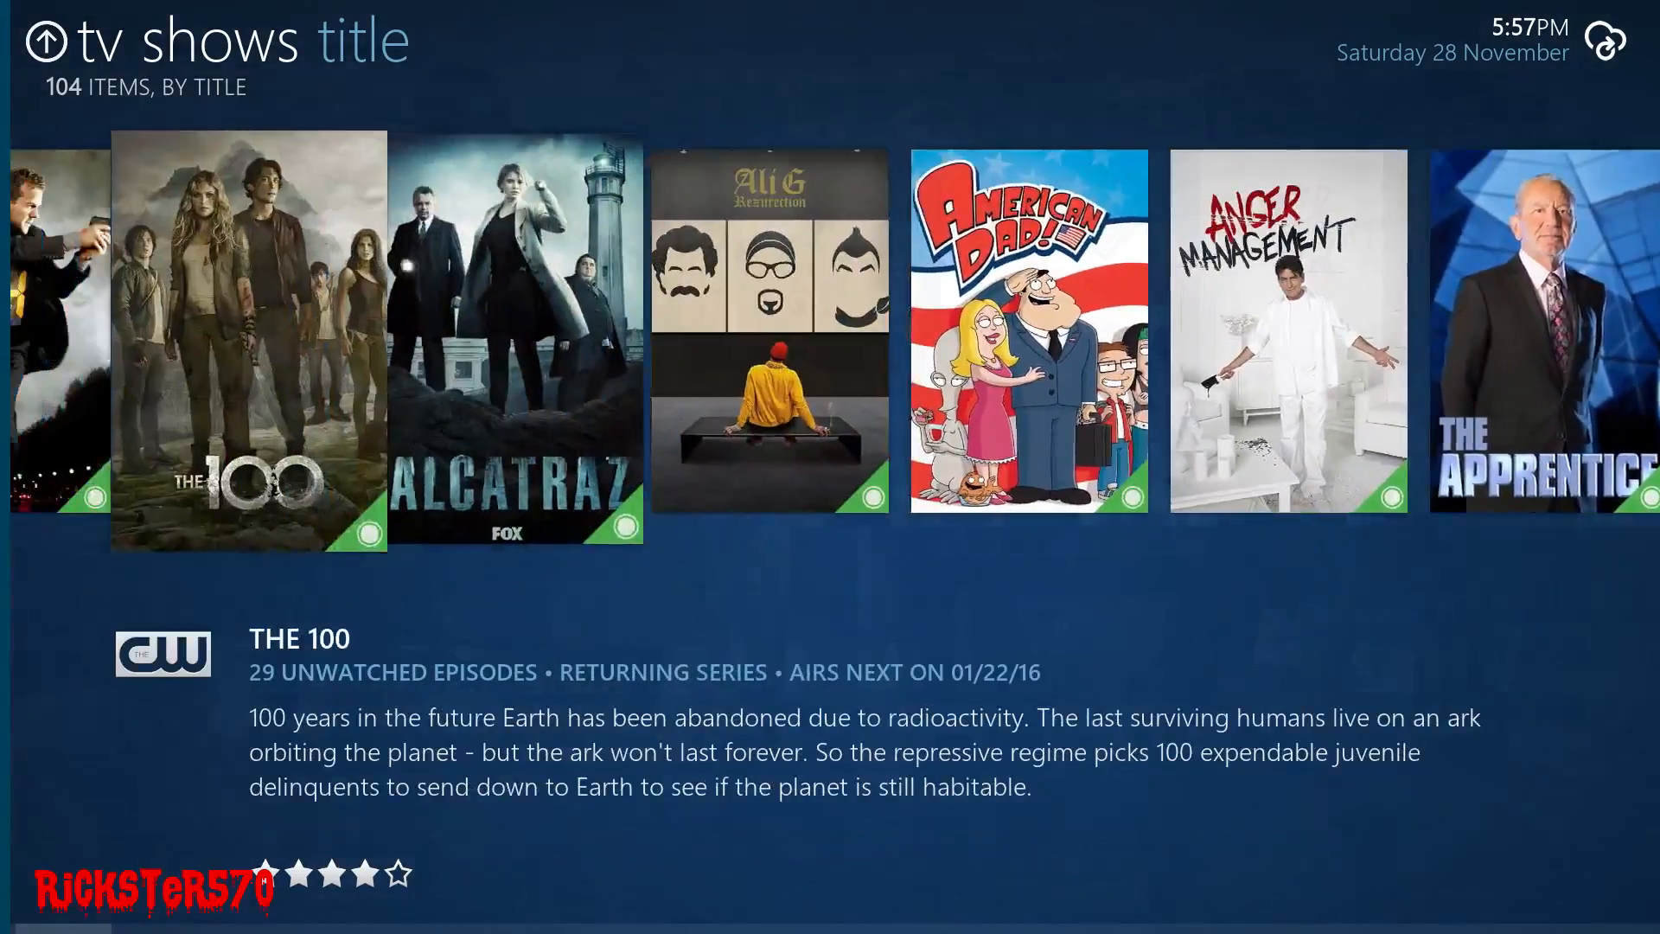
scroll("right", 3)
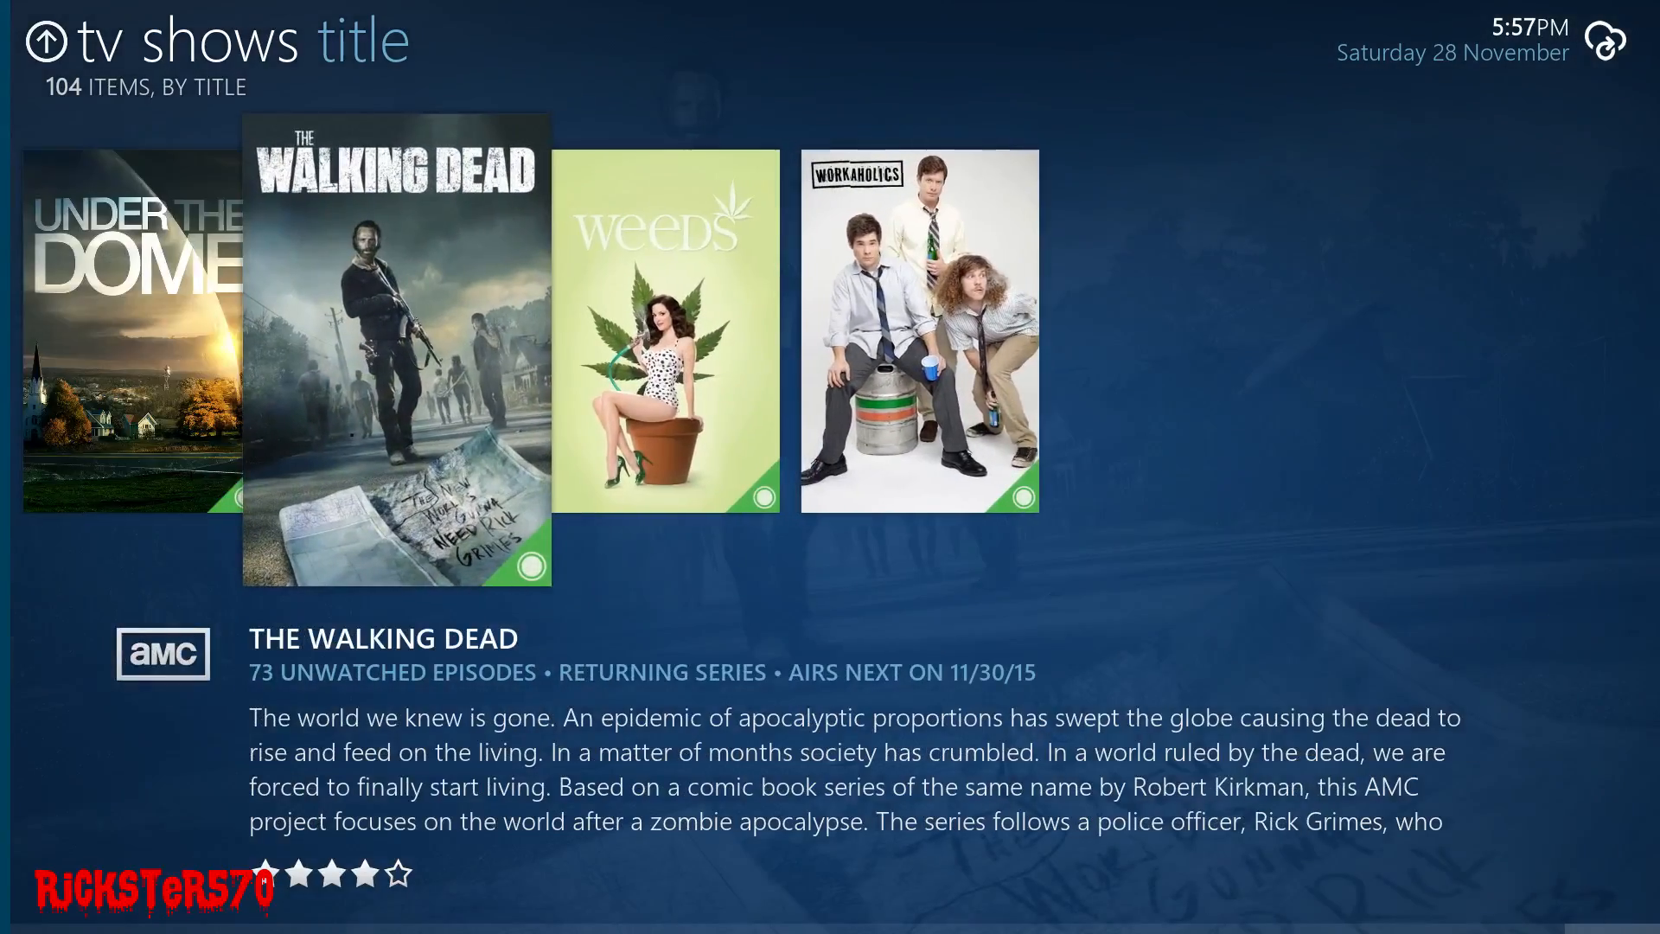
left_click(397, 350)
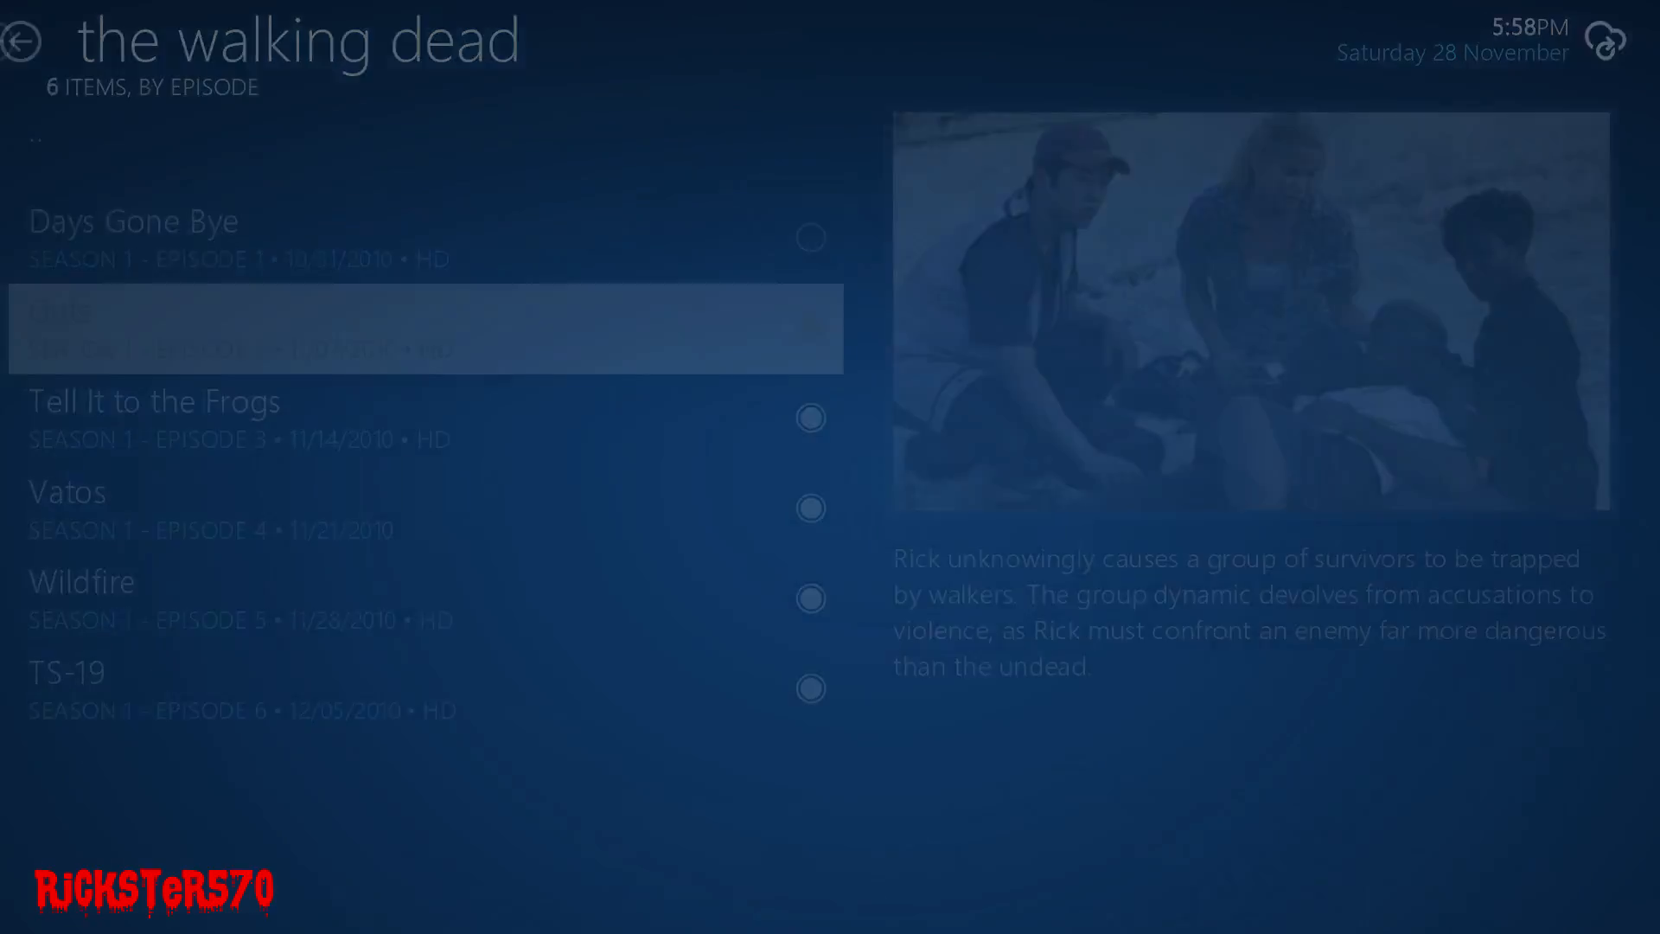
- Return home, open TV Guide under TV Shows, and show Tuesday's three episodes
left_click(21, 41)
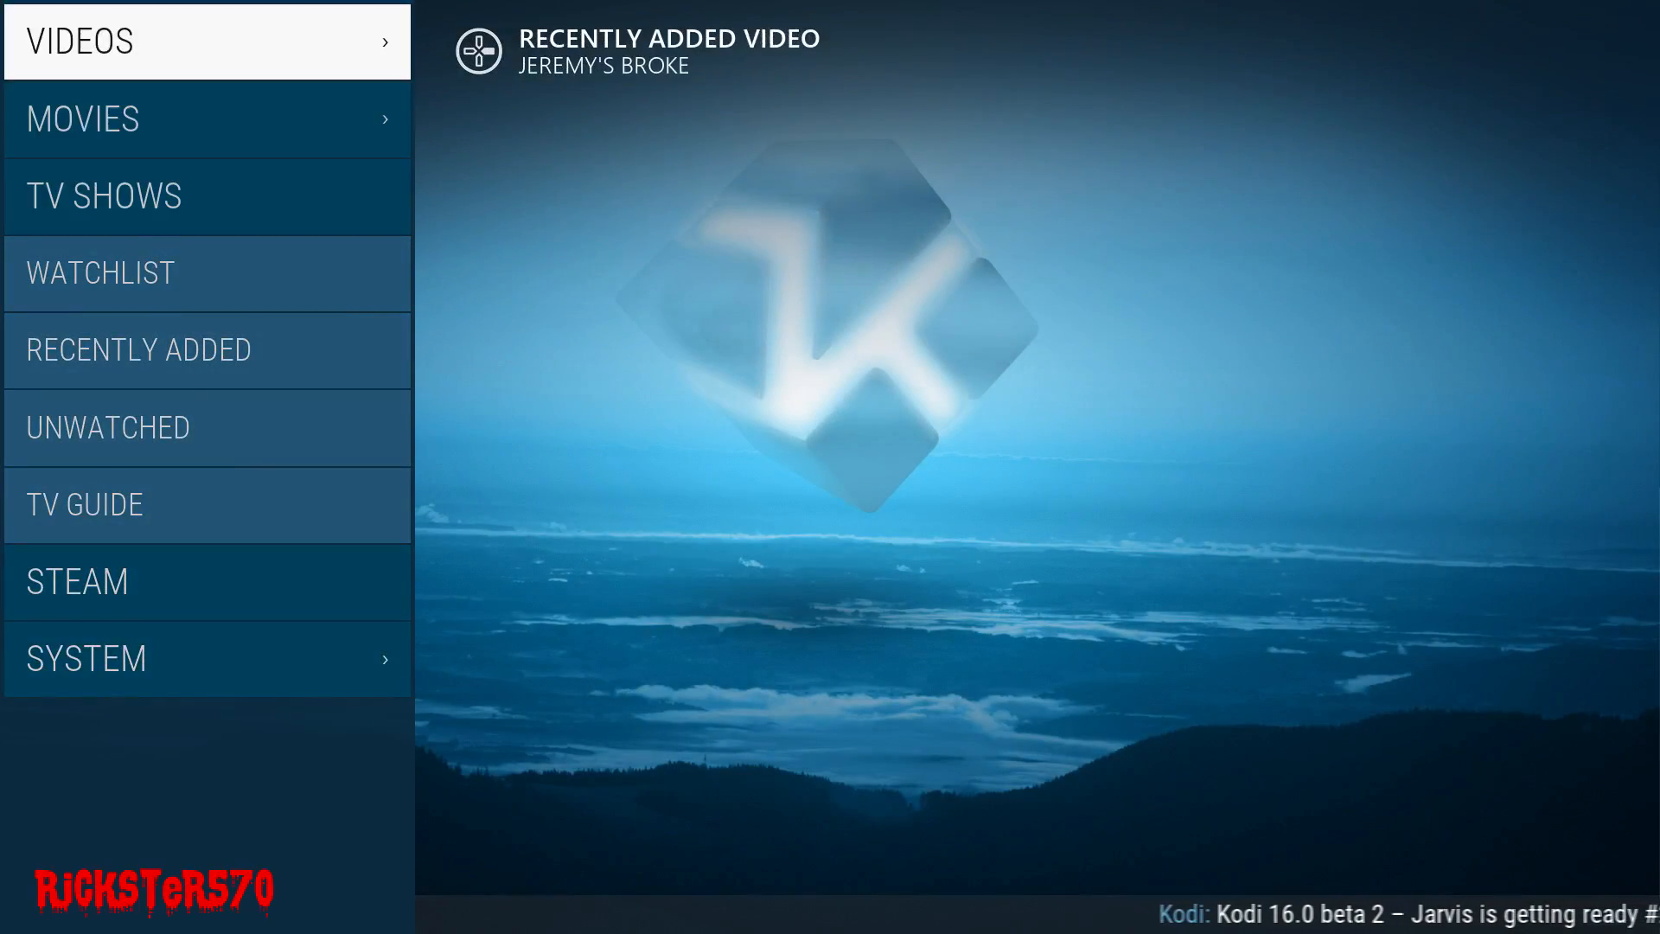
left_click(207, 196)
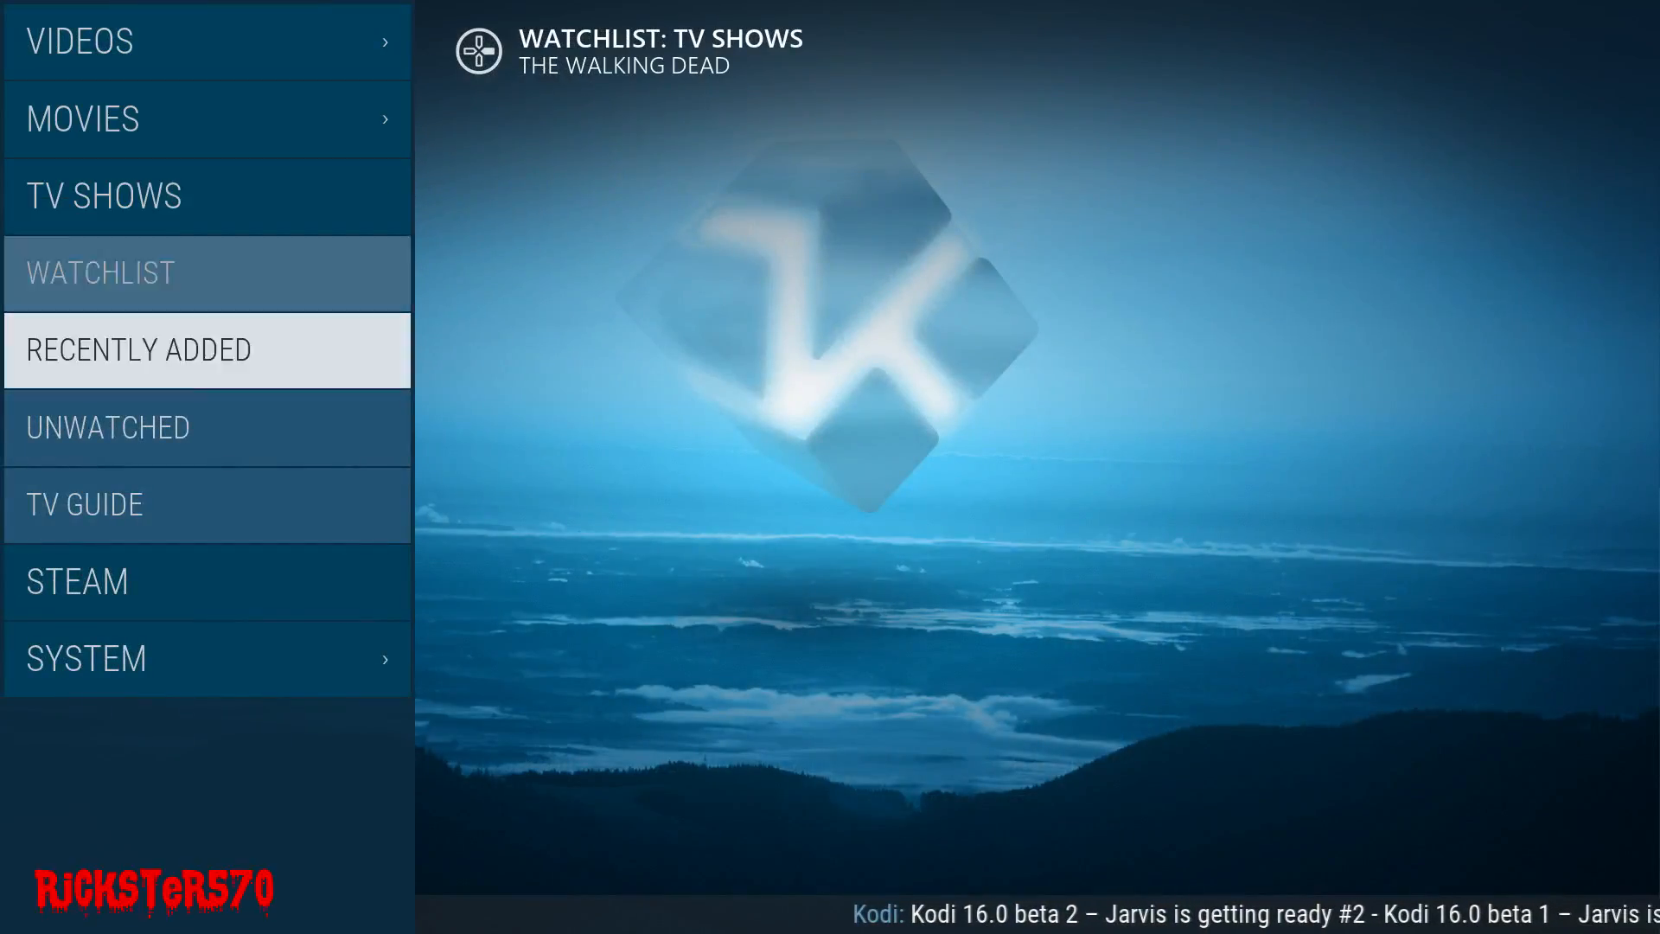
left_click(85, 504)
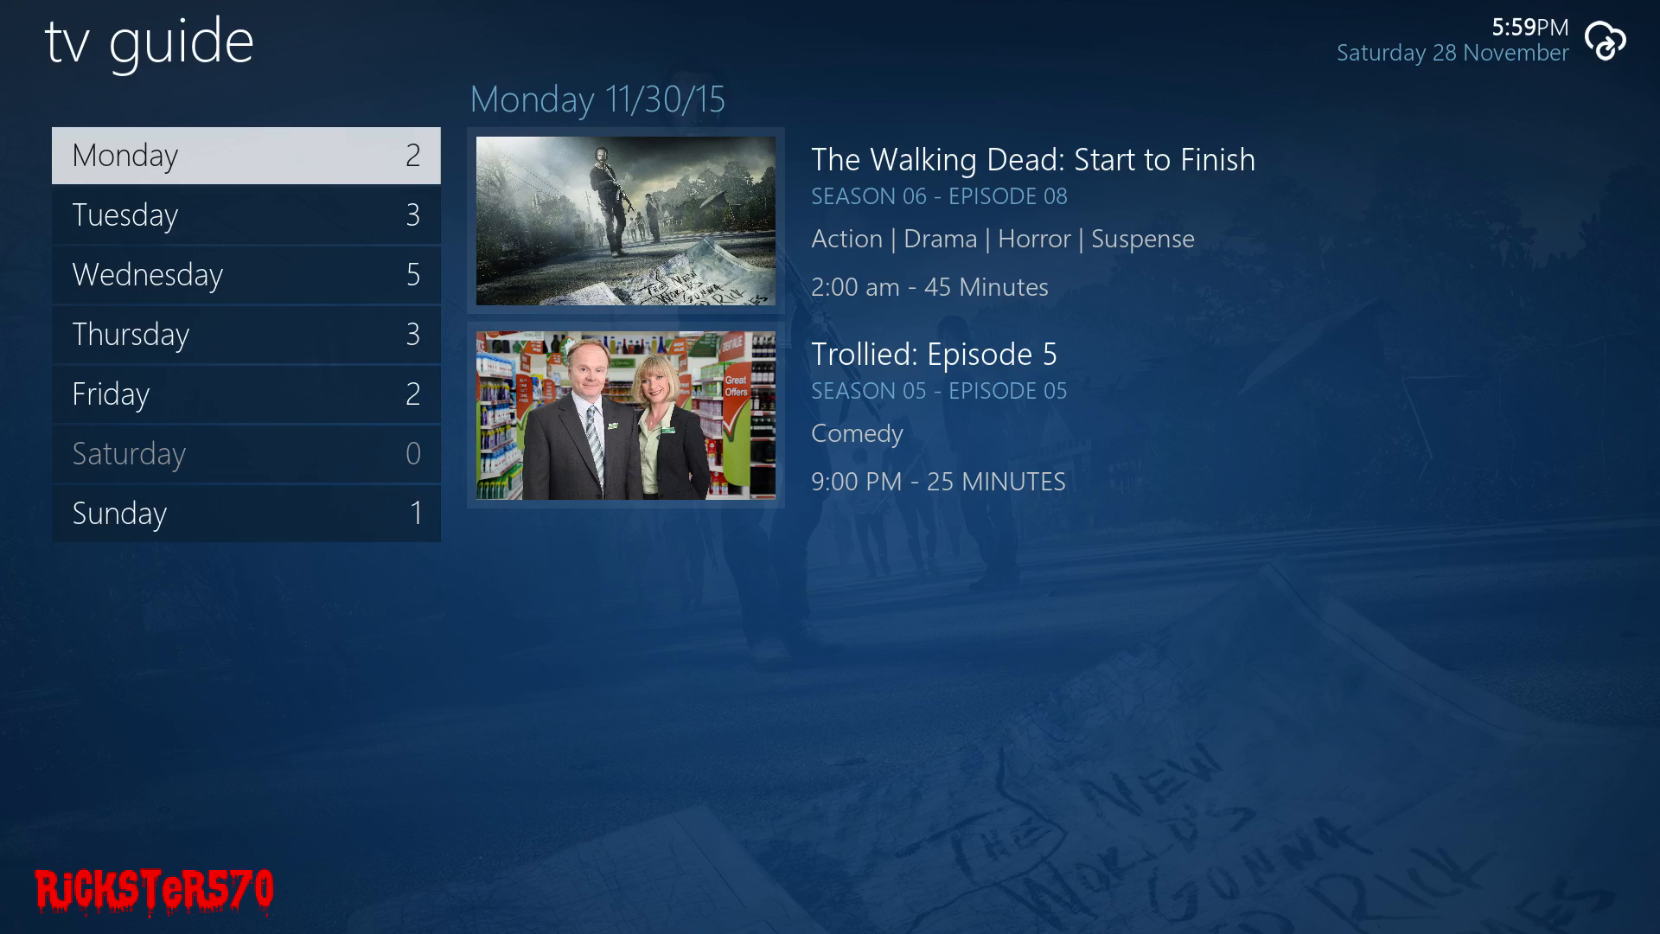
left_click(245, 214)
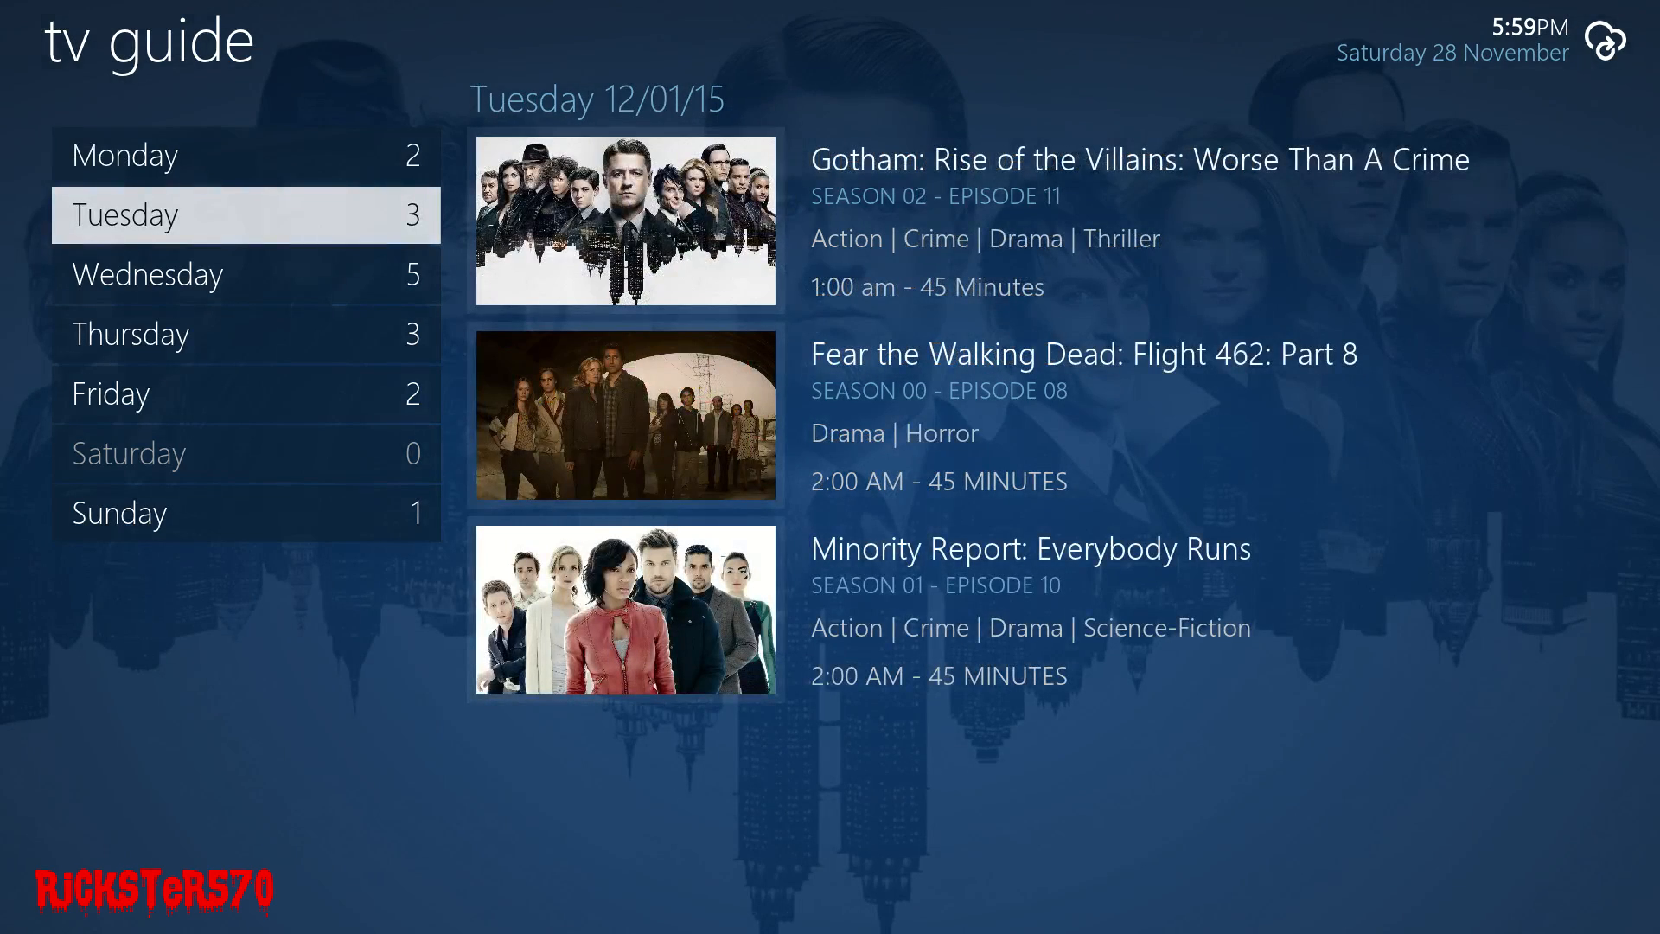